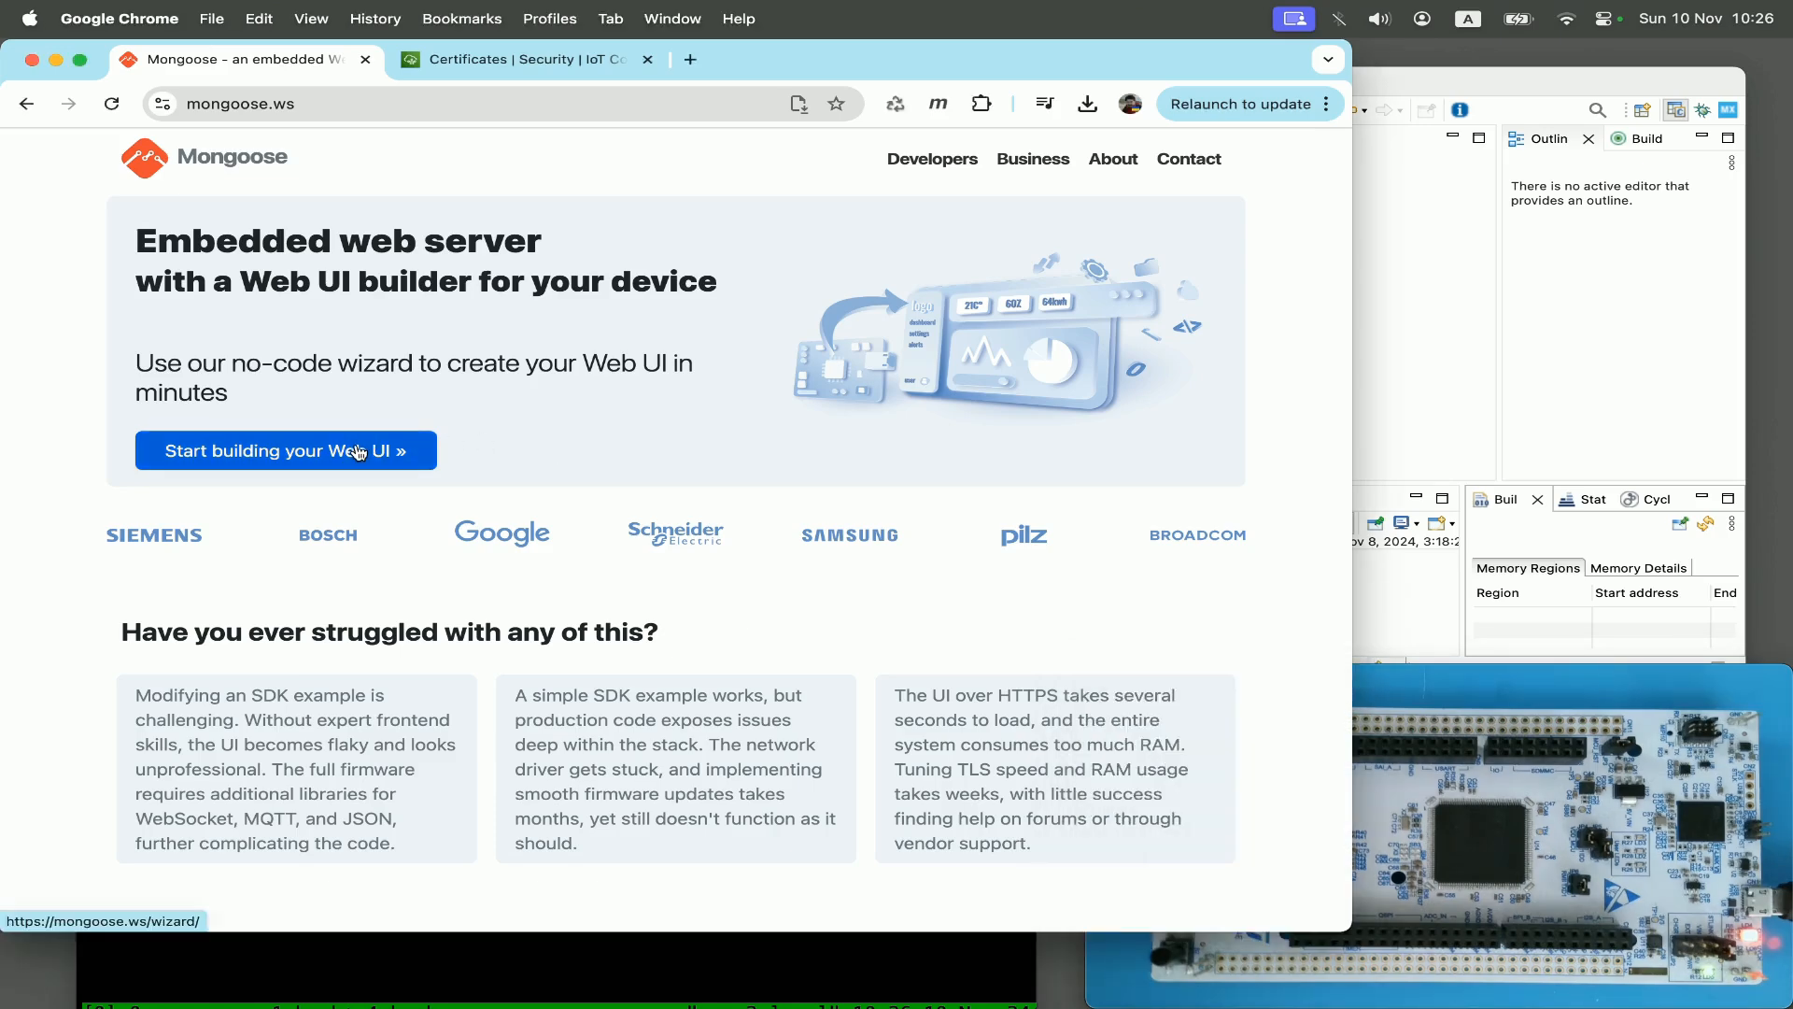
Step: Start a Web UI project and disable HTTP/HTTPS, SNTP and Modbus-TCP, keeping only MQTT
{"action": "left_click", "coordinate": [284, 451]}
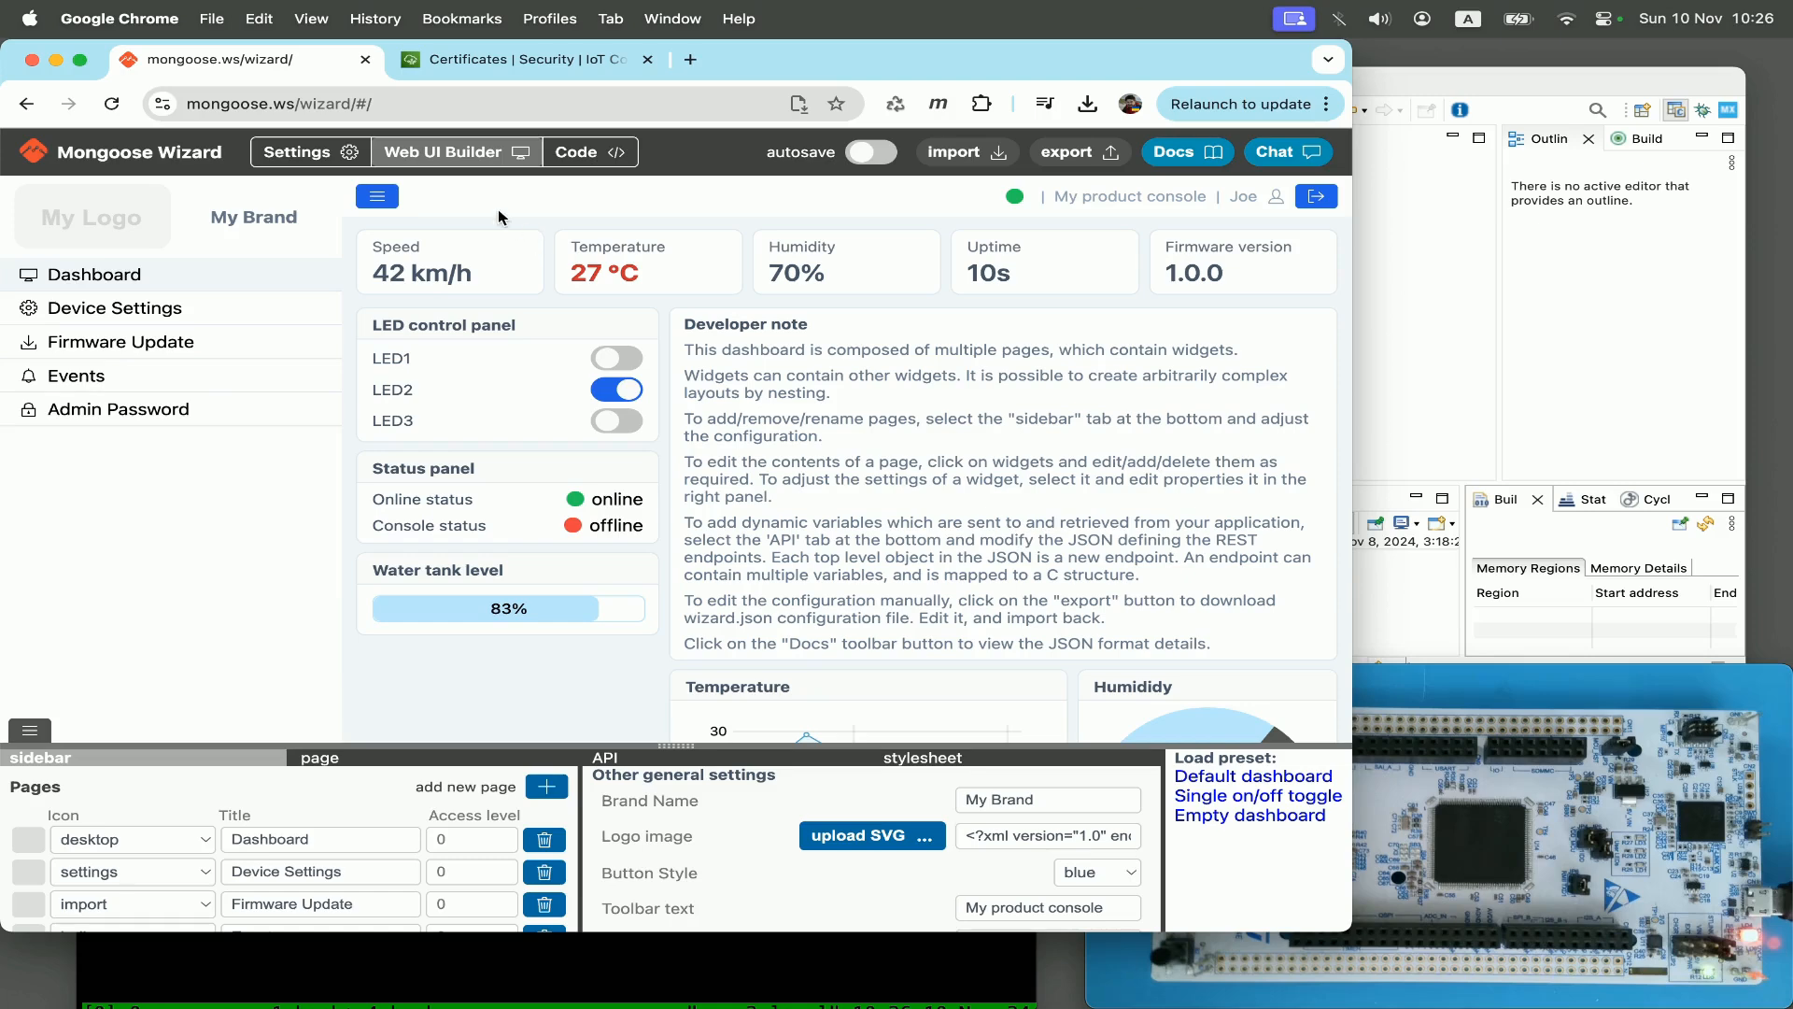
{"action": "left_click", "coordinate": [297, 151]}
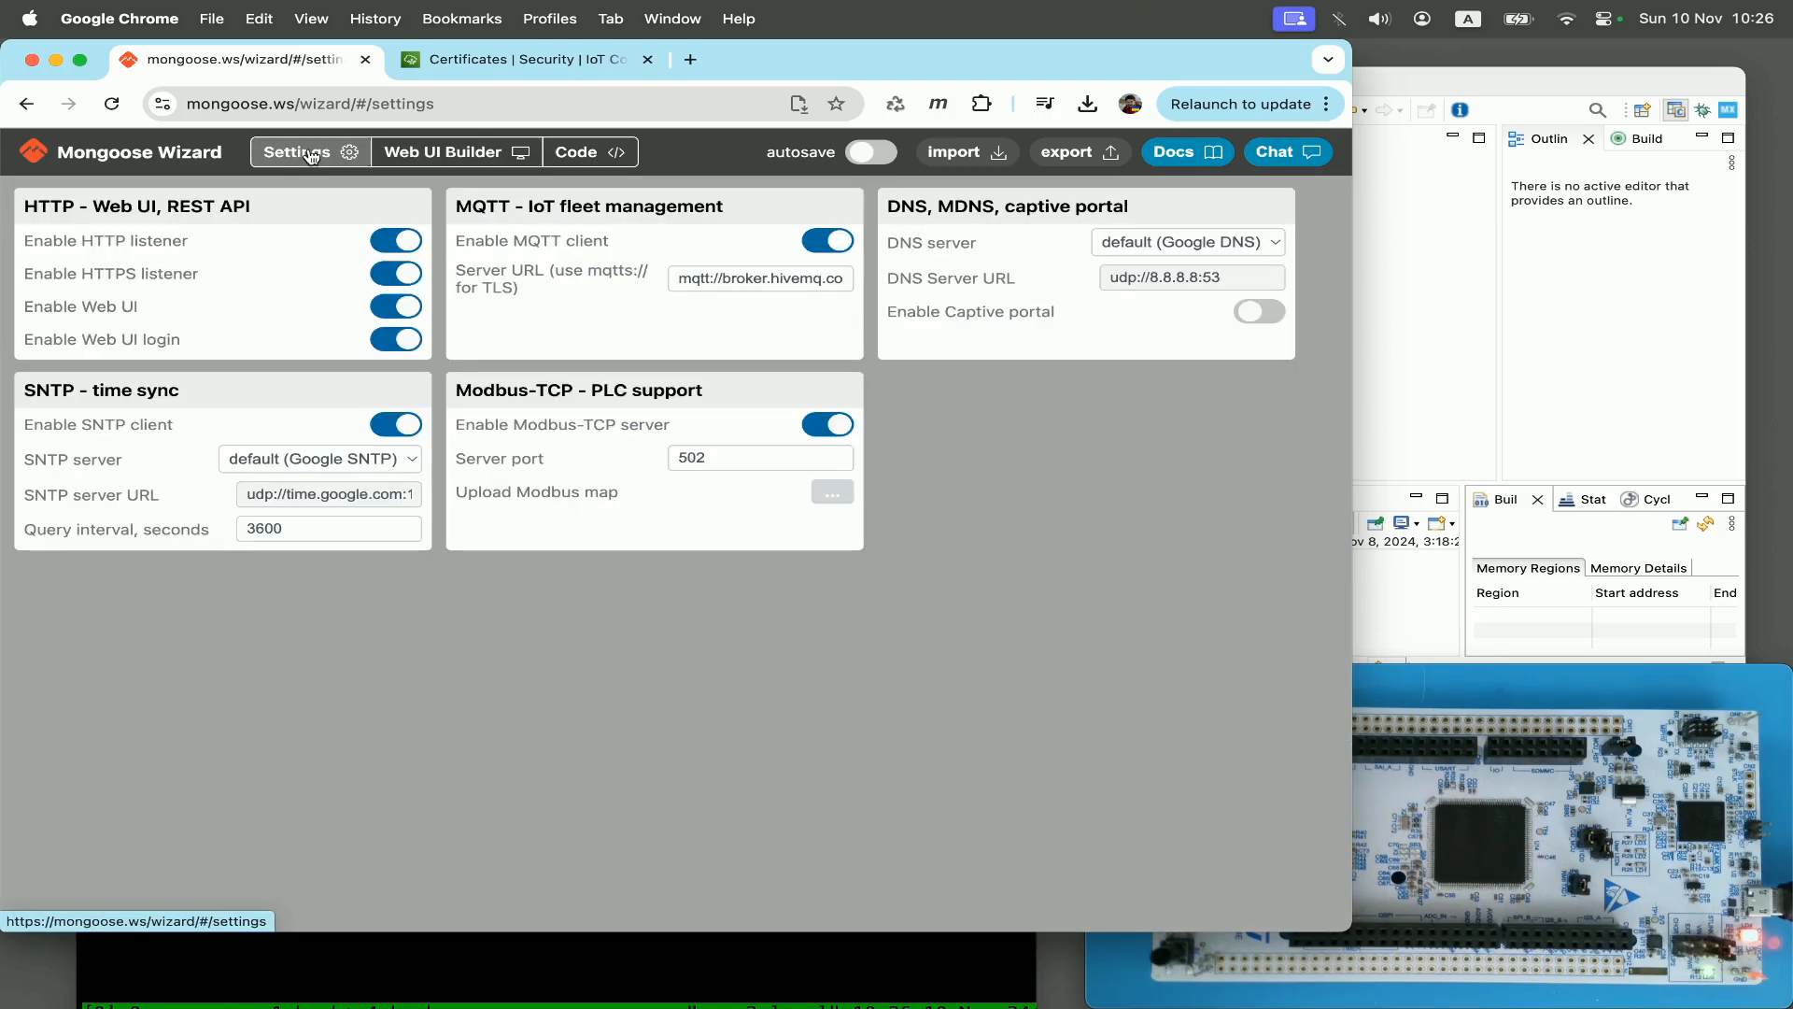
{"action": "left_click", "coordinate": [394, 241]}
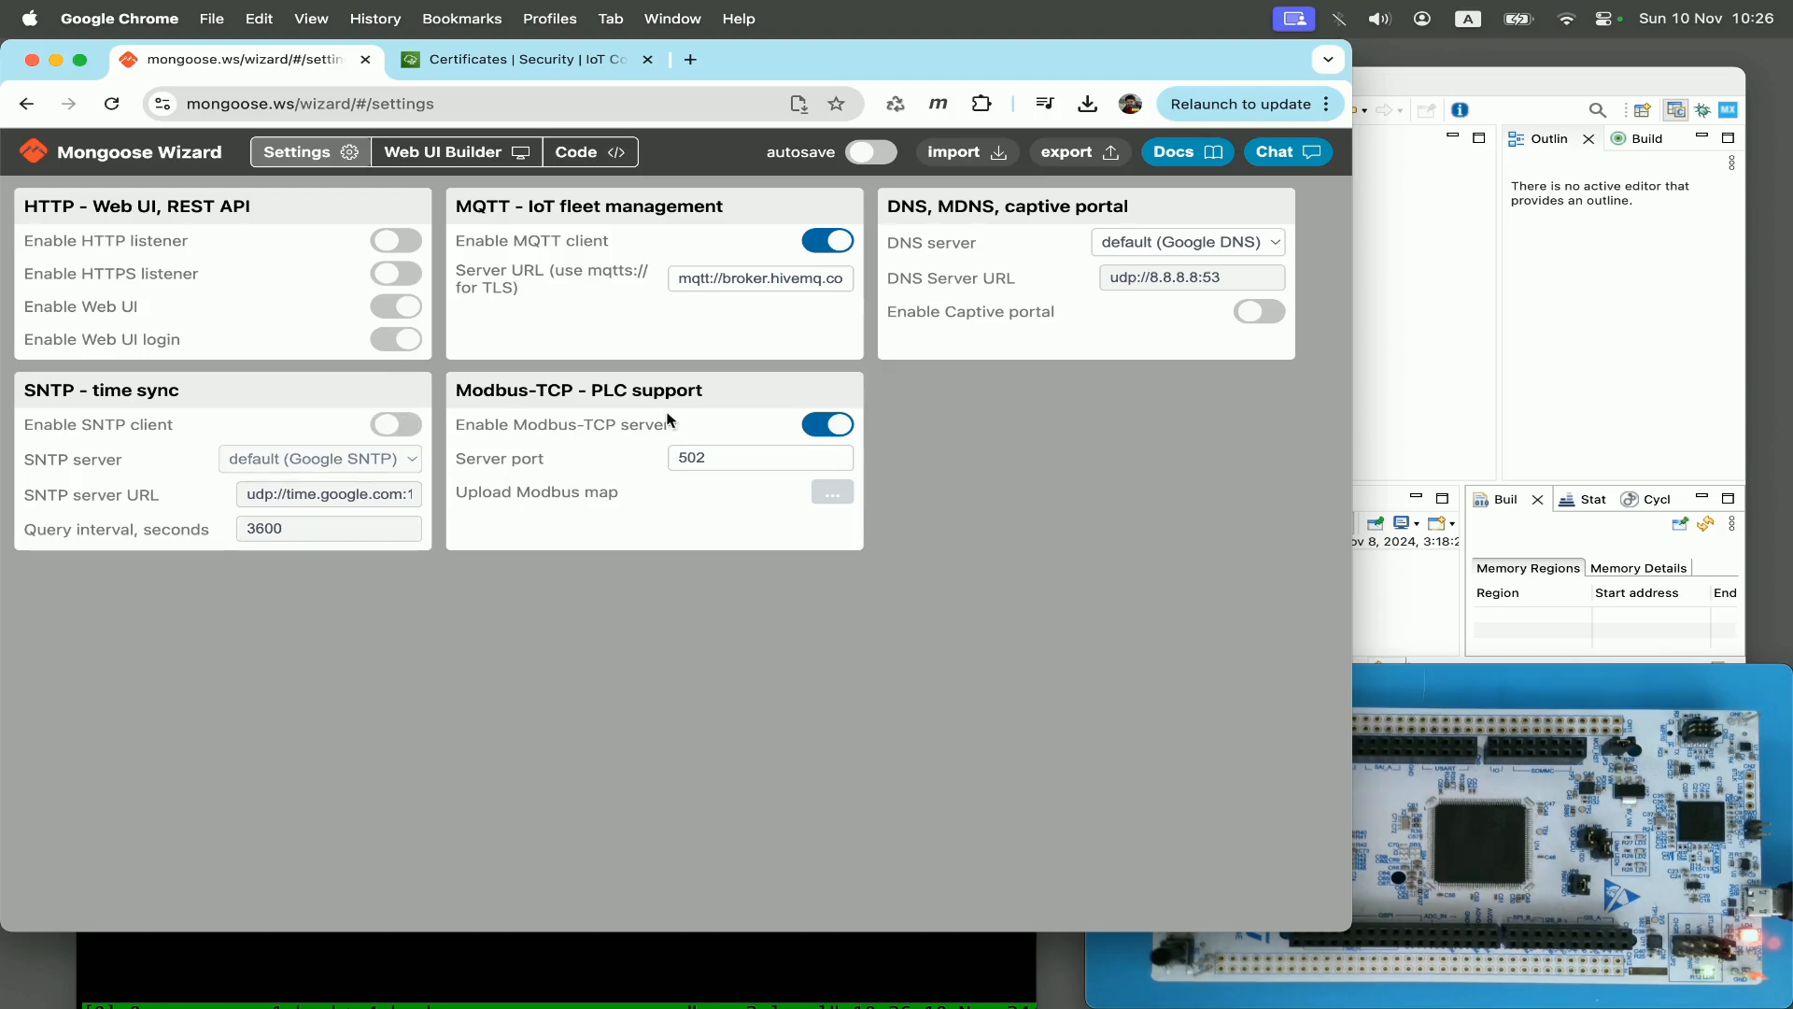
{"action": "left_click", "coordinate": [827, 424]}
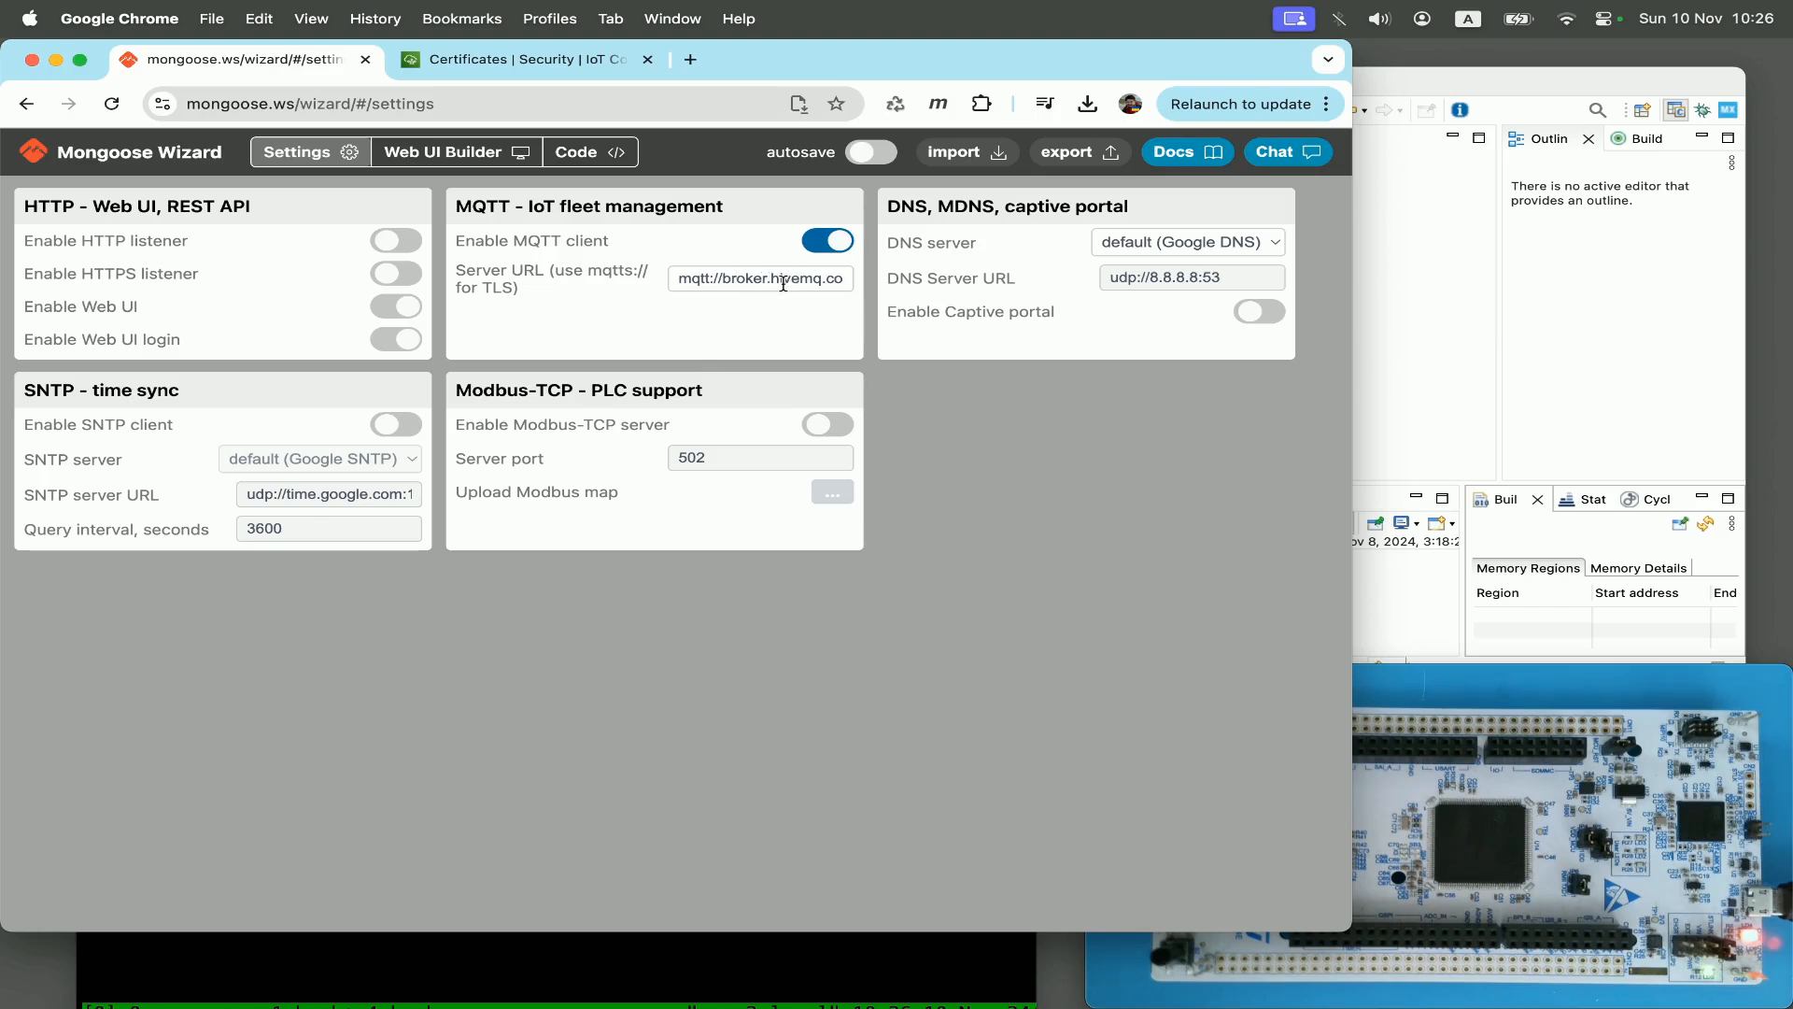
{"action": "double_click", "coordinate": [753, 279]}
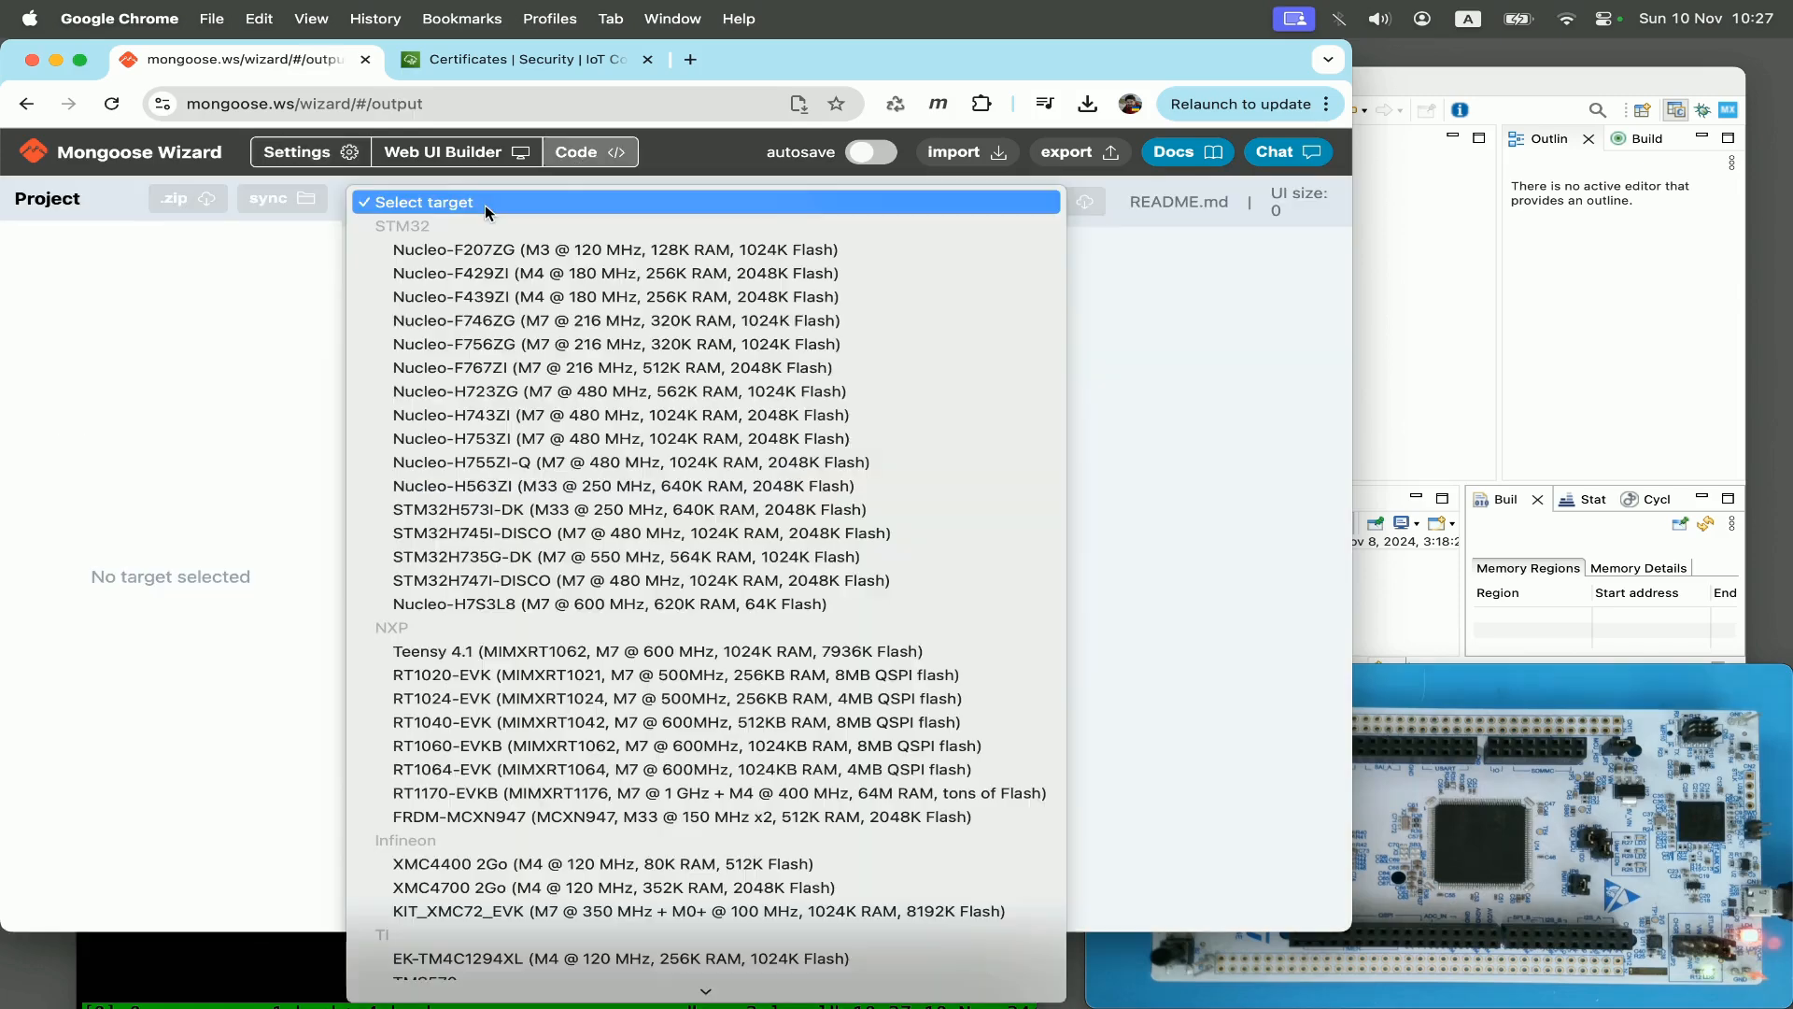
{"action": "mouse_move", "coordinate": [618, 415]}
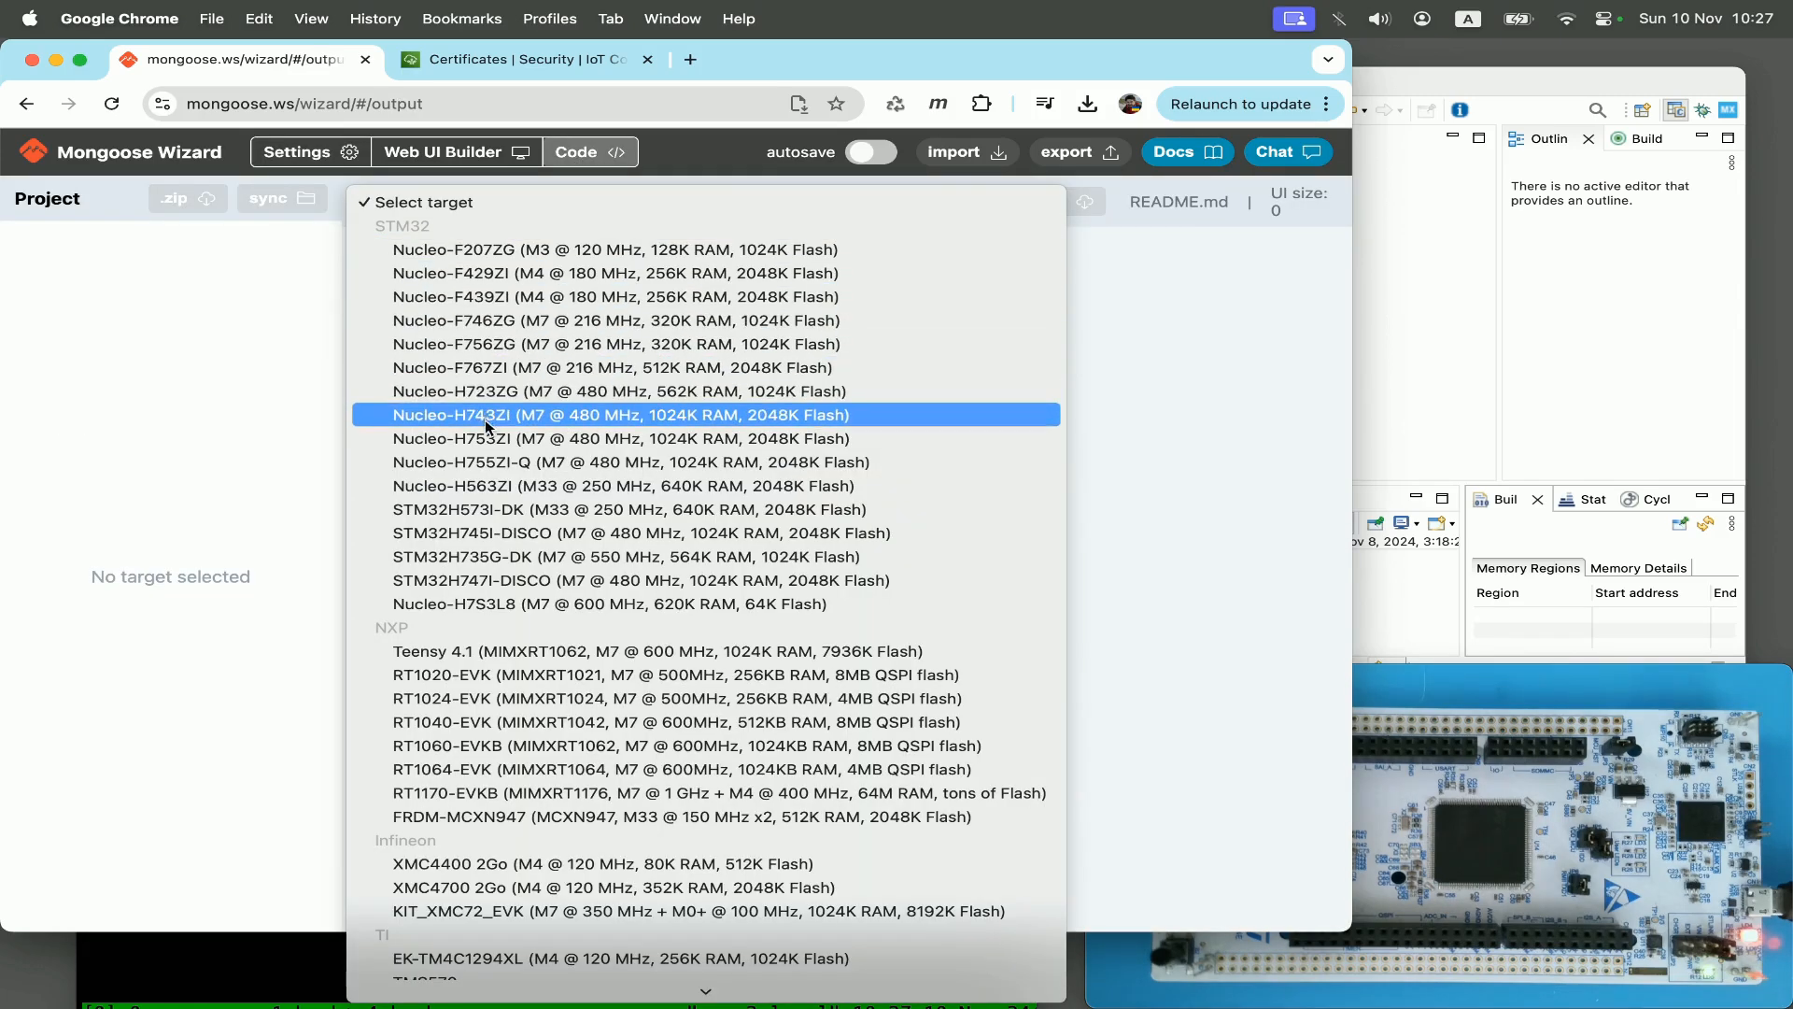
Step: Target Nucleo-H743ZI with CubeIDE and FreeRTOS, and sync the project to the wizard folder
{"action": "left_click", "coordinate": [618, 415]}
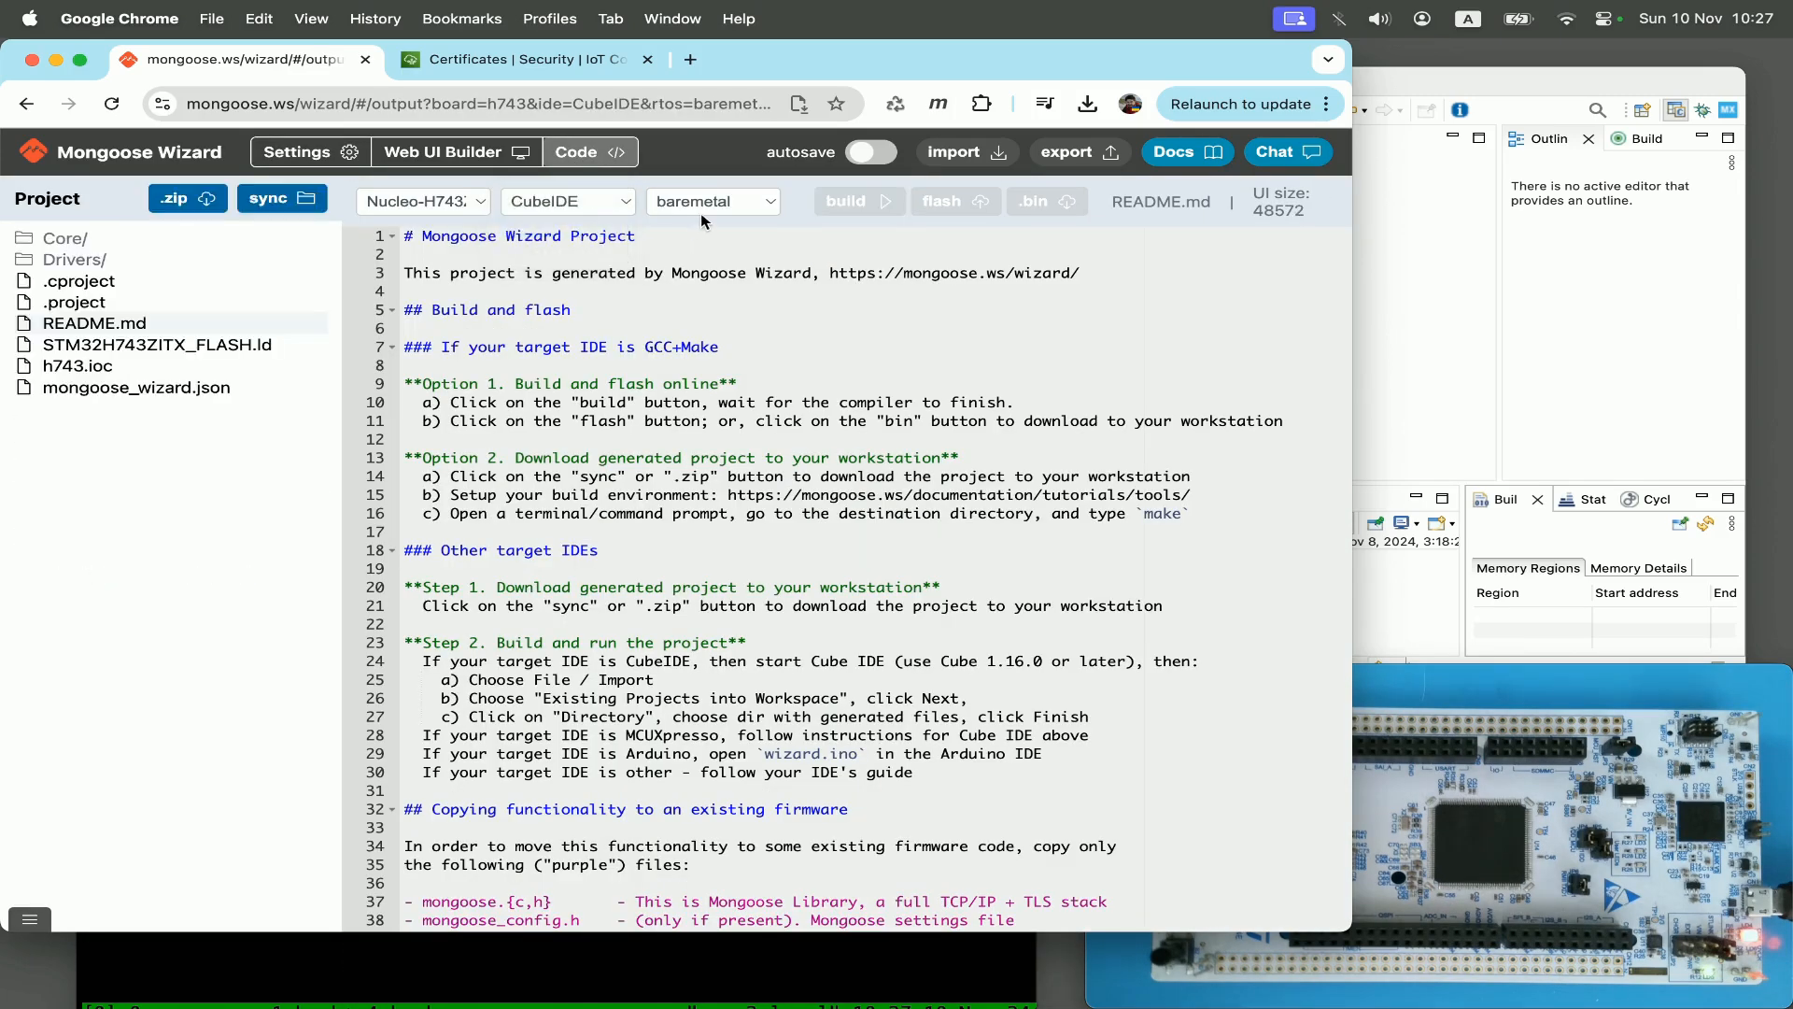
{"action": "left_click", "coordinate": [711, 201]}
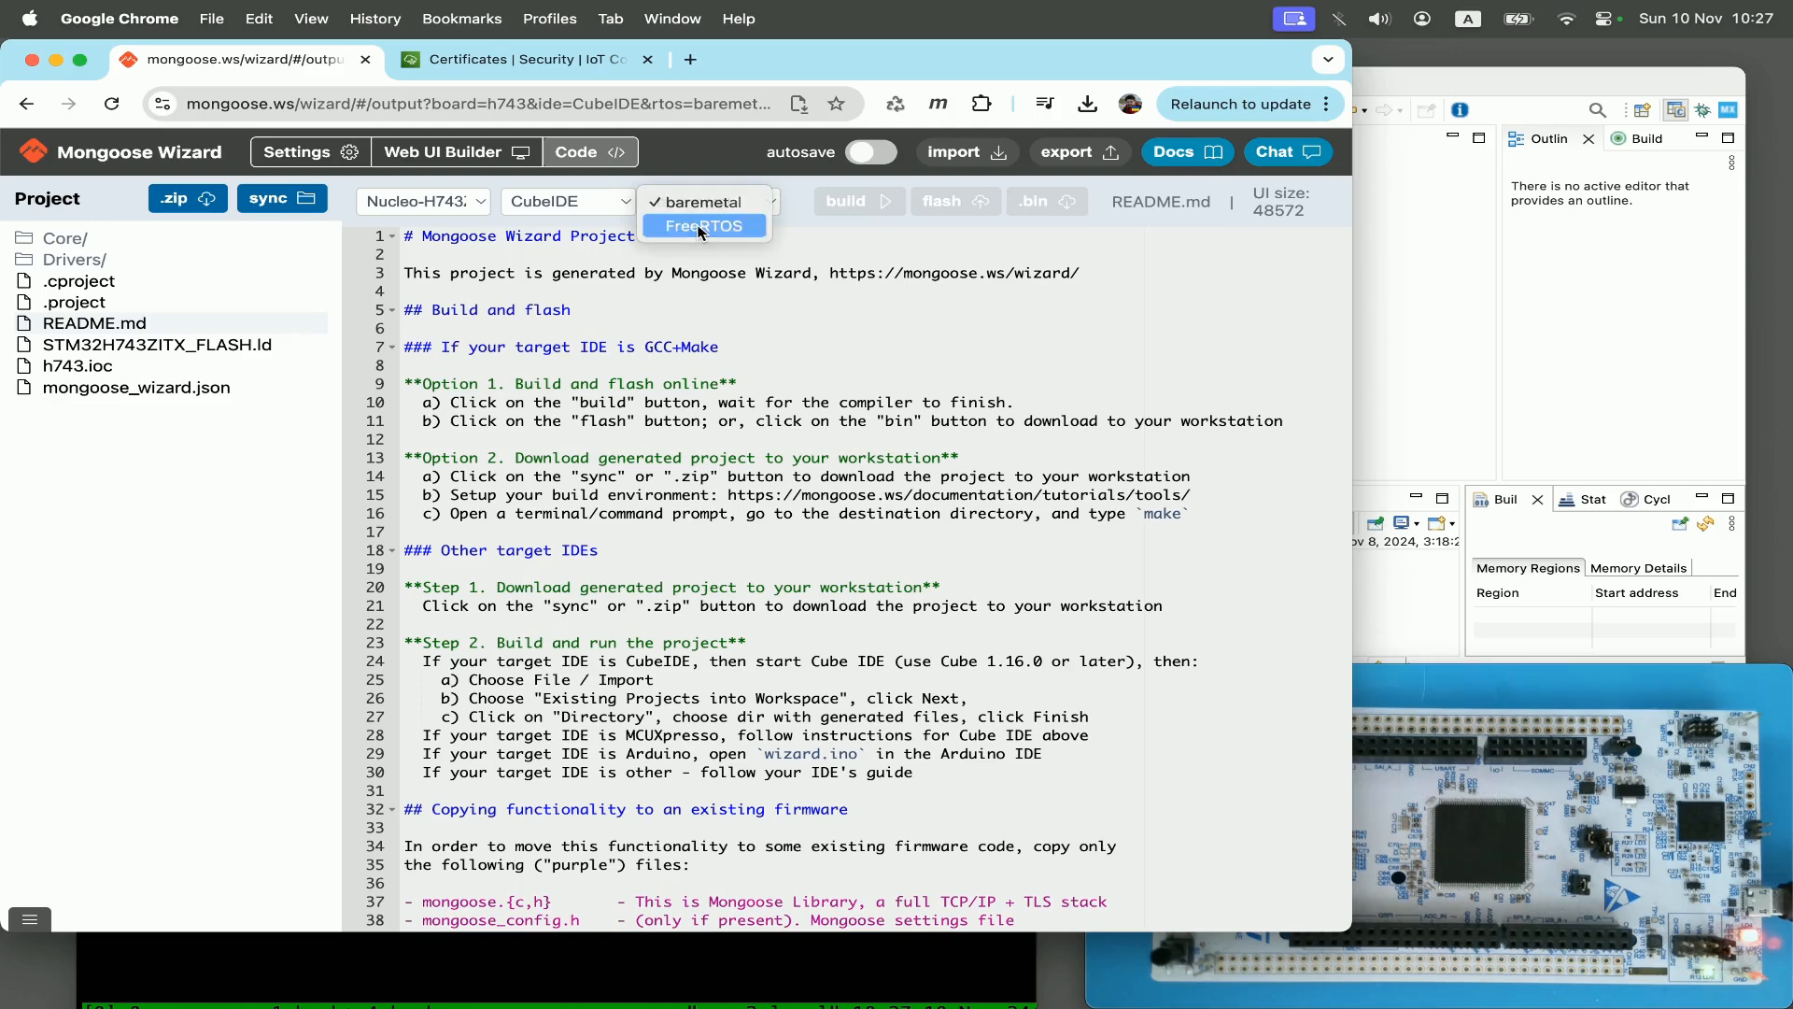
{"action": "left_click", "coordinate": [702, 226]}
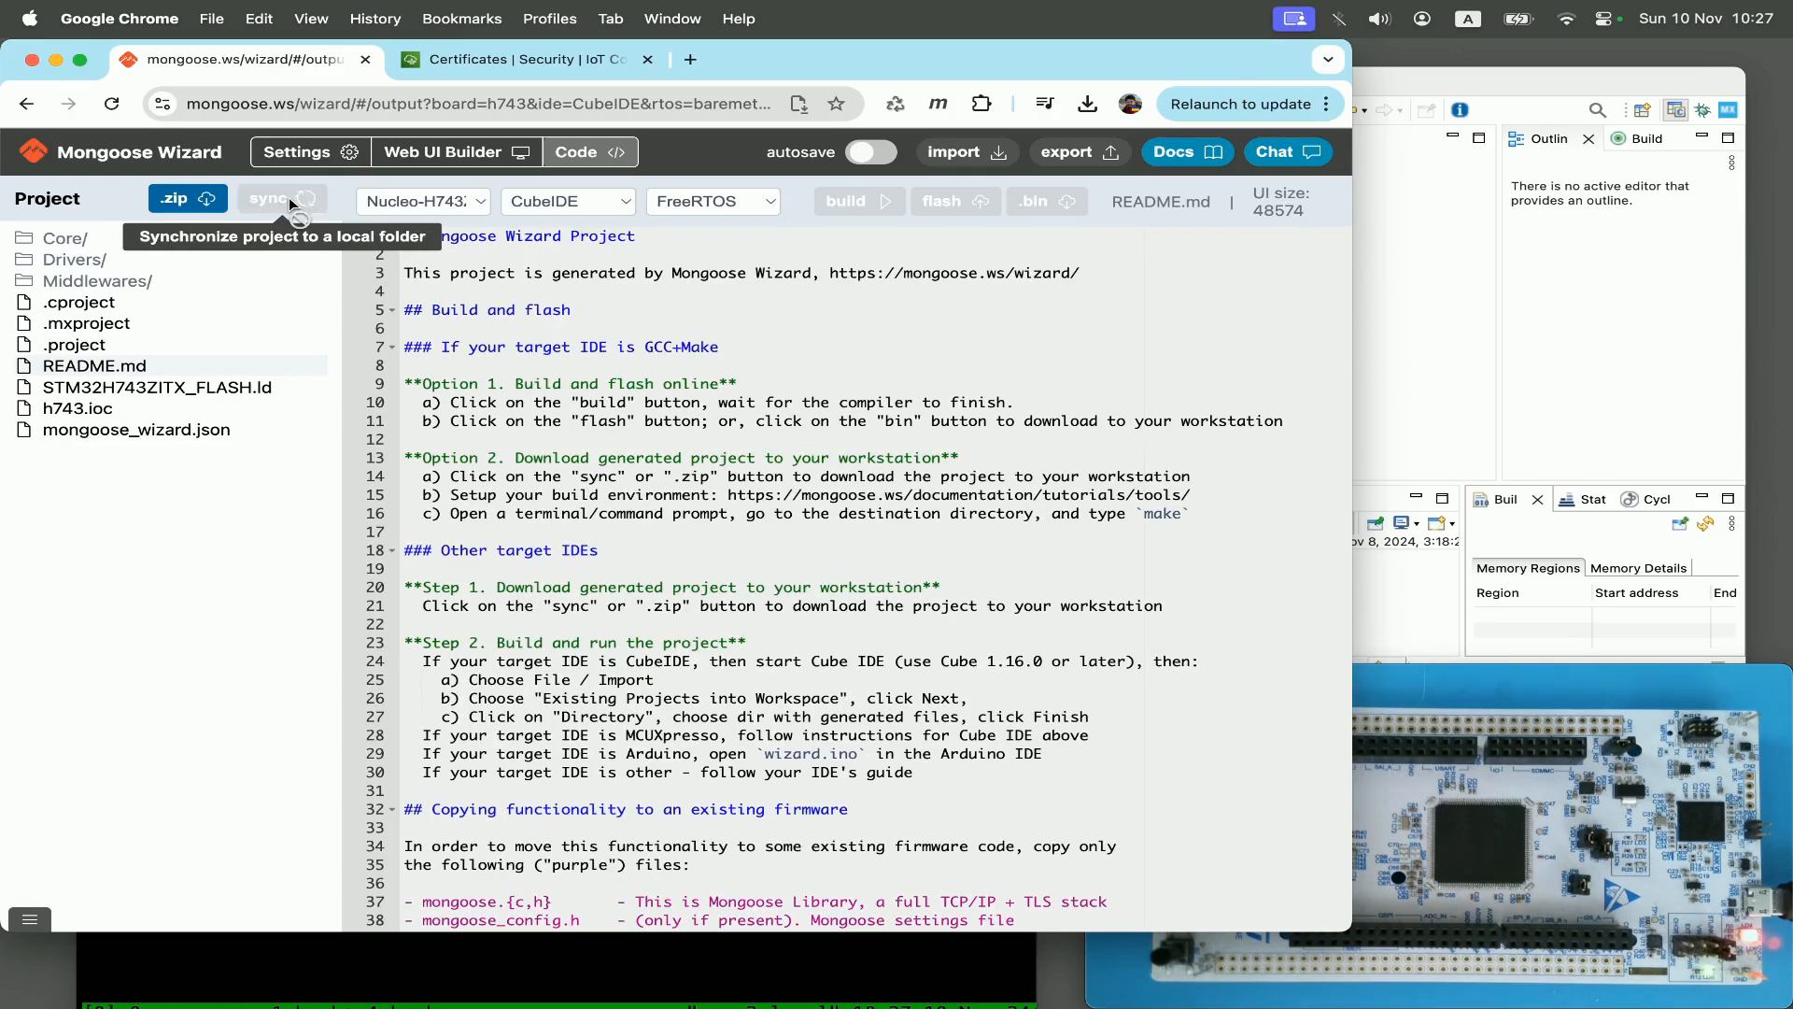
{"action": "left_click", "coordinate": [279, 200]}
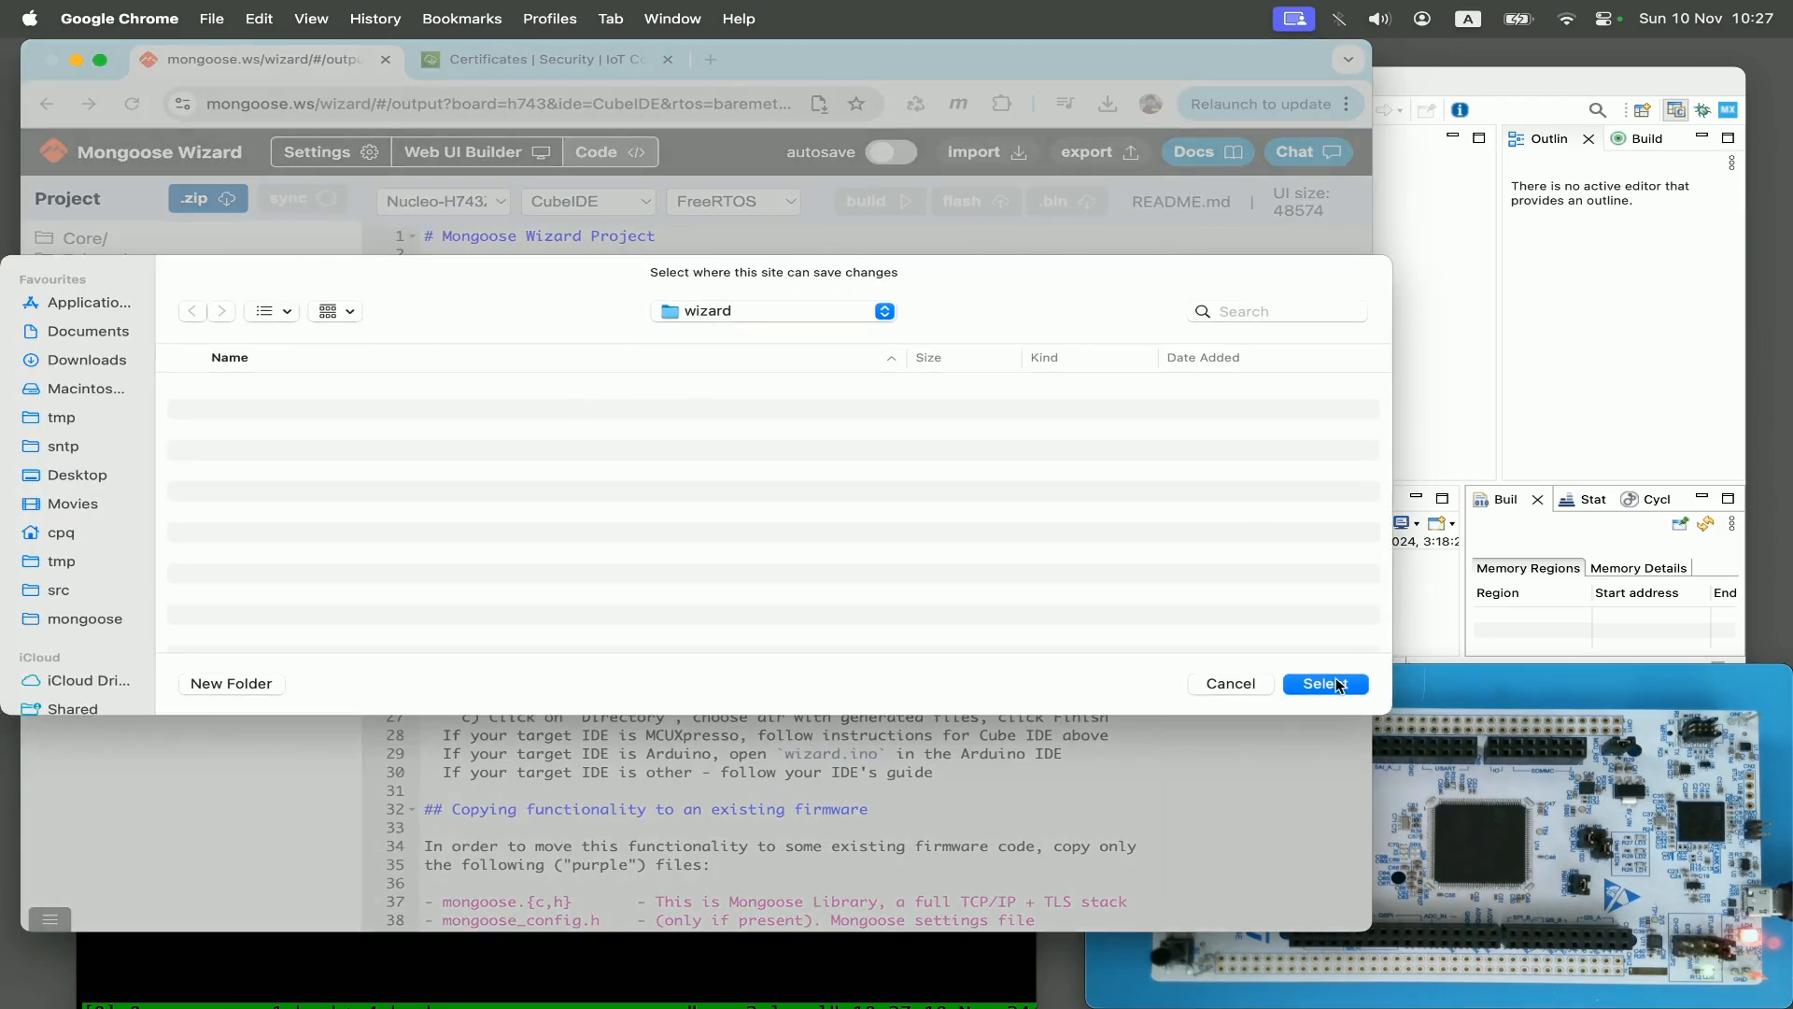
{"action": "left_click", "coordinate": [1324, 684]}
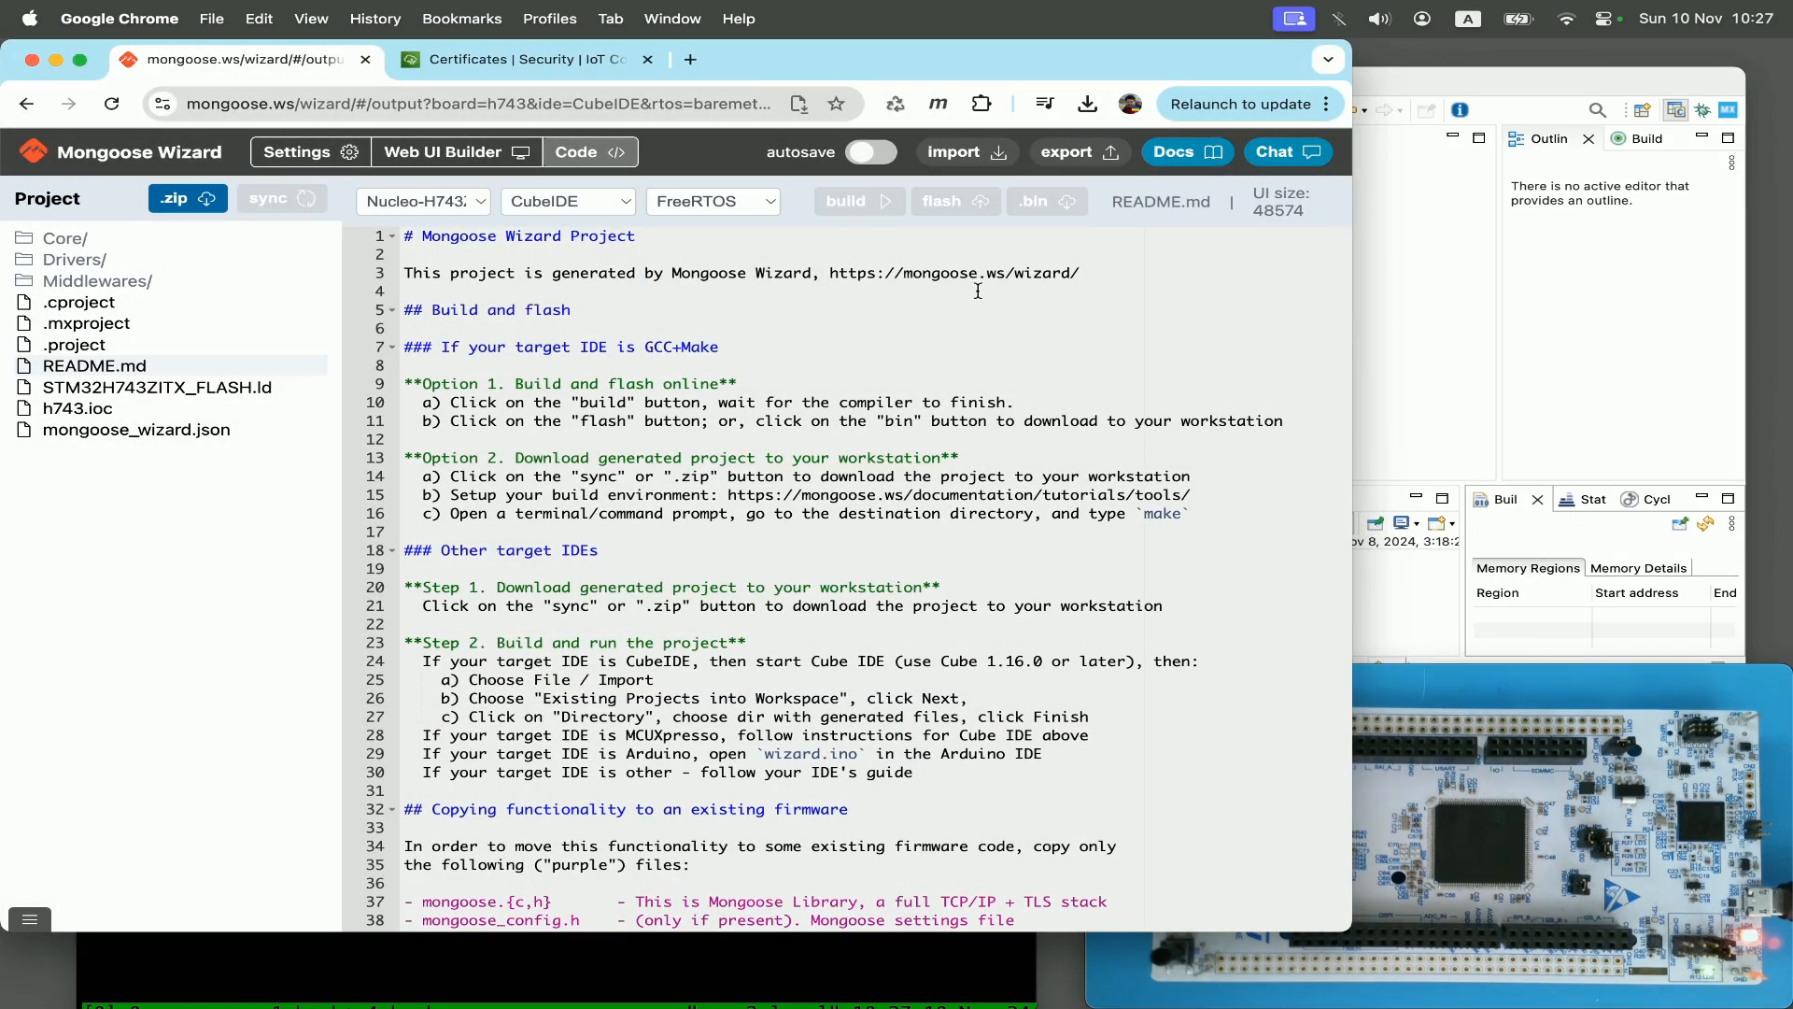
{"action": "mouse_move", "coordinate": [1390, 86]}
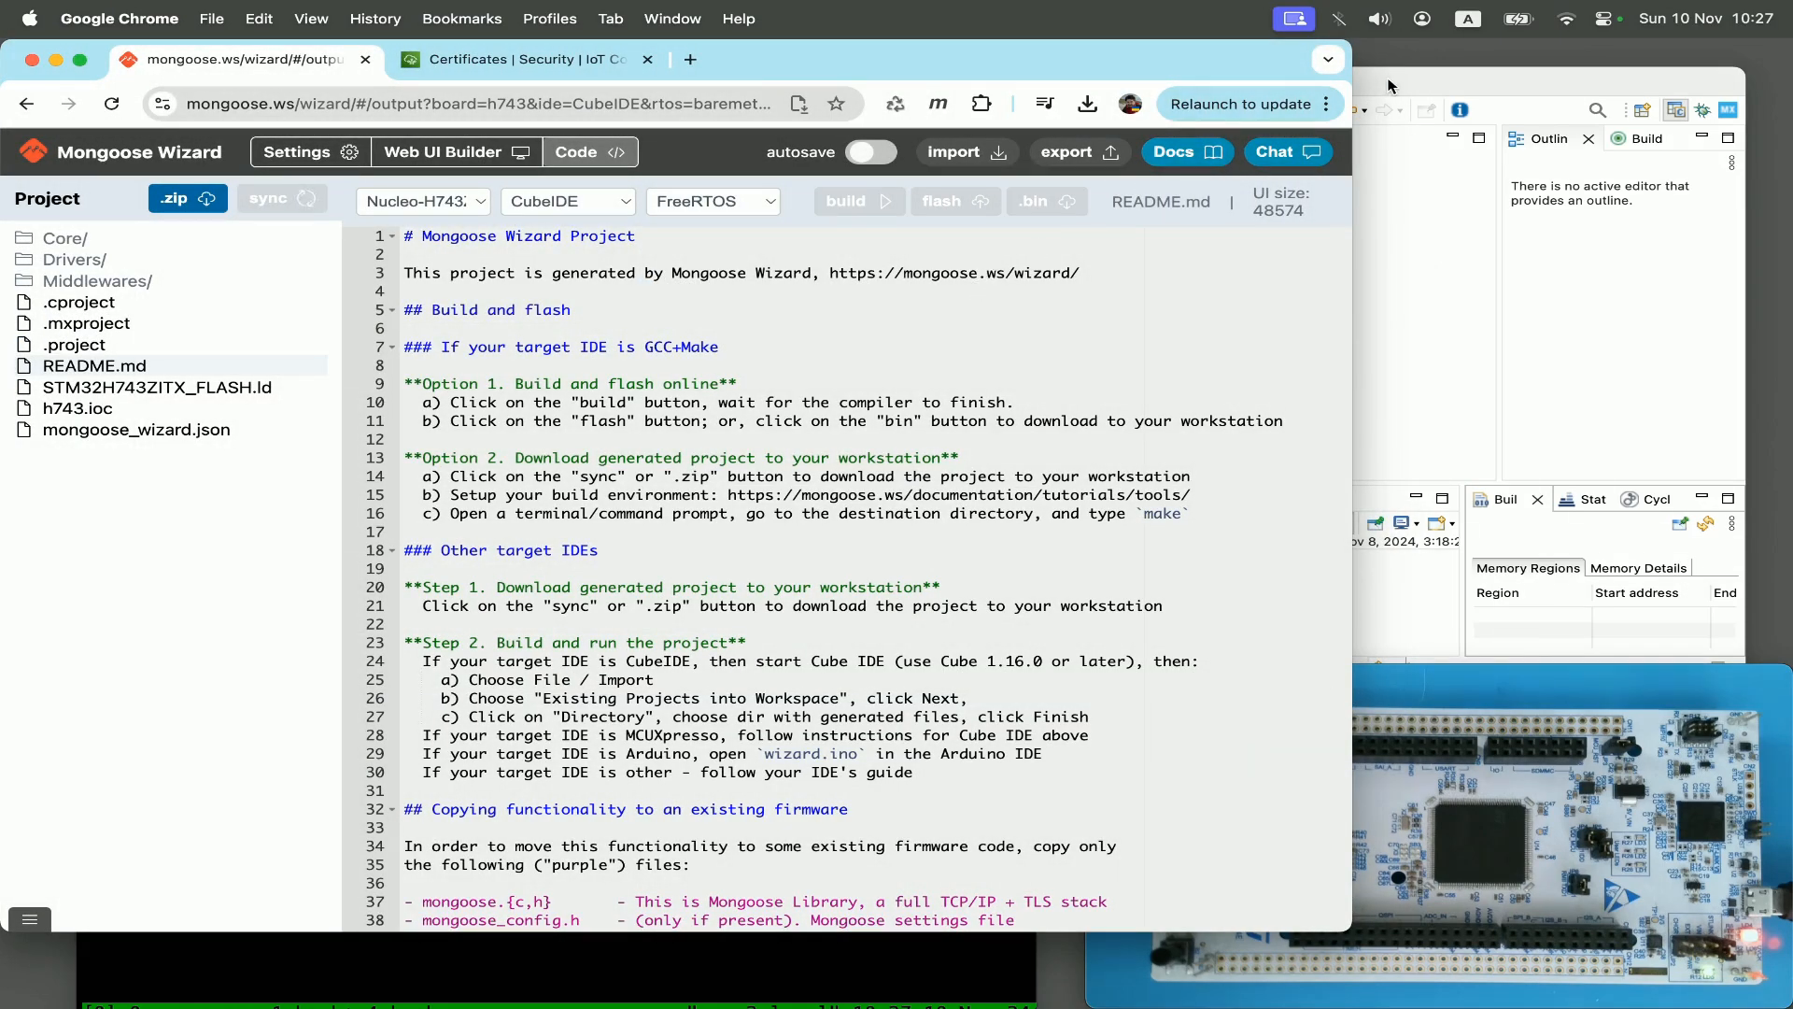
Step: Import the existing h743 project from the wizard directory into the workspace and expand it
{"action": "left_click", "coordinate": [222, 19]}
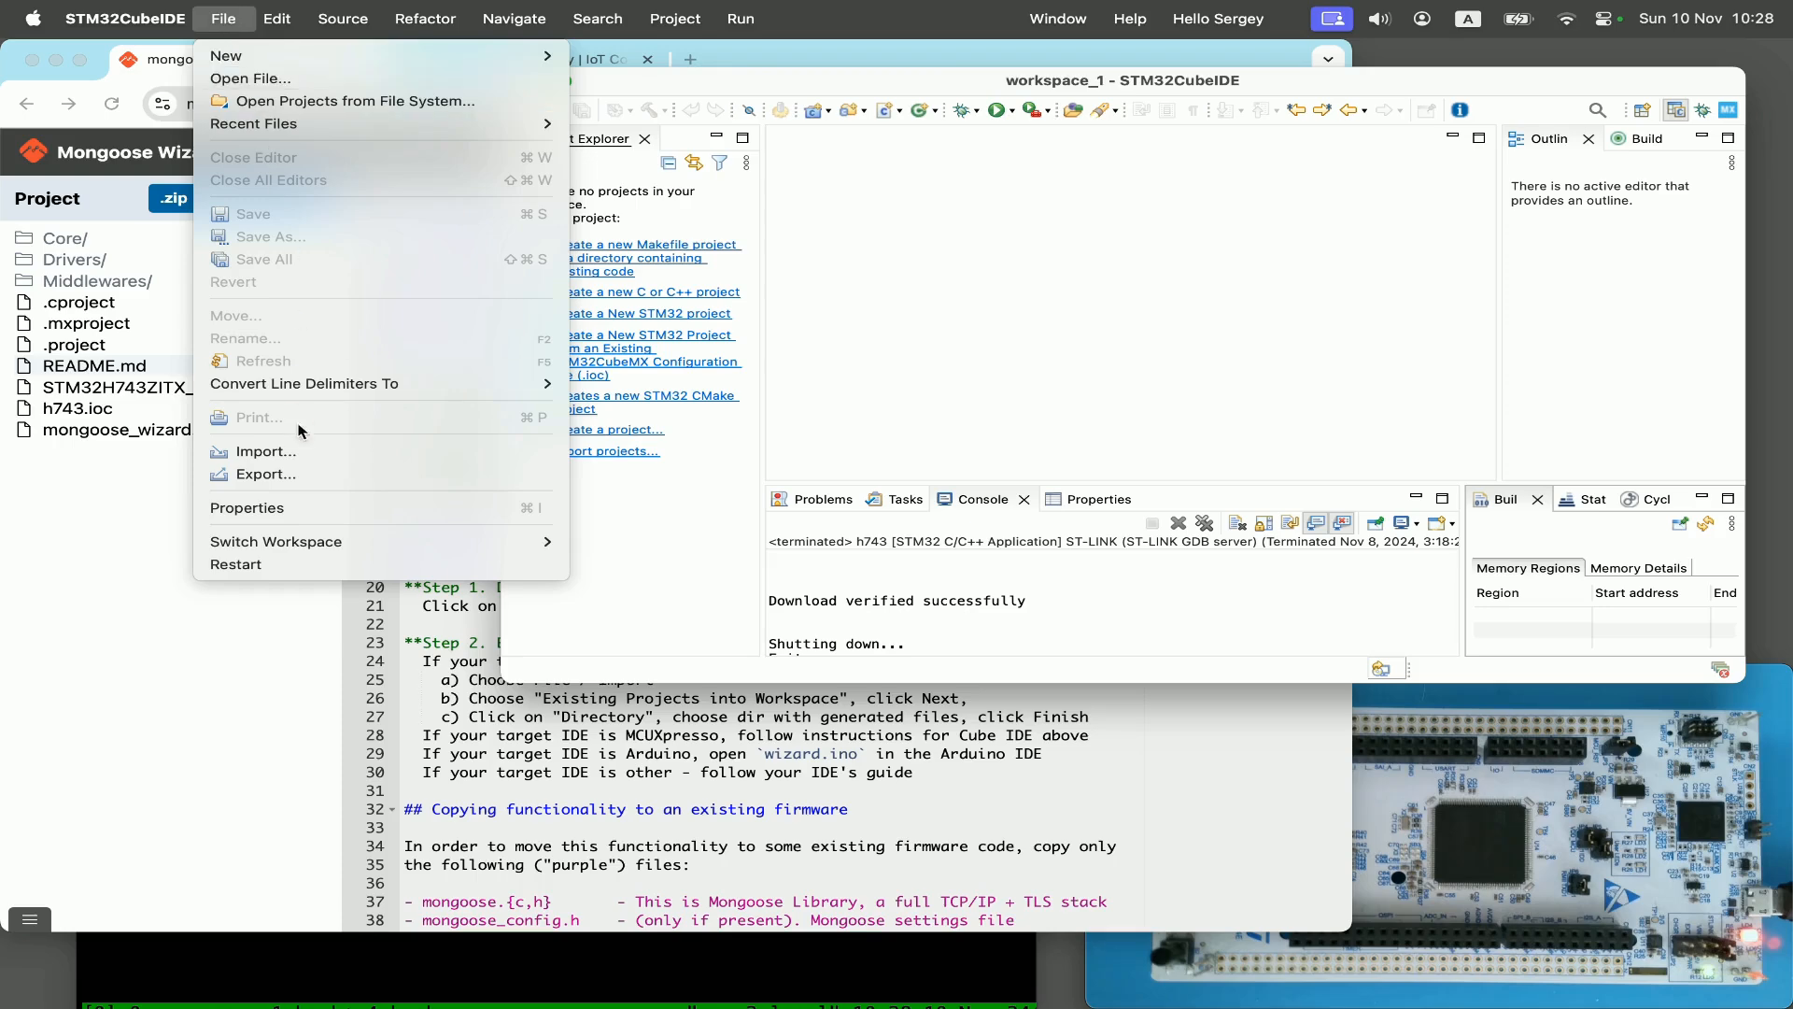
{"action": "left_click", "coordinate": [263, 450]}
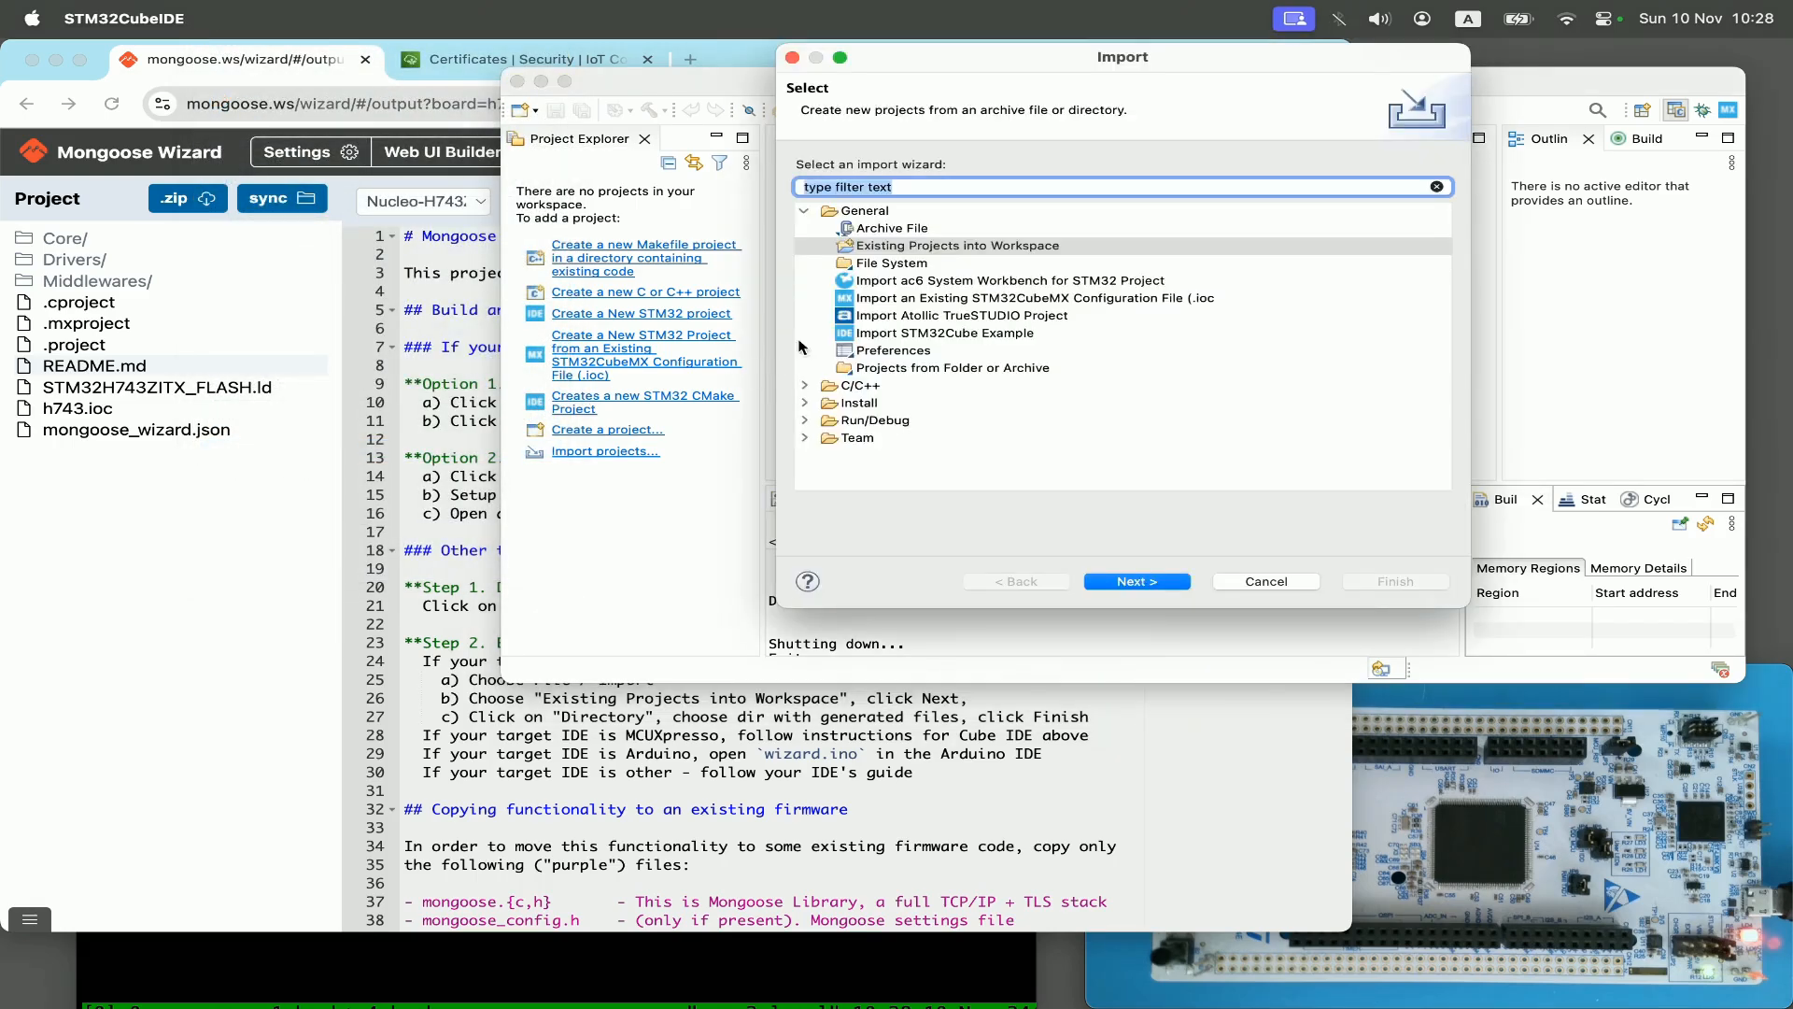
{"action": "left_click", "coordinate": [956, 245]}
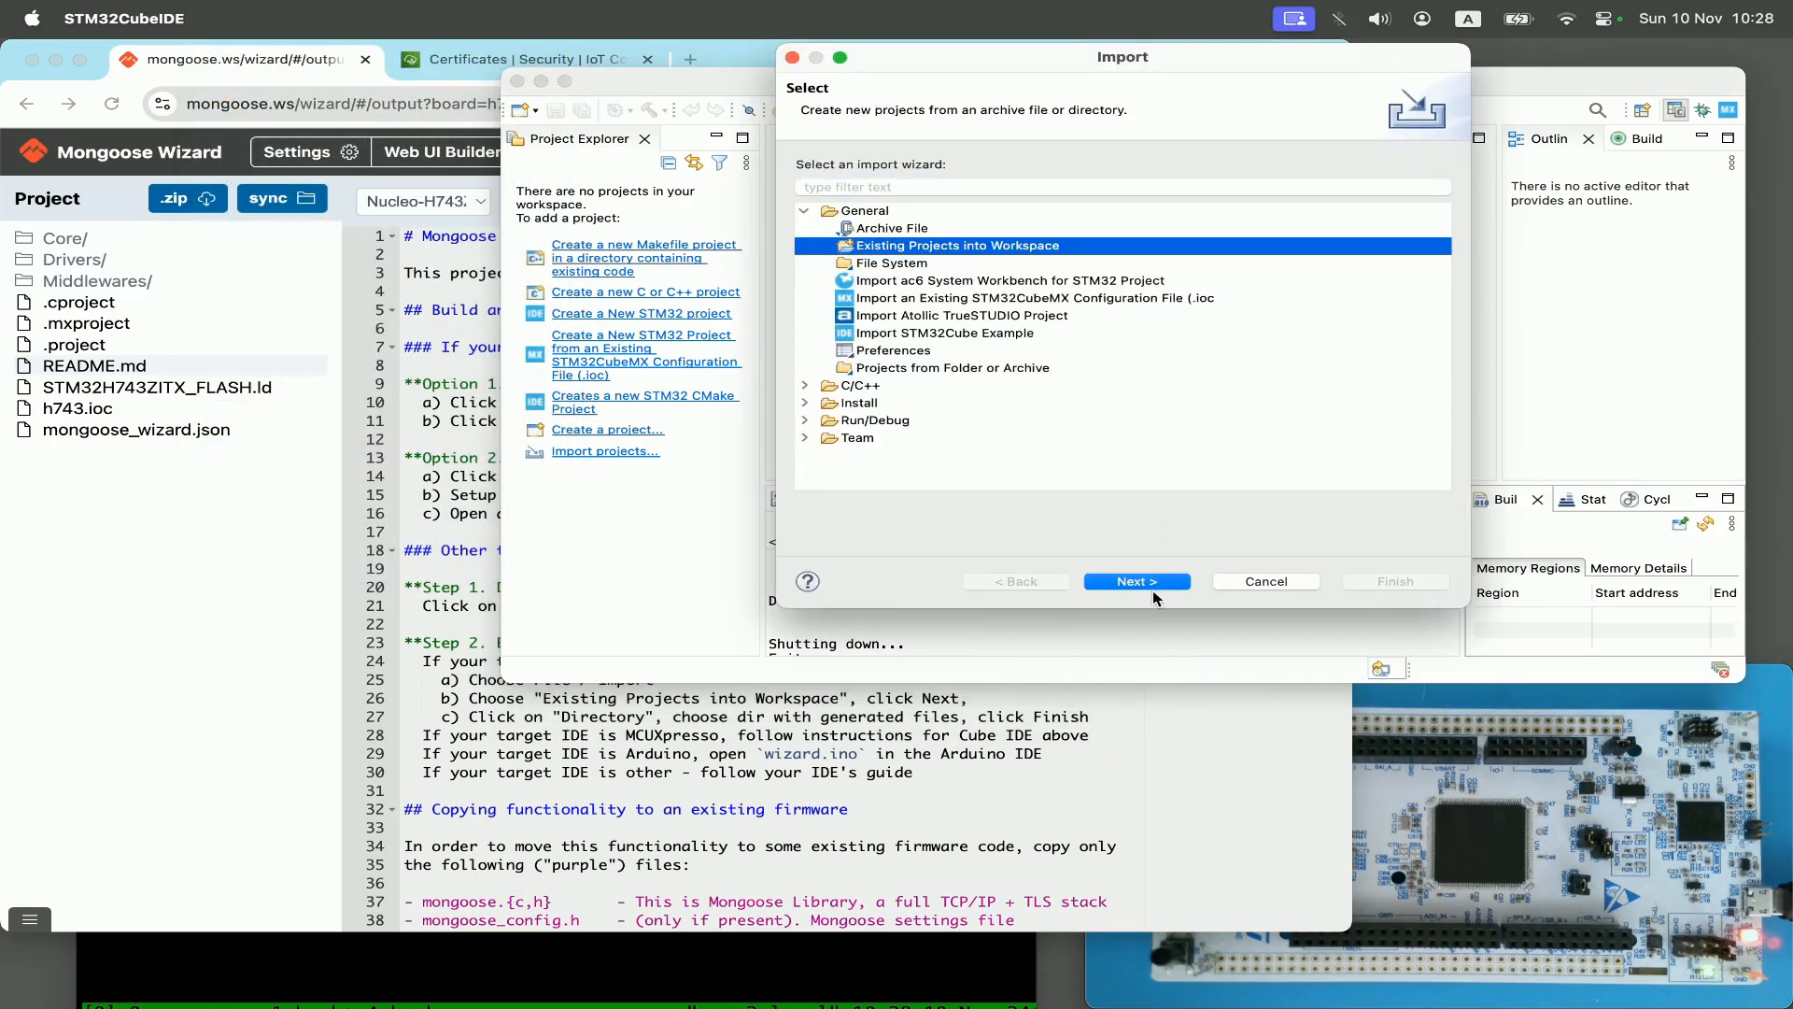
{"action": "left_click", "coordinate": [1134, 581]}
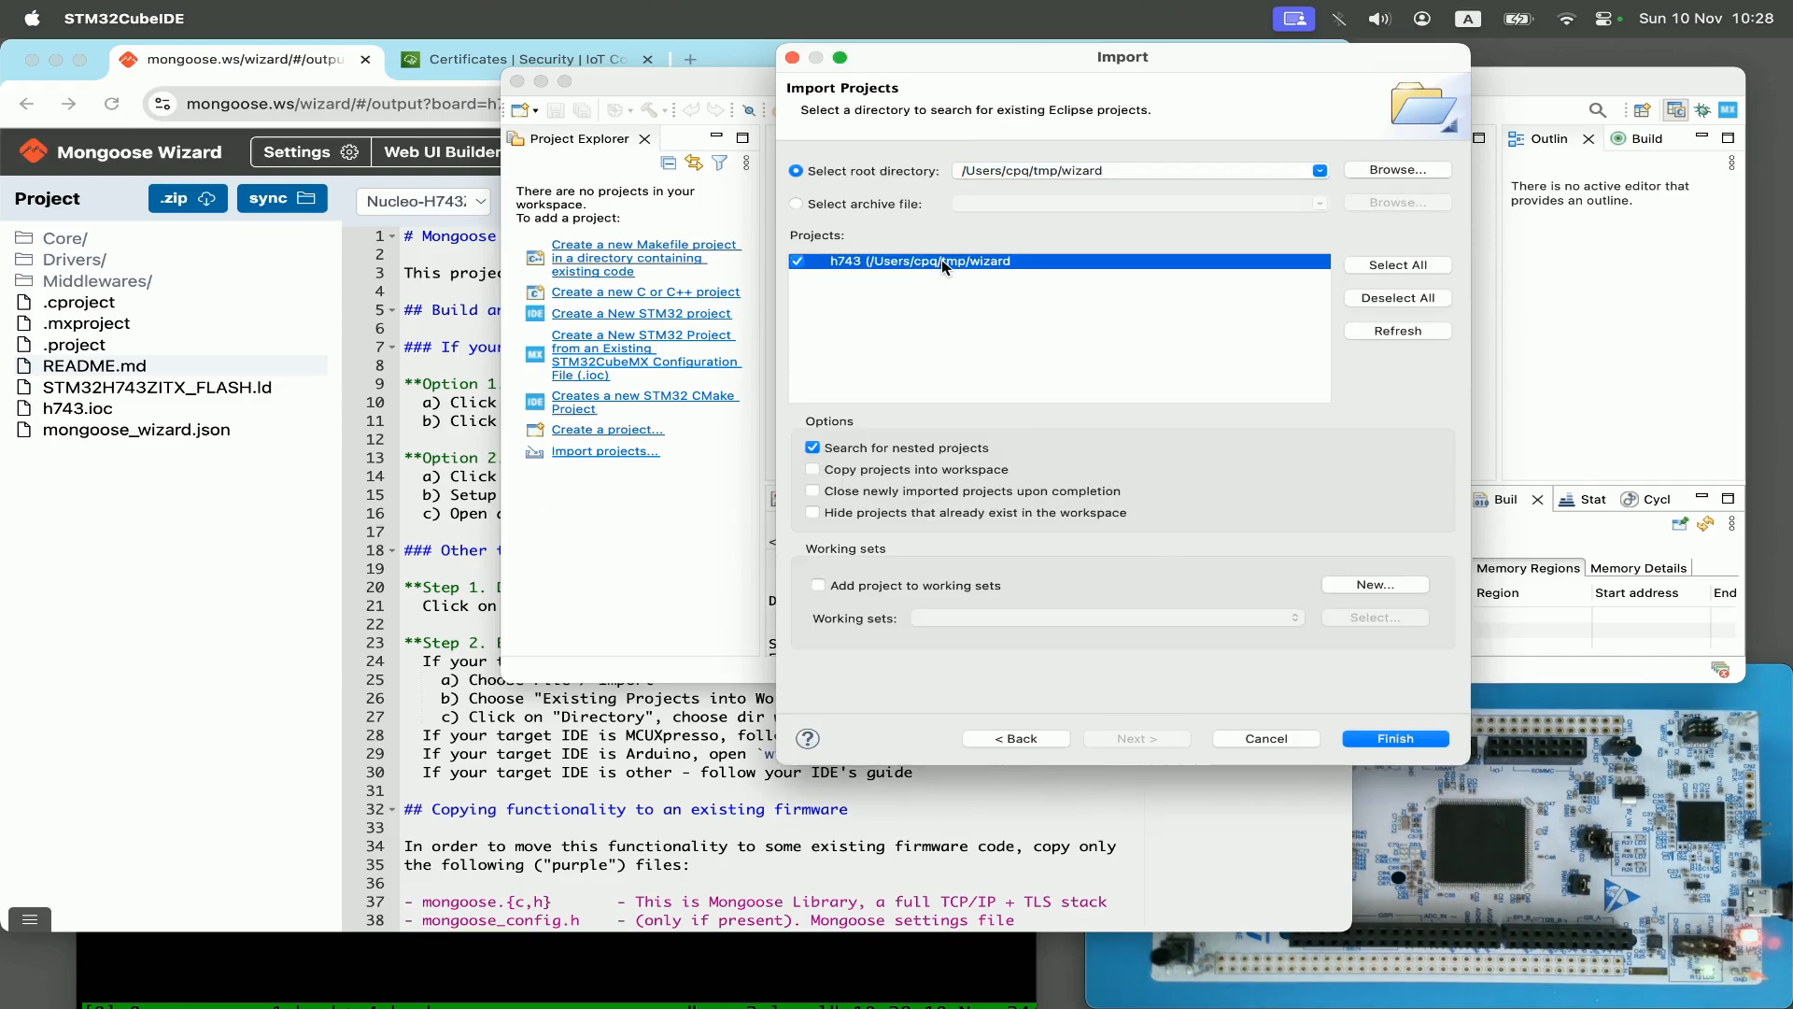
{"action": "mouse_move", "coordinate": [966, 274]}
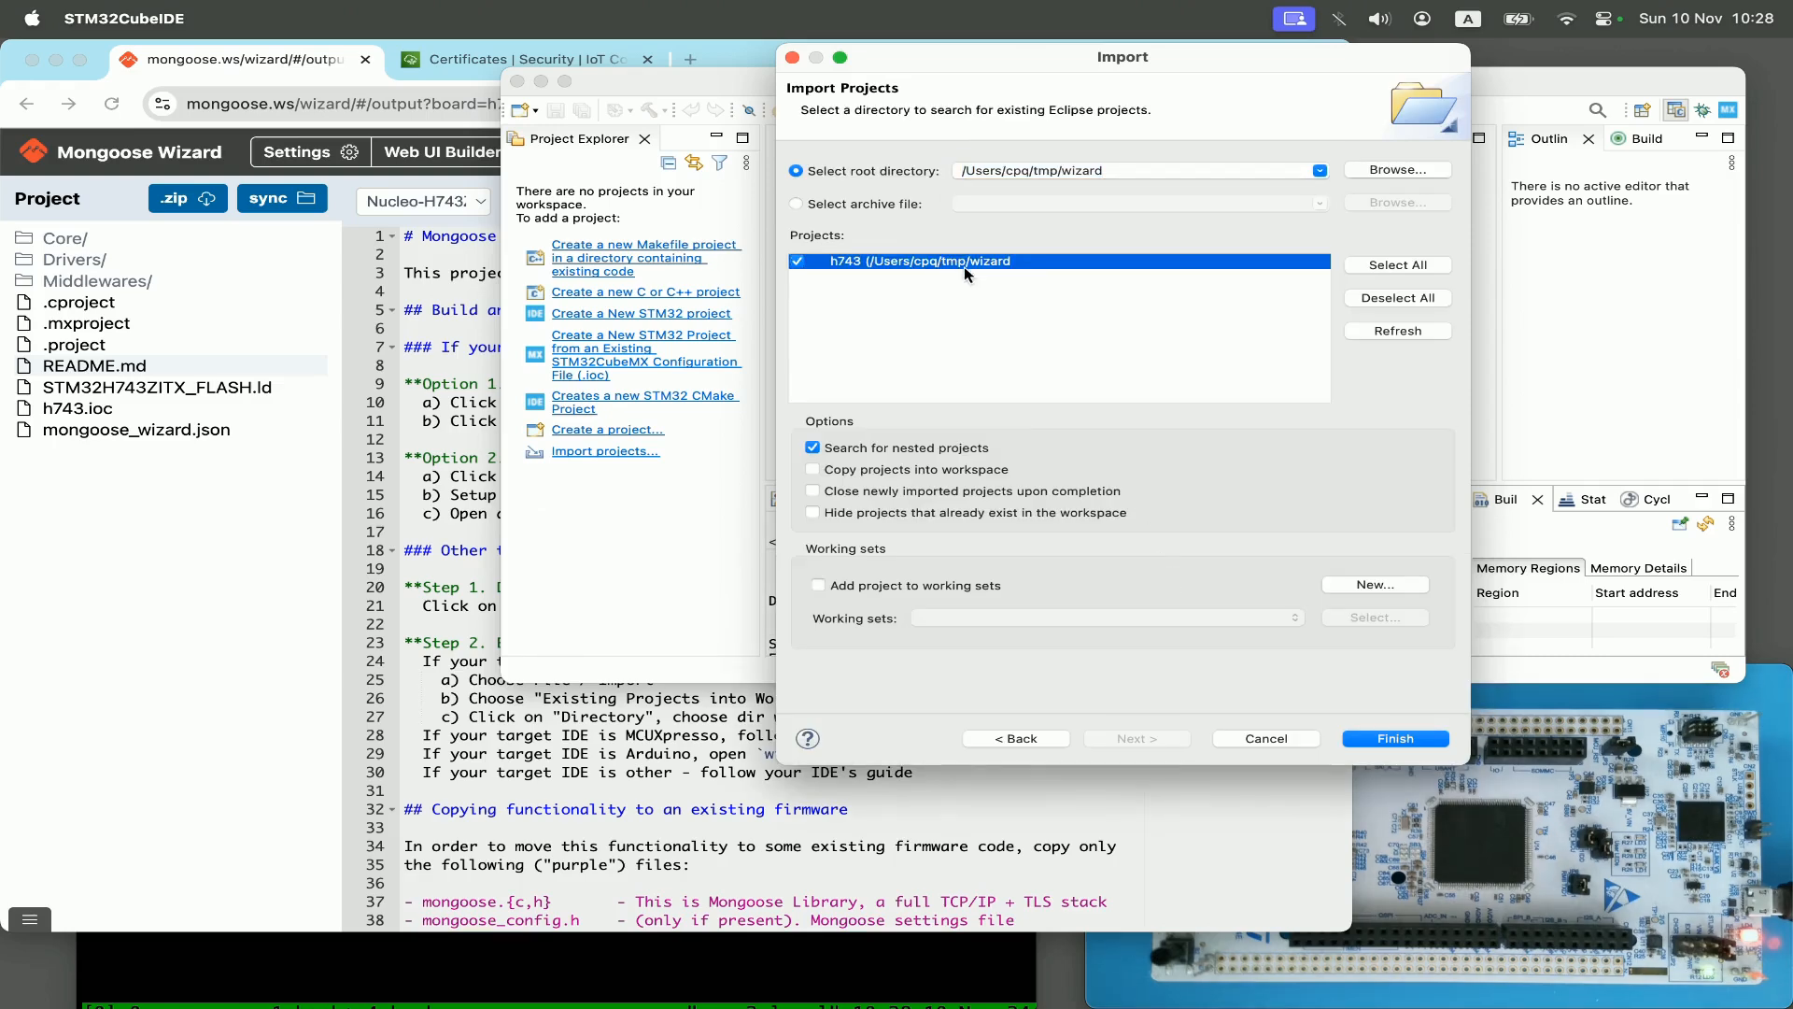
{"action": "left_click", "coordinate": [1393, 738]}
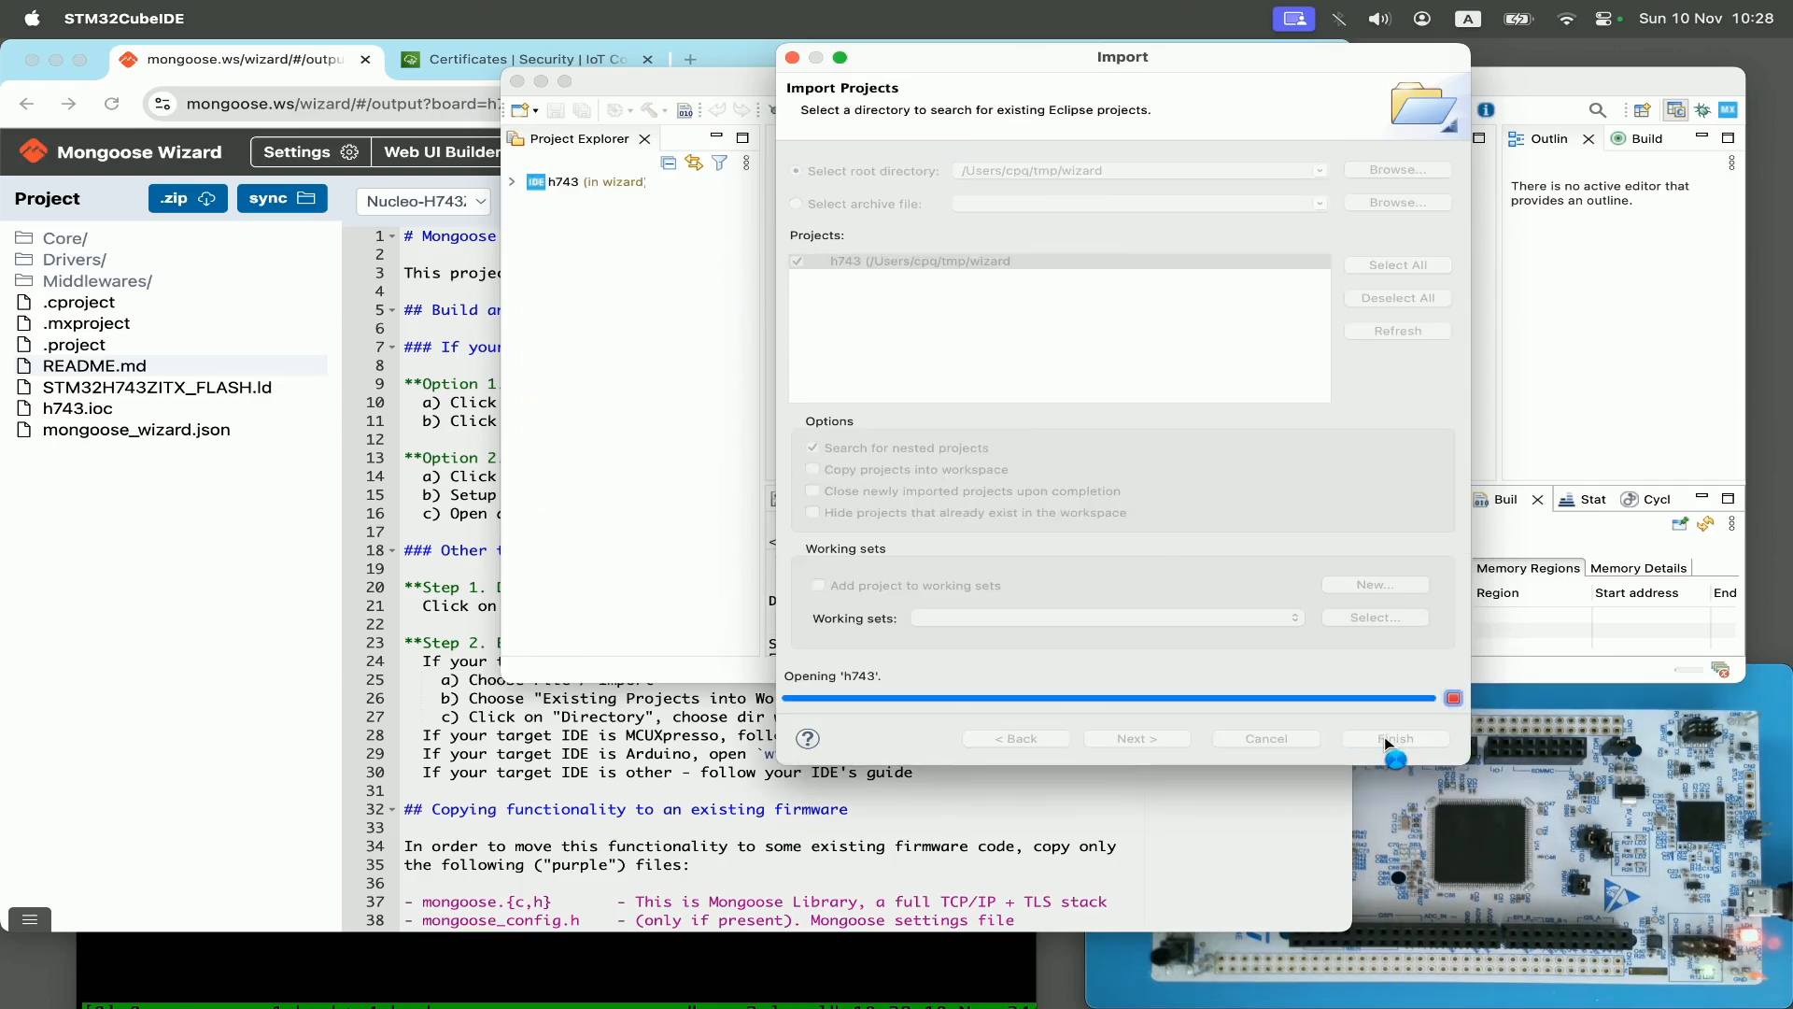
{"action": "left_click", "coordinate": [1393, 737]}
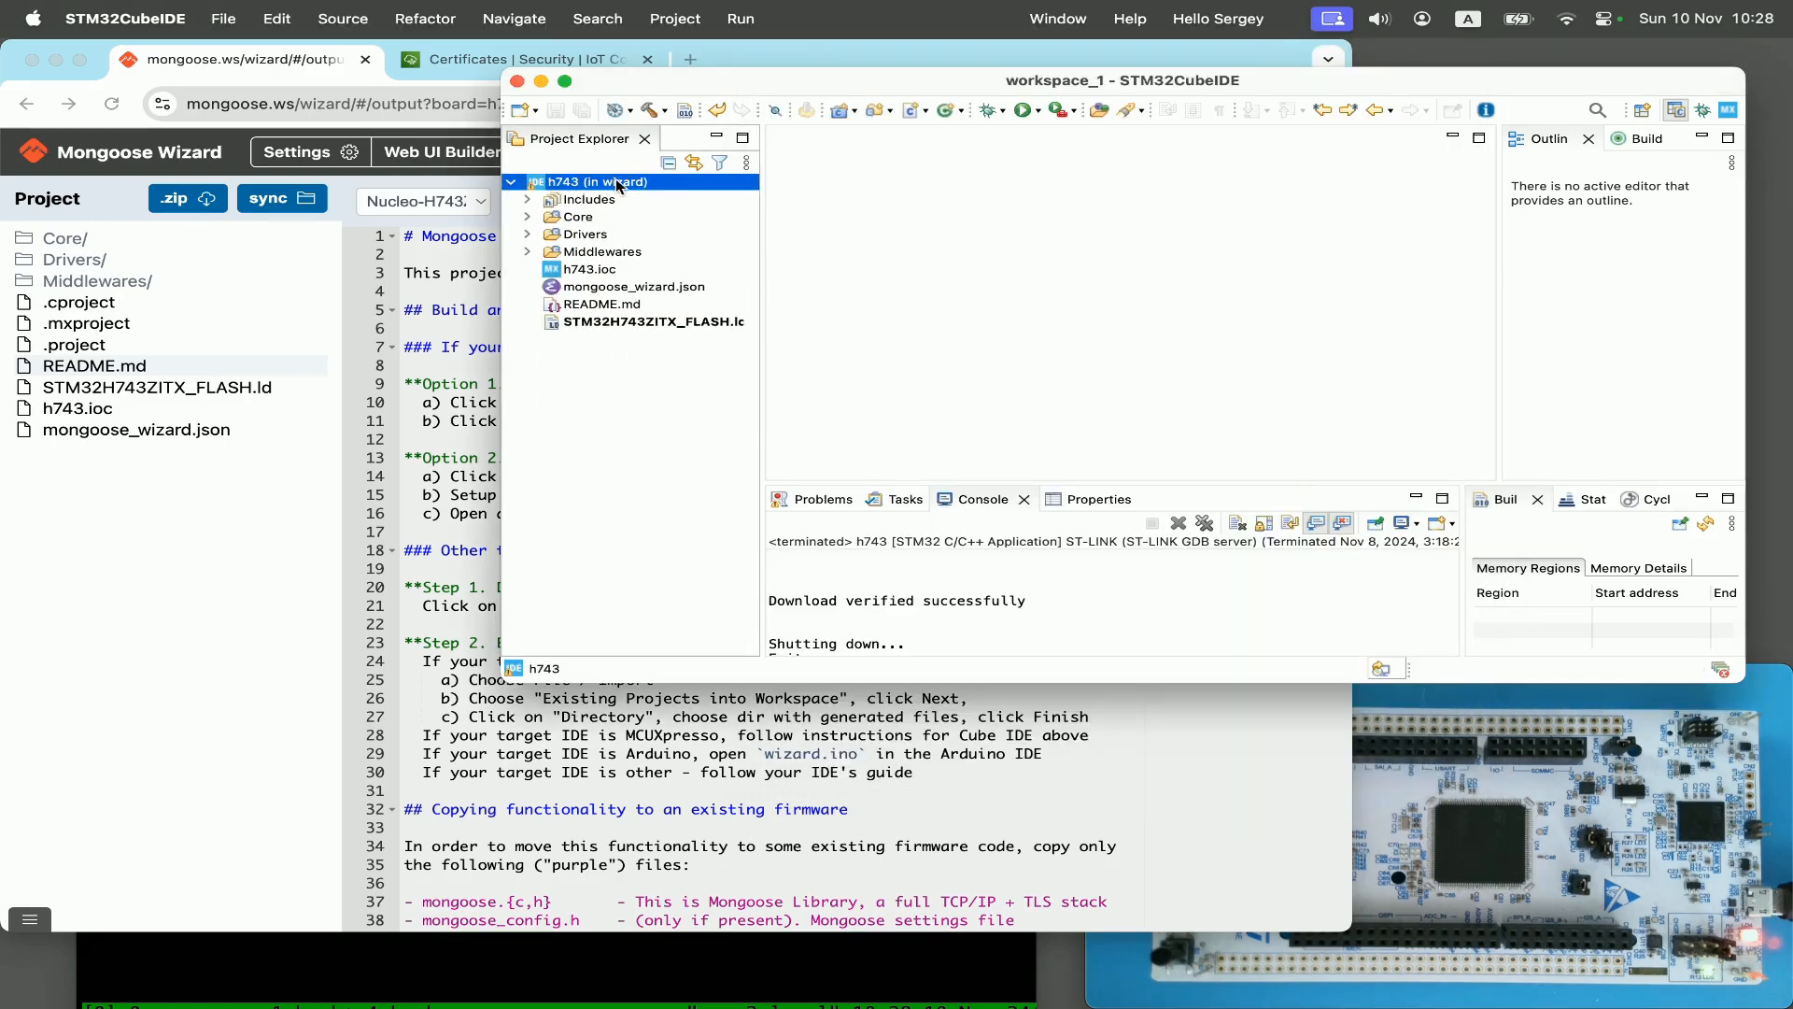
Step: Run the h743 project, accepting the launch configuration so it builds and flashes the board
{"action": "left_click", "coordinate": [634, 110]}
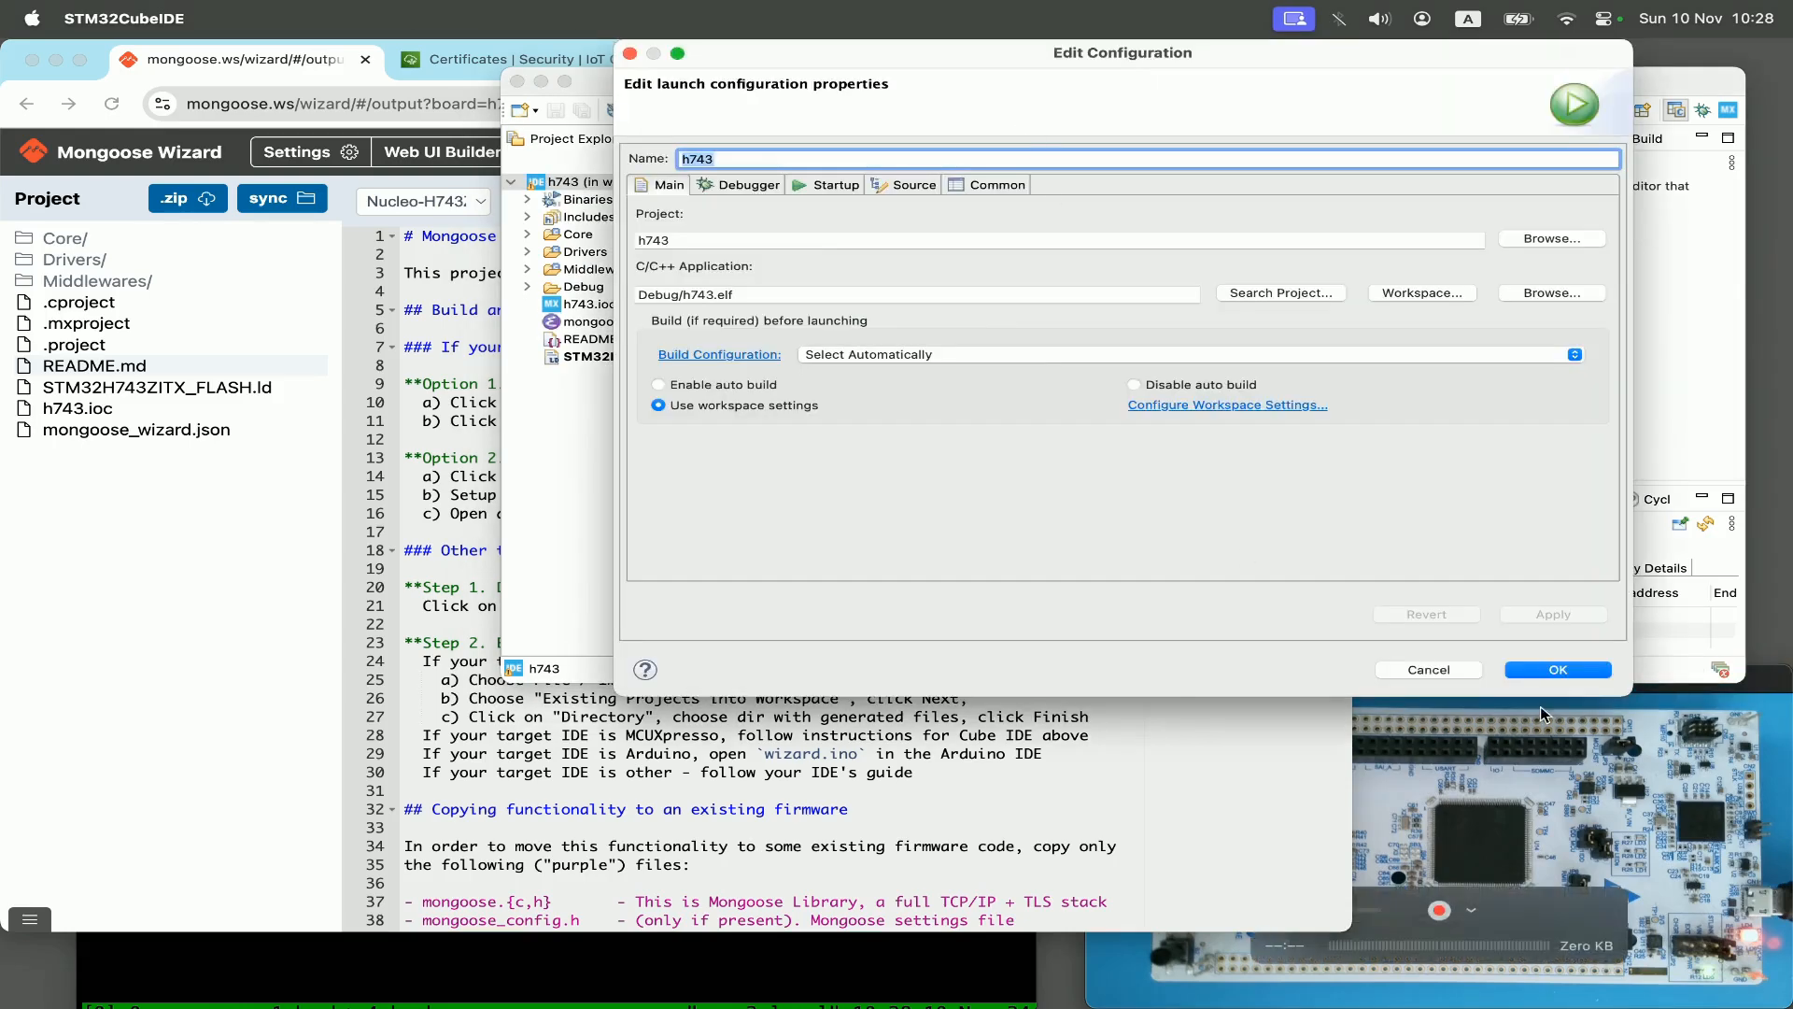
{"action": "left_click", "coordinate": [1556, 669]}
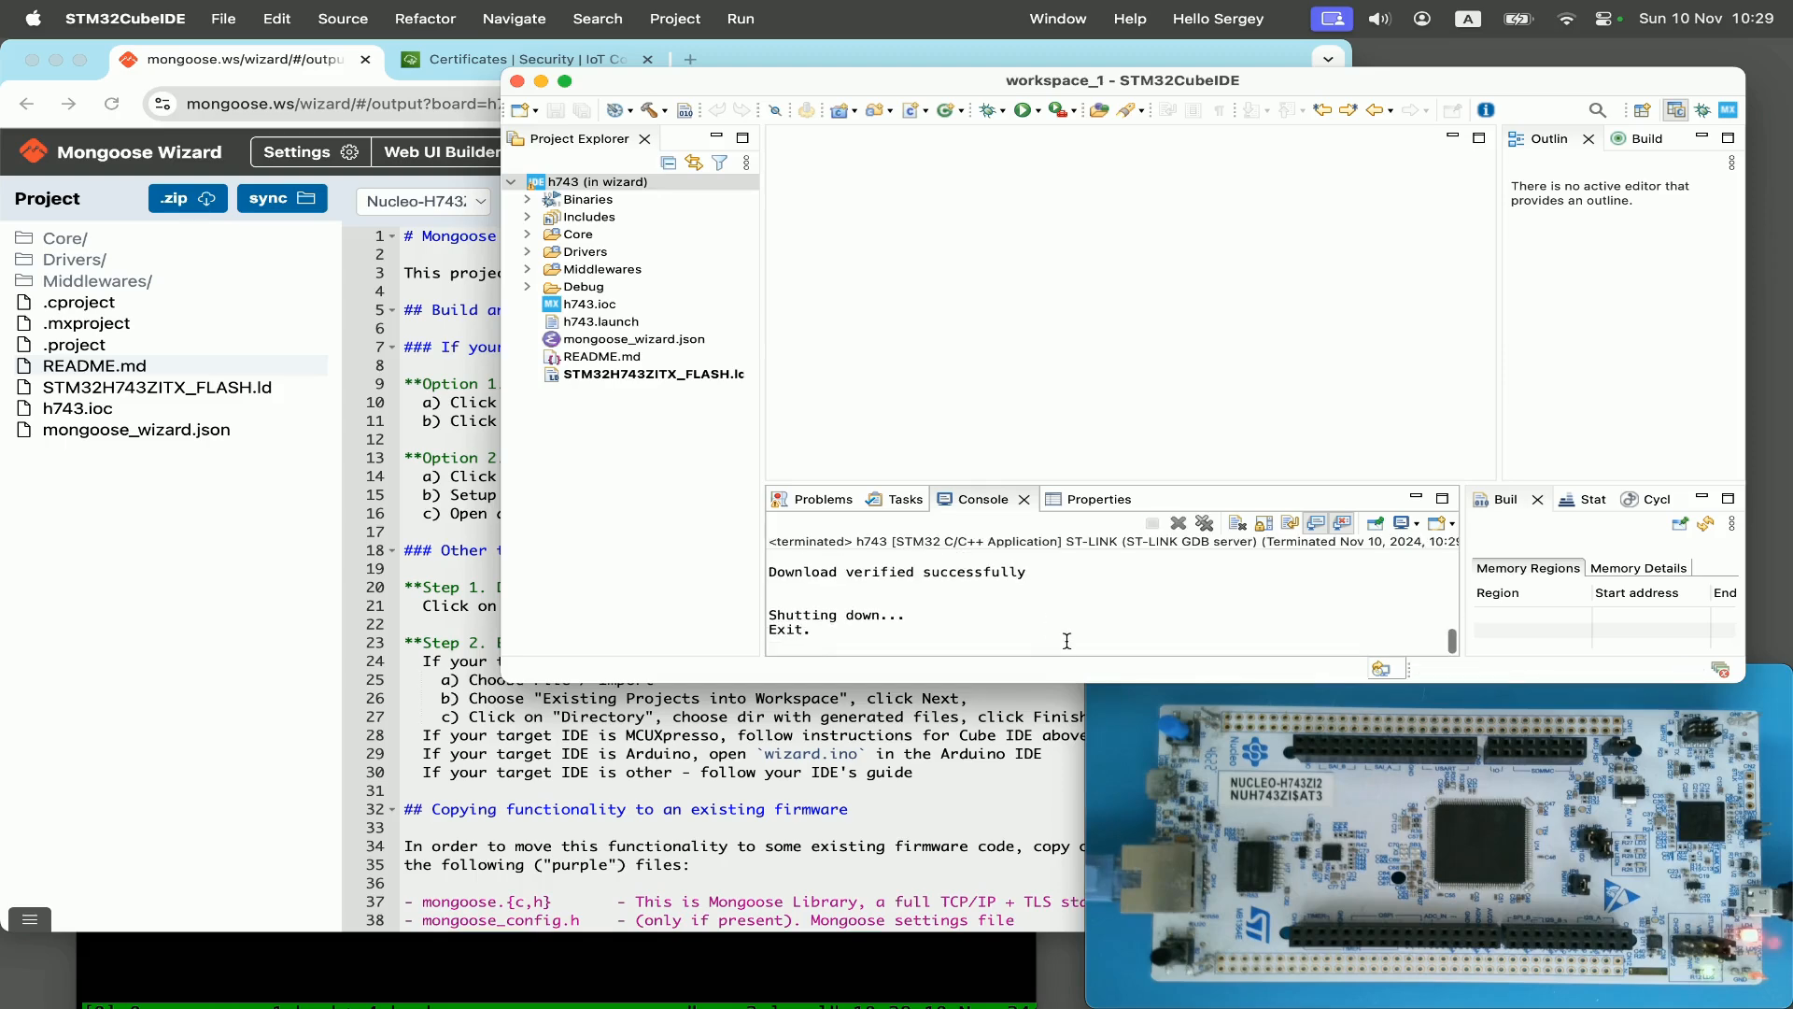
{"action": "mouse_move", "coordinate": [669, 997]}
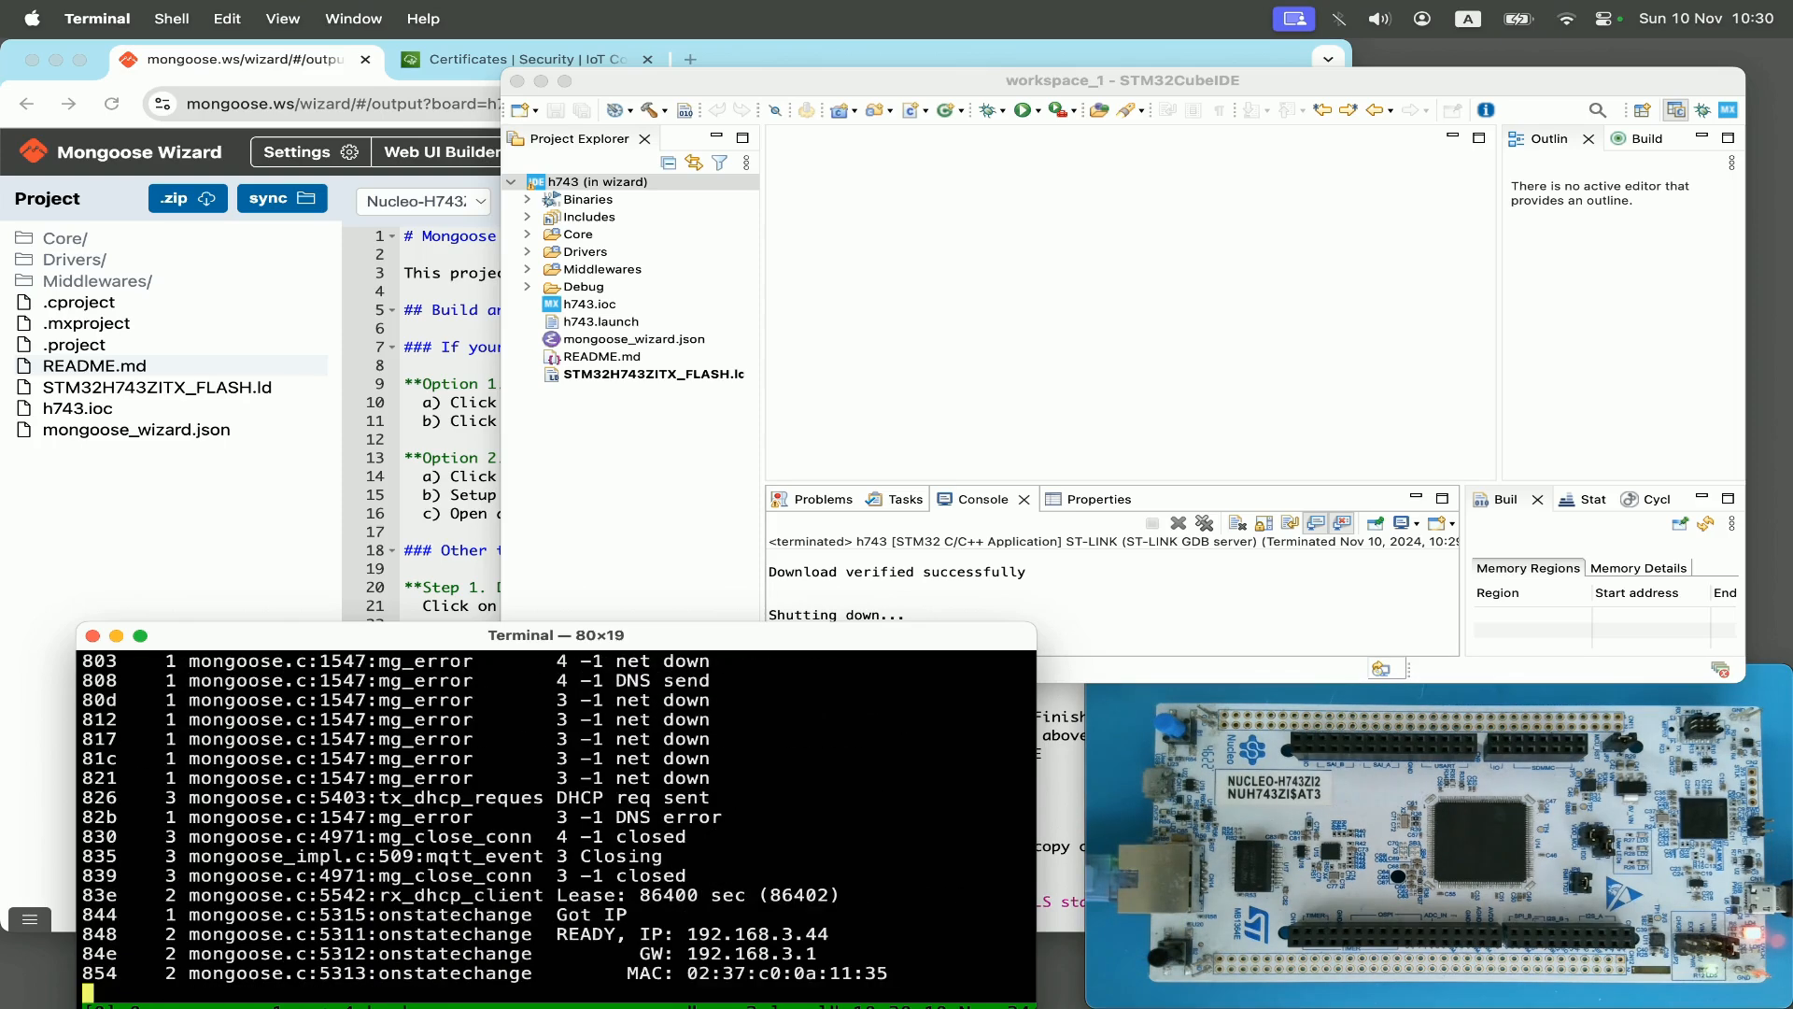
Step: Scroll the serial log showing IP 192.168.3.44 and the connection to broker.hivemq.com
{"action": "scroll", "scroll_direction": "down", "scroll_amount": 3}
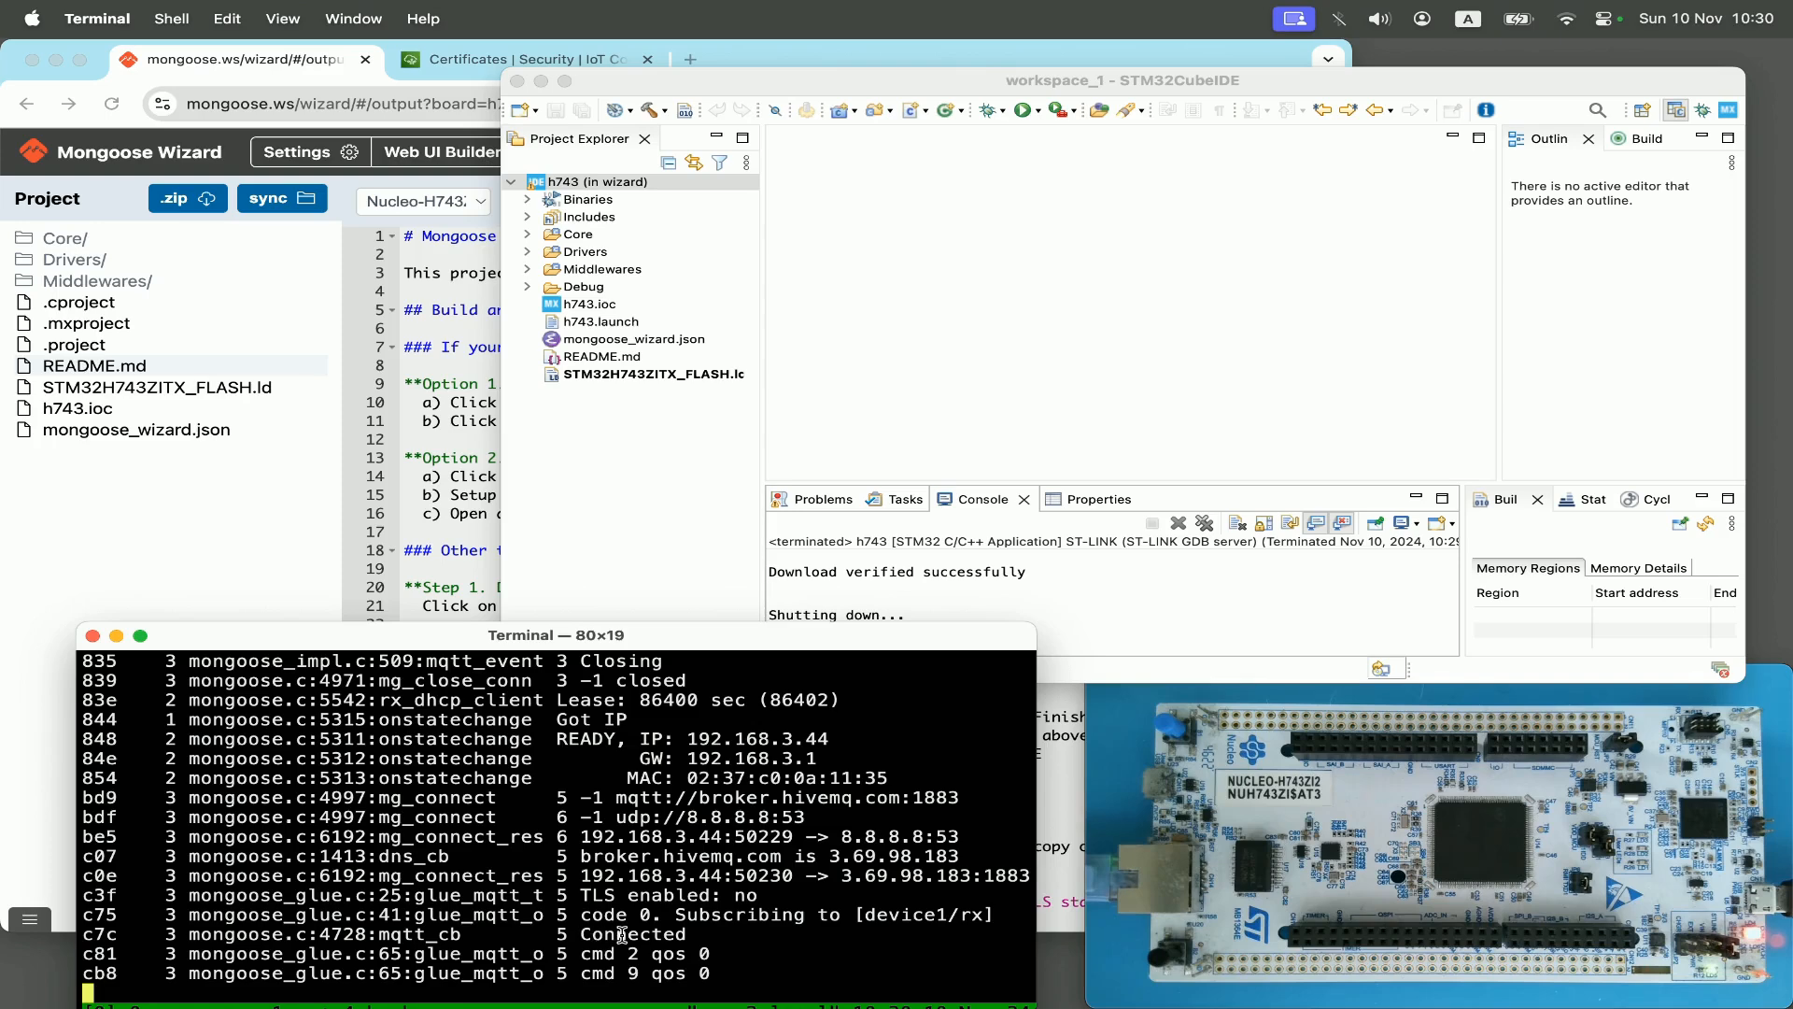
{"action": "mouse_move", "coordinate": [308, 526]}
{"action": "type", "text": "hivemq.com"}
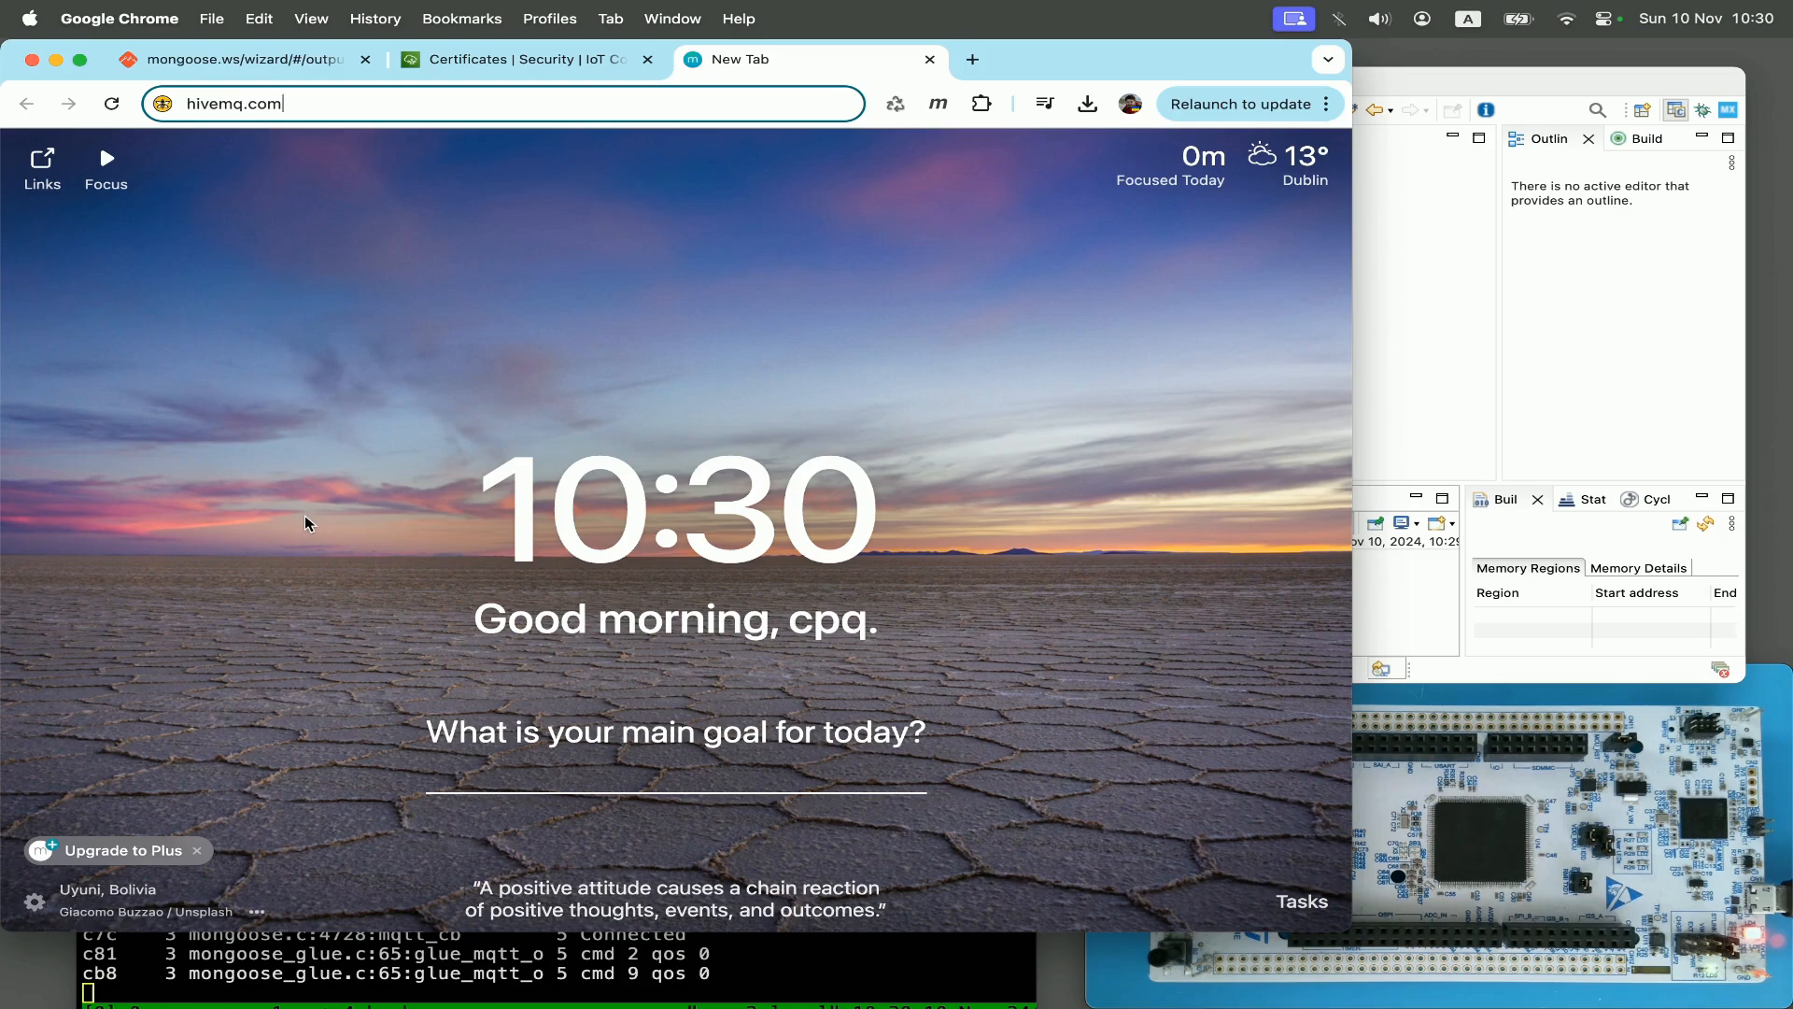
Step: Load hivemq.com, reach the MQTT browser client via Public MQTT Broker, and connect it
{"action": "key", "text": "Enter"}
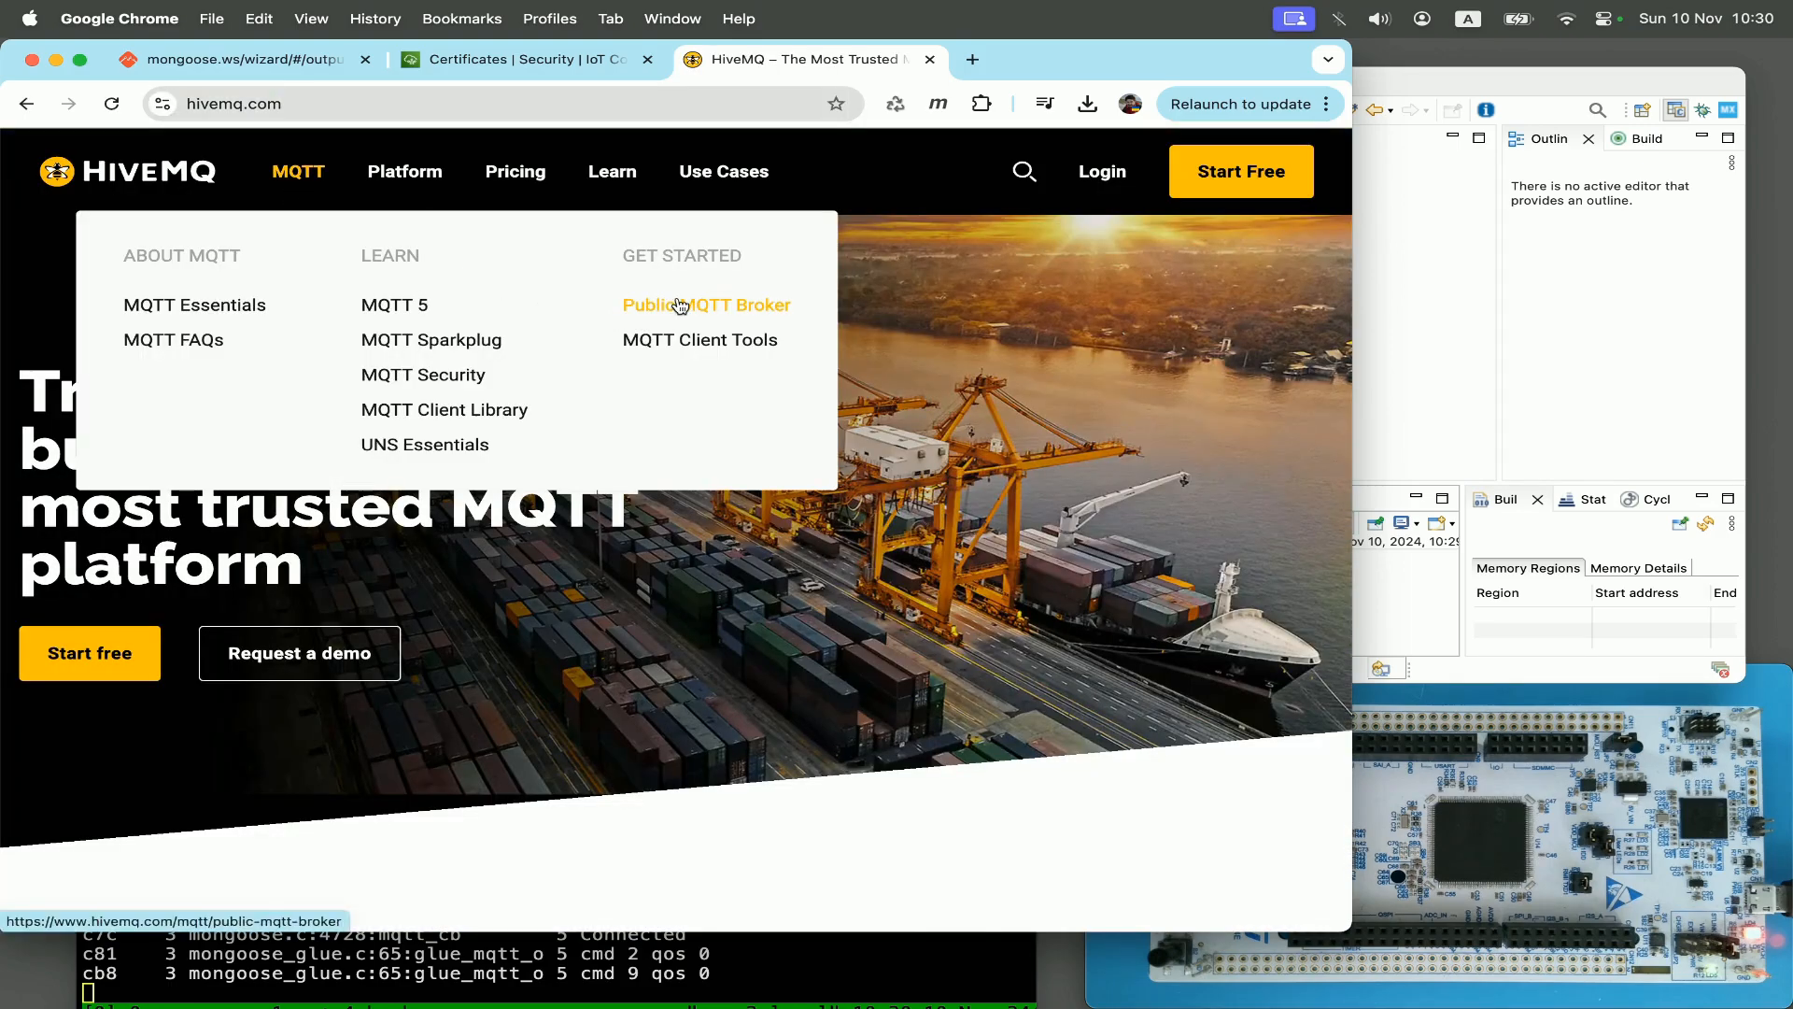
{"action": "left_click", "coordinate": [706, 304]}
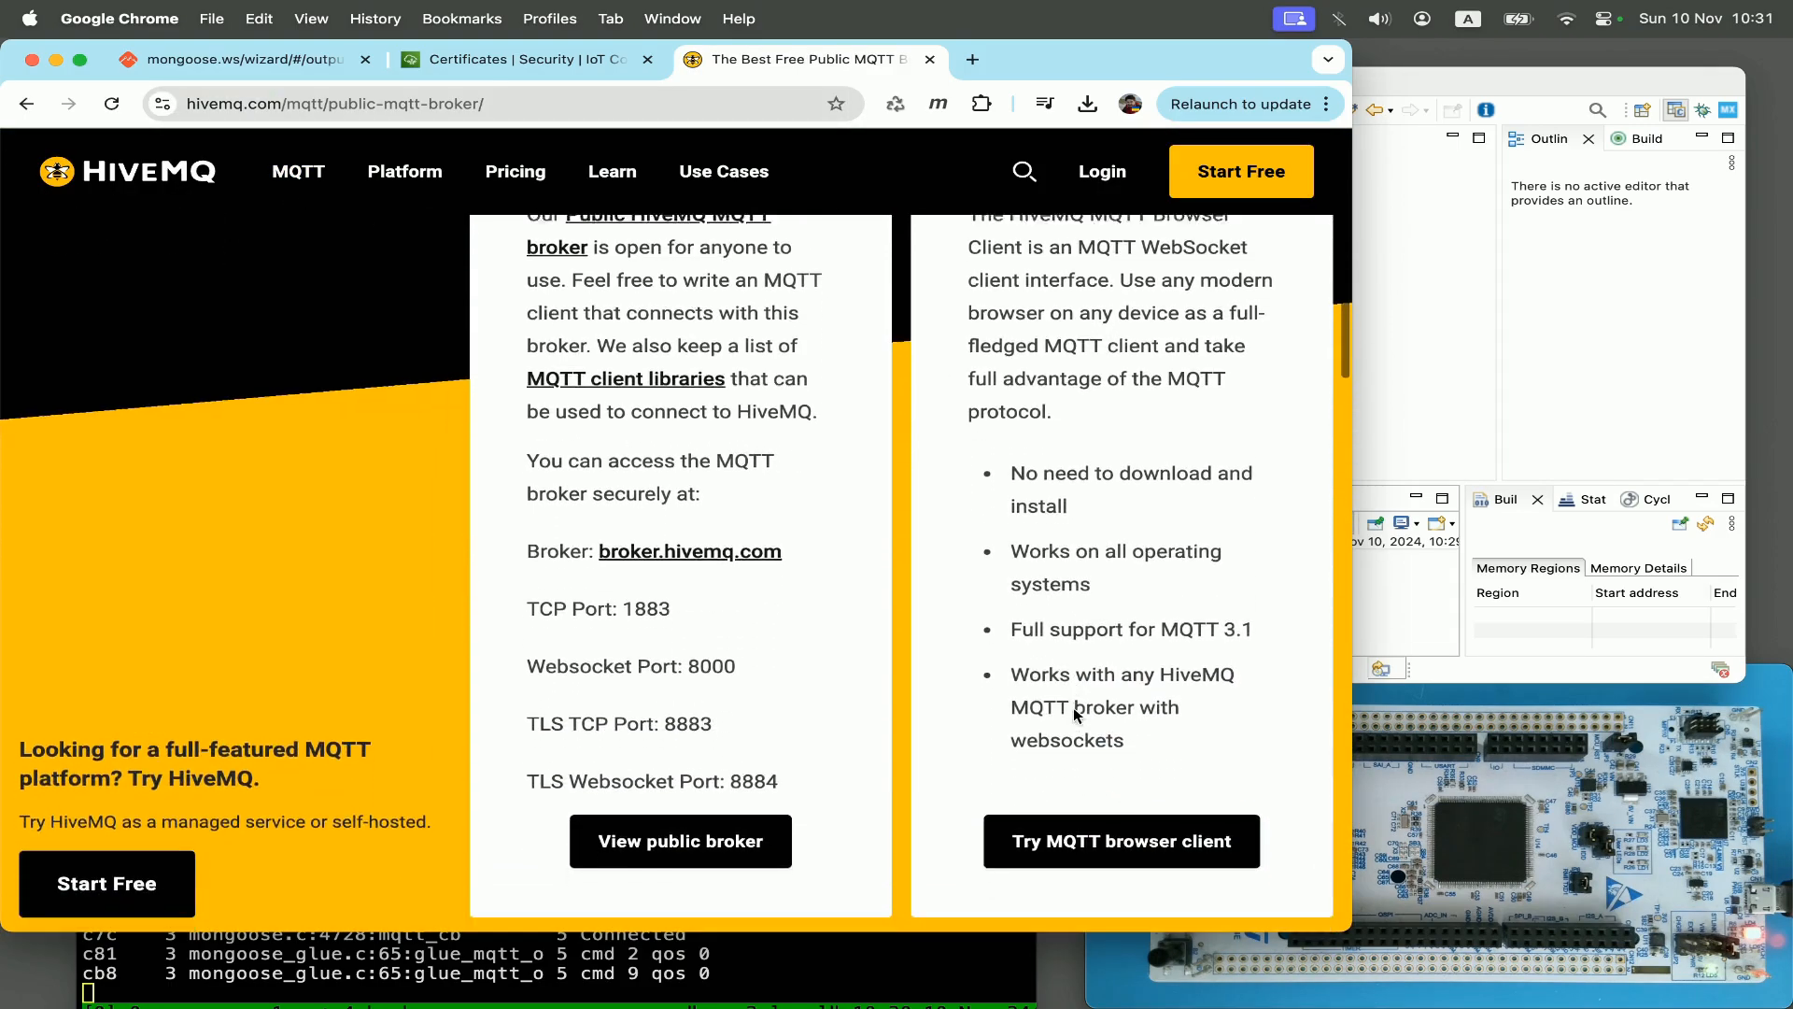
{"action": "left_click", "coordinate": [1119, 841]}
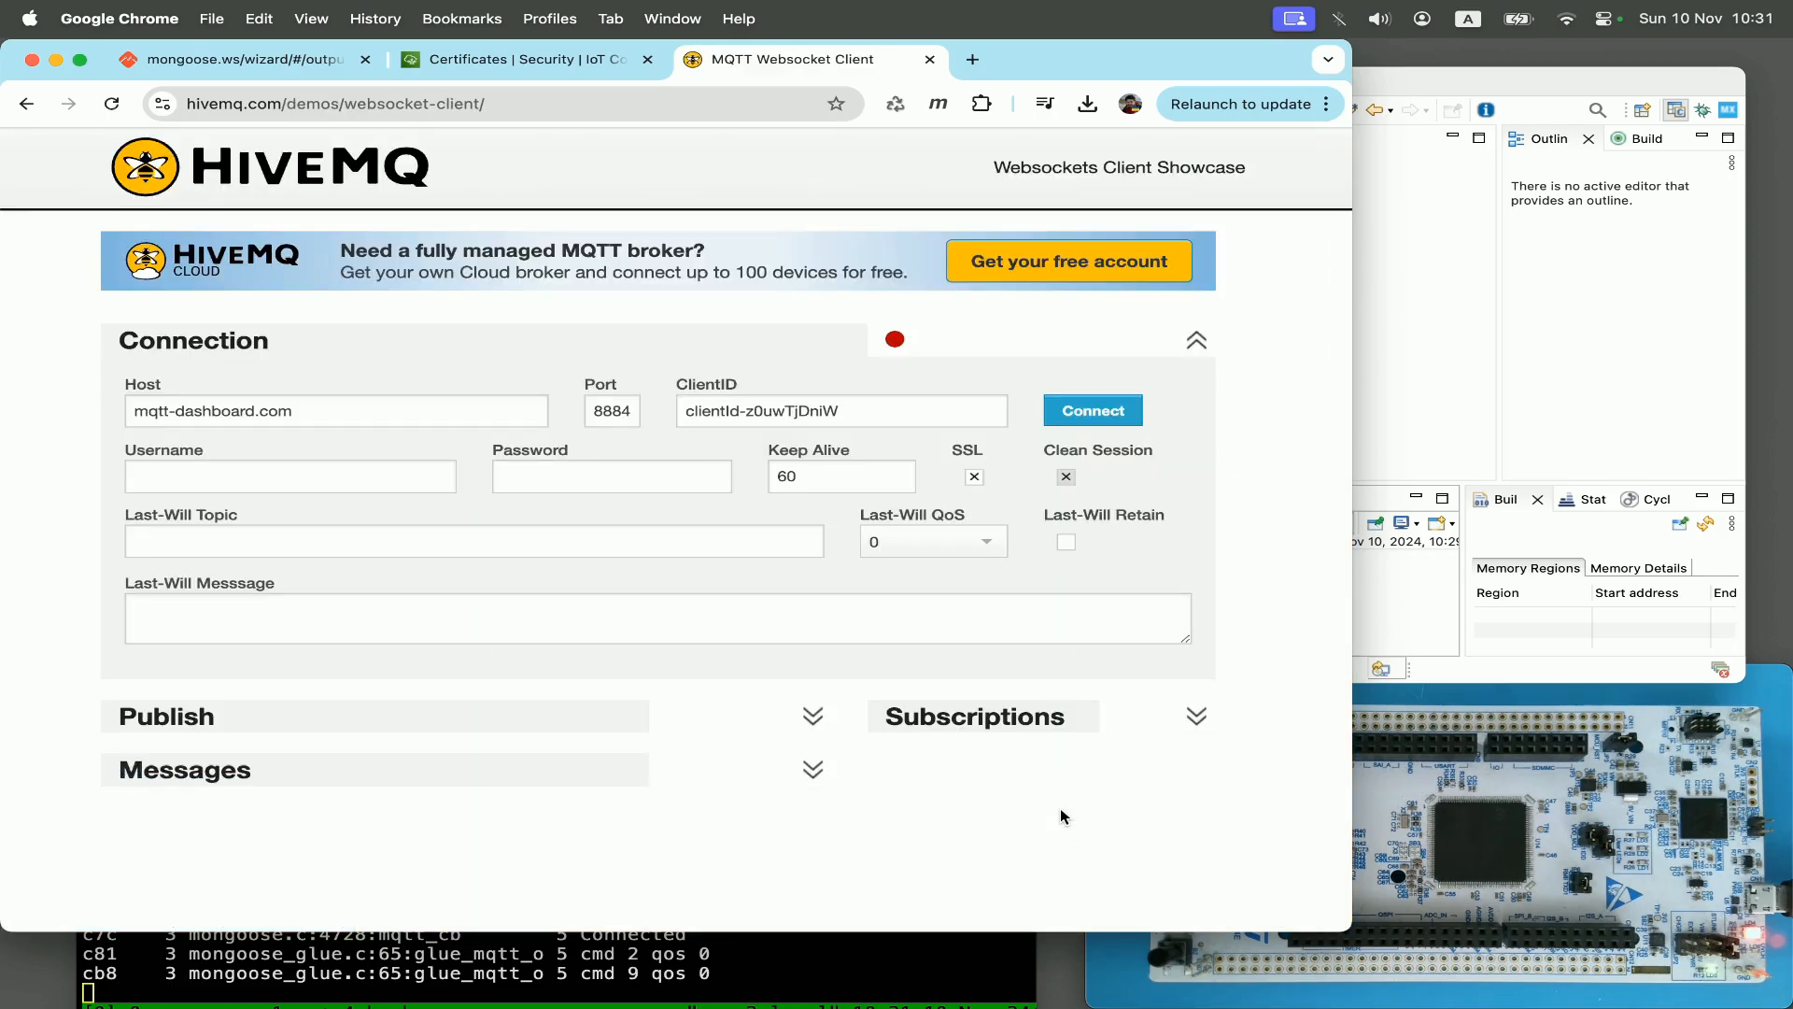
{"action": "left_click", "coordinate": [1090, 409]}
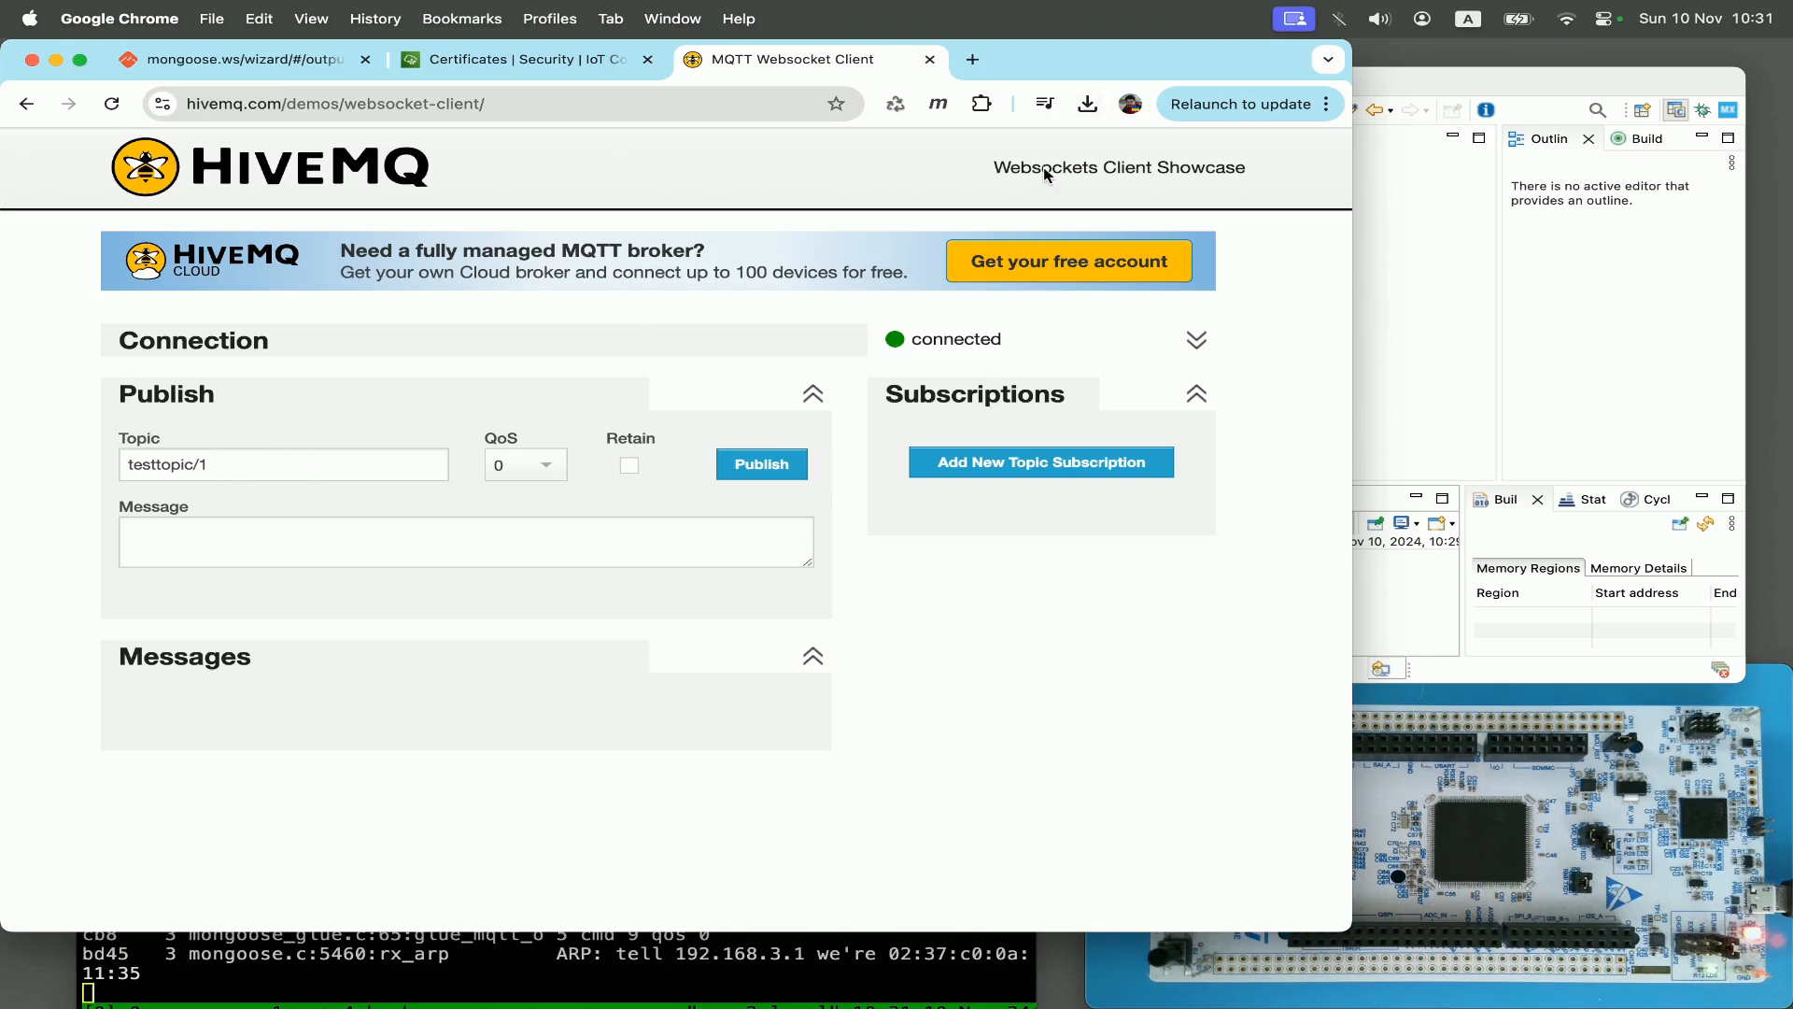
{"action": "mouse_move", "coordinate": [1211, 129]}
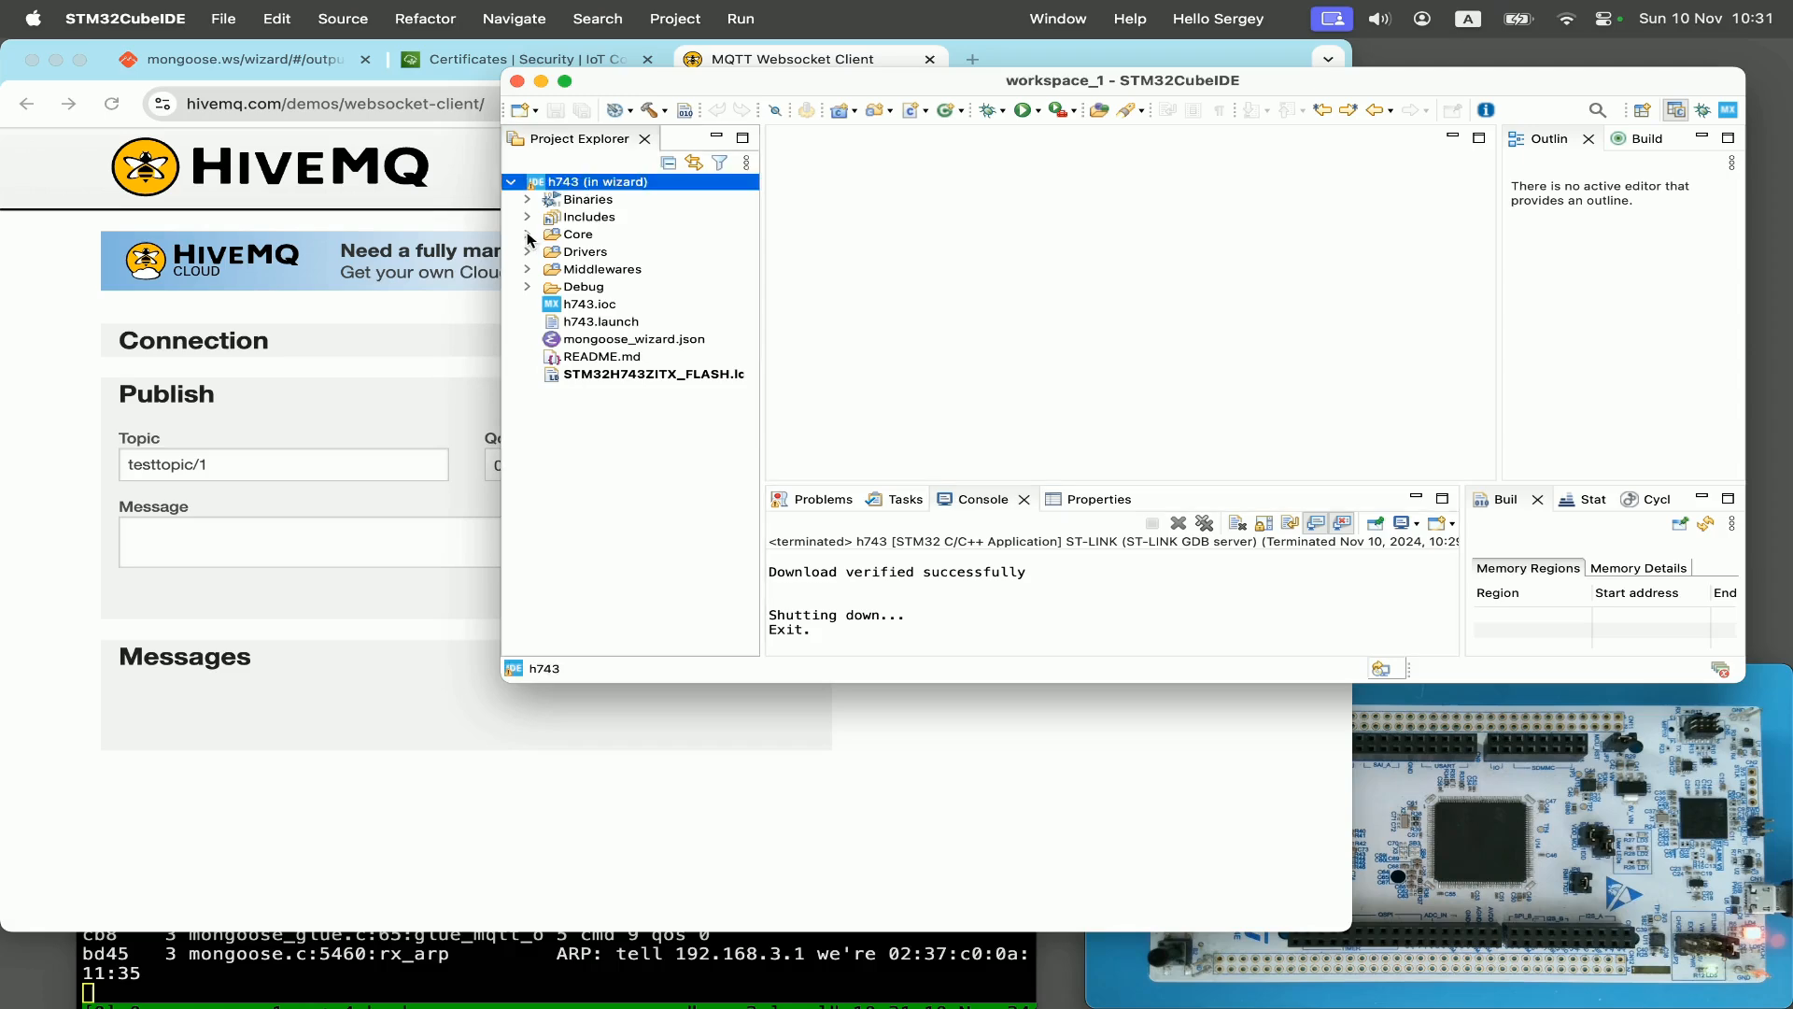
Step: Open Core/Src/mongoose_glue.c and change the rx and tx topic strings to device123
{"action": "left_click", "coordinate": [527, 235]}
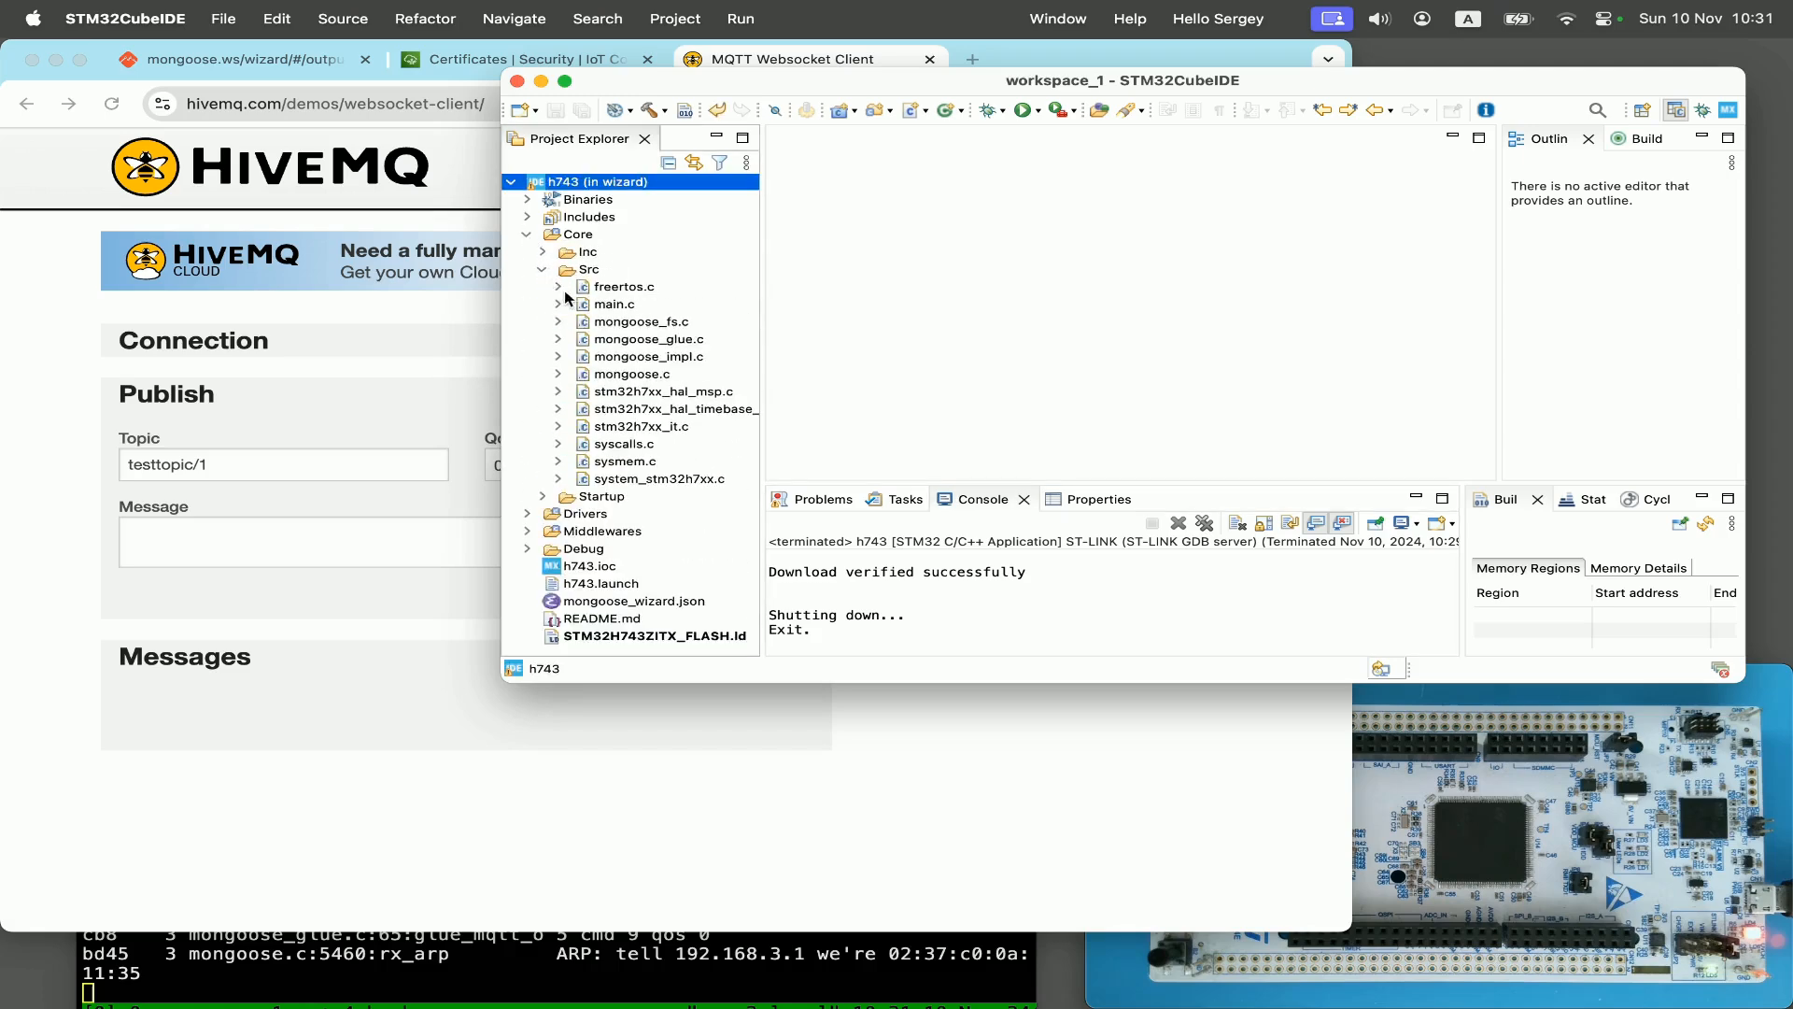
{"action": "left_click", "coordinate": [648, 338]}
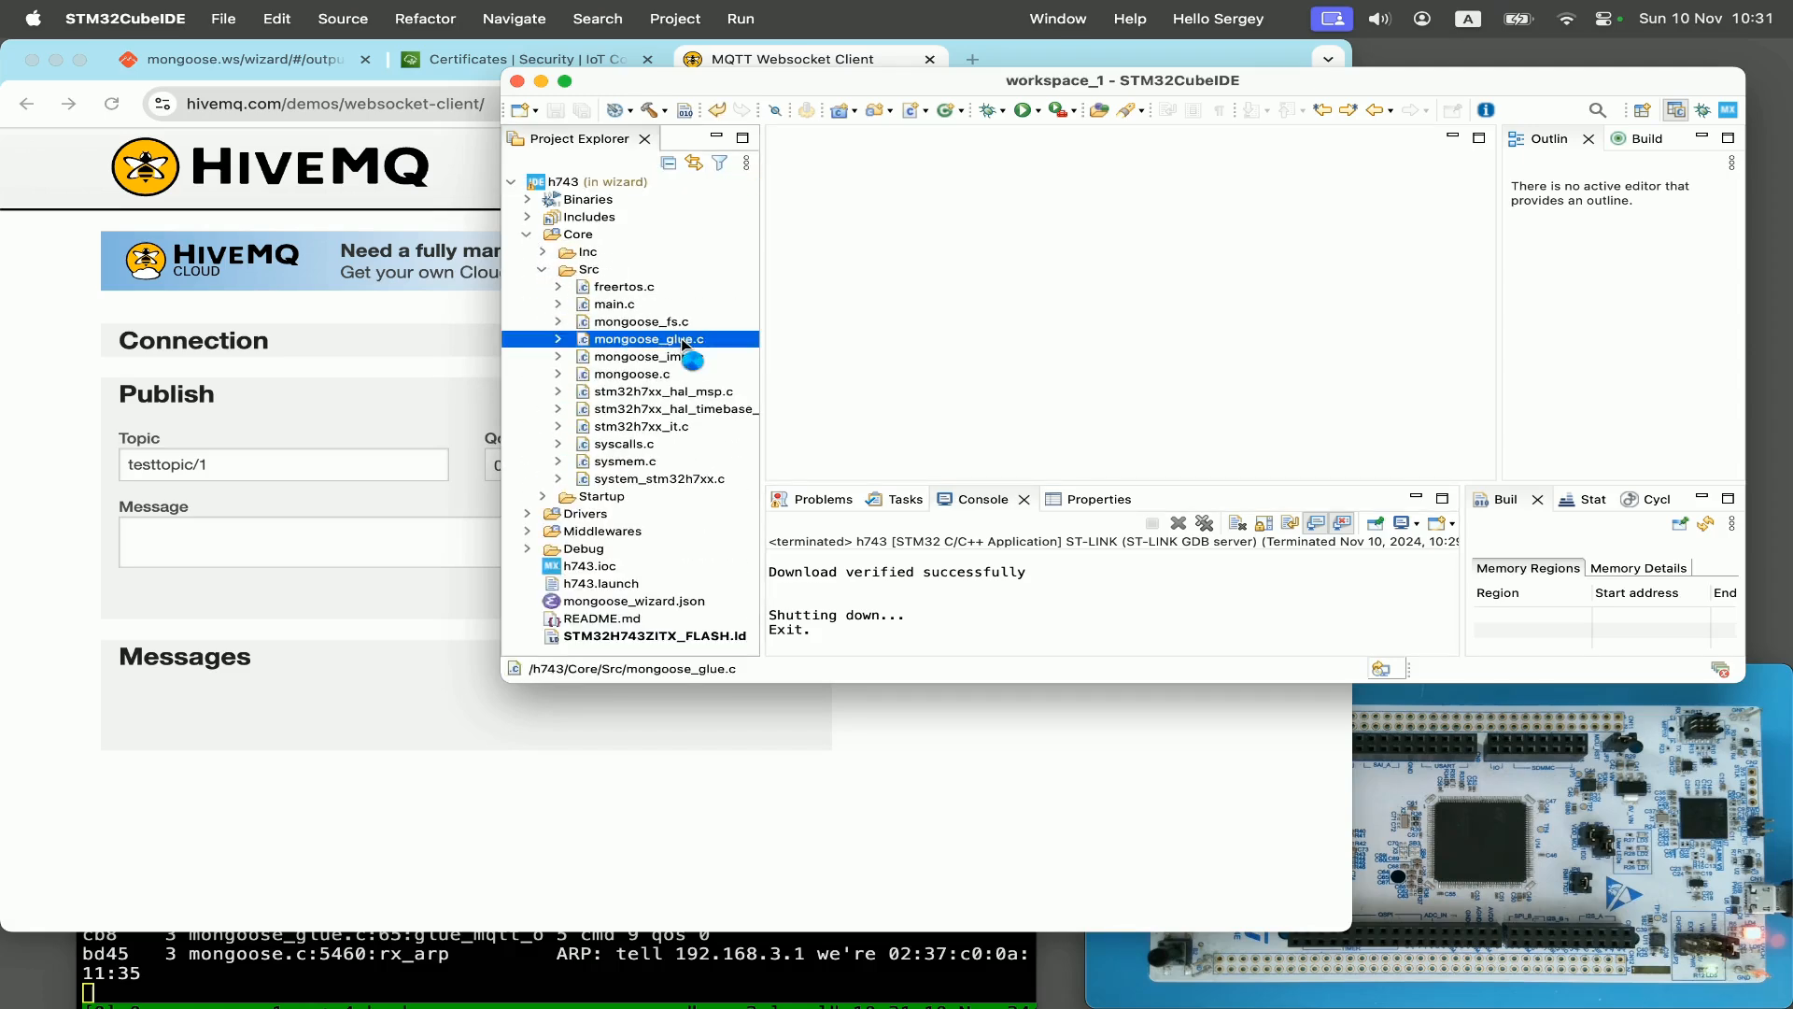
{"action": "double_click", "coordinate": [648, 338]}
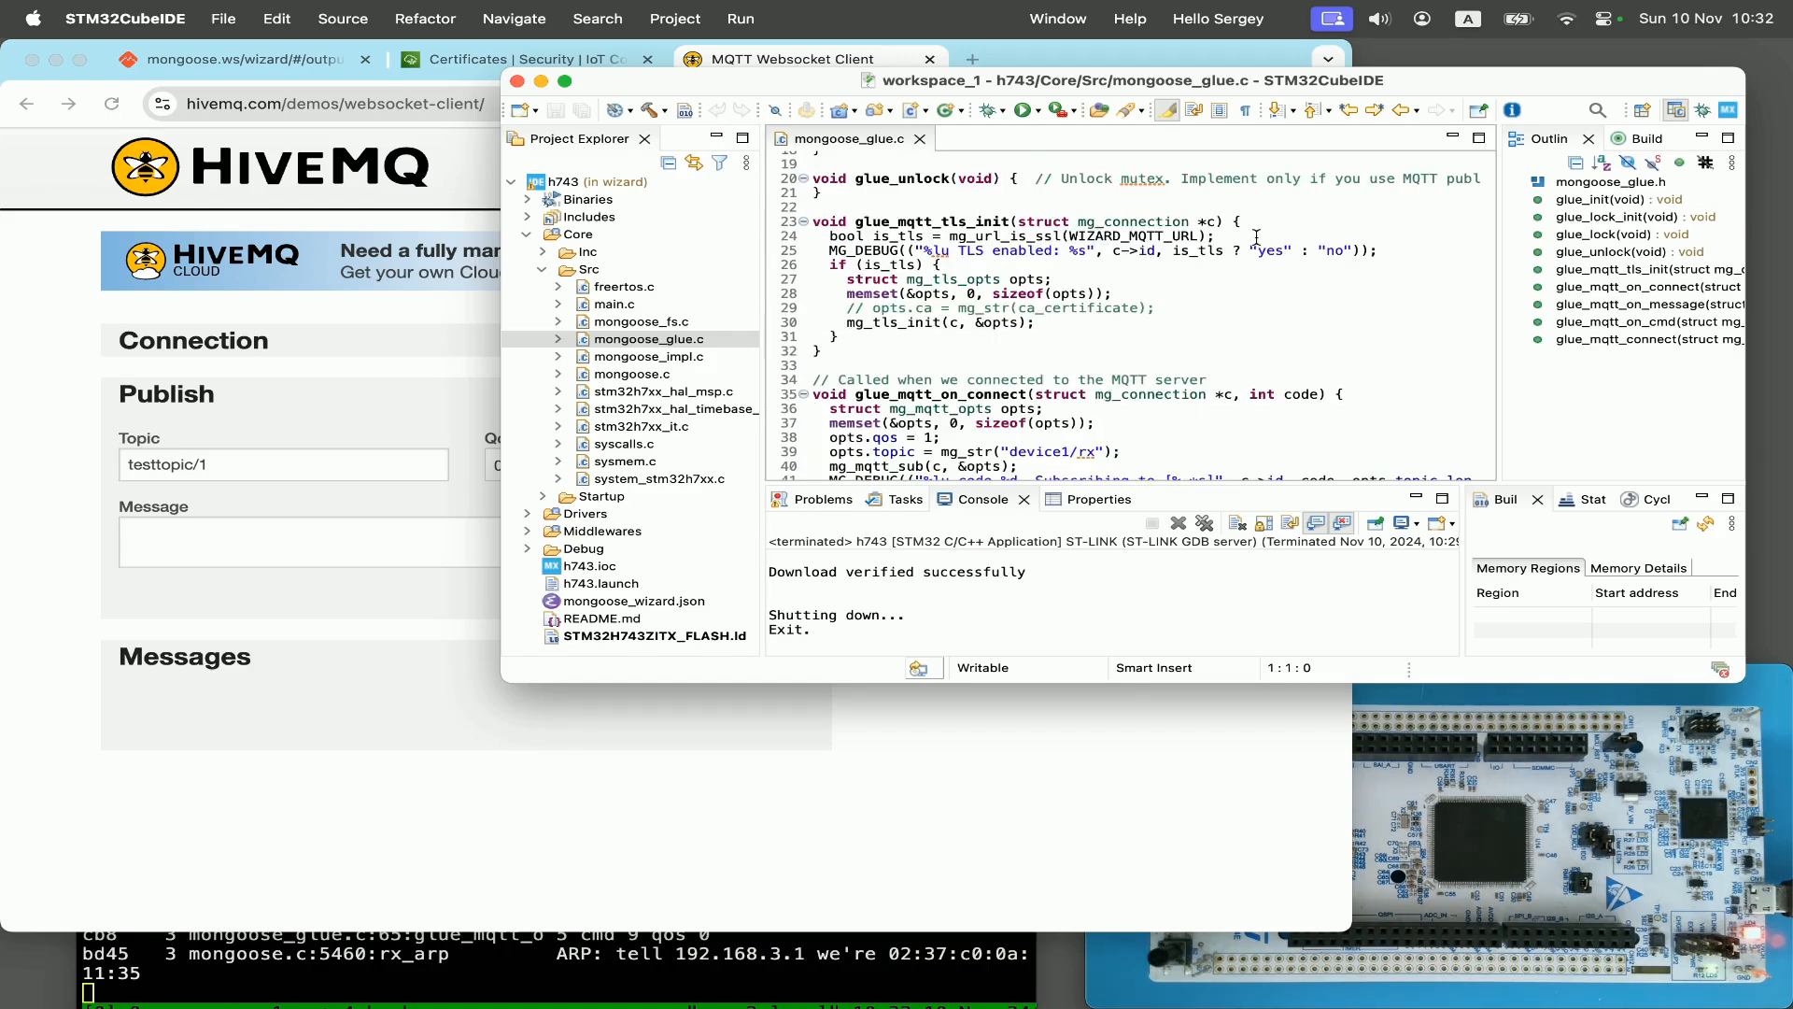
{"action": "scroll", "scroll_direction": "down", "scroll_amount": 3}
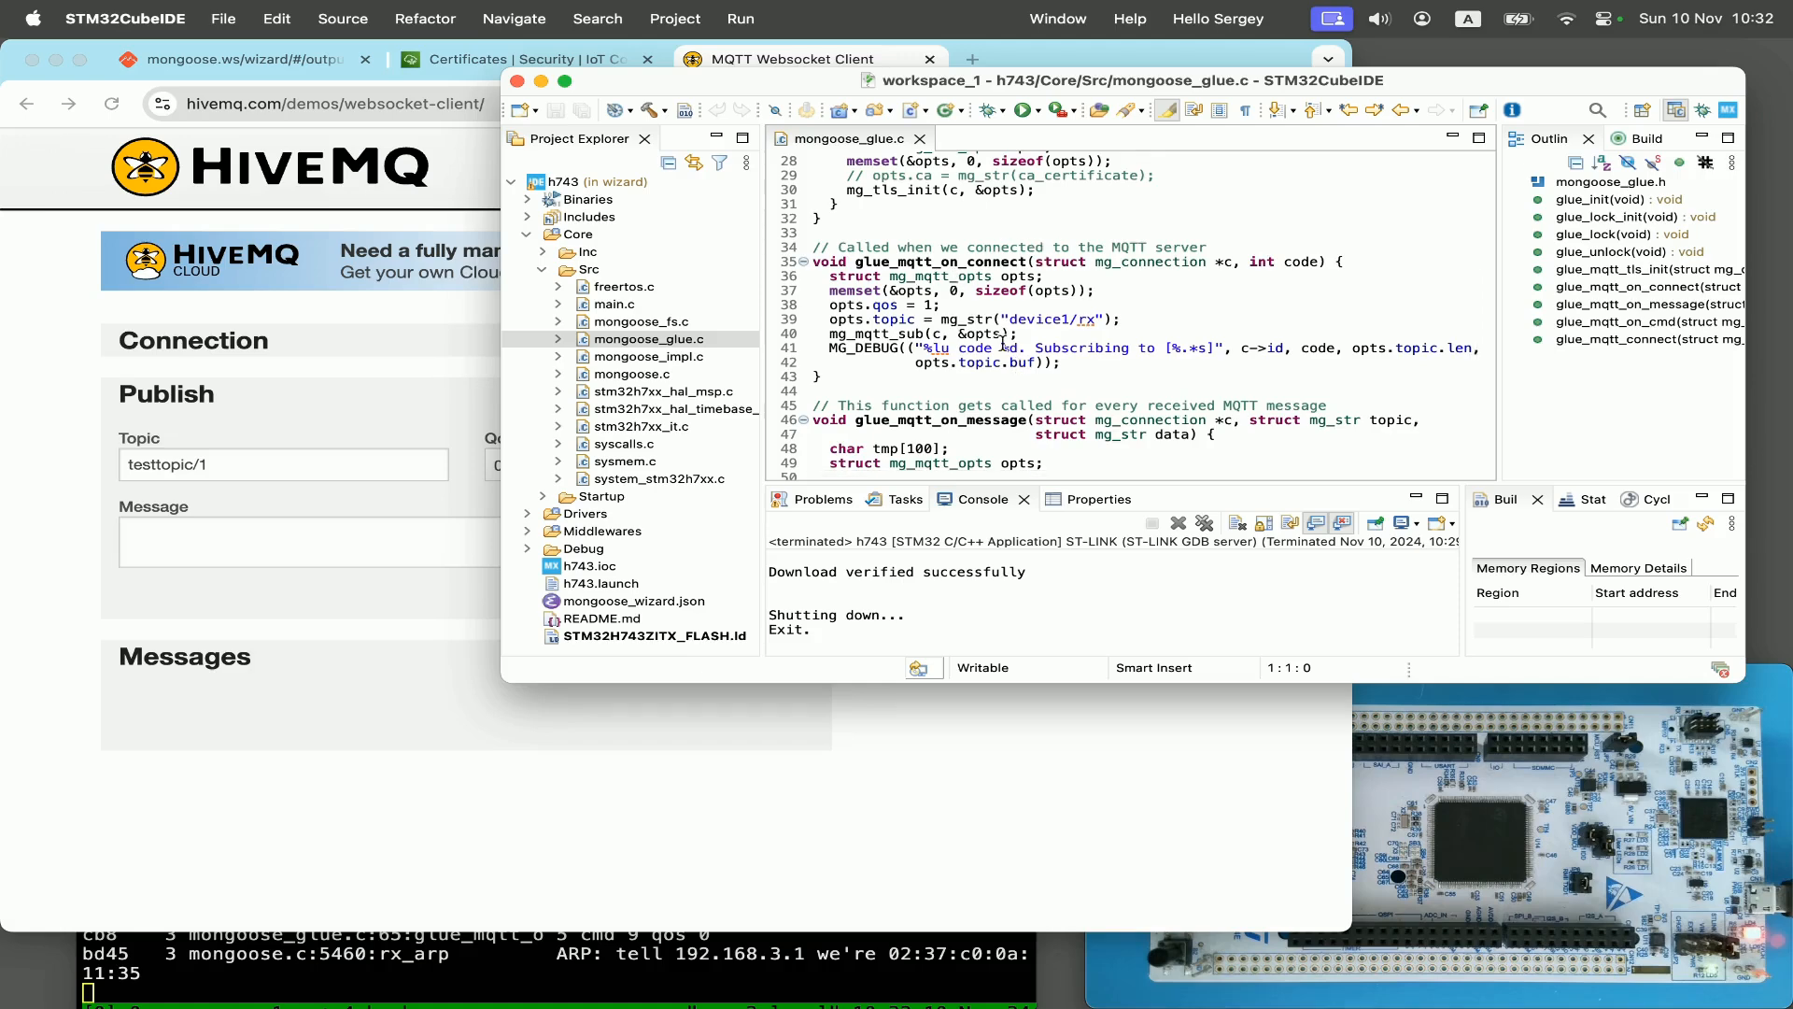
{"action": "scroll", "scroll_direction": "down", "scroll_amount": 3}
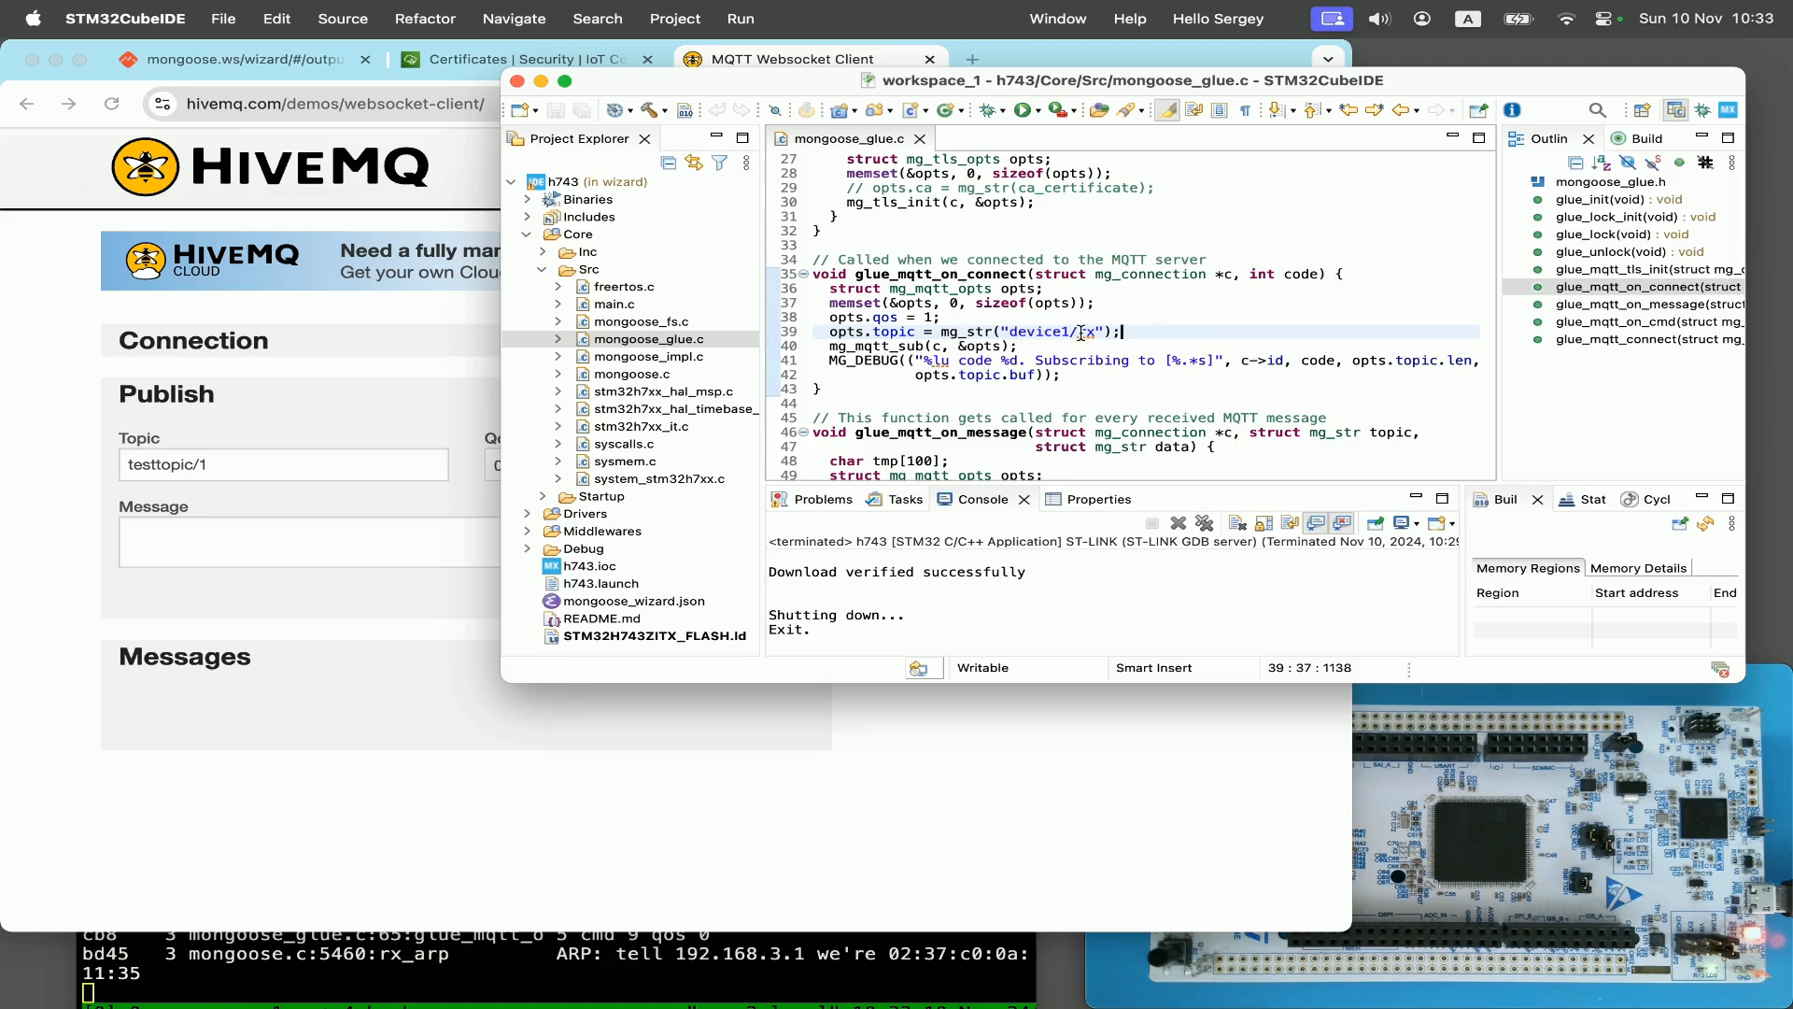
{"action": "scroll", "scroll_direction": "down", "scroll_amount": 3}
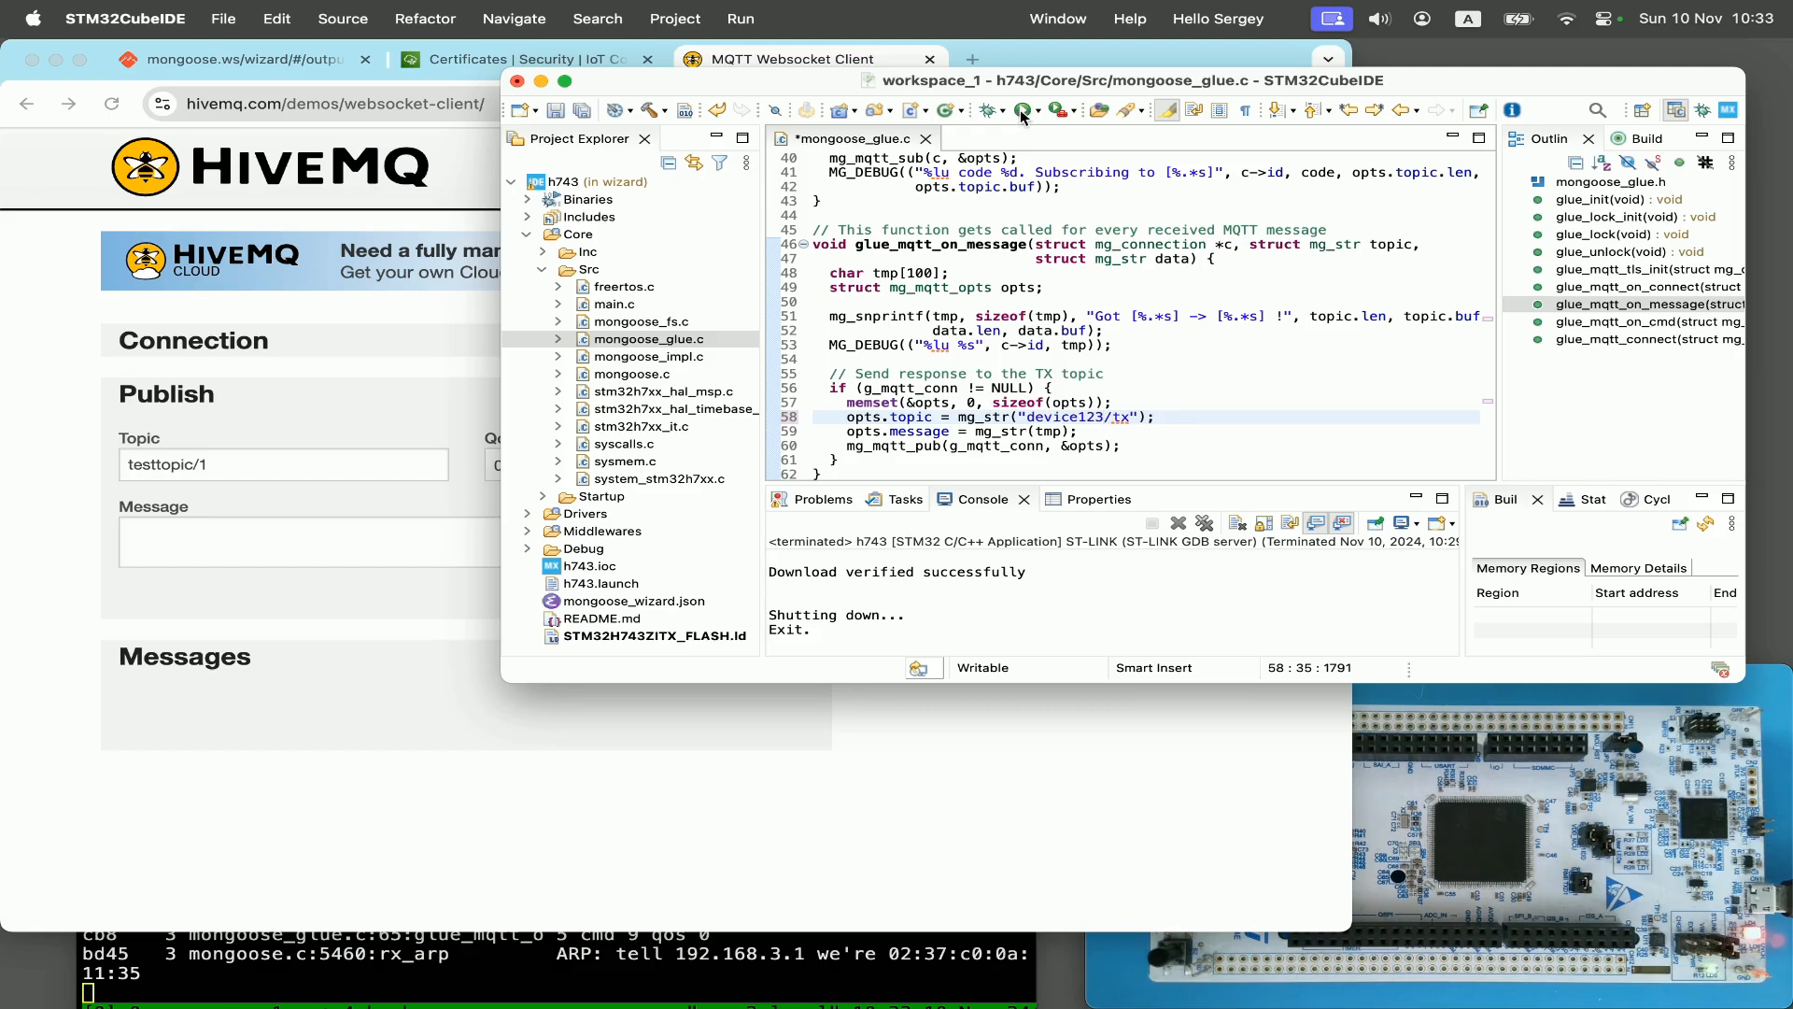
Step: Rebuild and reflash the modified firmware, then return to the HiveMQ websocket client
{"action": "left_click", "coordinate": [1020, 110]}
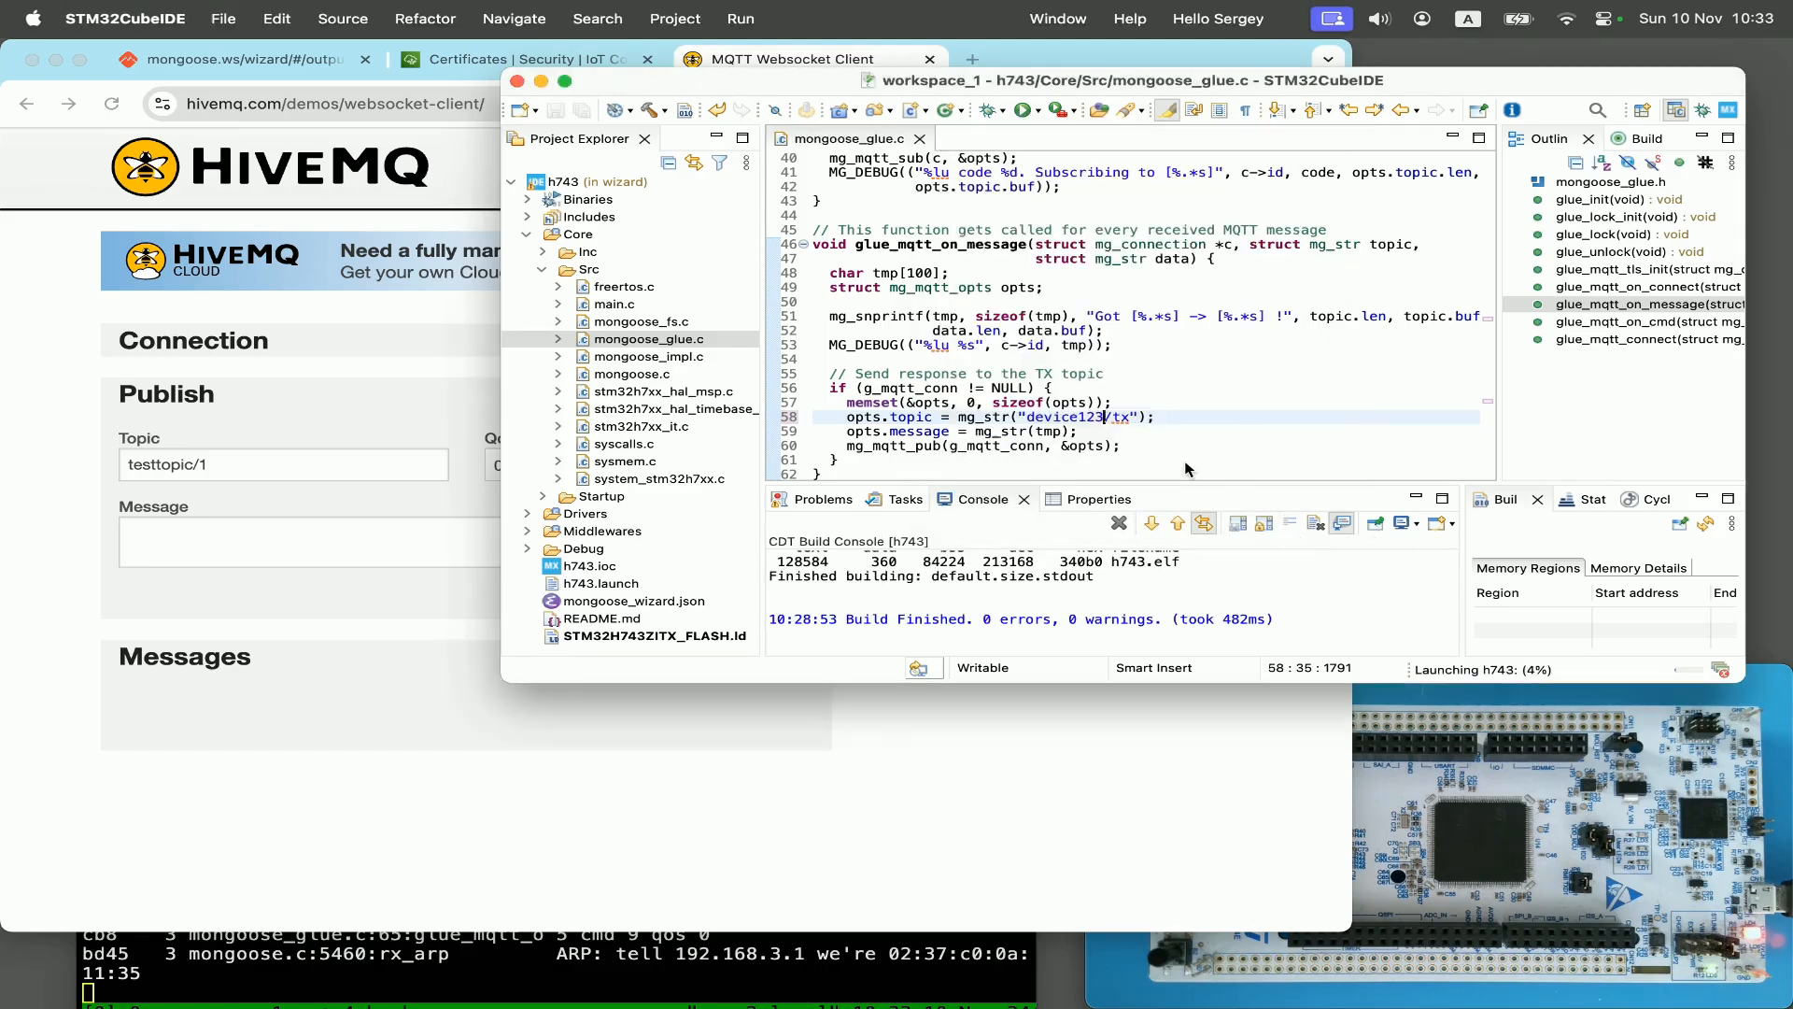
{"action": "left_click", "coordinate": [801, 58]}
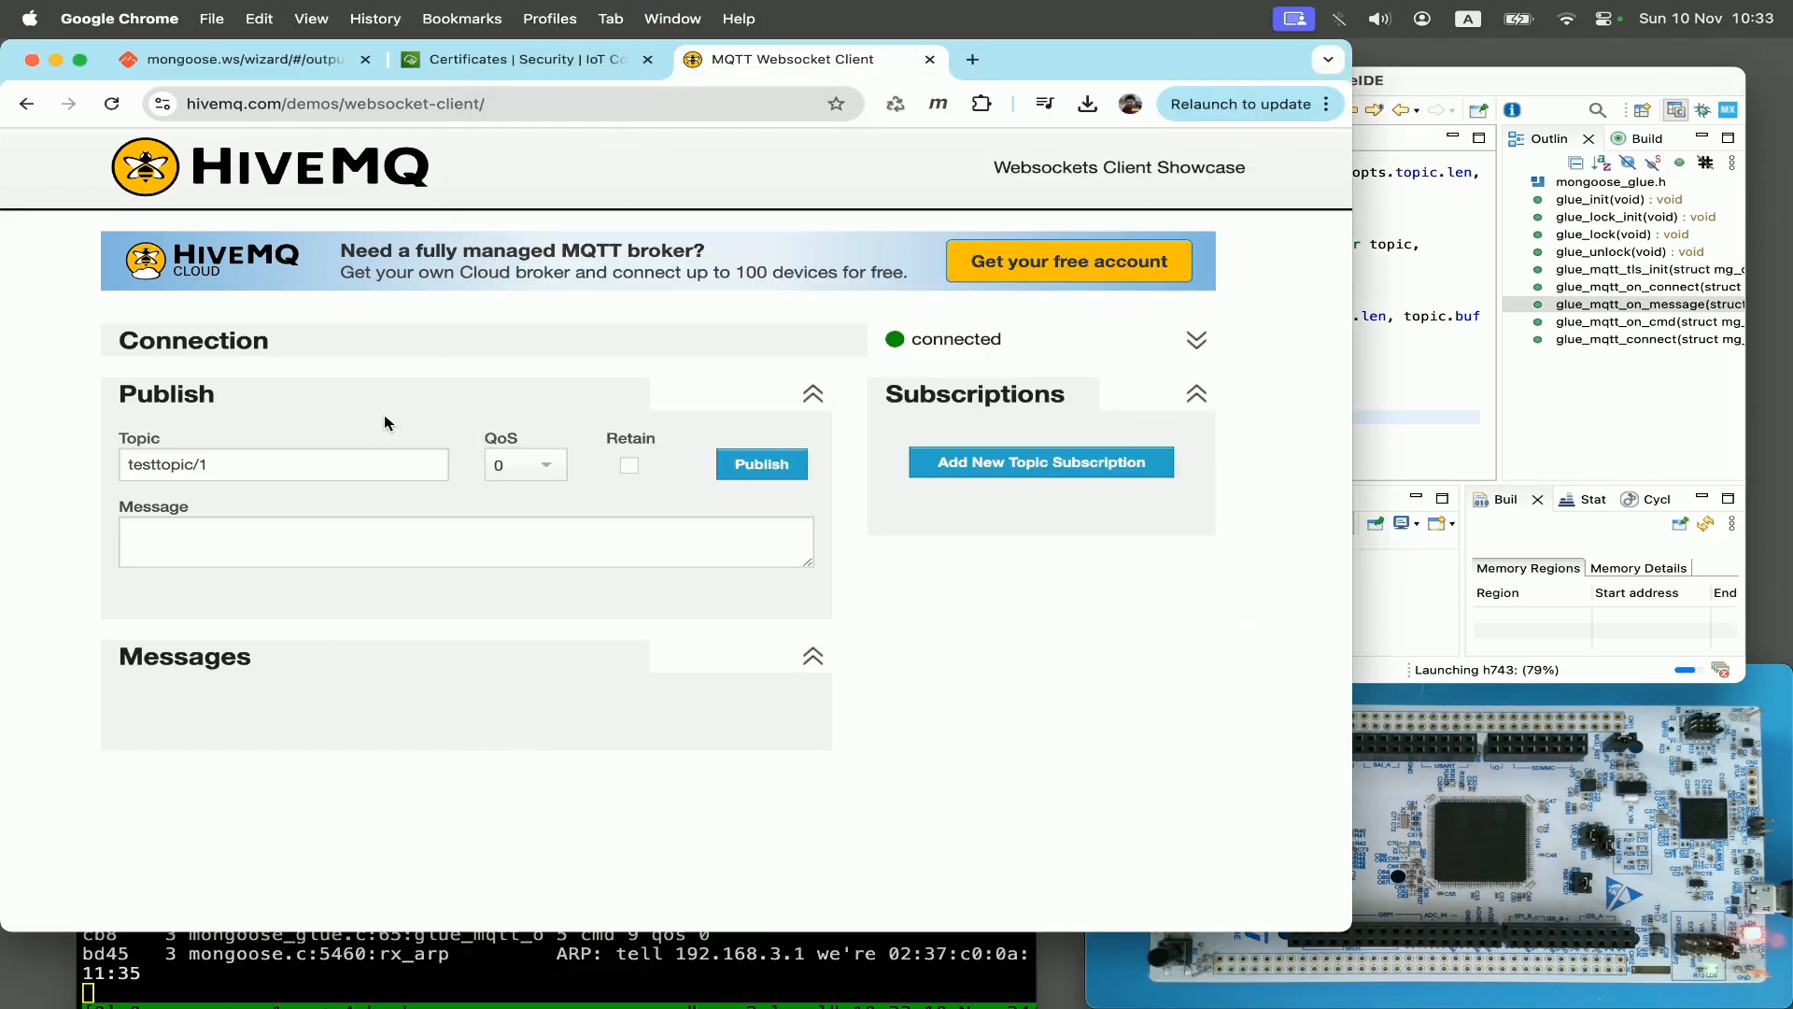
{"action": "left_click", "coordinate": [1041, 461]}
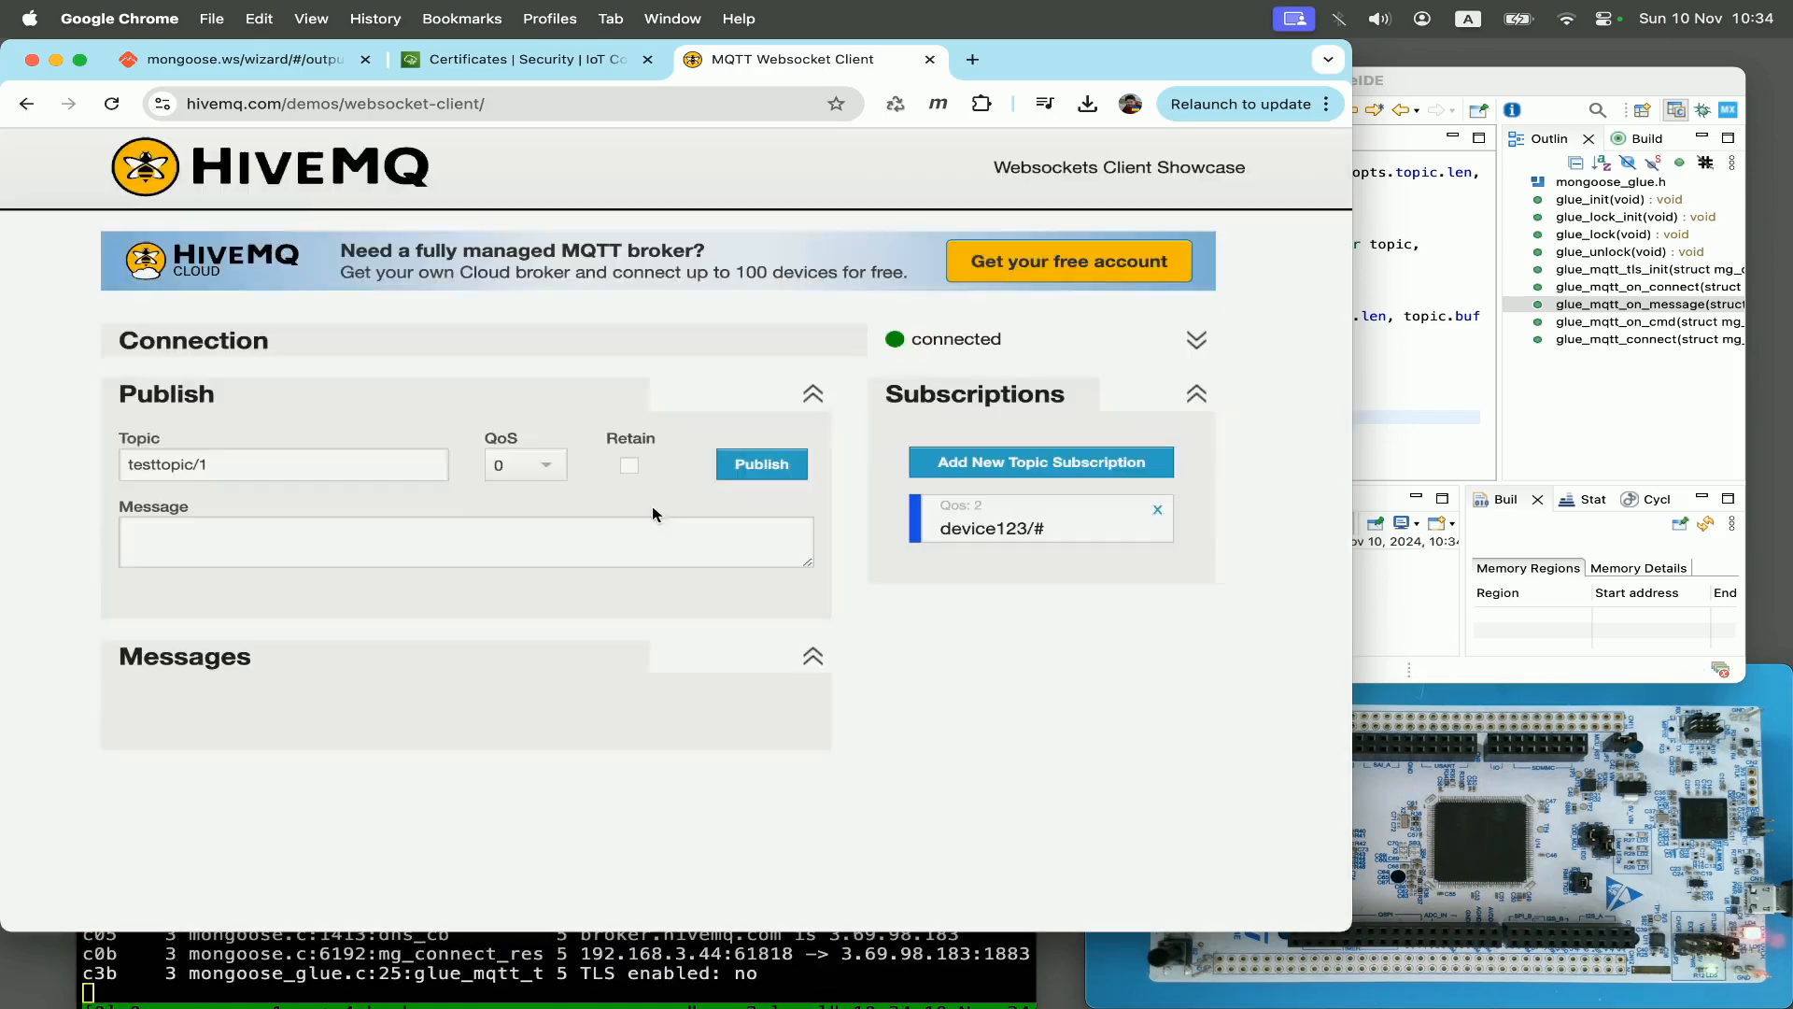
Step: Subscribe to device123/#, publish 'hi' to device123/rx, and check the reply on device123/tx
{"action": "type", "text": "dev/1"}
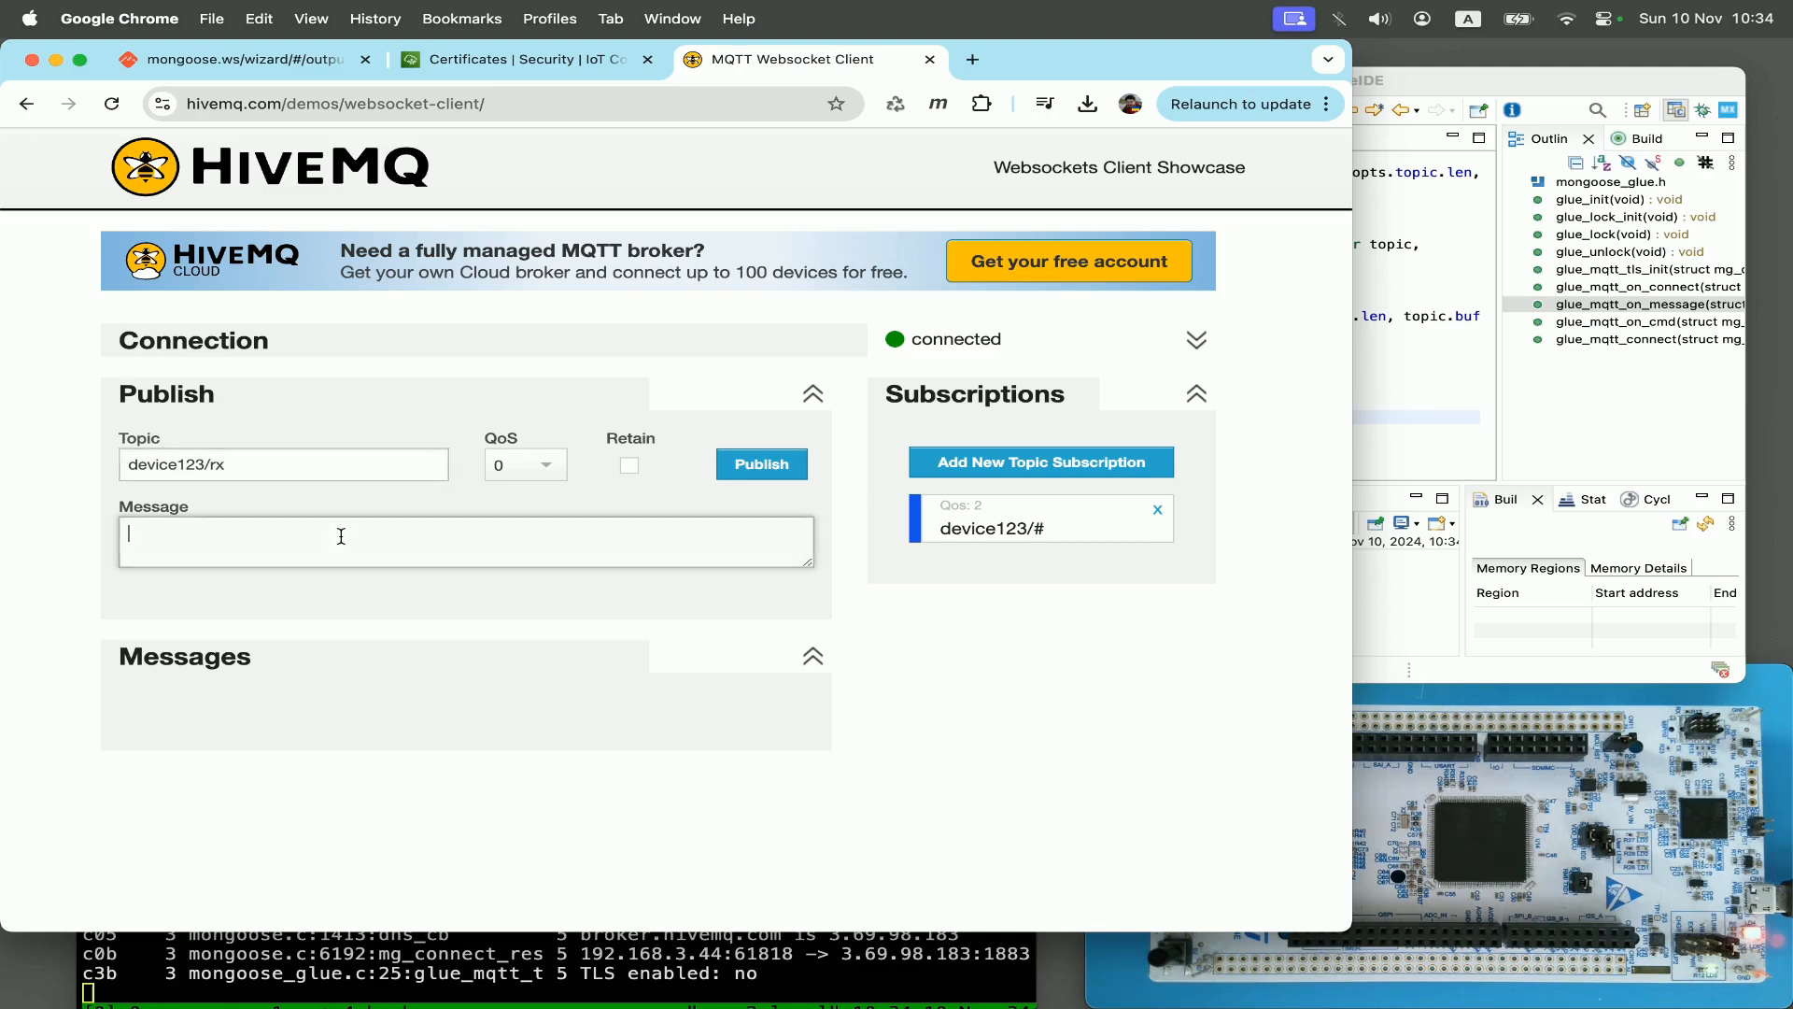
{"action": "type", "text": "hi"}
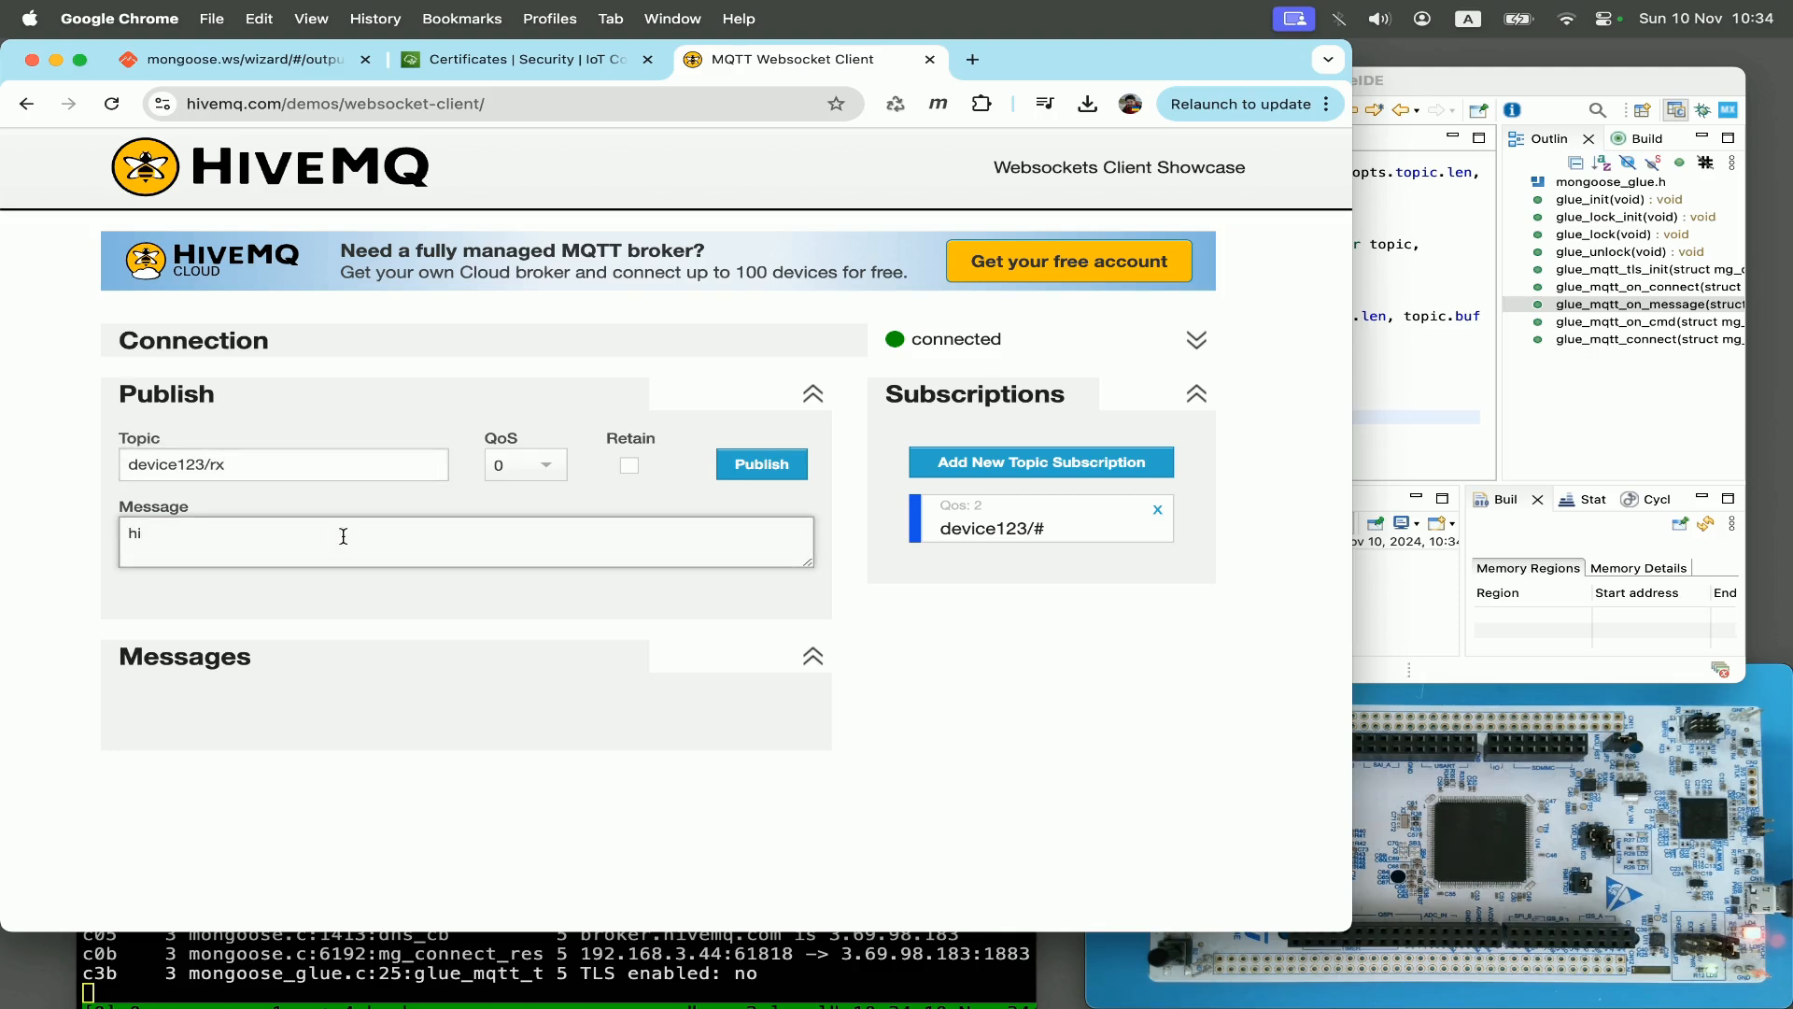
{"action": "left_click", "coordinate": [760, 465]}
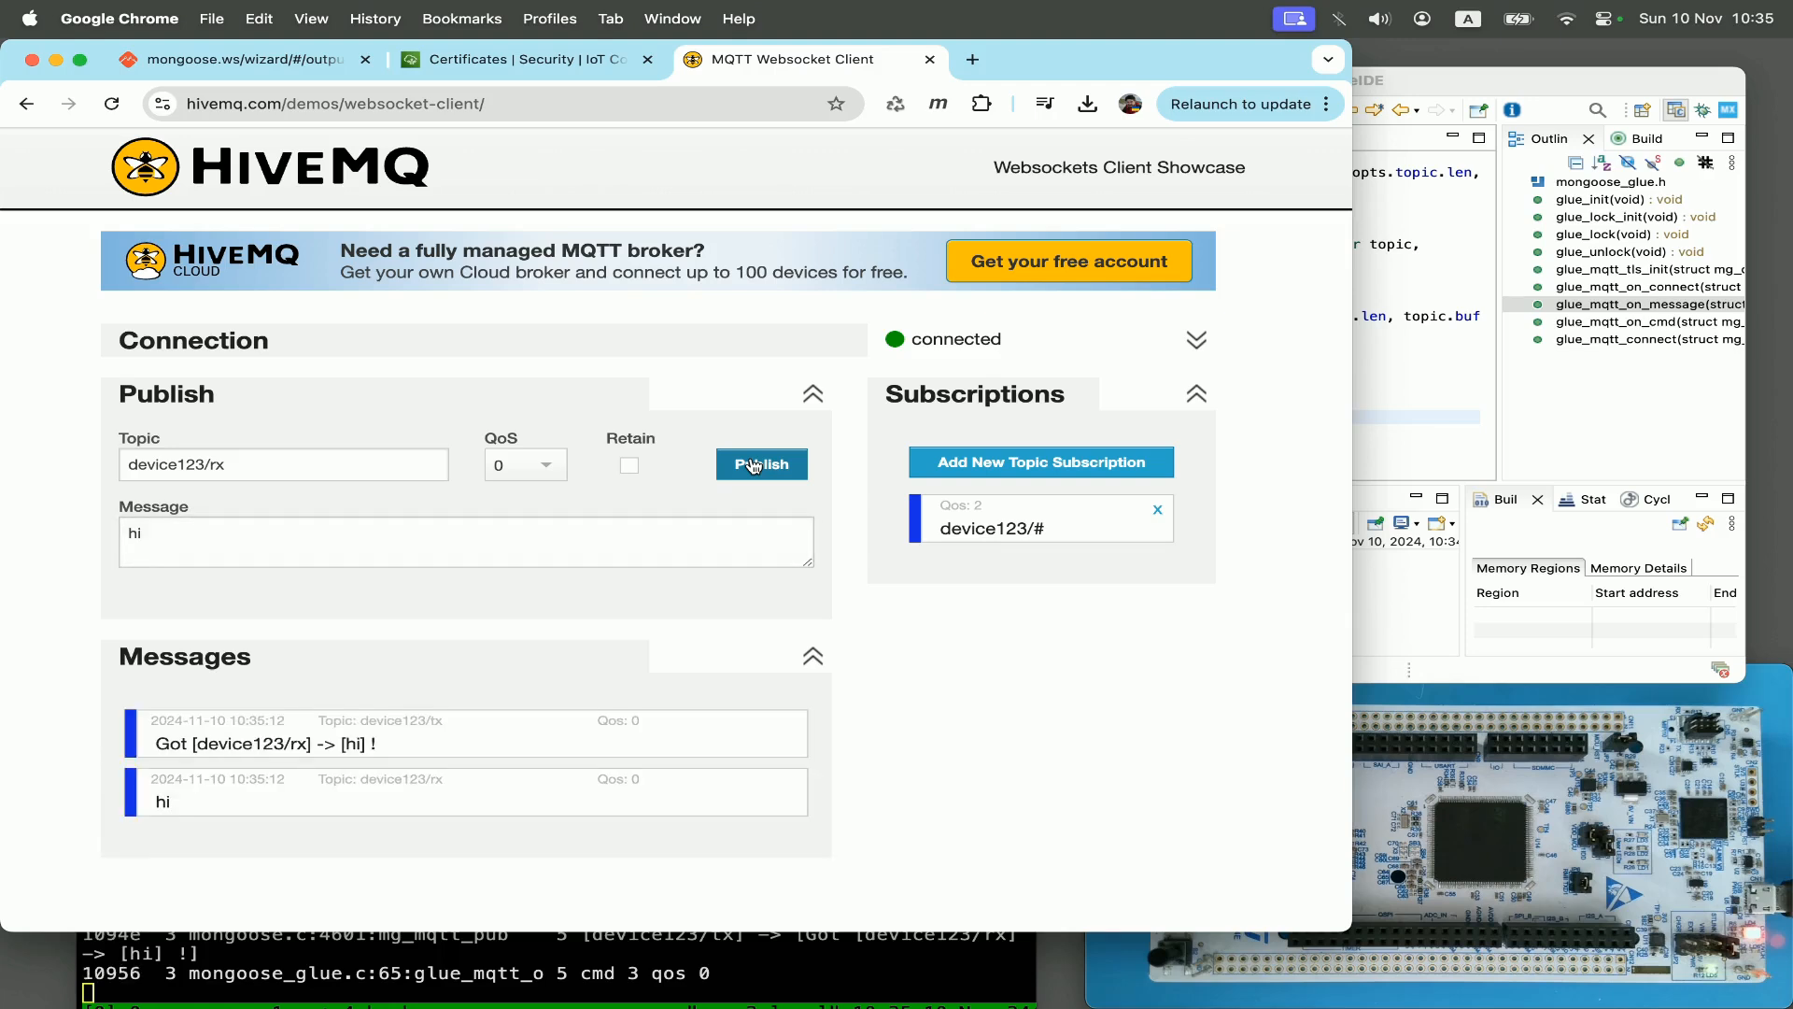
{"action": "mouse_move", "coordinate": [325, 786]}
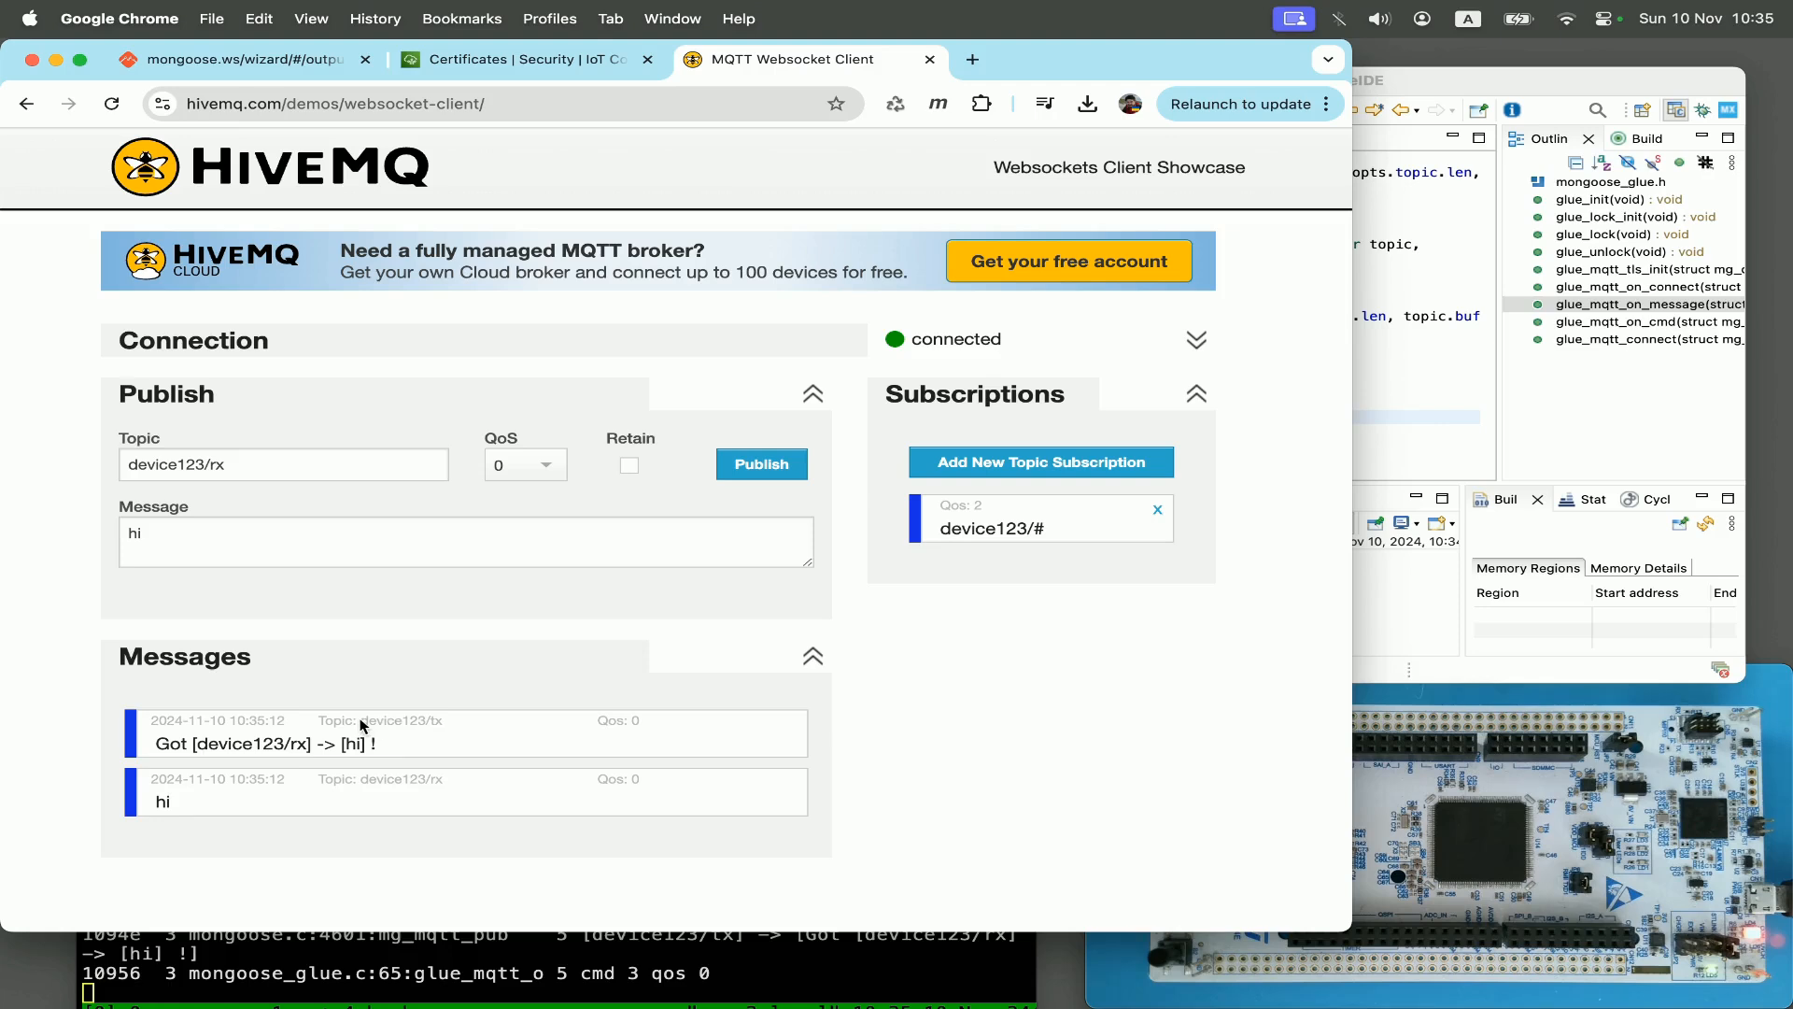
{"action": "double_click", "coordinate": [399, 721]}
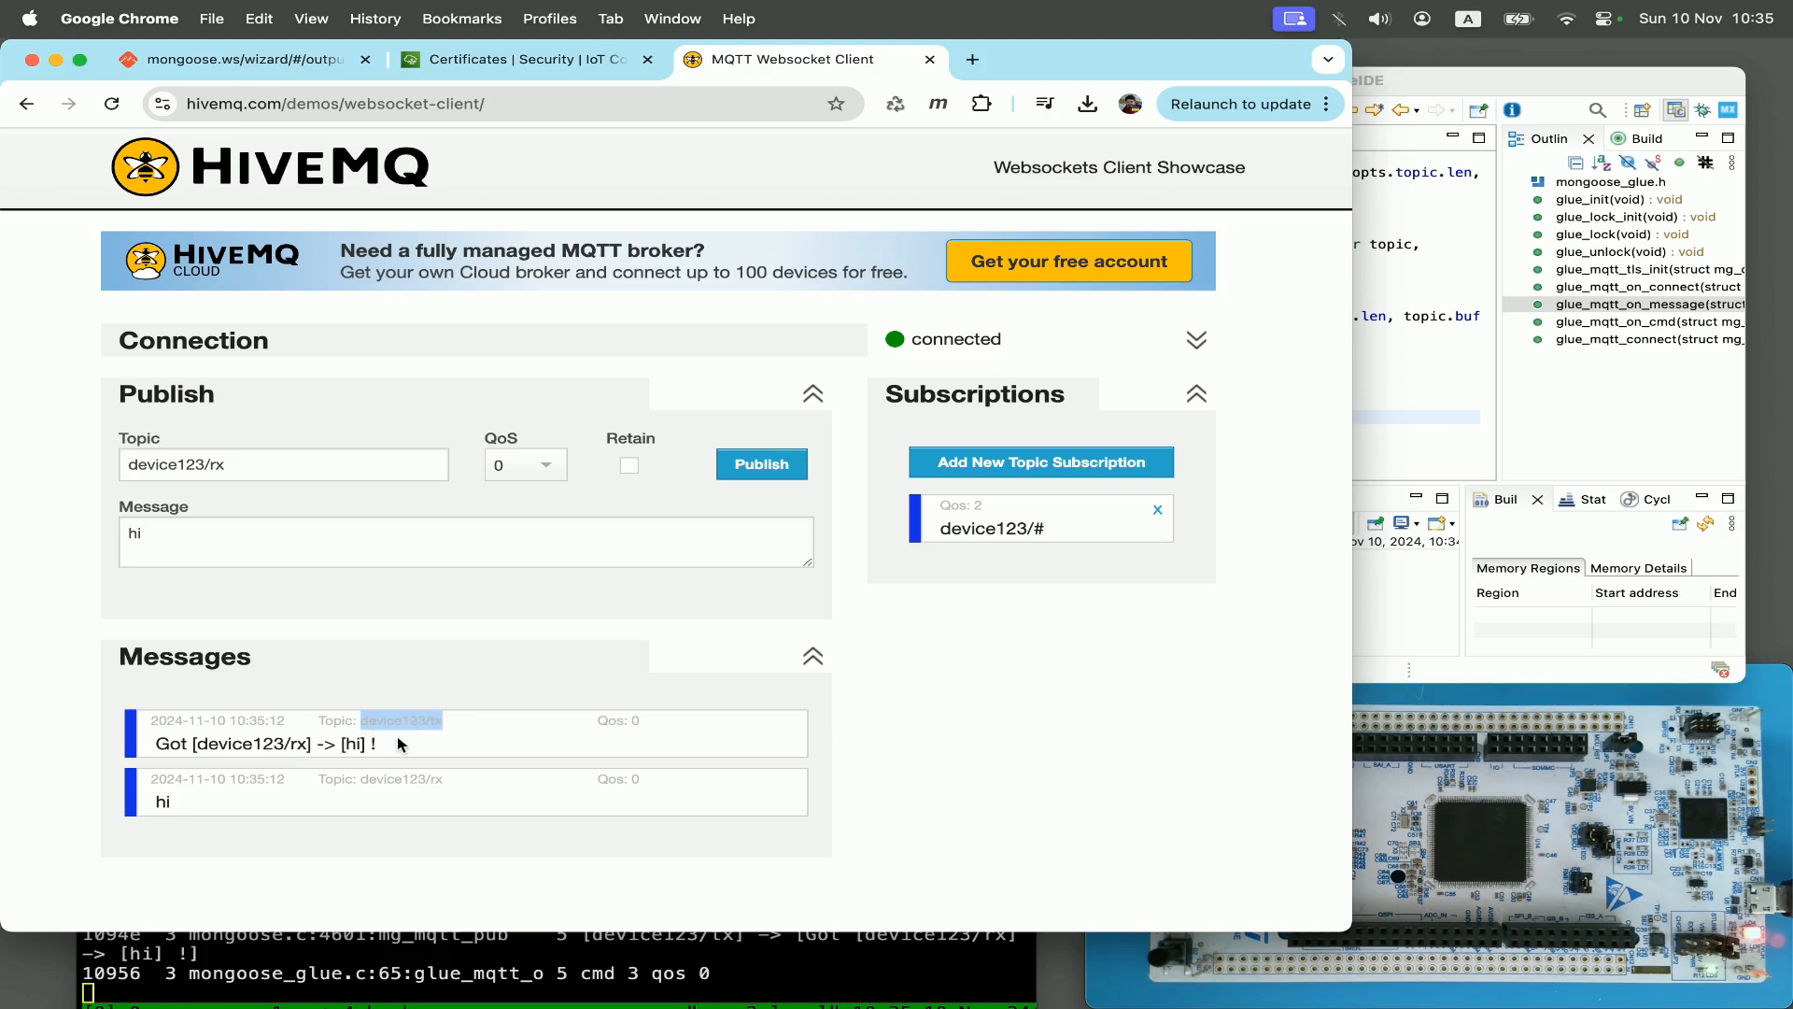
{"action": "mouse_move", "coordinate": [555, 680]}
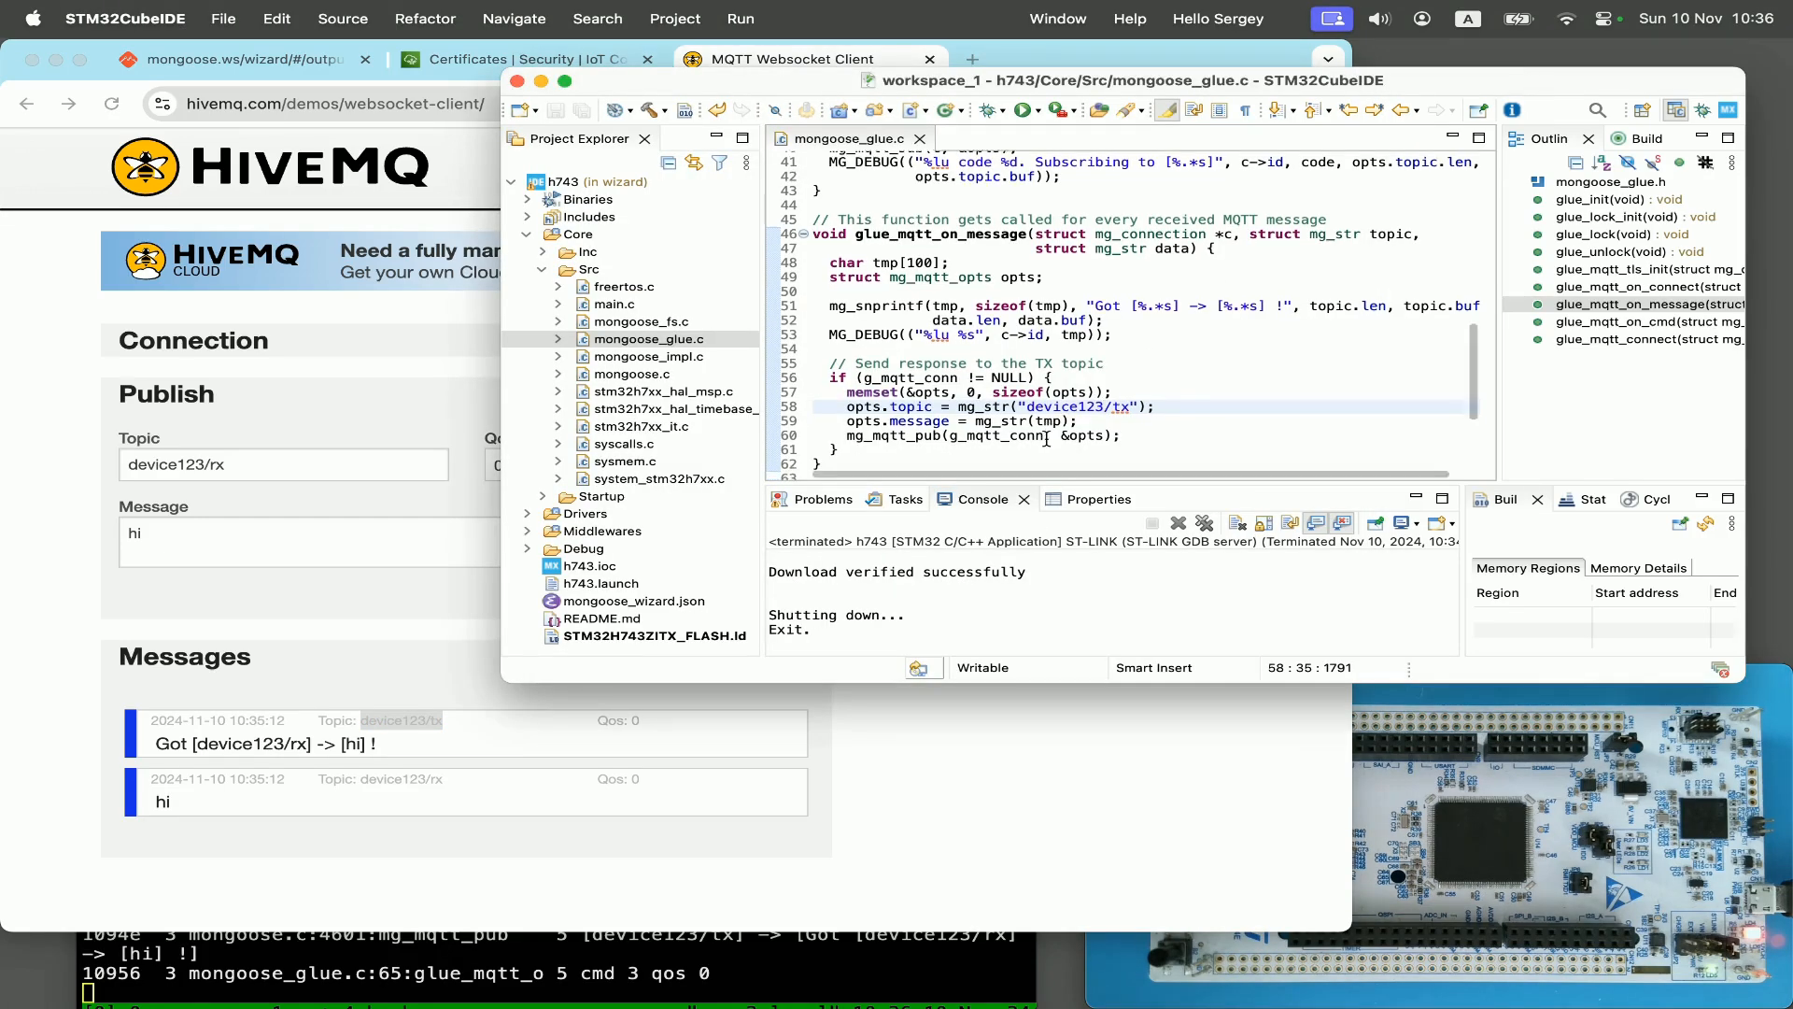
Step: Review the glue_mqtt_tls_init function in mongoose_glue.c, then switch to the cesanta/mongoose GitHub page
{"action": "scroll", "scroll_direction": "down", "scroll_amount": 3}
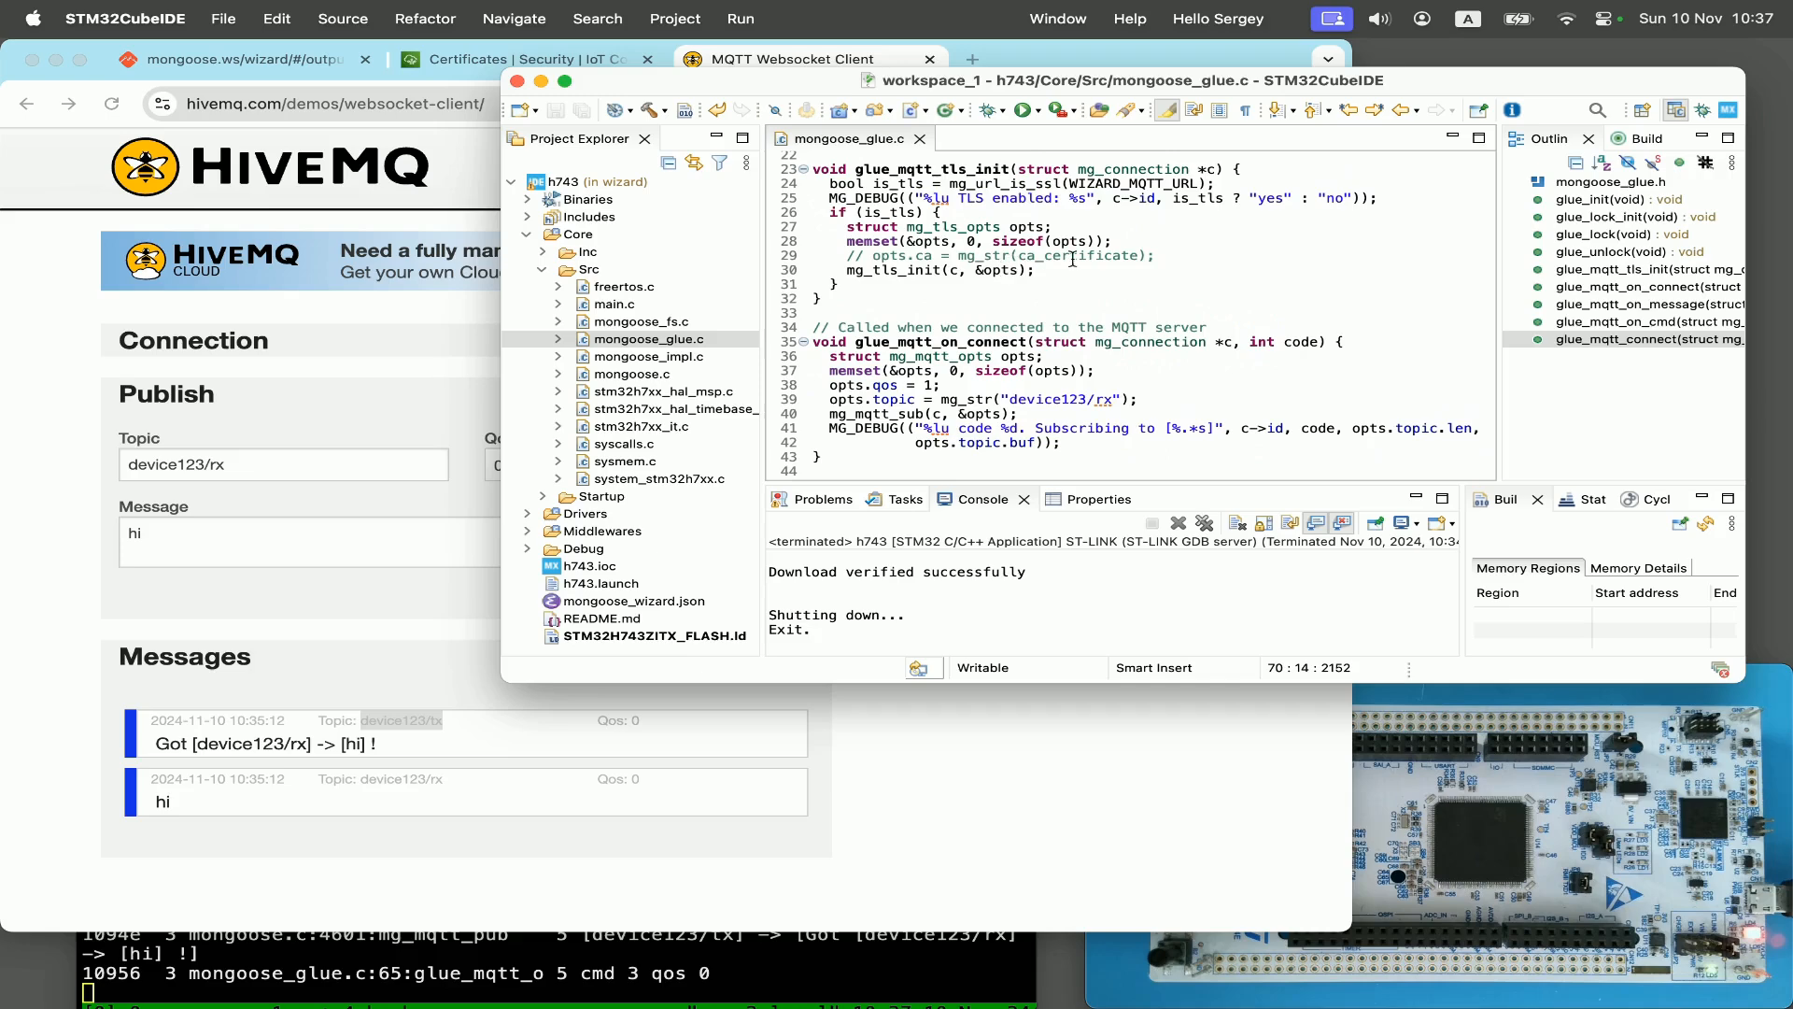
{"action": "left_click_drag", "start_coordinate": [835, 170], "coordinate": [1029, 271]}
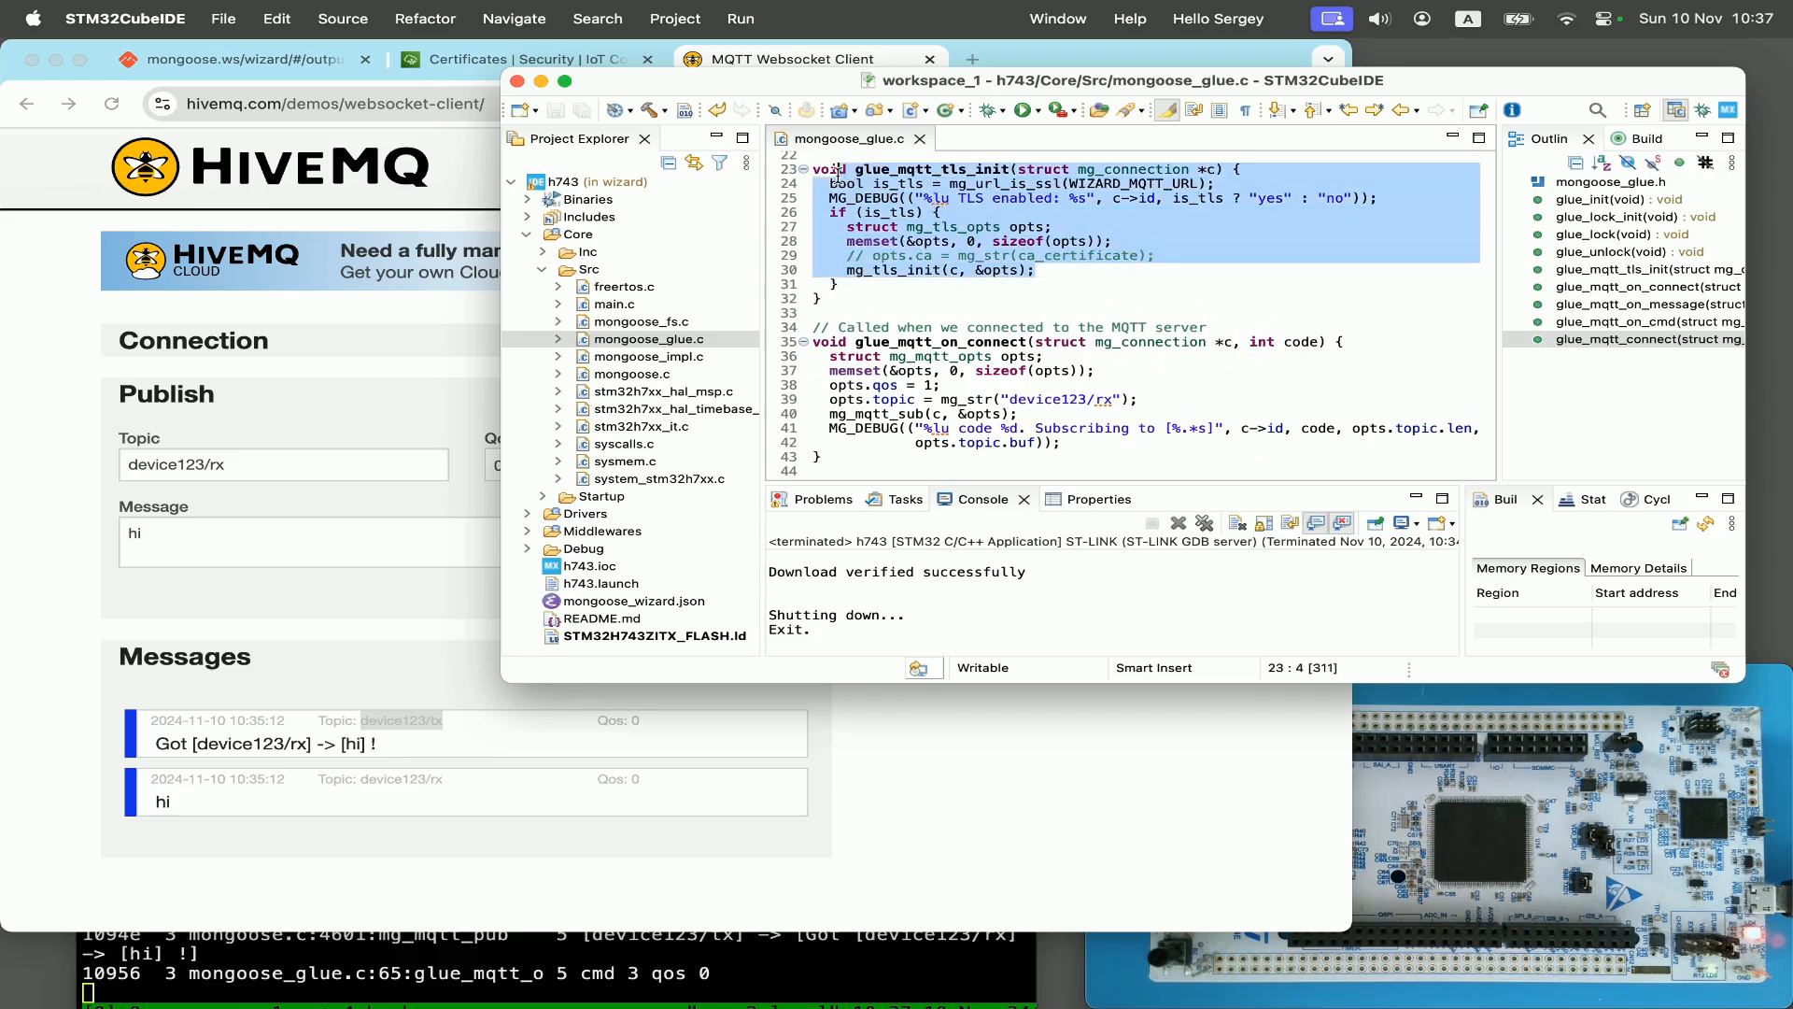
{"action": "left_click", "coordinate": [854, 213]}
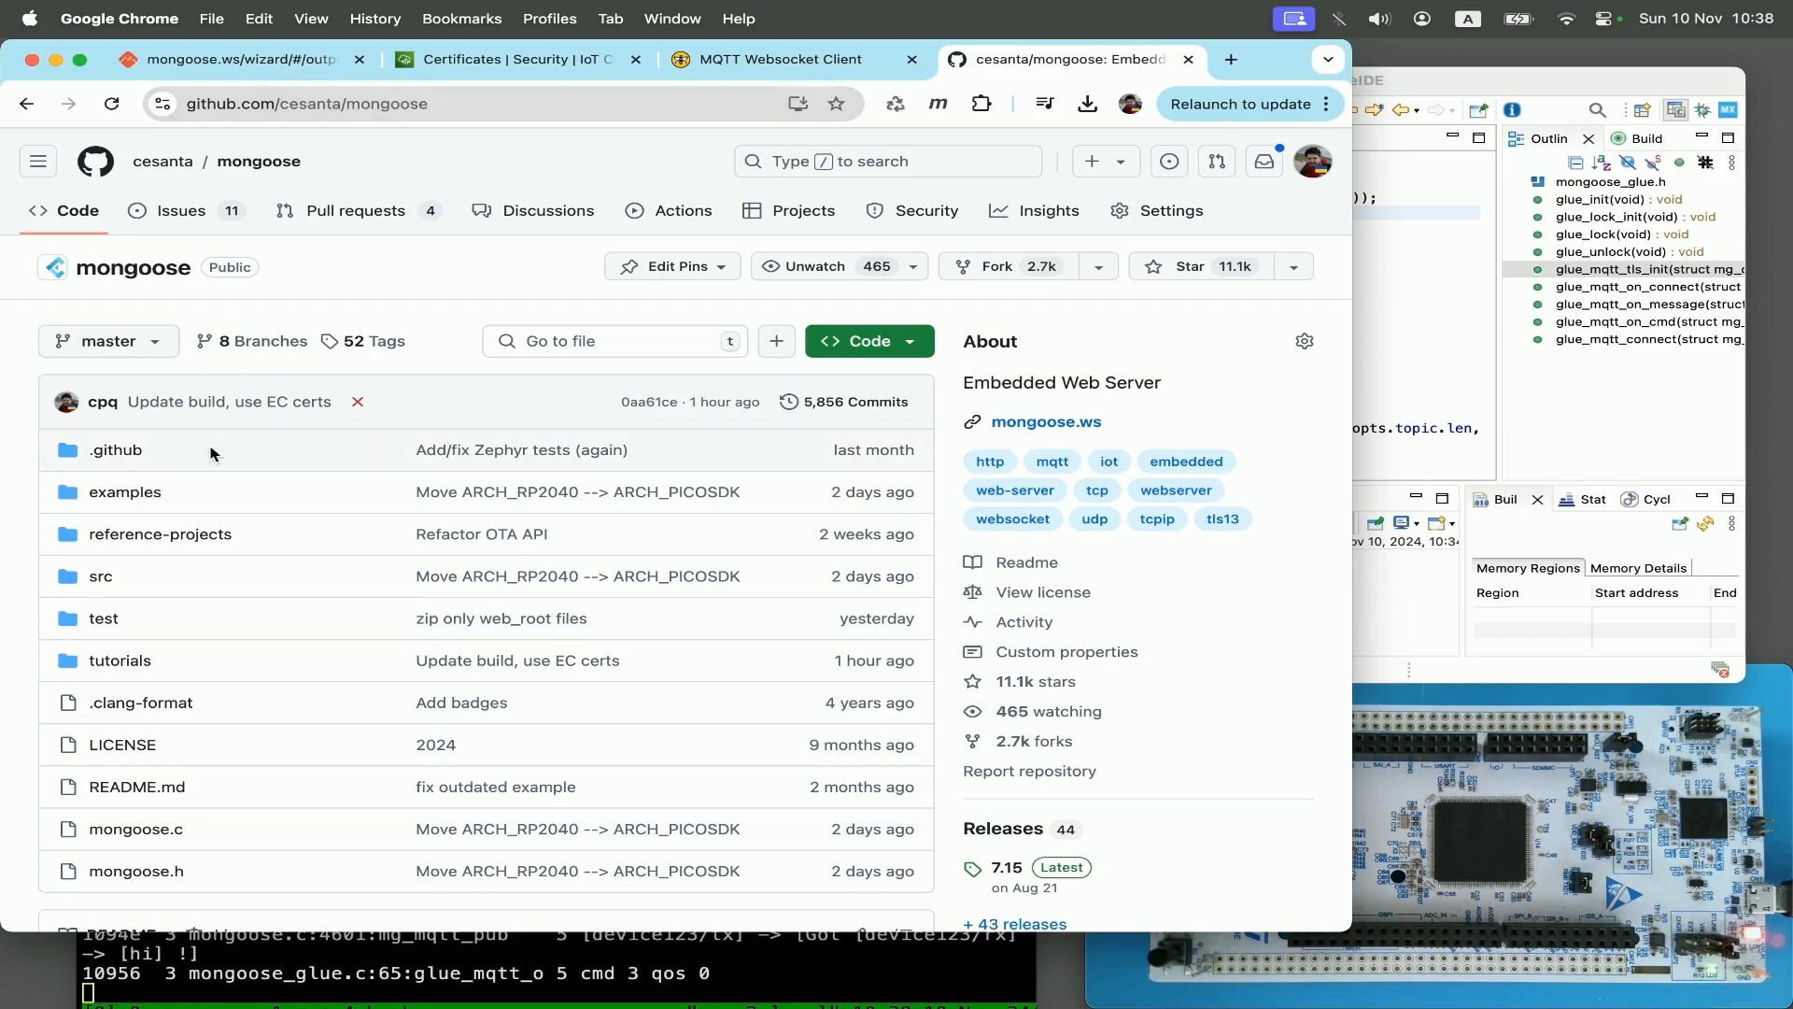
Step: Open tutorials/mqtt/mqtt-client-aws-iot/main.c for its AWS IoT setup steps, then go to the AWS Certificates page
{"action": "left_click", "coordinate": [119, 660]}
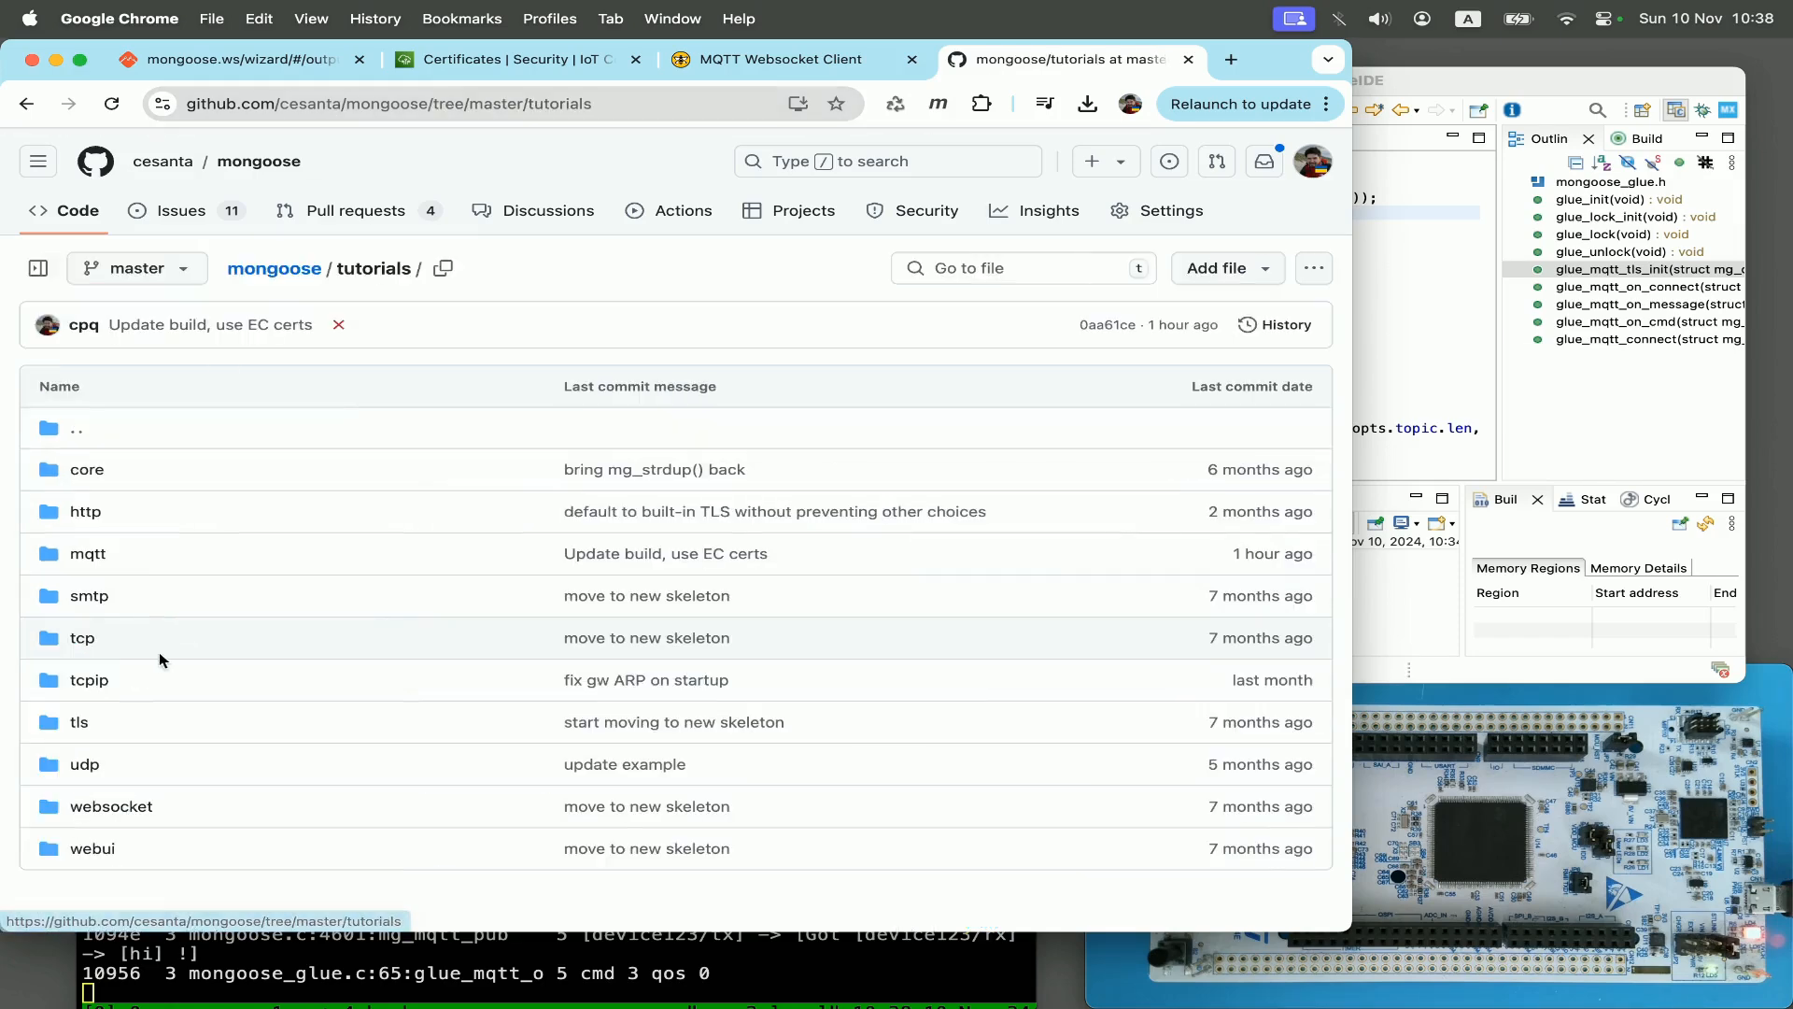
{"action": "left_click", "coordinate": [88, 553]}
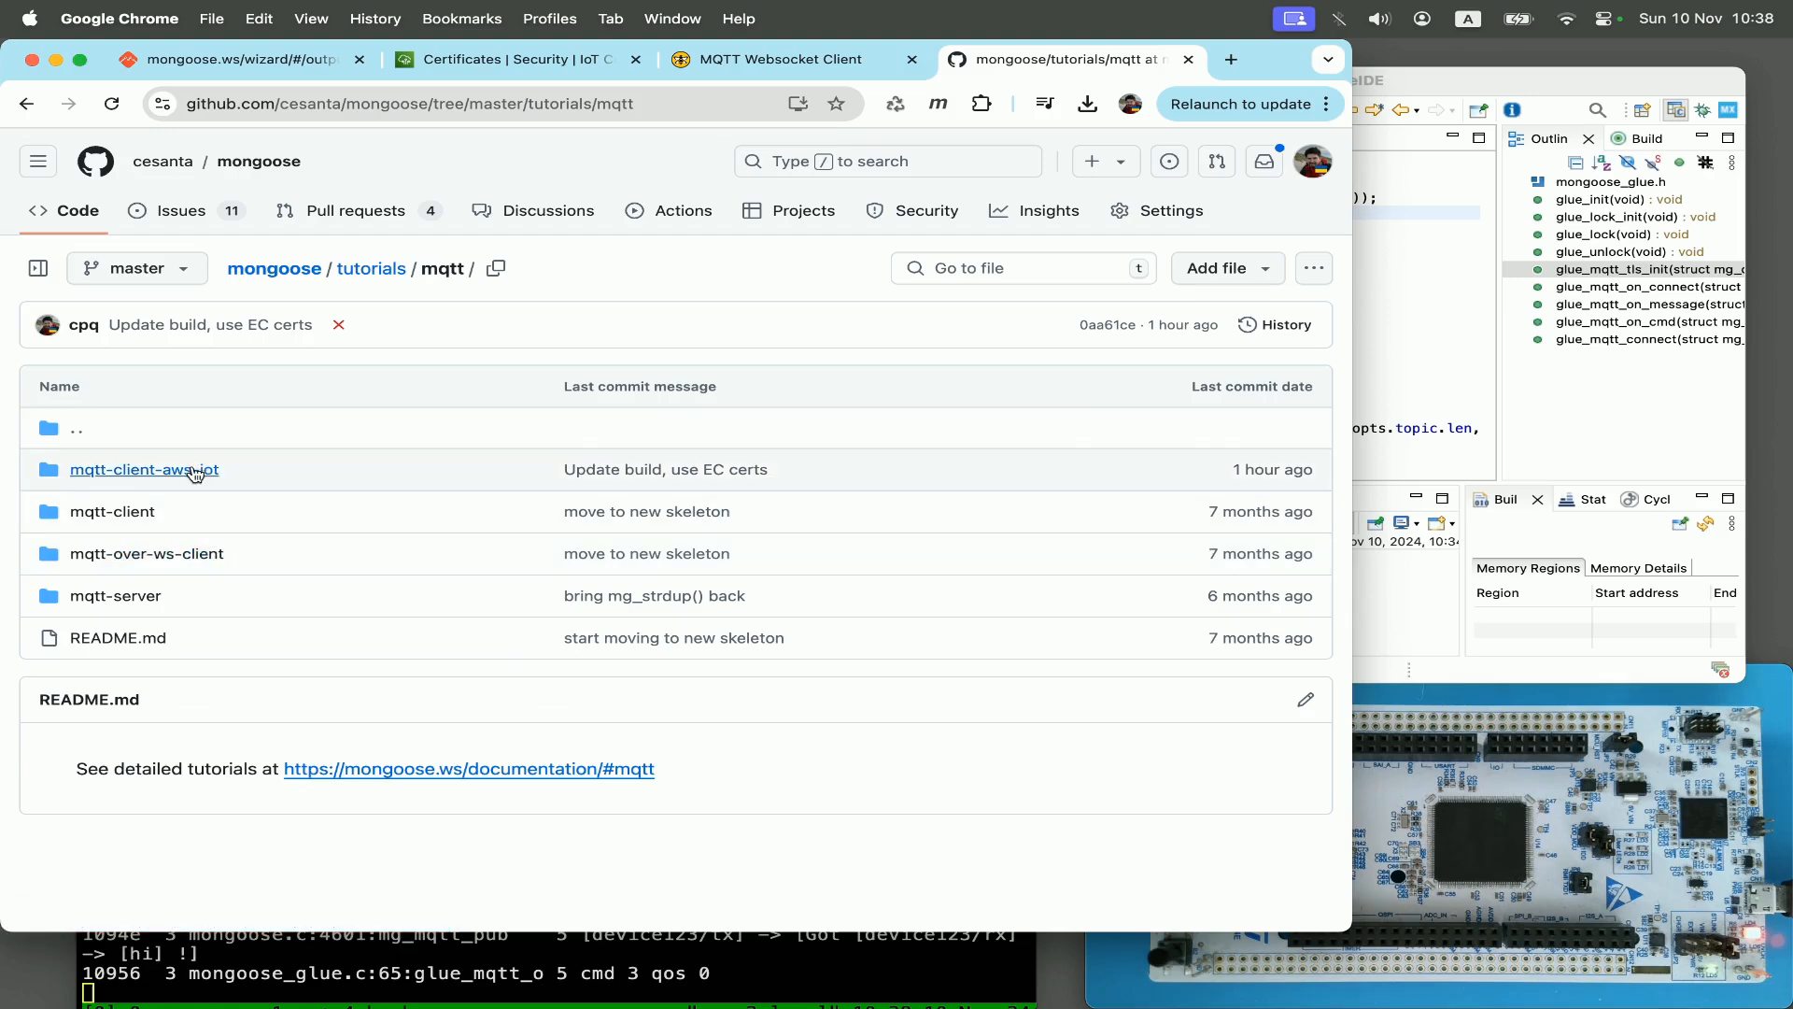
{"action": "left_click", "coordinate": [144, 469]}
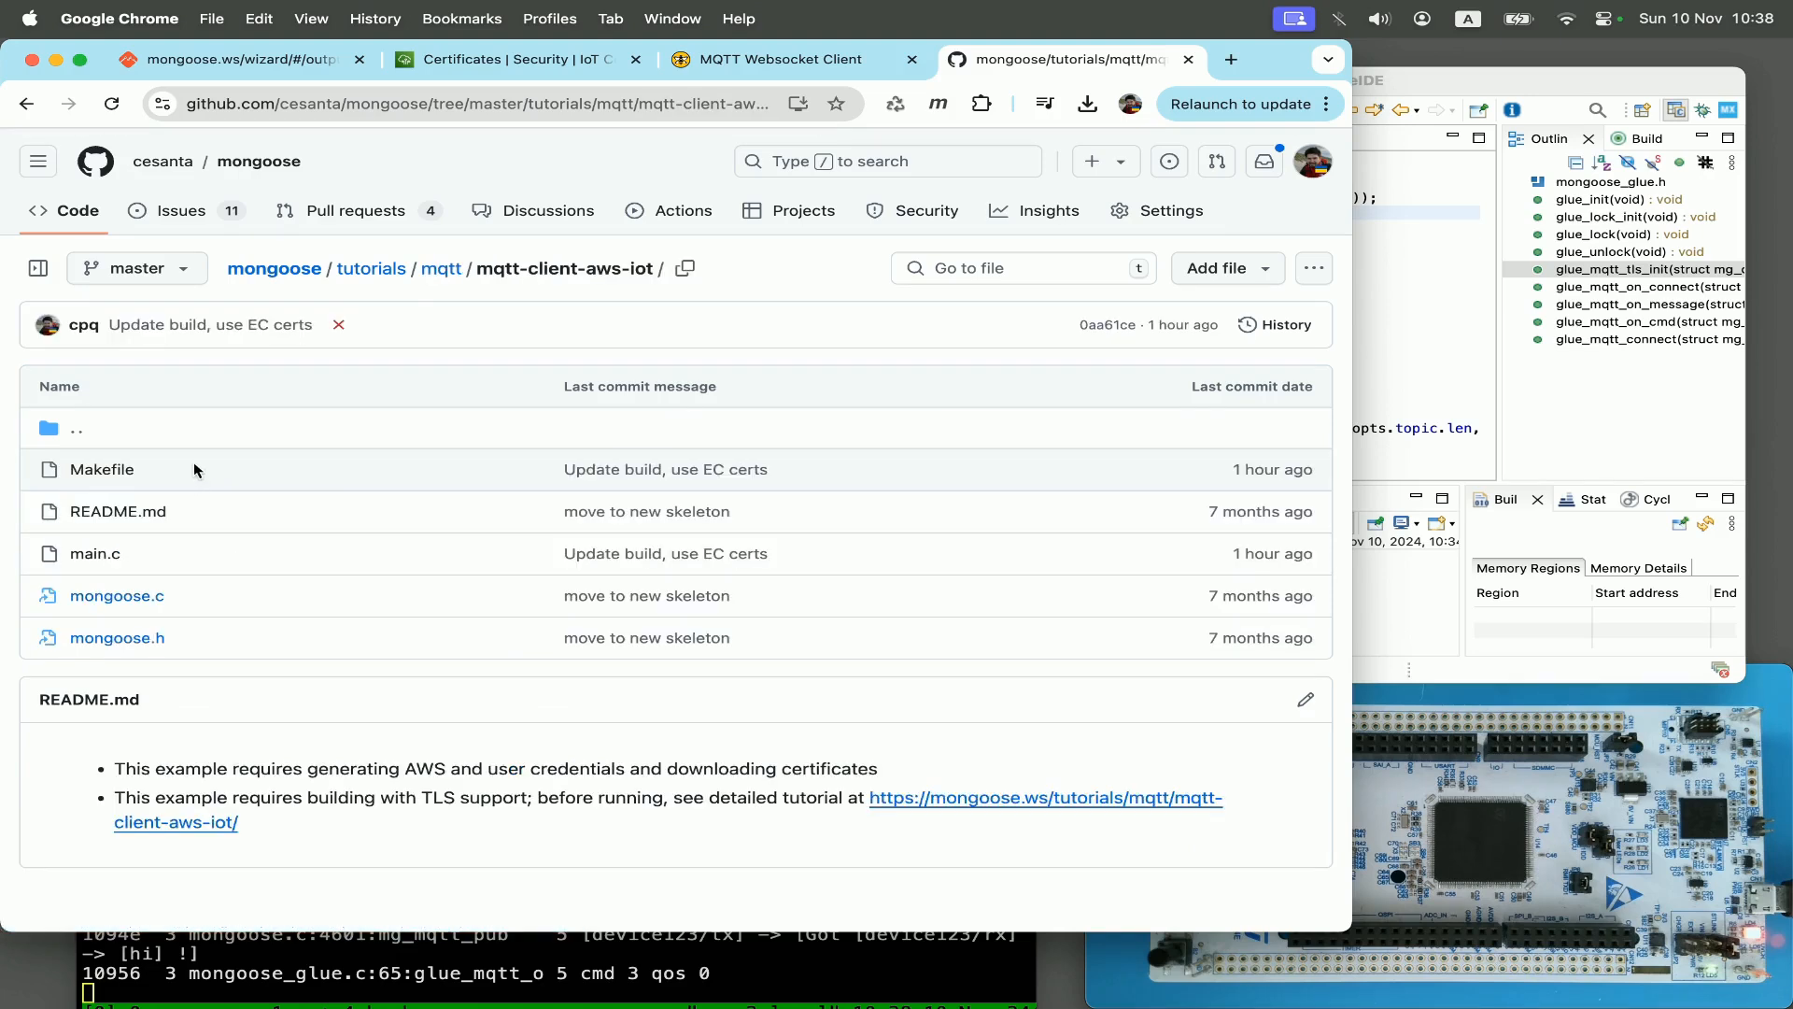
{"action": "left_click", "coordinate": [95, 553]}
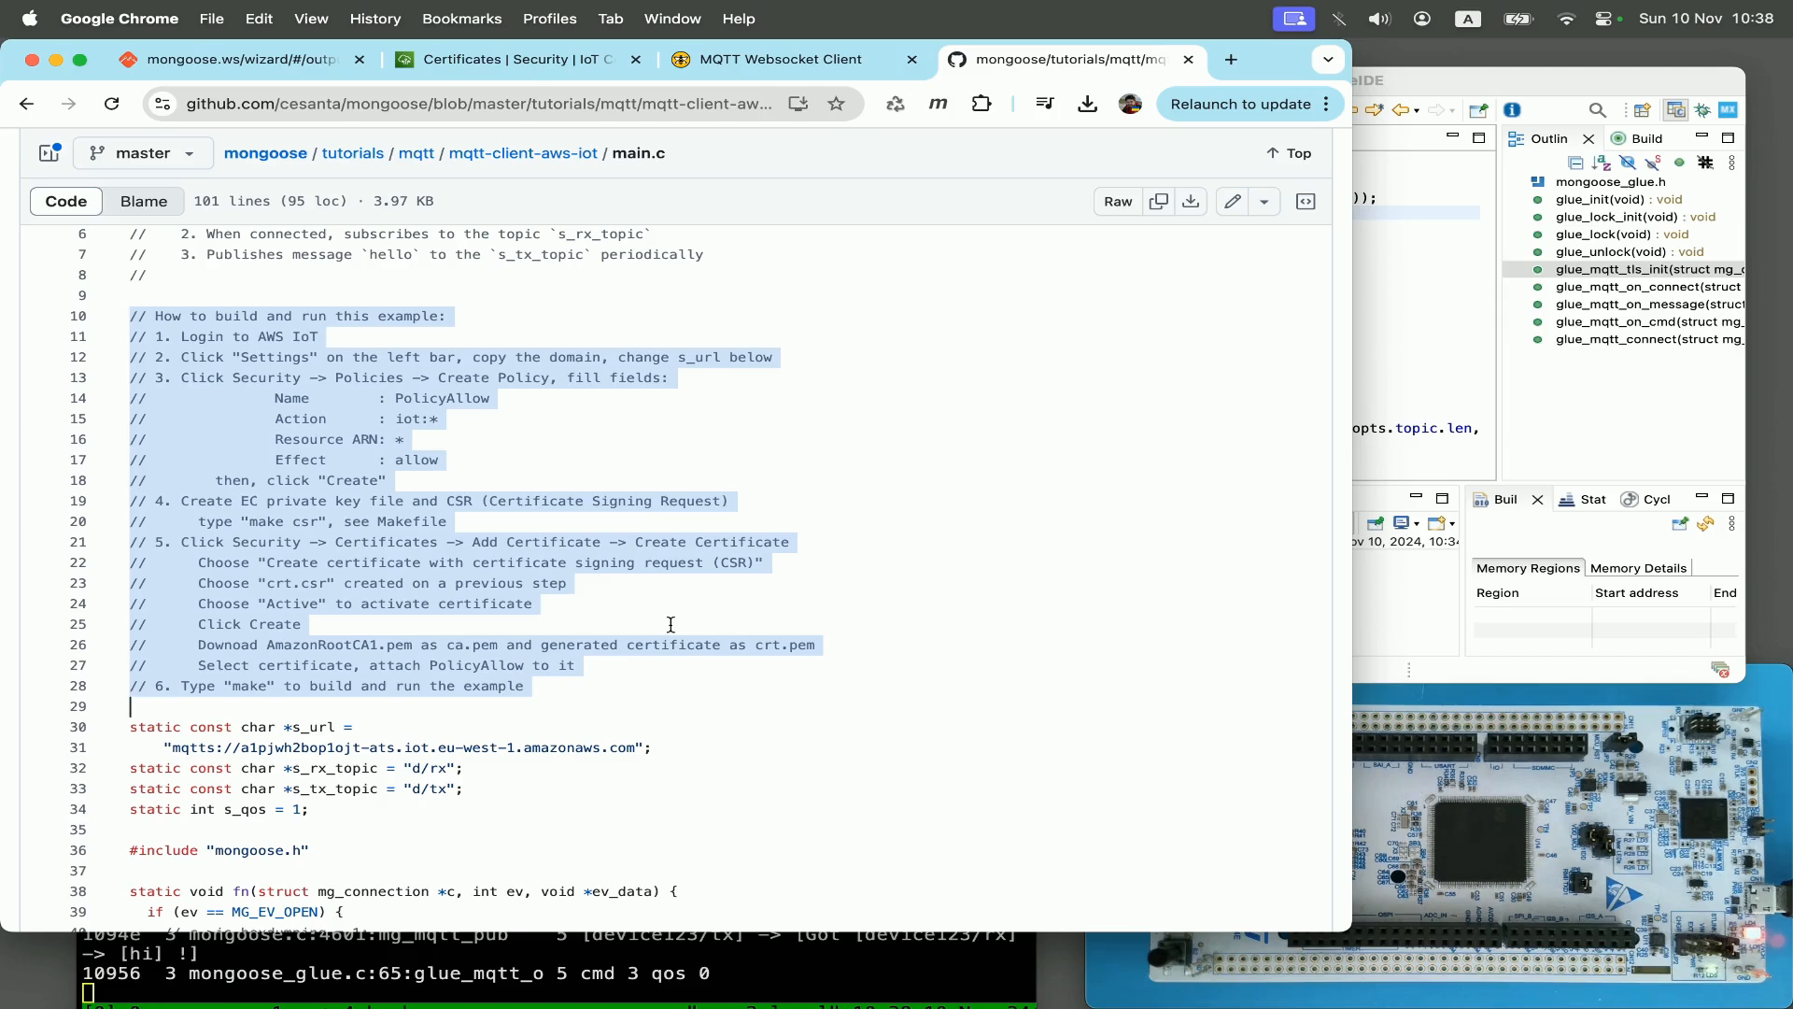
{"action": "left_click", "coordinate": [516, 58]}
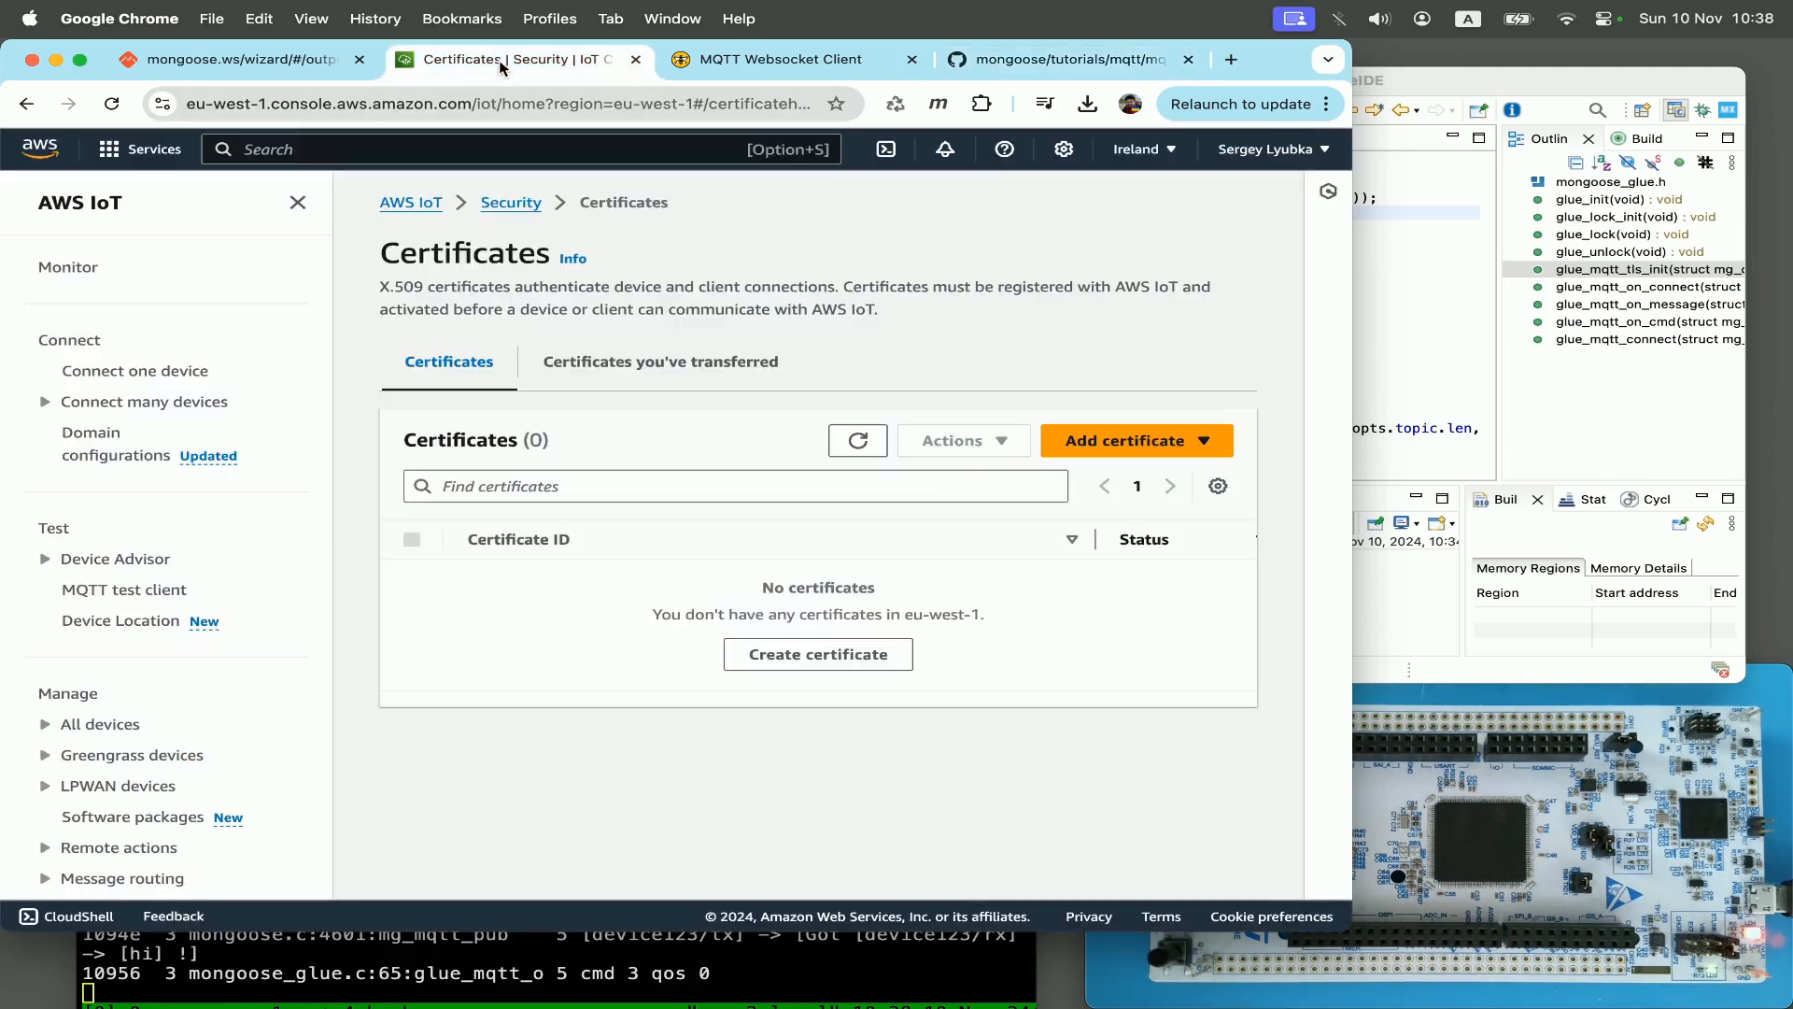
Step: Copy the iot:Data-ATS endpoint a1pjwh2bop1ojt-ats.iot.eu-west-1.amazonaws.com into the mqtts:// URL in glue_mqtt_connect
{"action": "left_click", "coordinate": [1063, 58]}
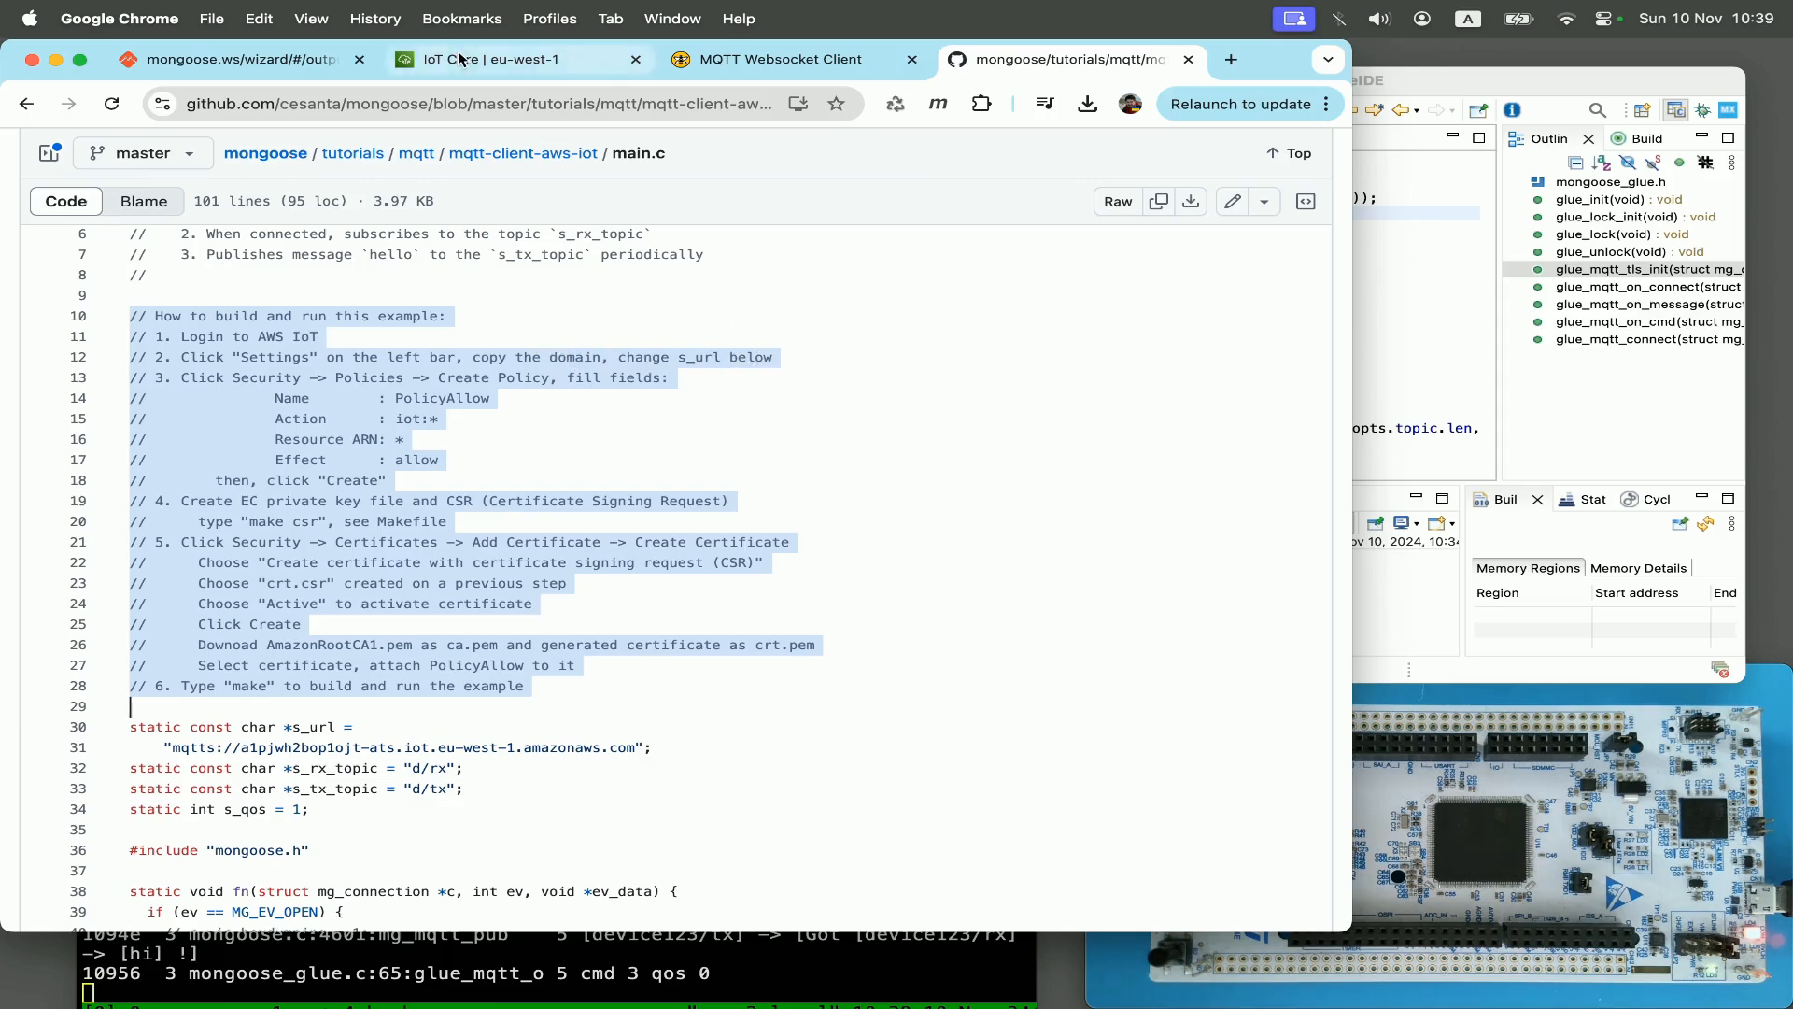
{"action": "left_click", "coordinate": [490, 58]}
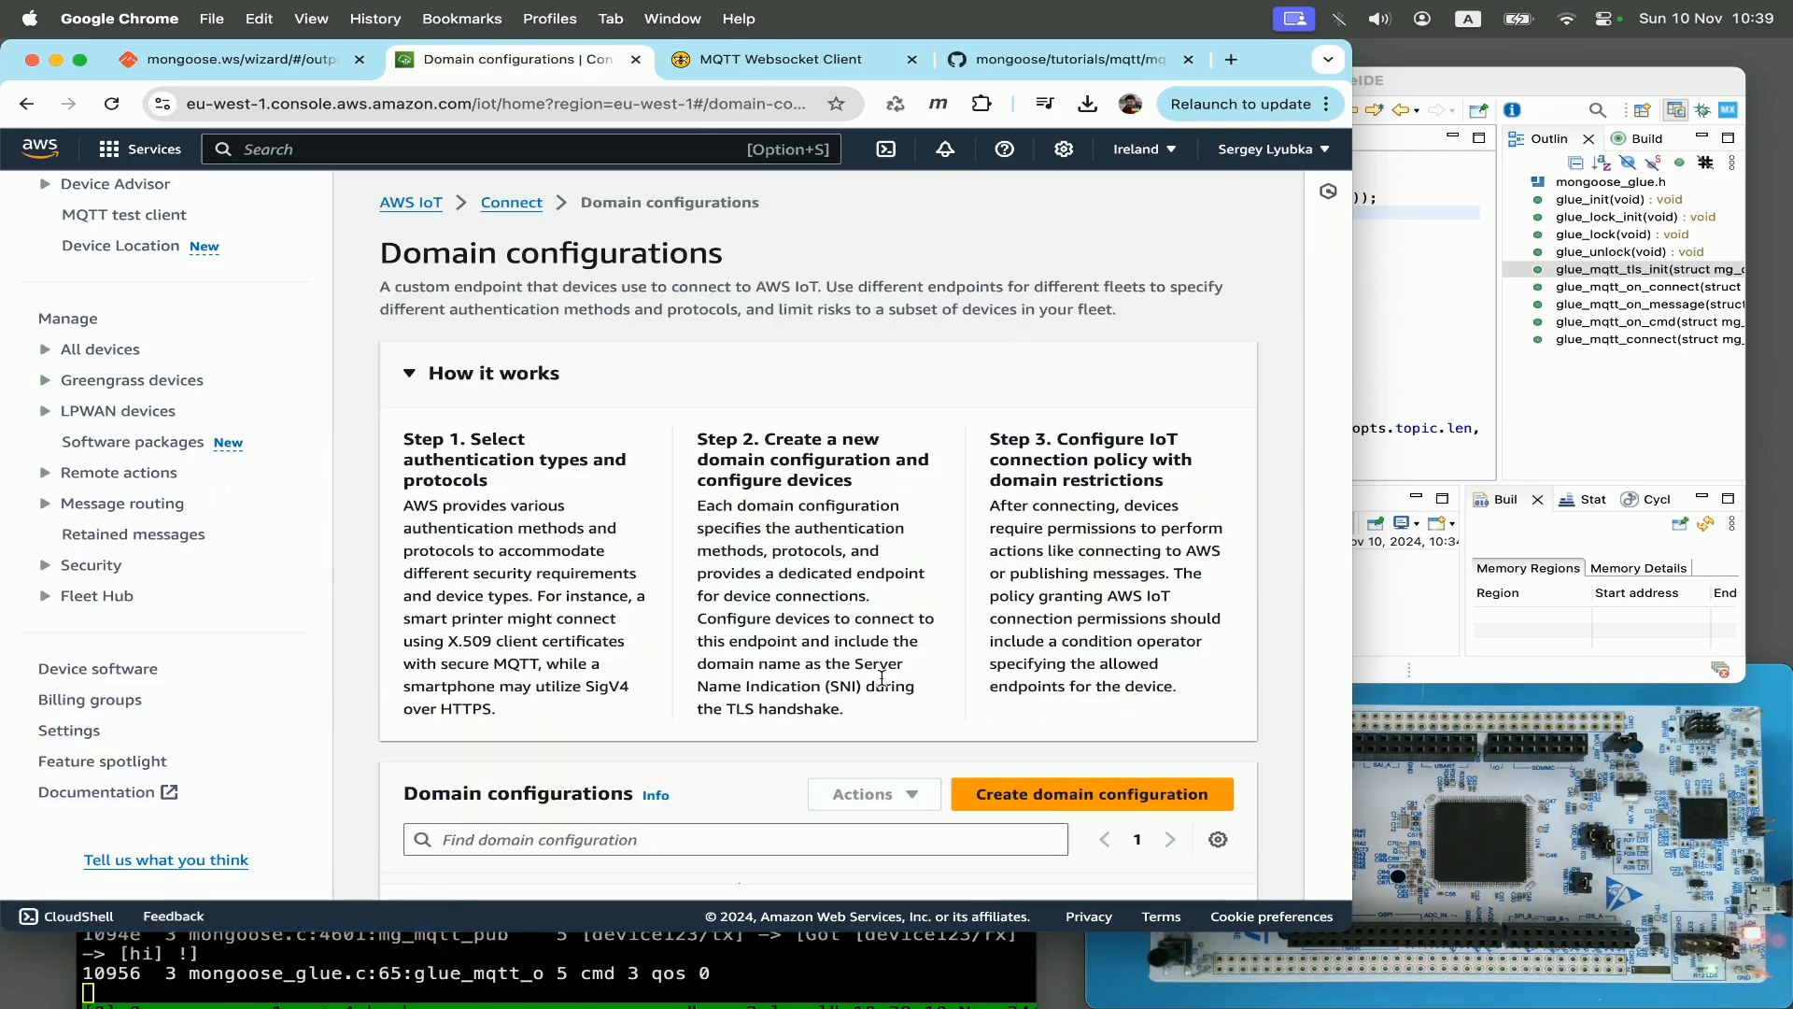
{"action": "scroll", "scroll_direction": "down", "scroll_amount": 3}
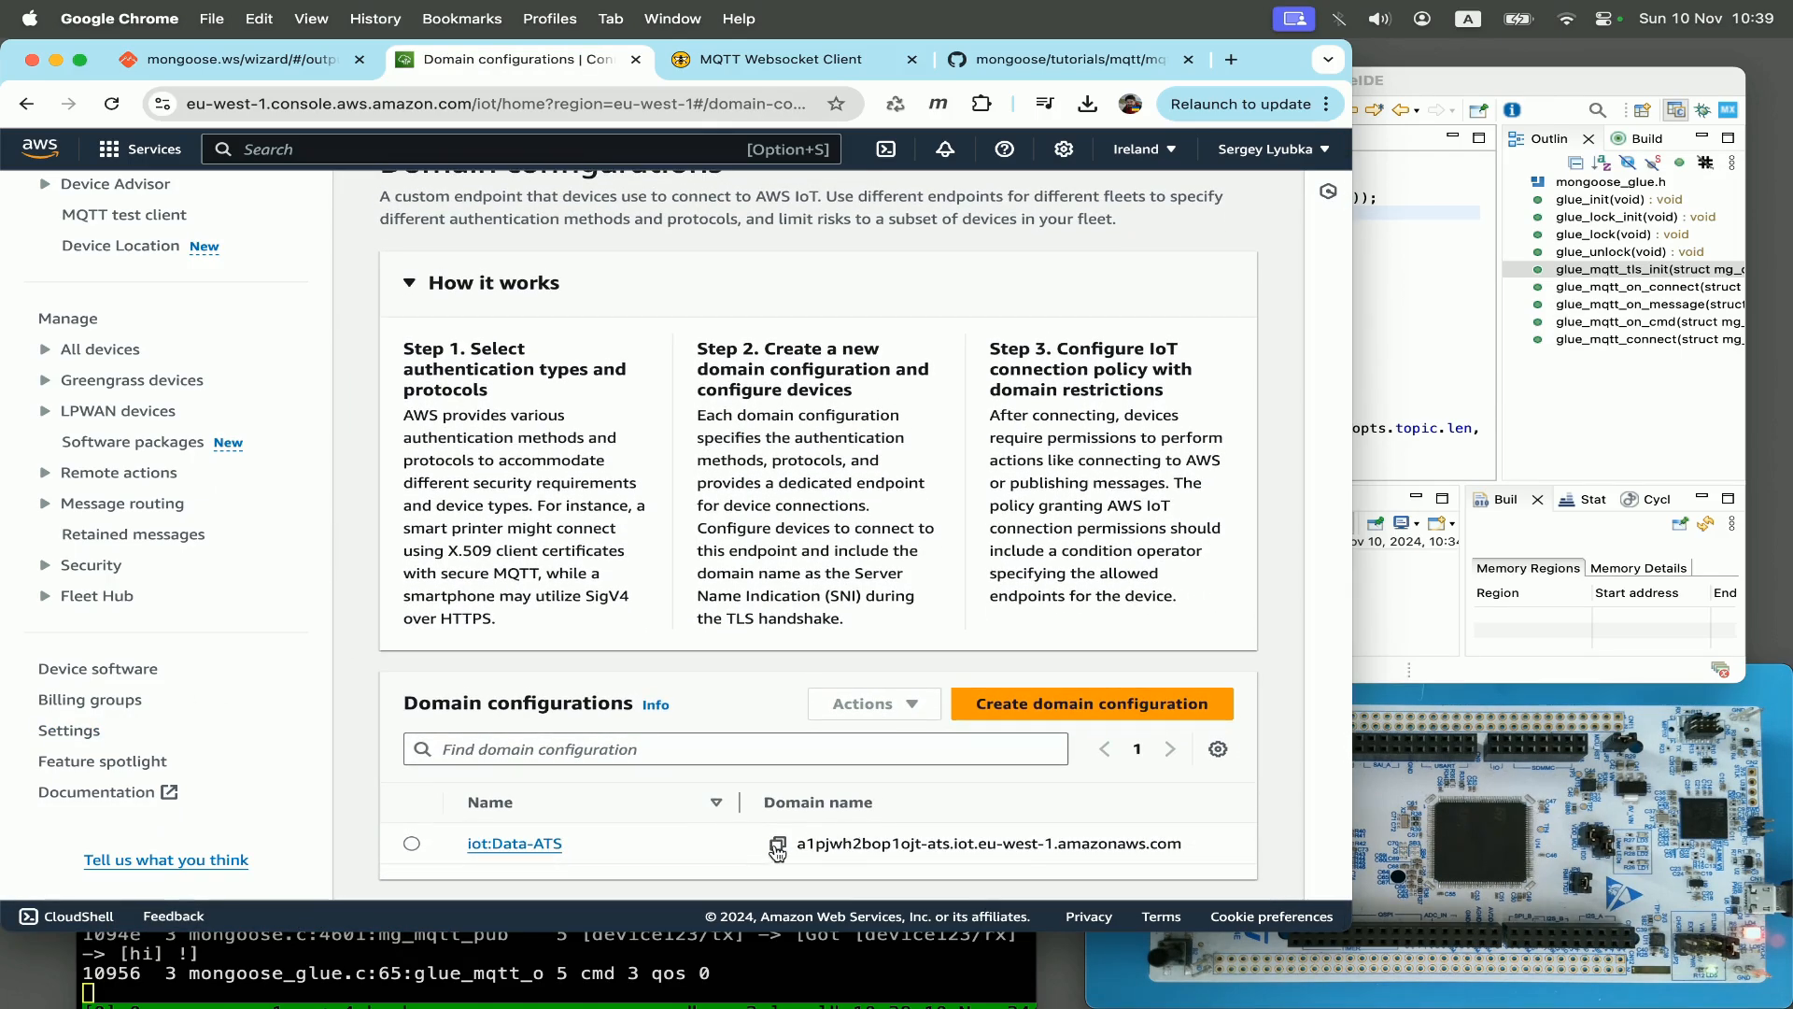
{"action": "left_click", "coordinate": [777, 842]}
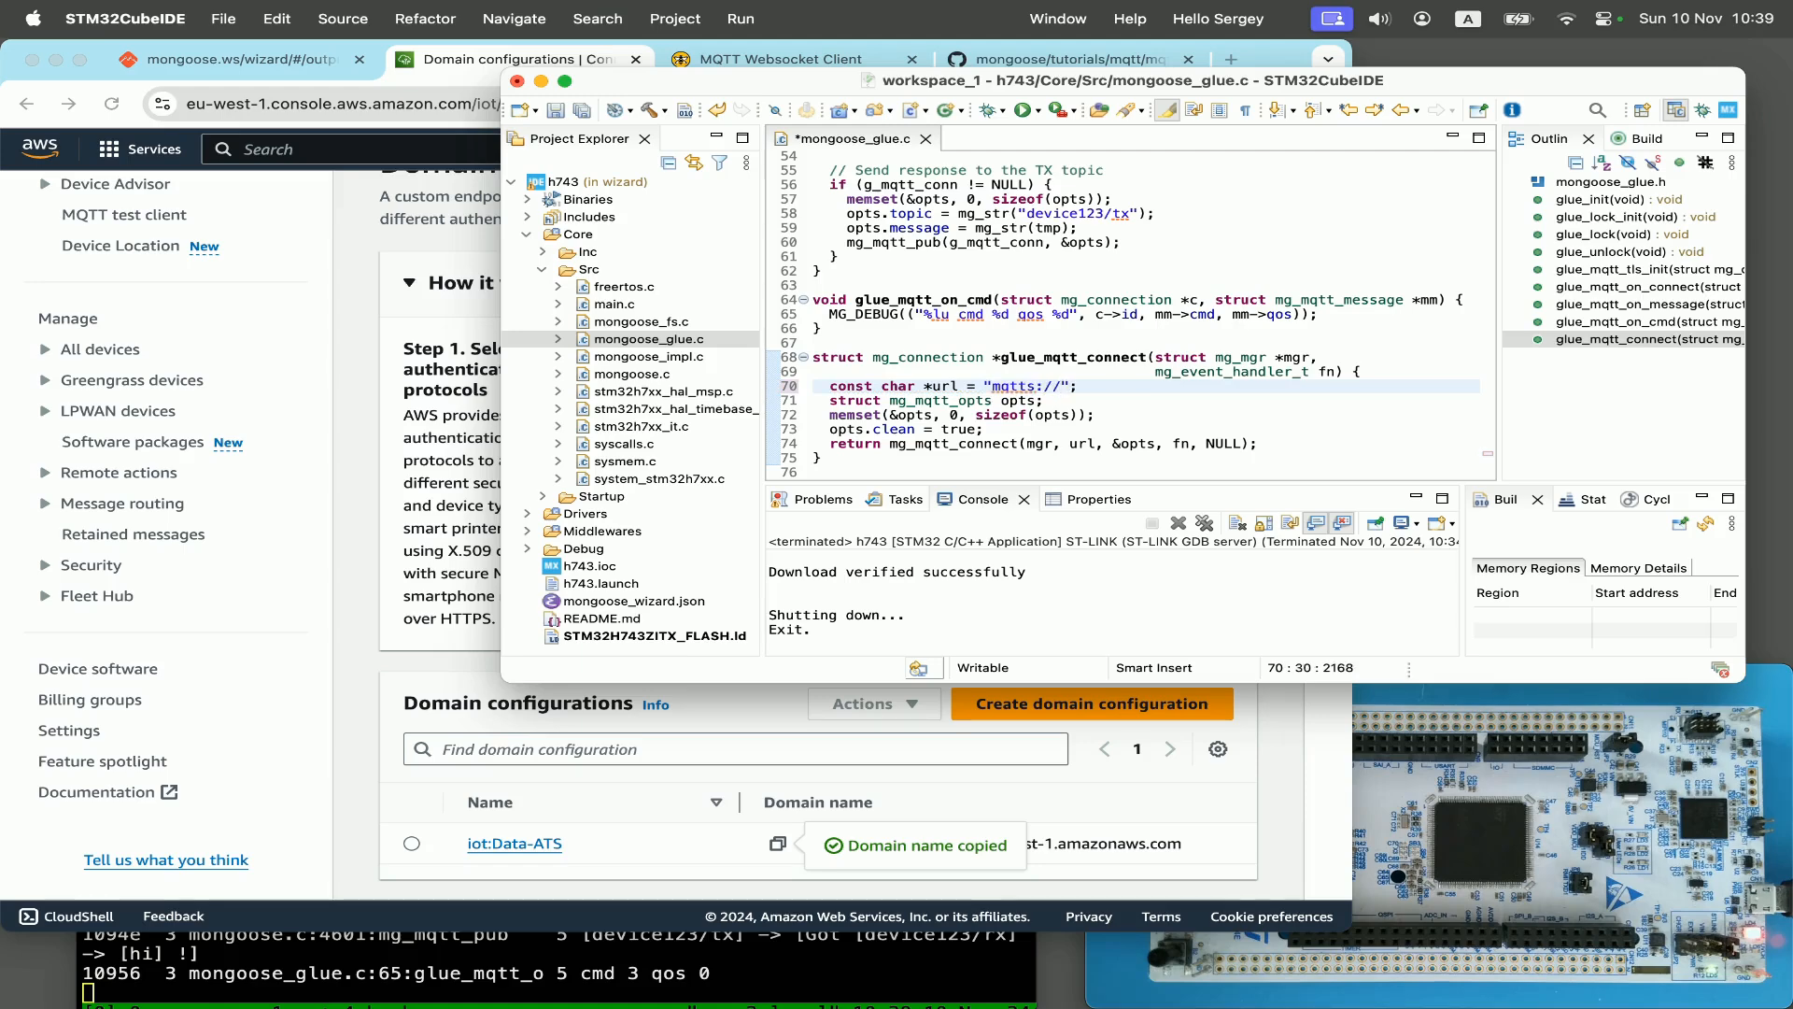
{"action": "type", "text": "a1pjwh2bop1ojt-ats.iot.eu-west-1.amazonaws.com"}
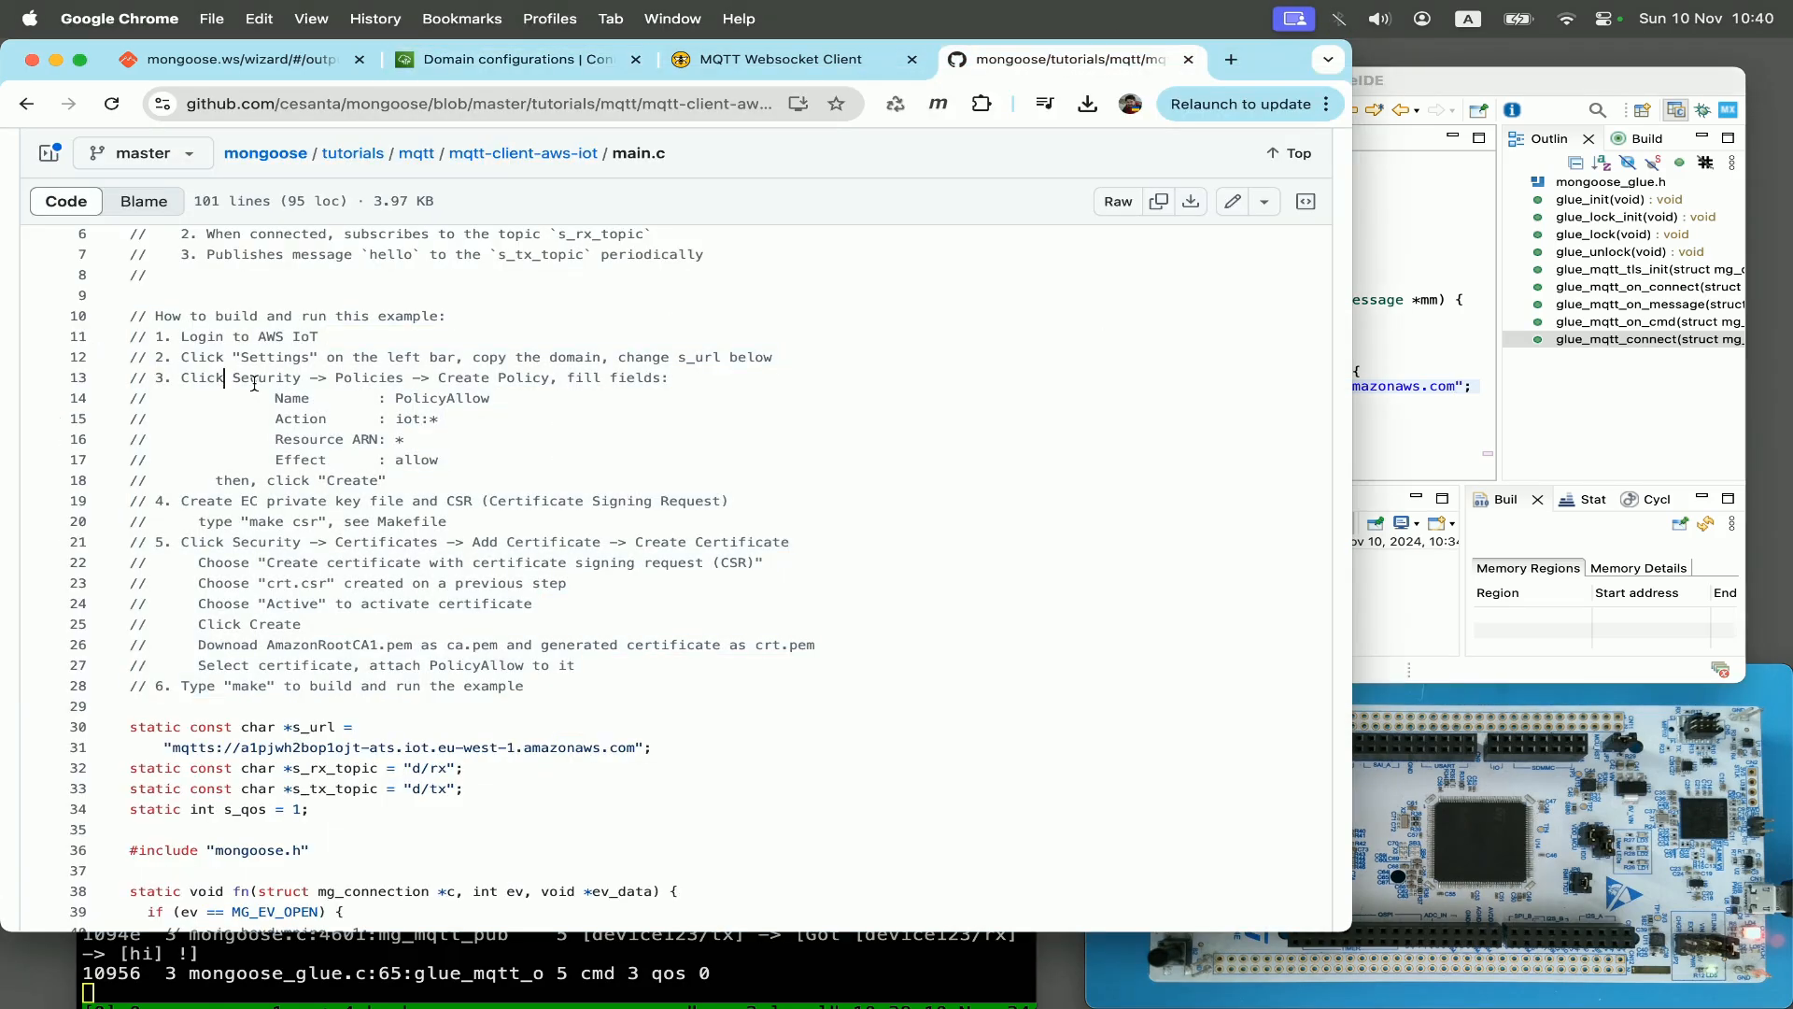
{"action": "mouse_move", "coordinate": [635, 381]}
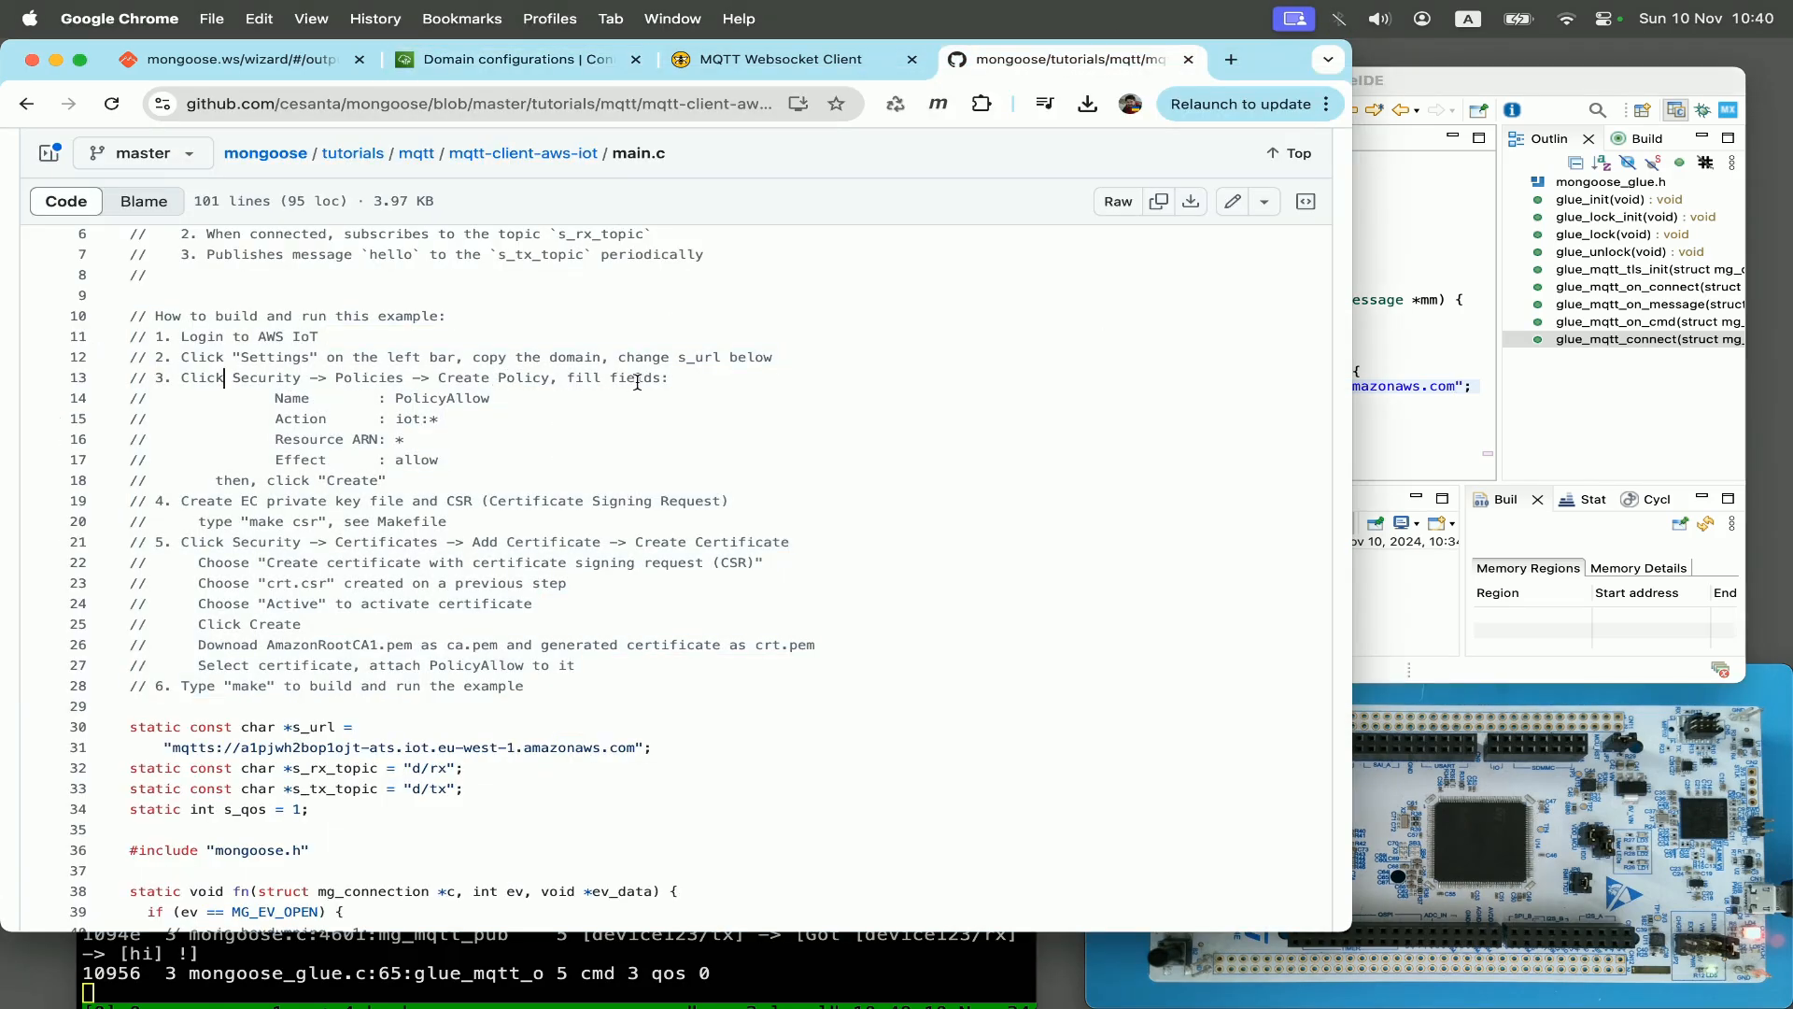
{"action": "mouse_move", "coordinate": [460, 394]}
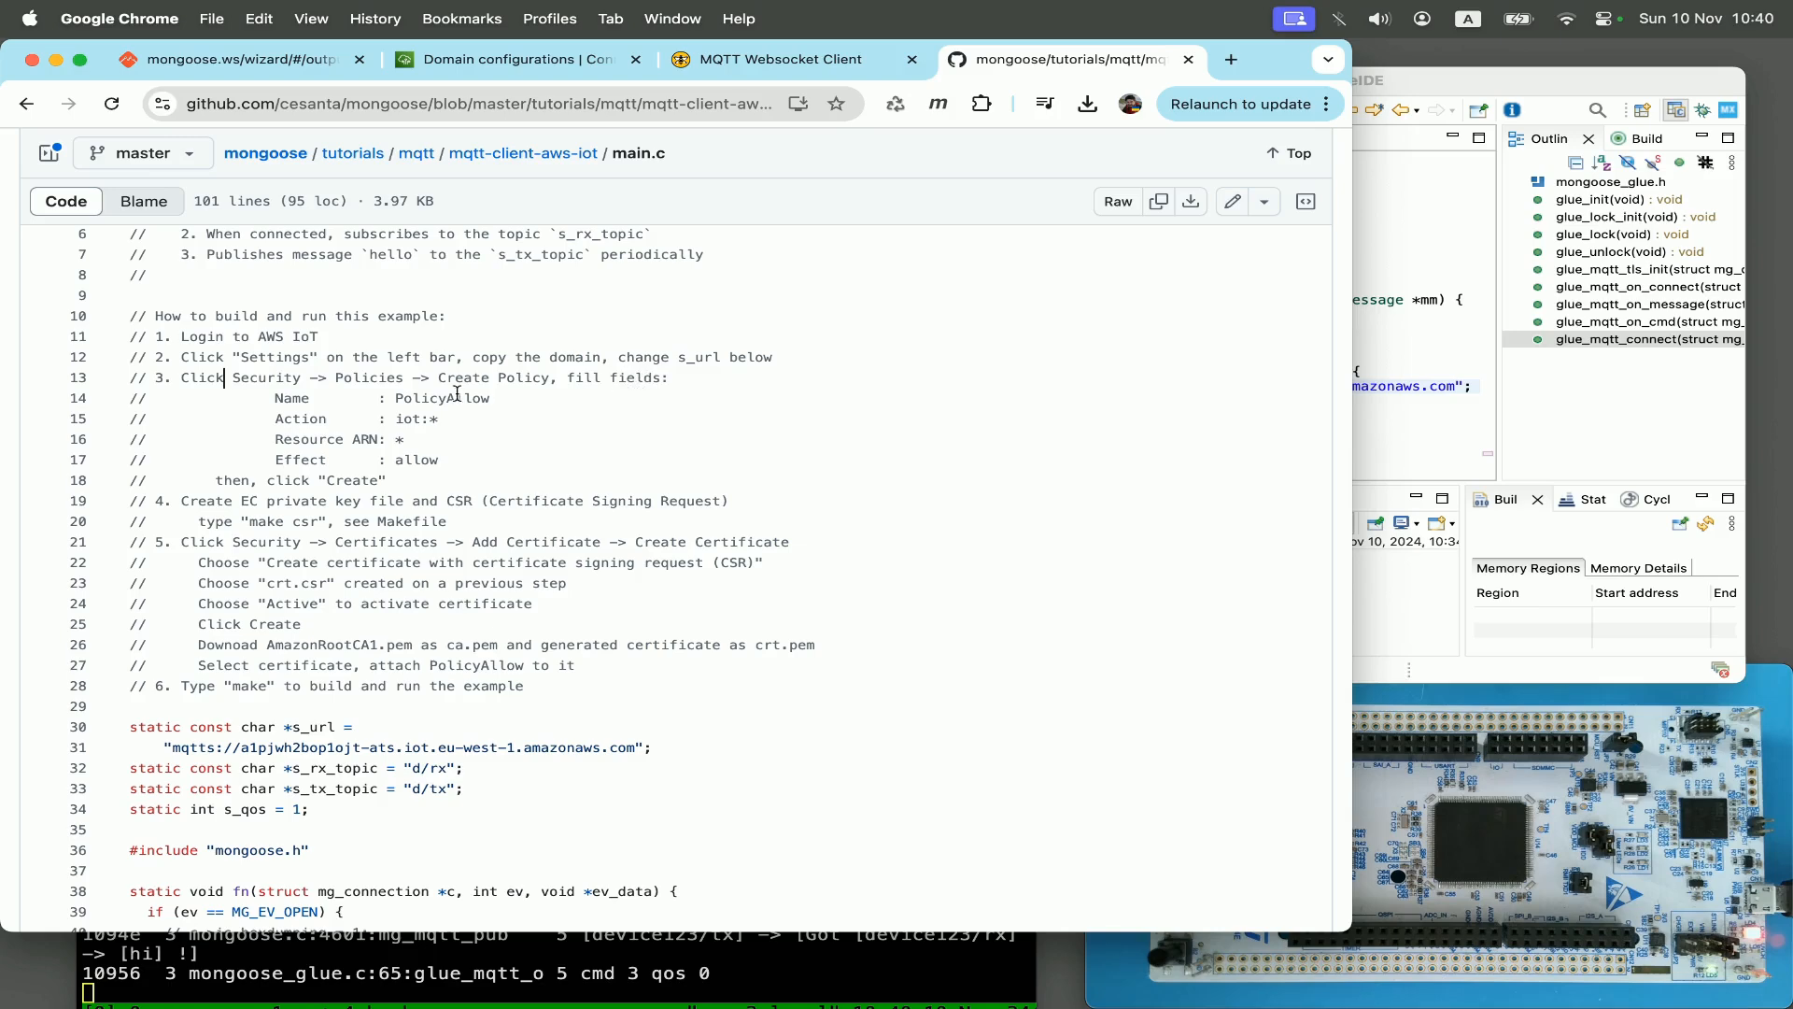
Step: Start a new IoT policy under Security > Policies and name it PolicyAllow
{"action": "left_click", "coordinate": [516, 57]}
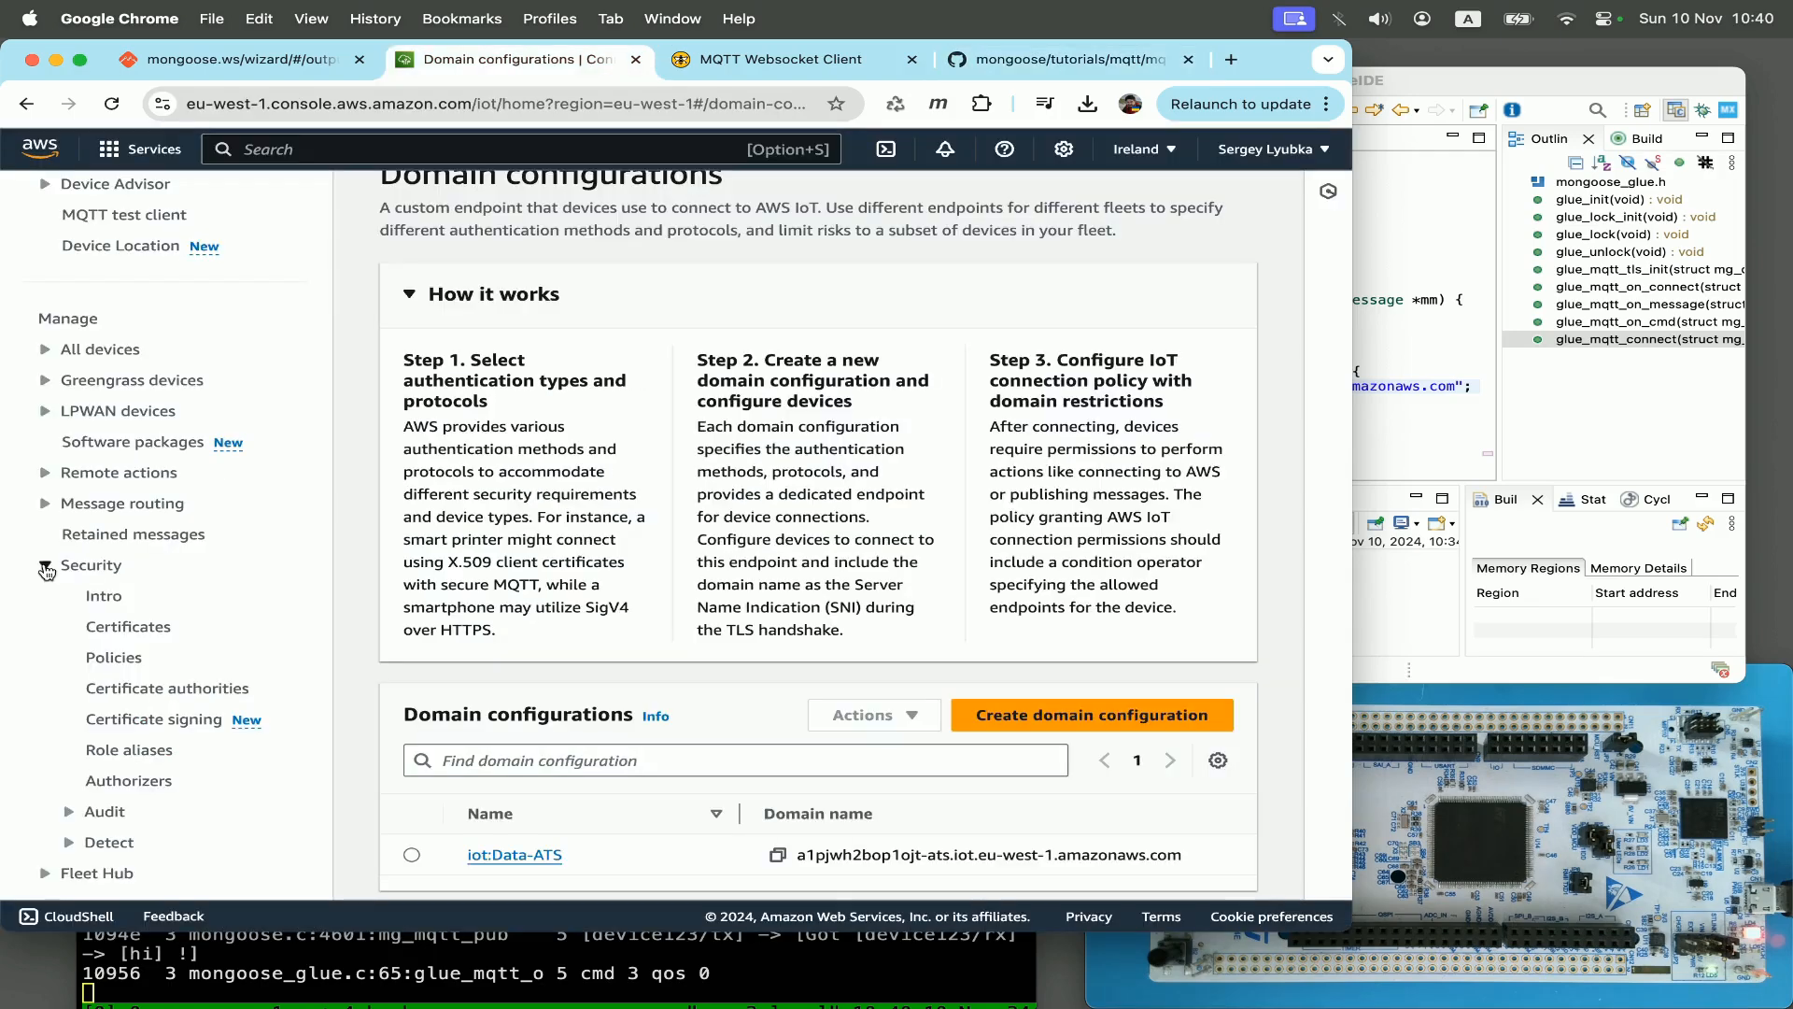
{"action": "left_click", "coordinate": [116, 655]}
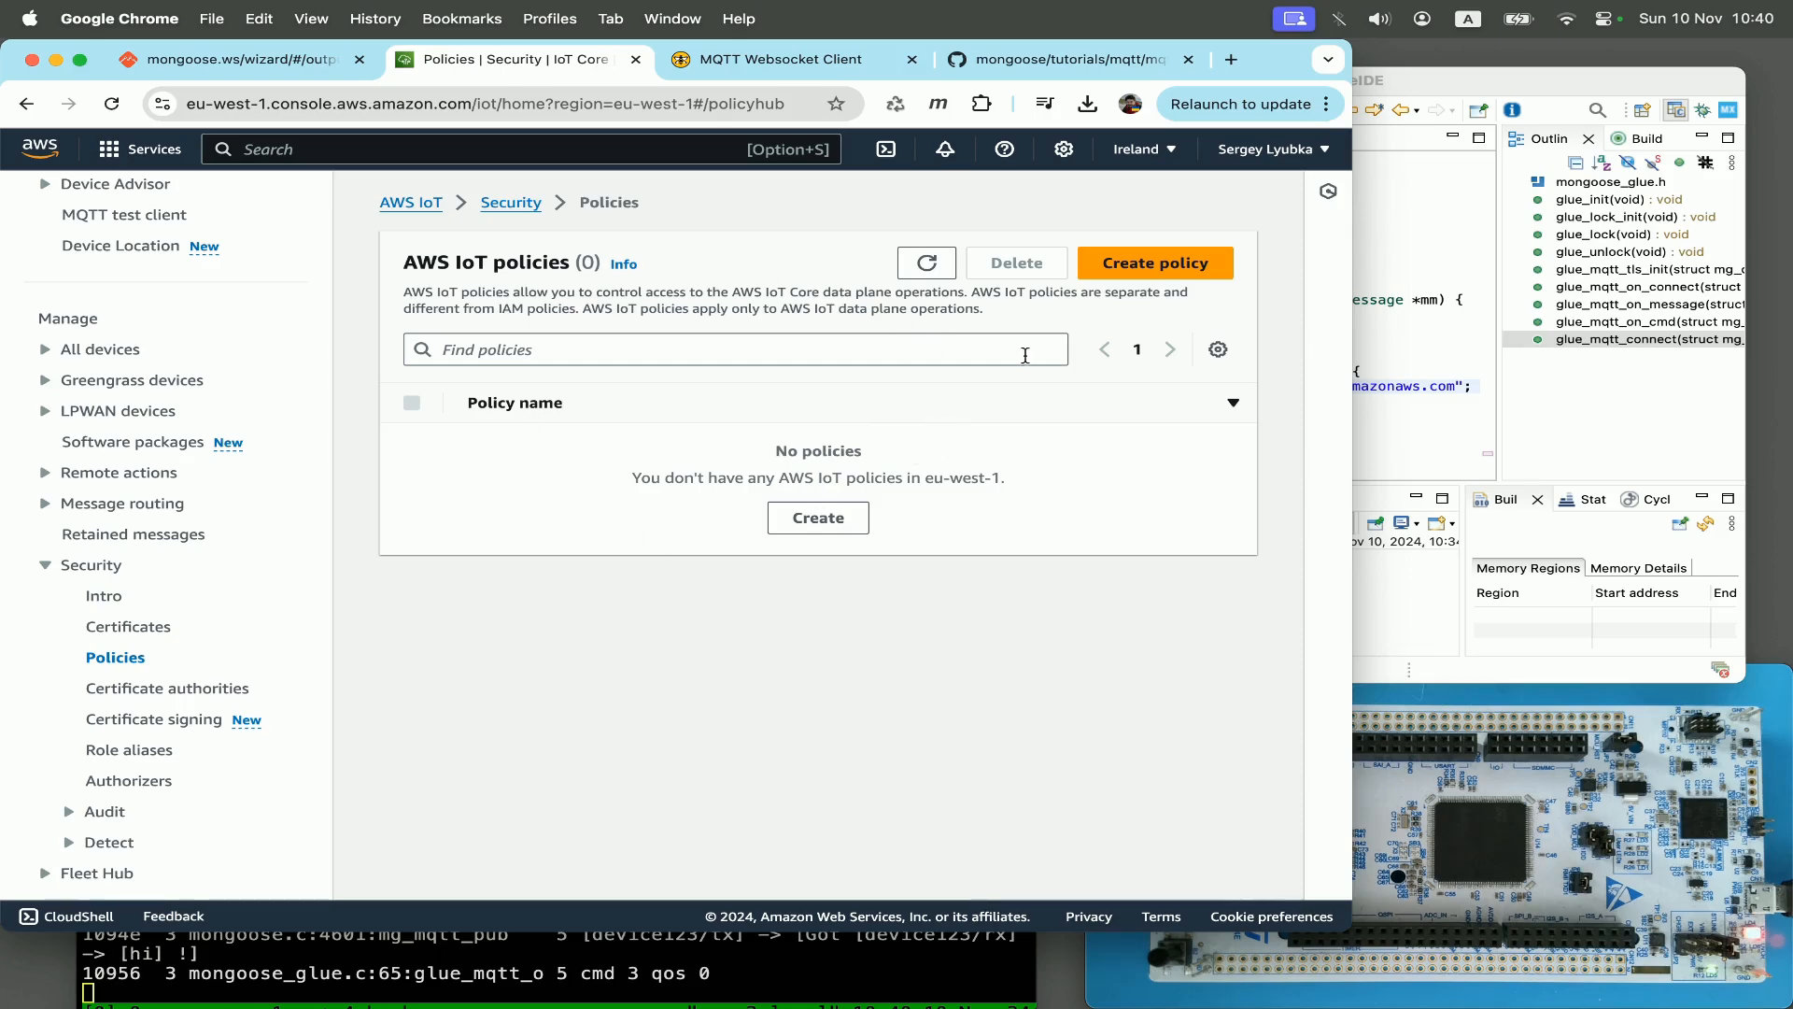
{"action": "left_click", "coordinate": [1155, 262]}
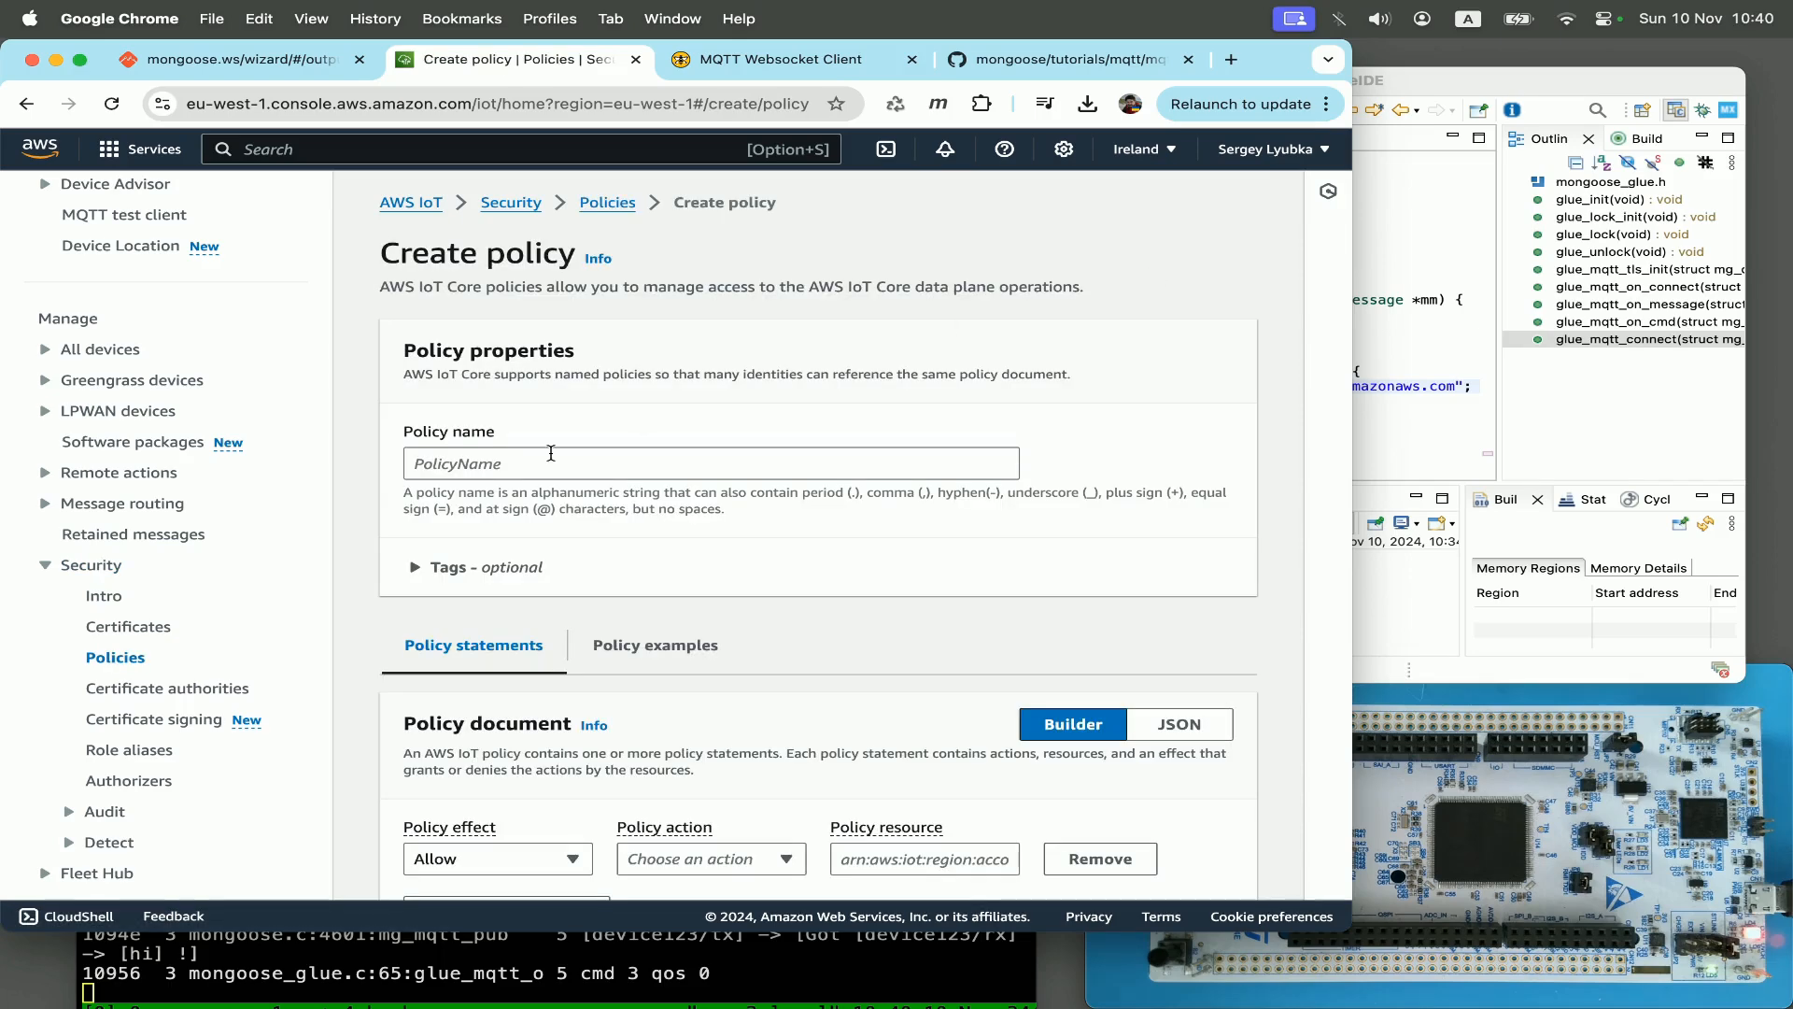
{"action": "left_click", "coordinate": [710, 463]}
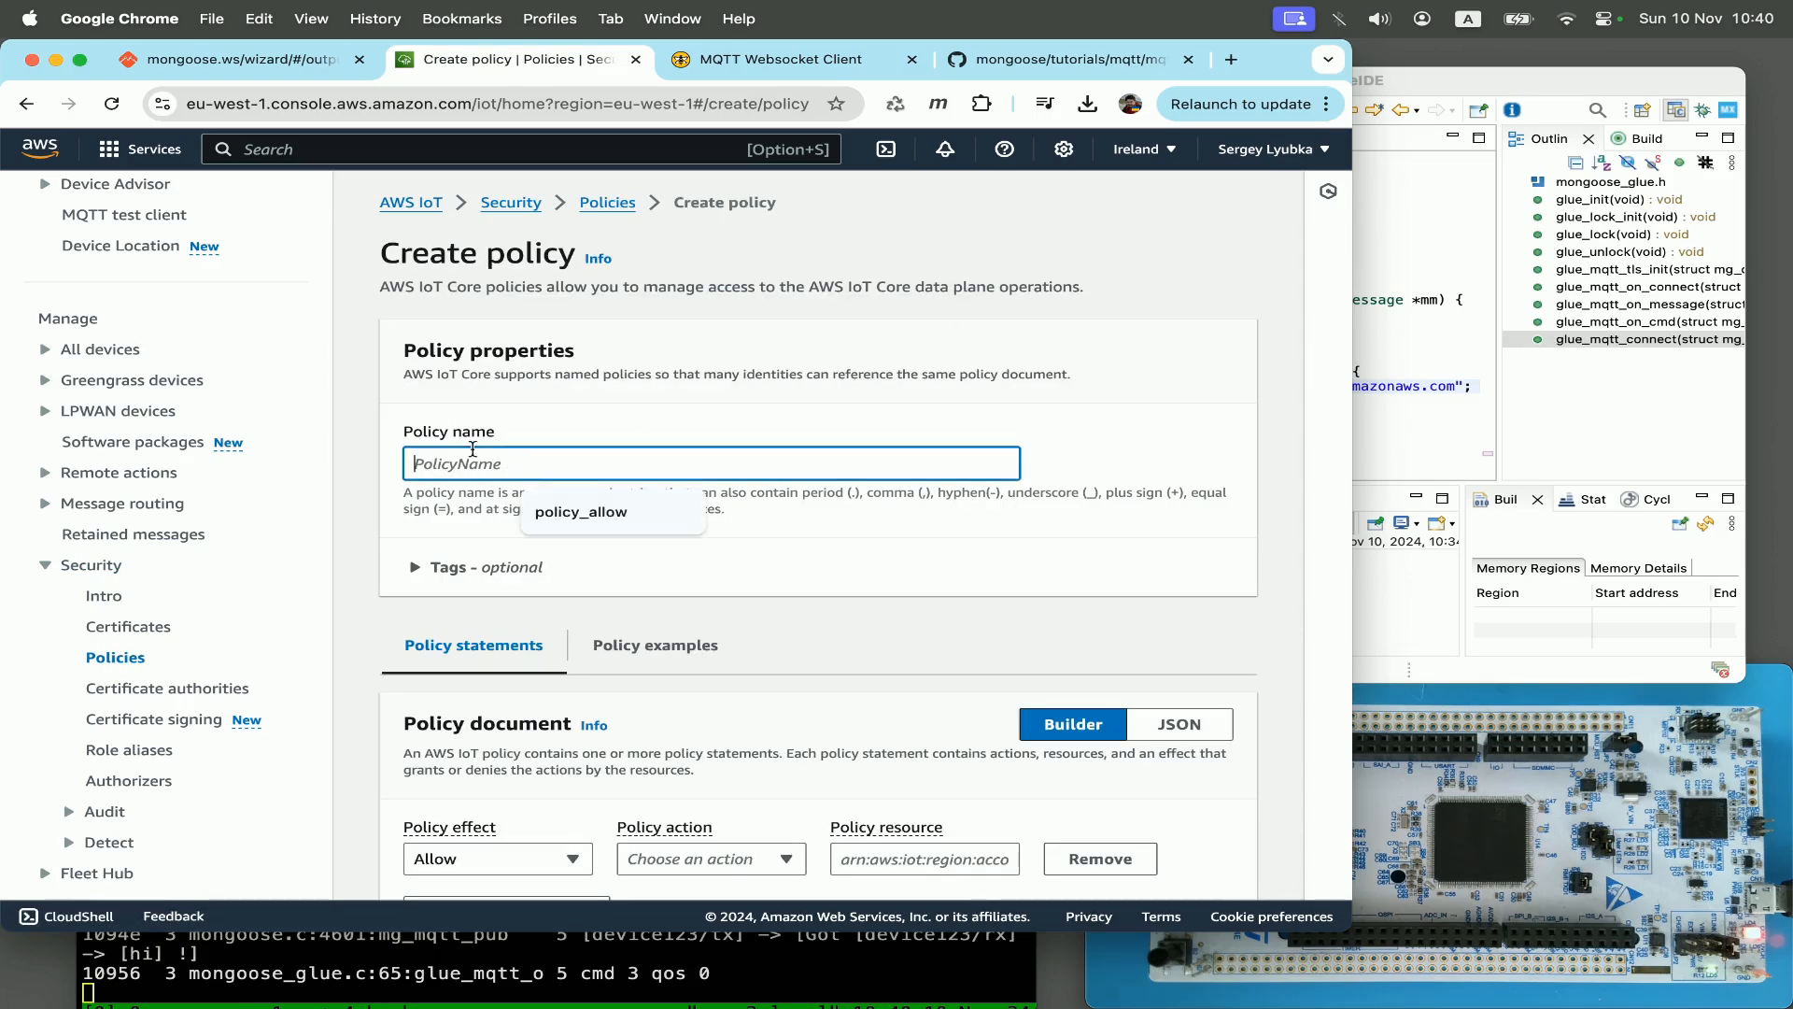
{"action": "type", "text": "PolicyAllow"}
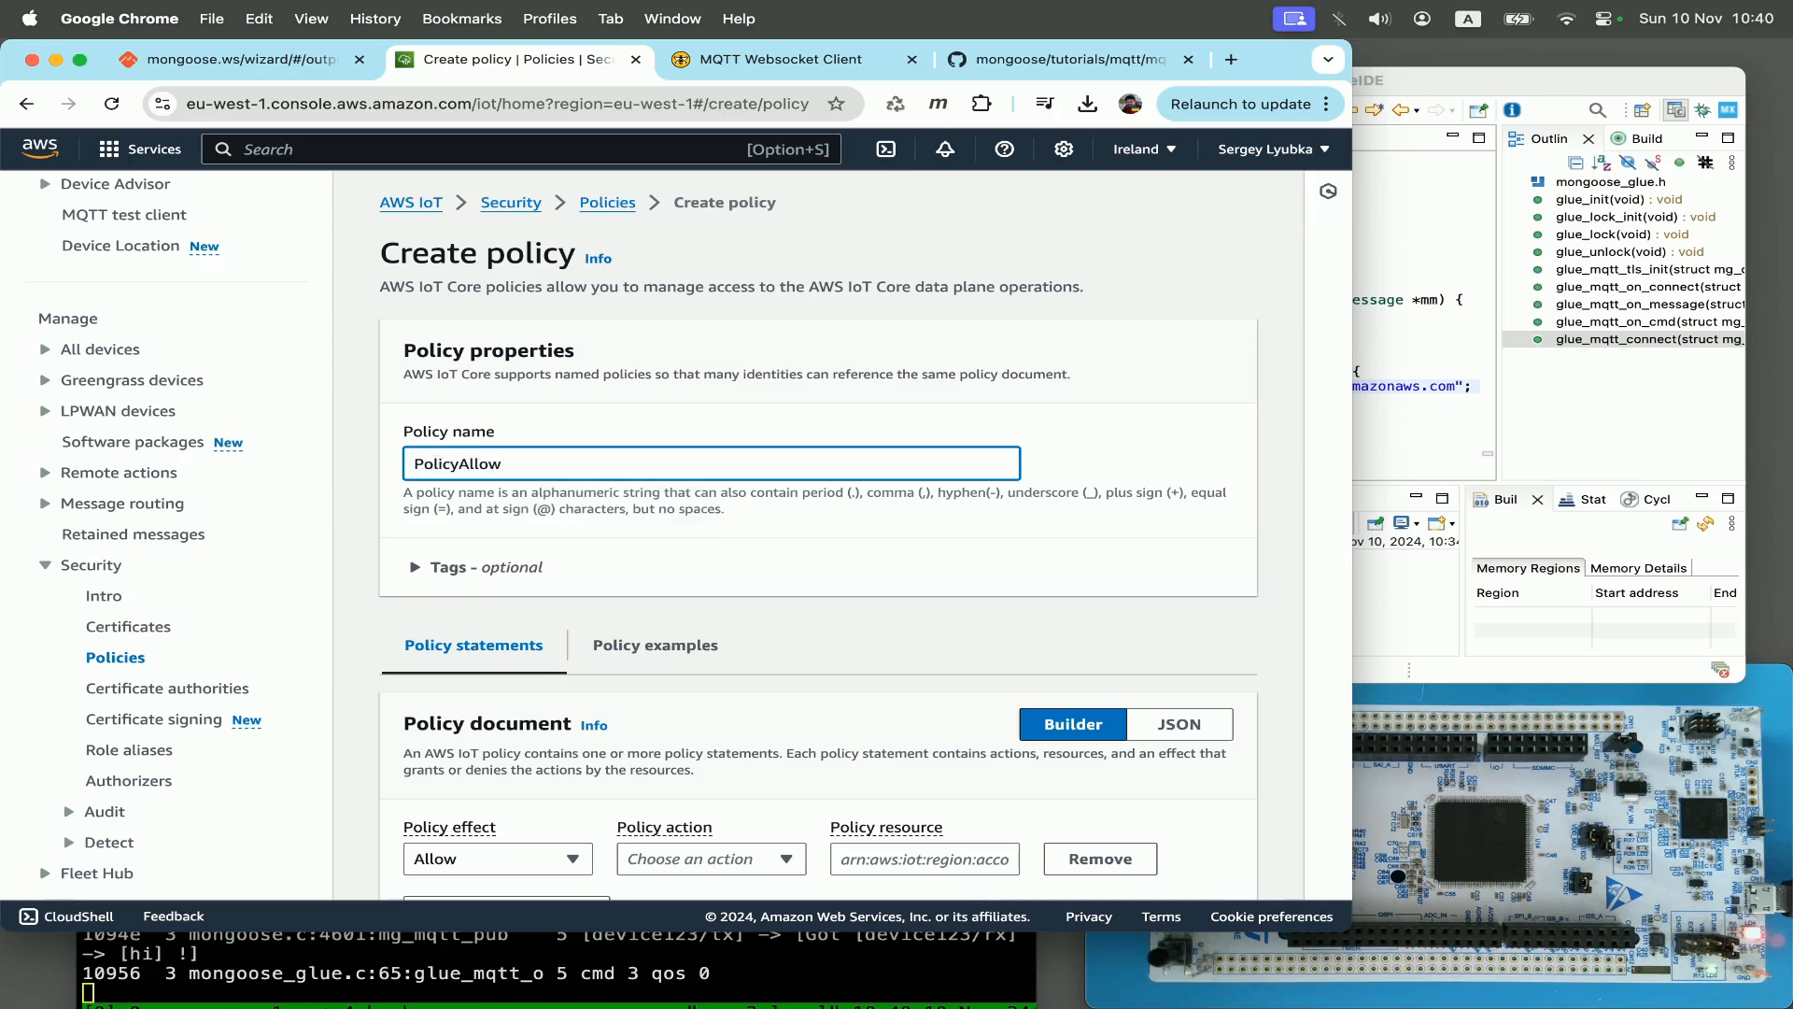
Step: Allow all actions (*) on all resources (*) and create the PolicyAllow policy
{"action": "scroll", "scroll_direction": "down", "scroll_amount": 3}
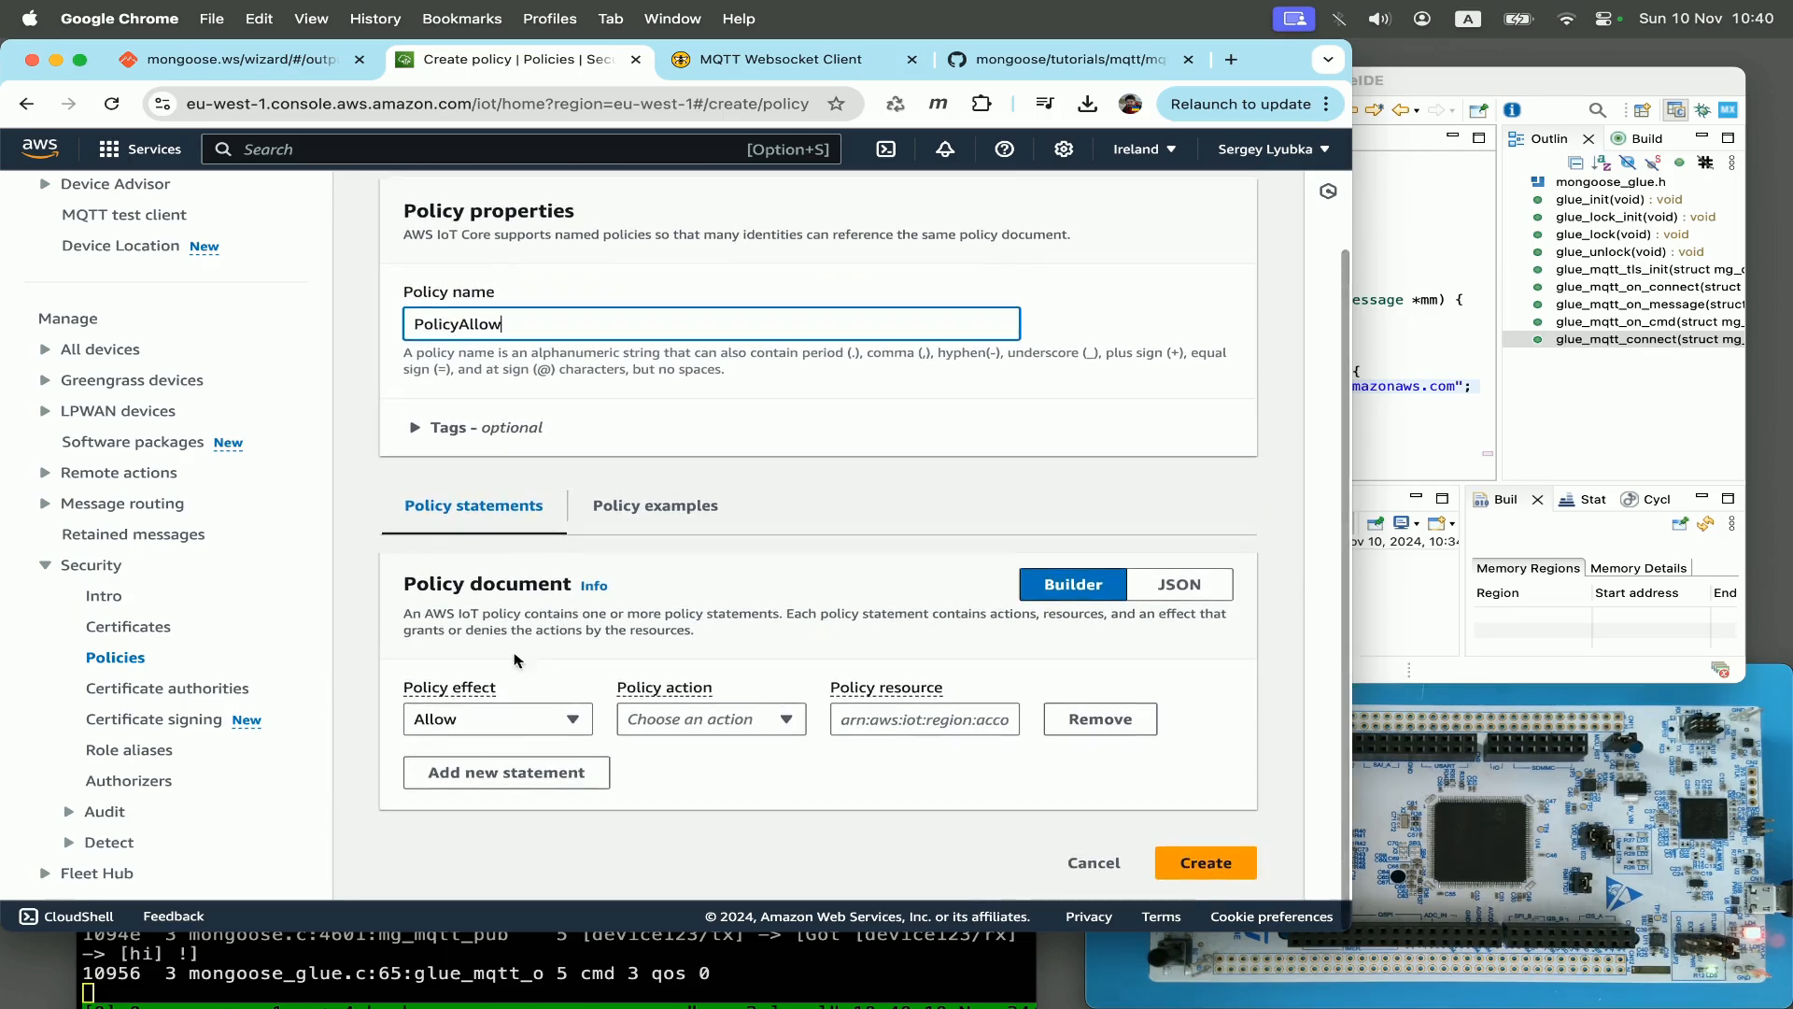
{"action": "left_click", "coordinate": [702, 717]}
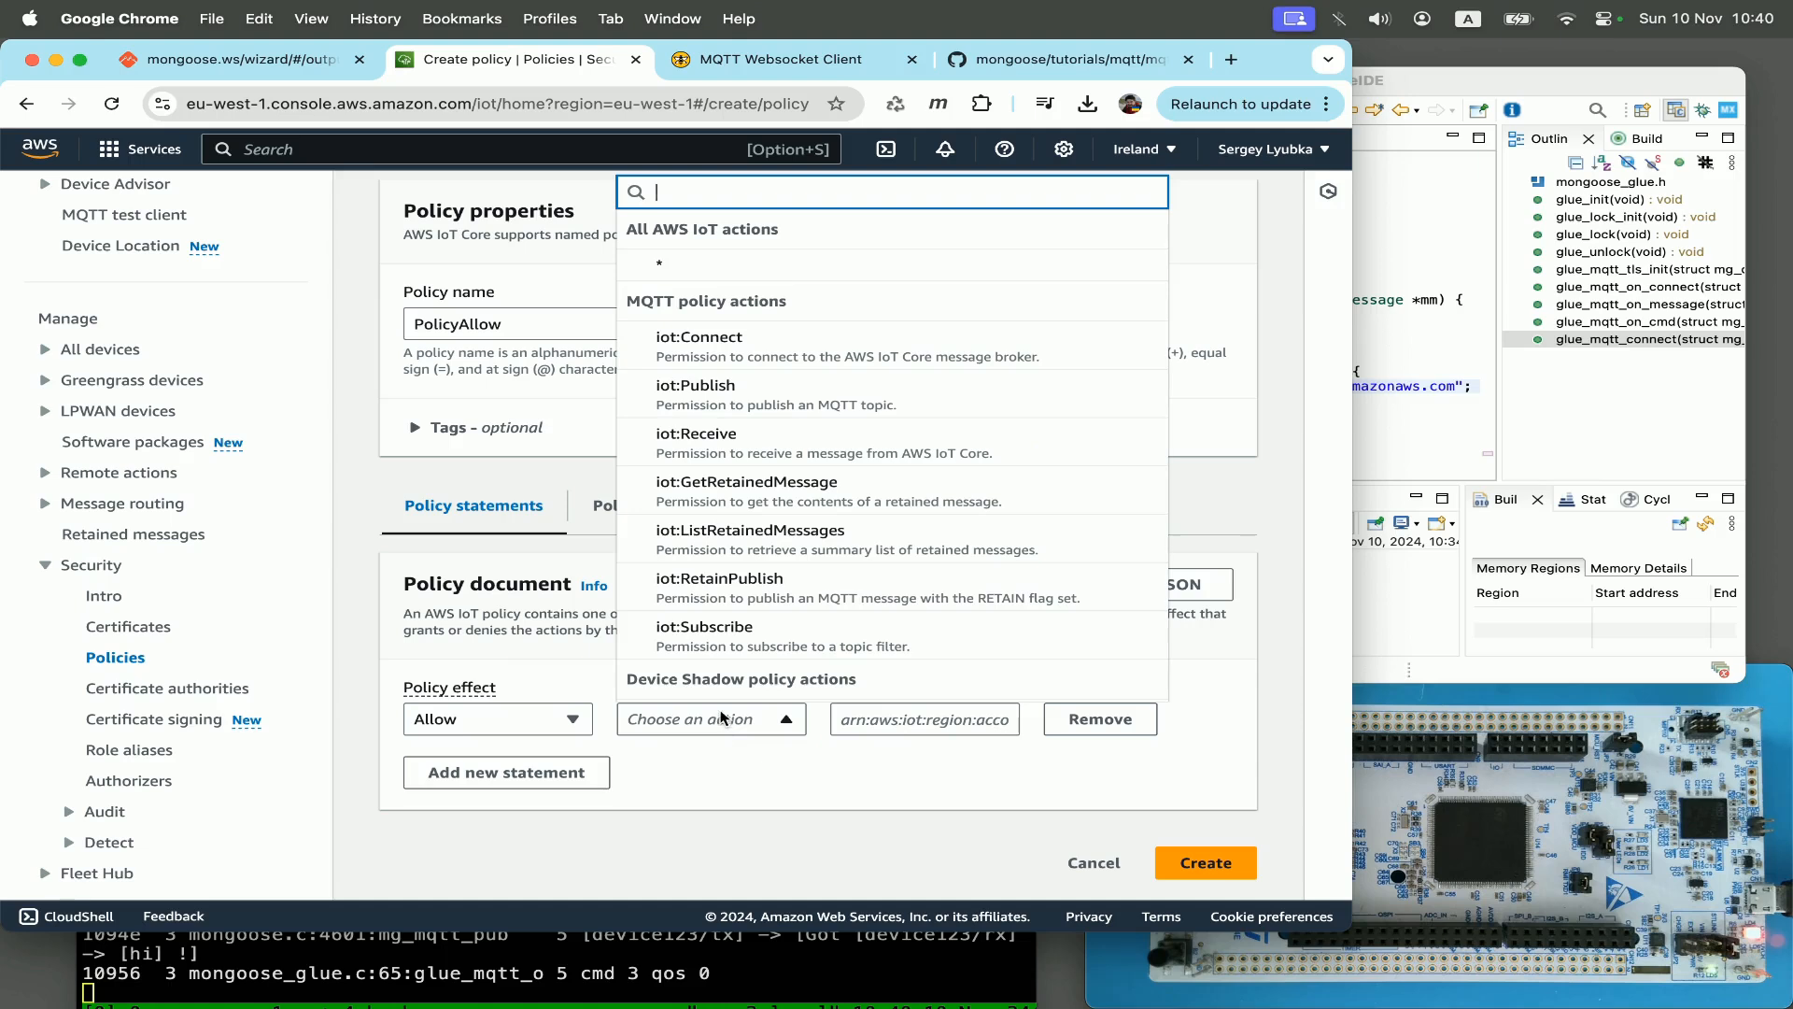
{"action": "left_click", "coordinate": [658, 263]}
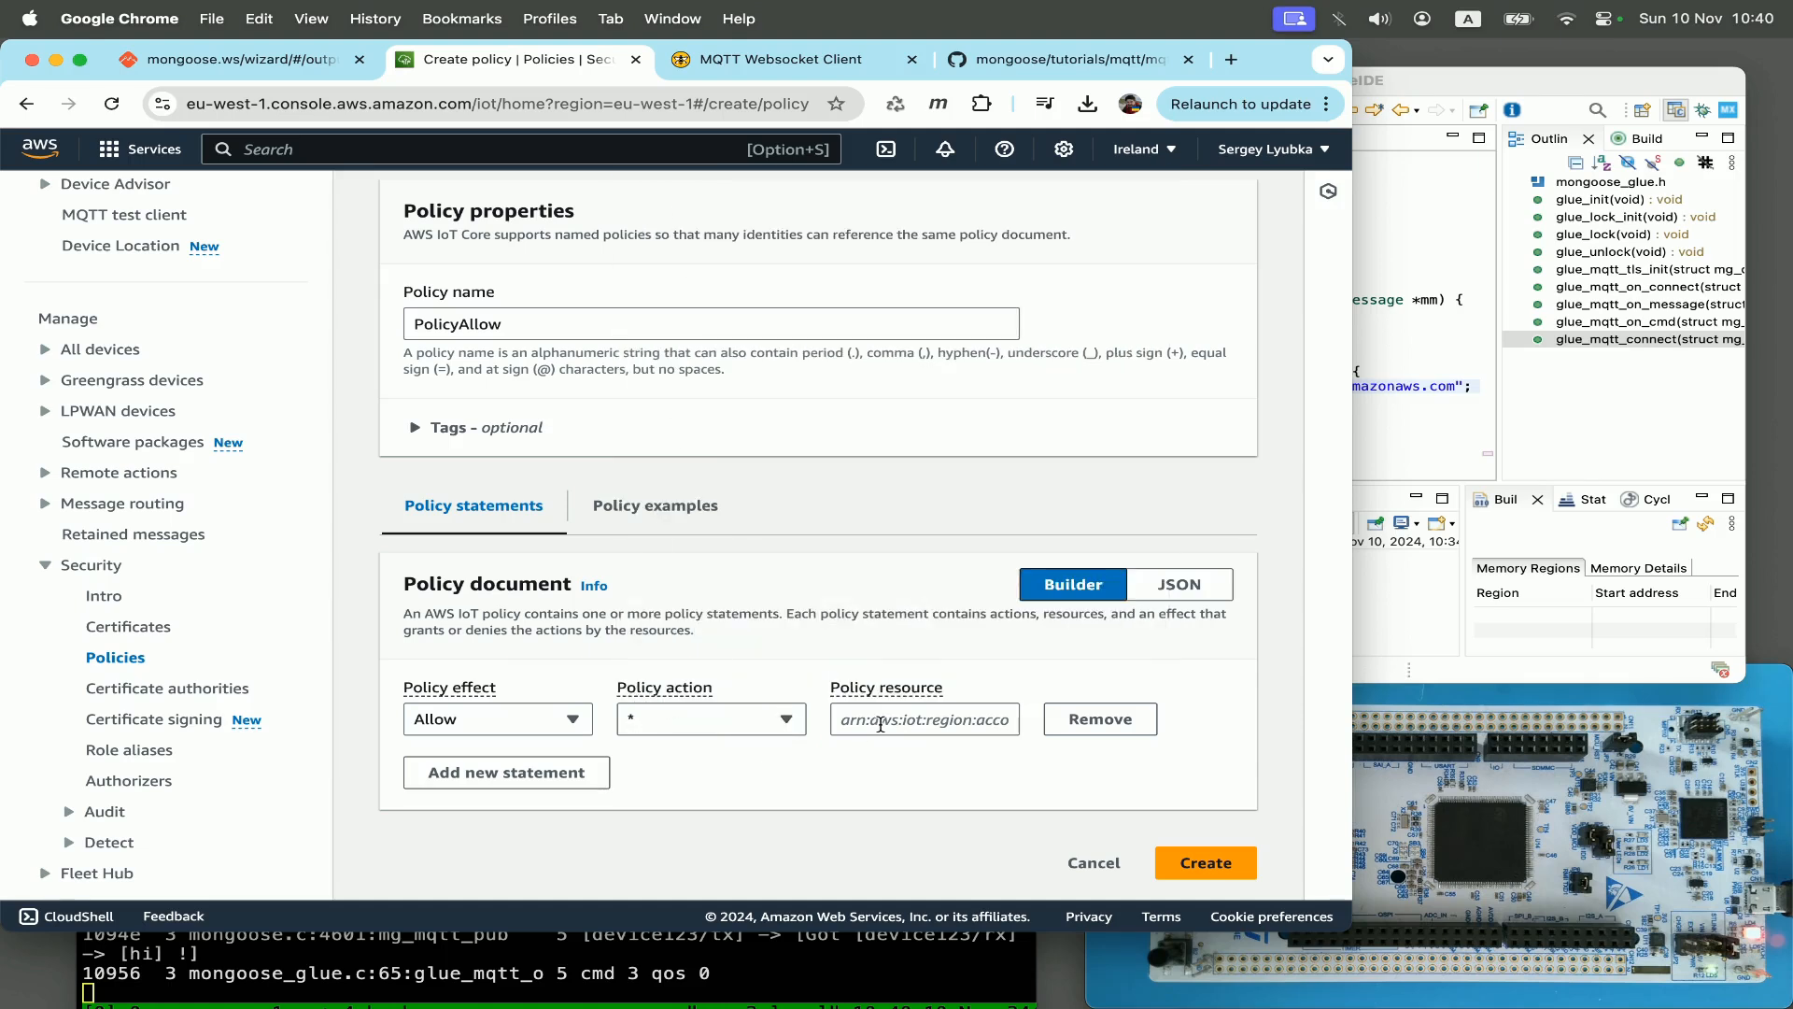
{"action": "left_click", "coordinate": [925, 717]}
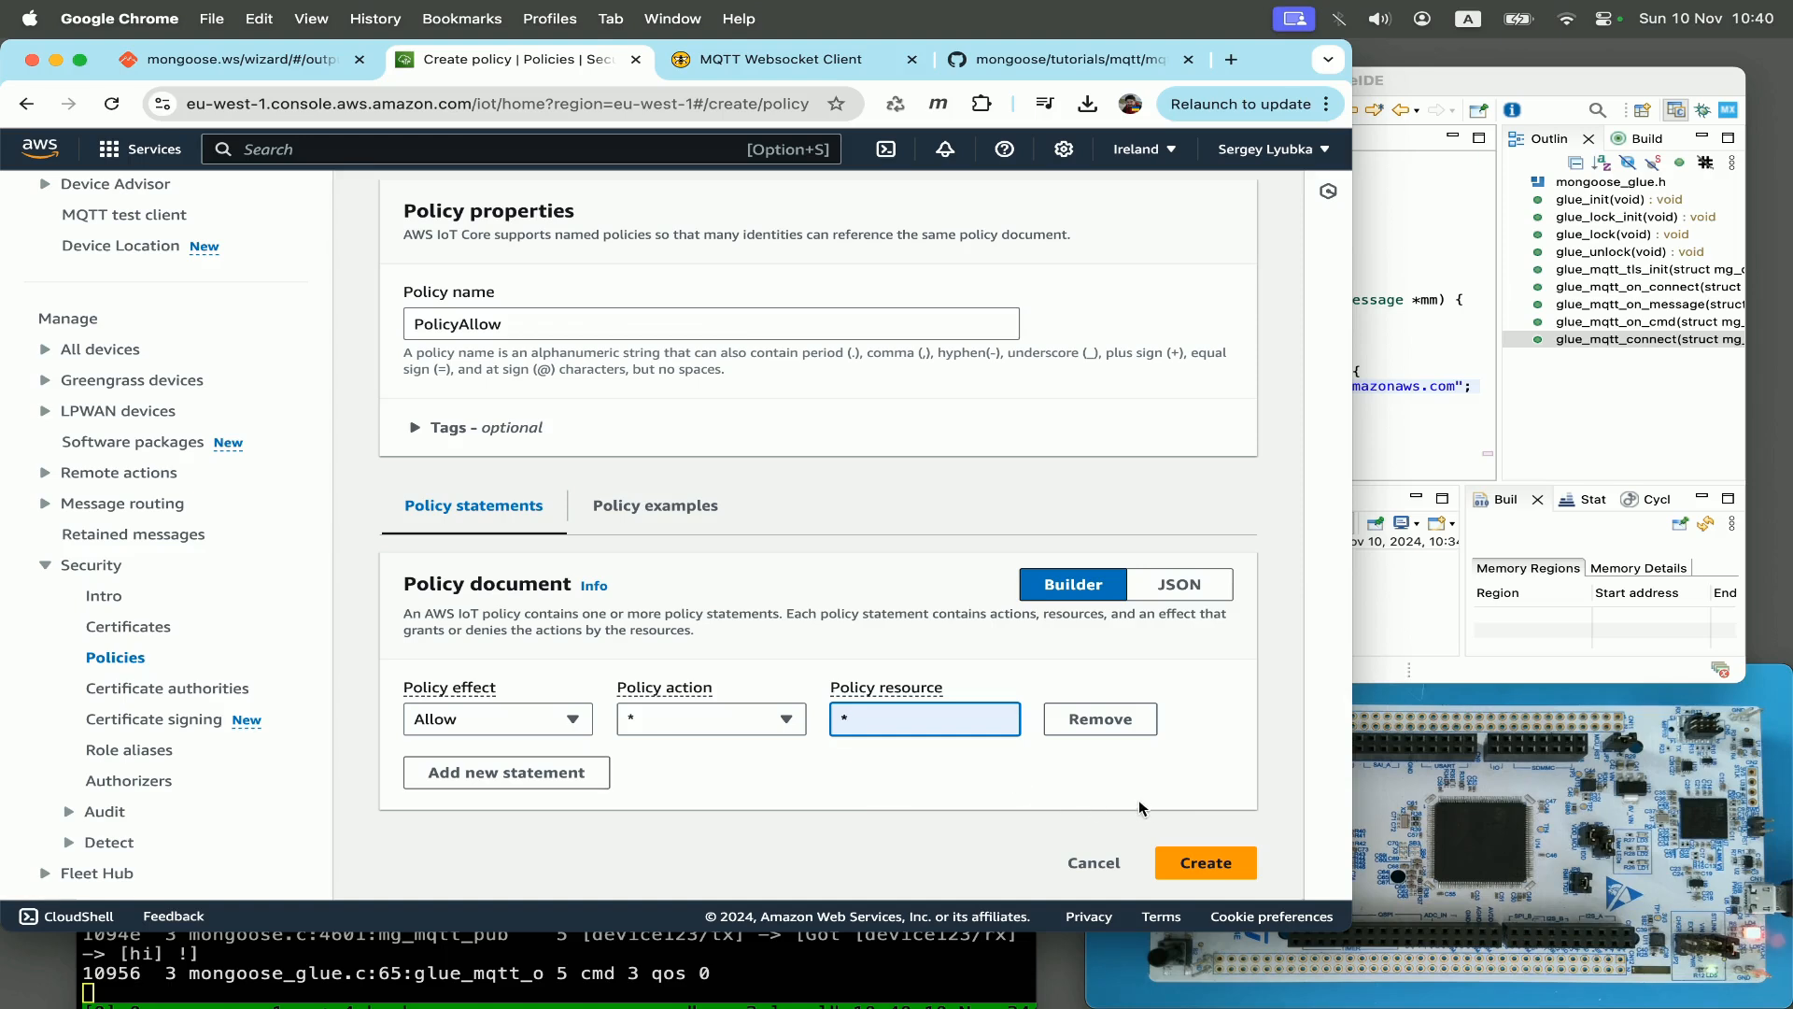
{"action": "left_click", "coordinate": [1205, 863]}
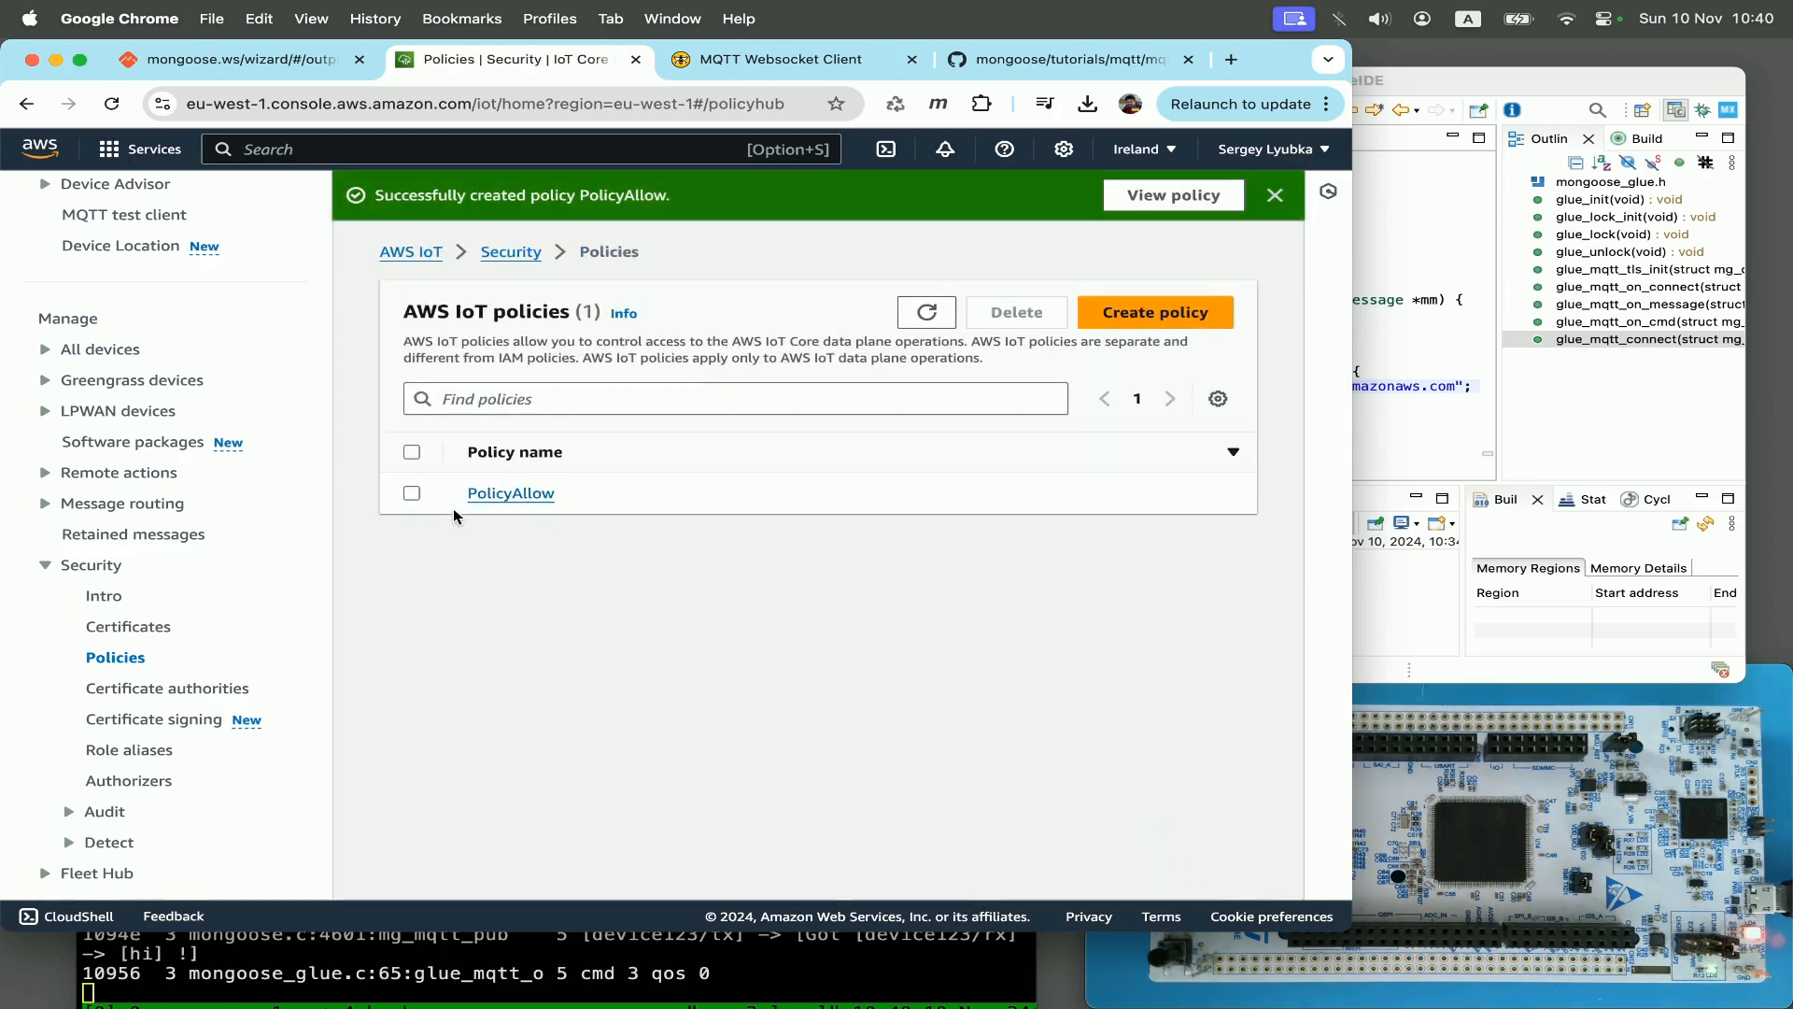
{"action": "left_click", "coordinate": [1063, 58]}
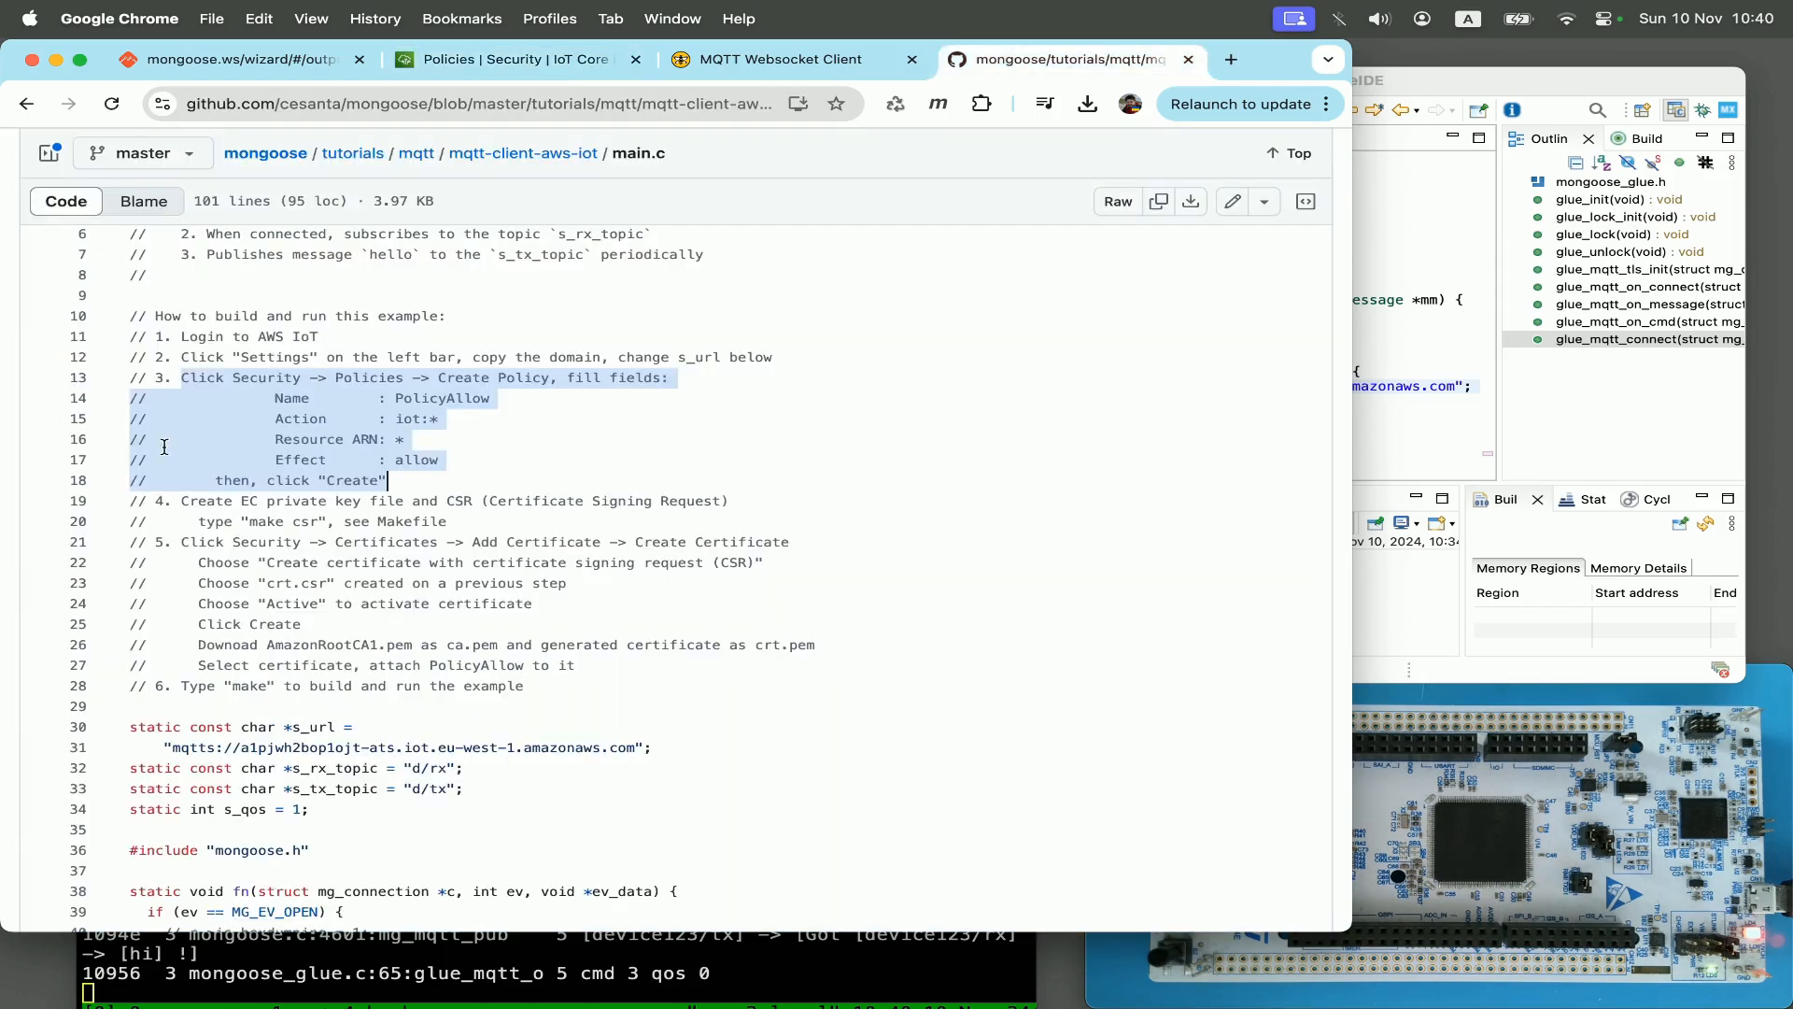
Step: Copy the Makefile's csr openssl commands and run them to produce key.pem and crt.csr
{"action": "left_click", "coordinate": [243, 514]}
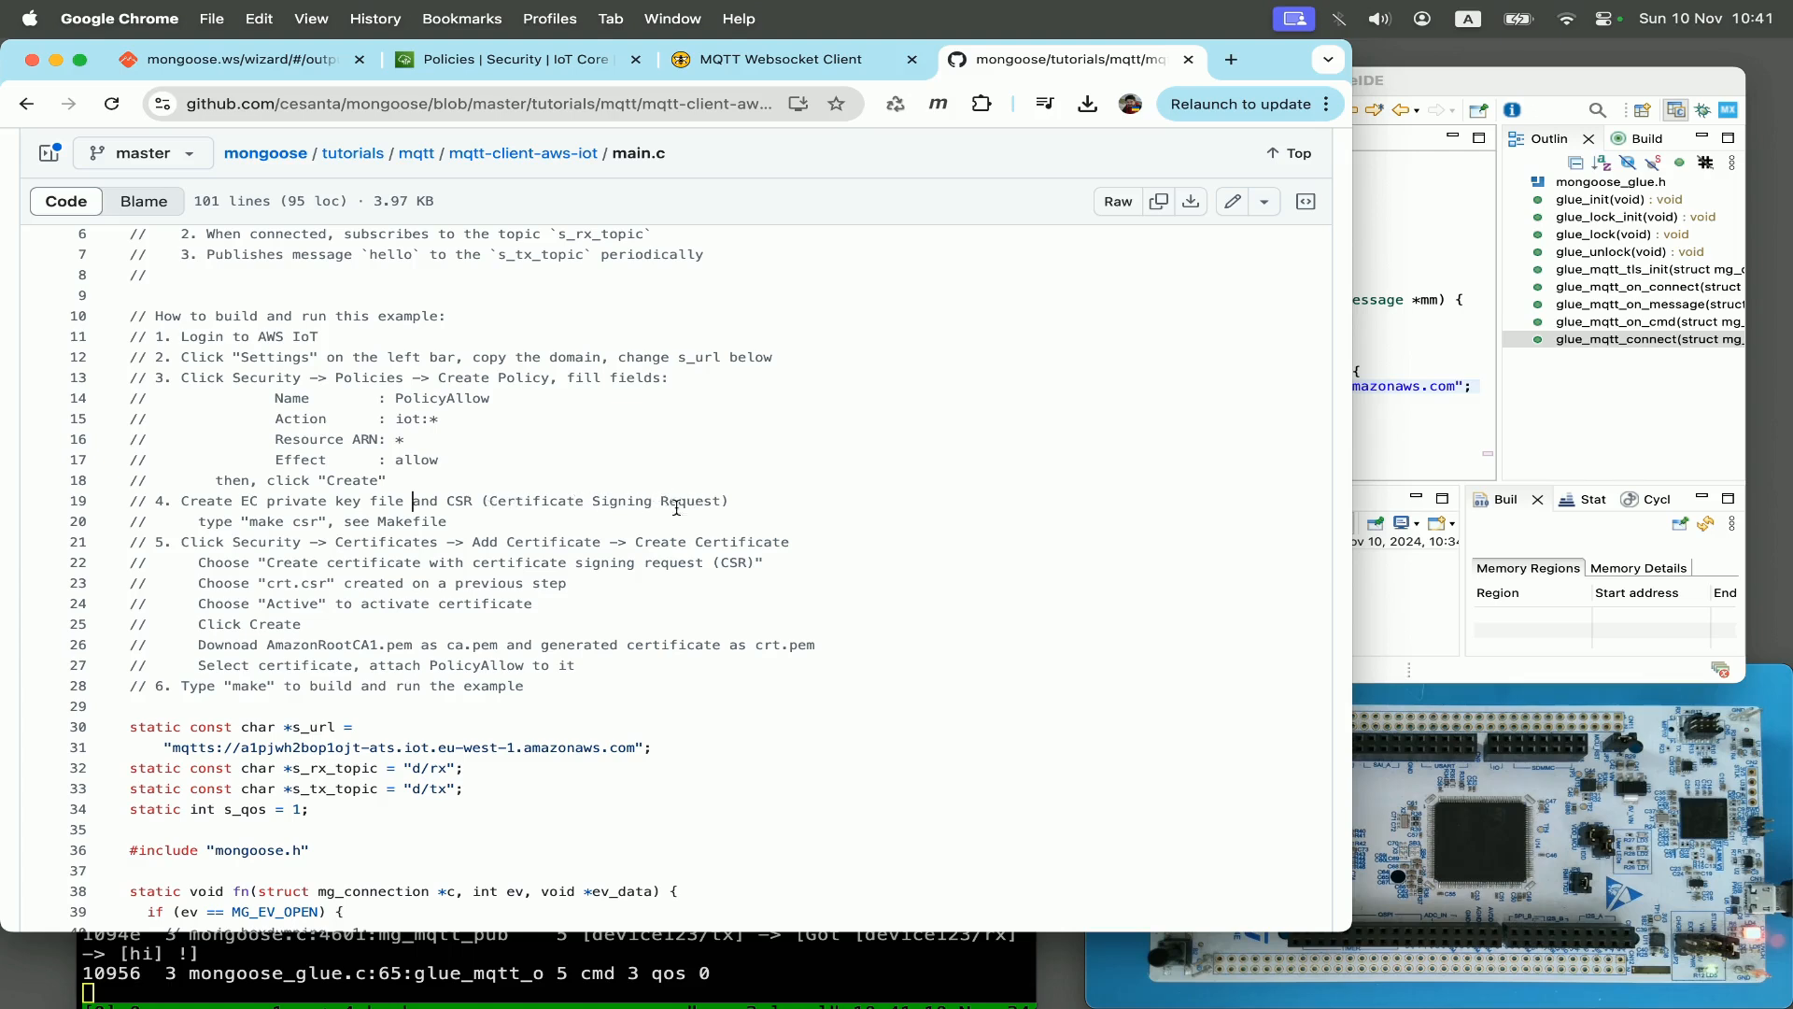
{"action": "mouse_move", "coordinate": [210, 521]}
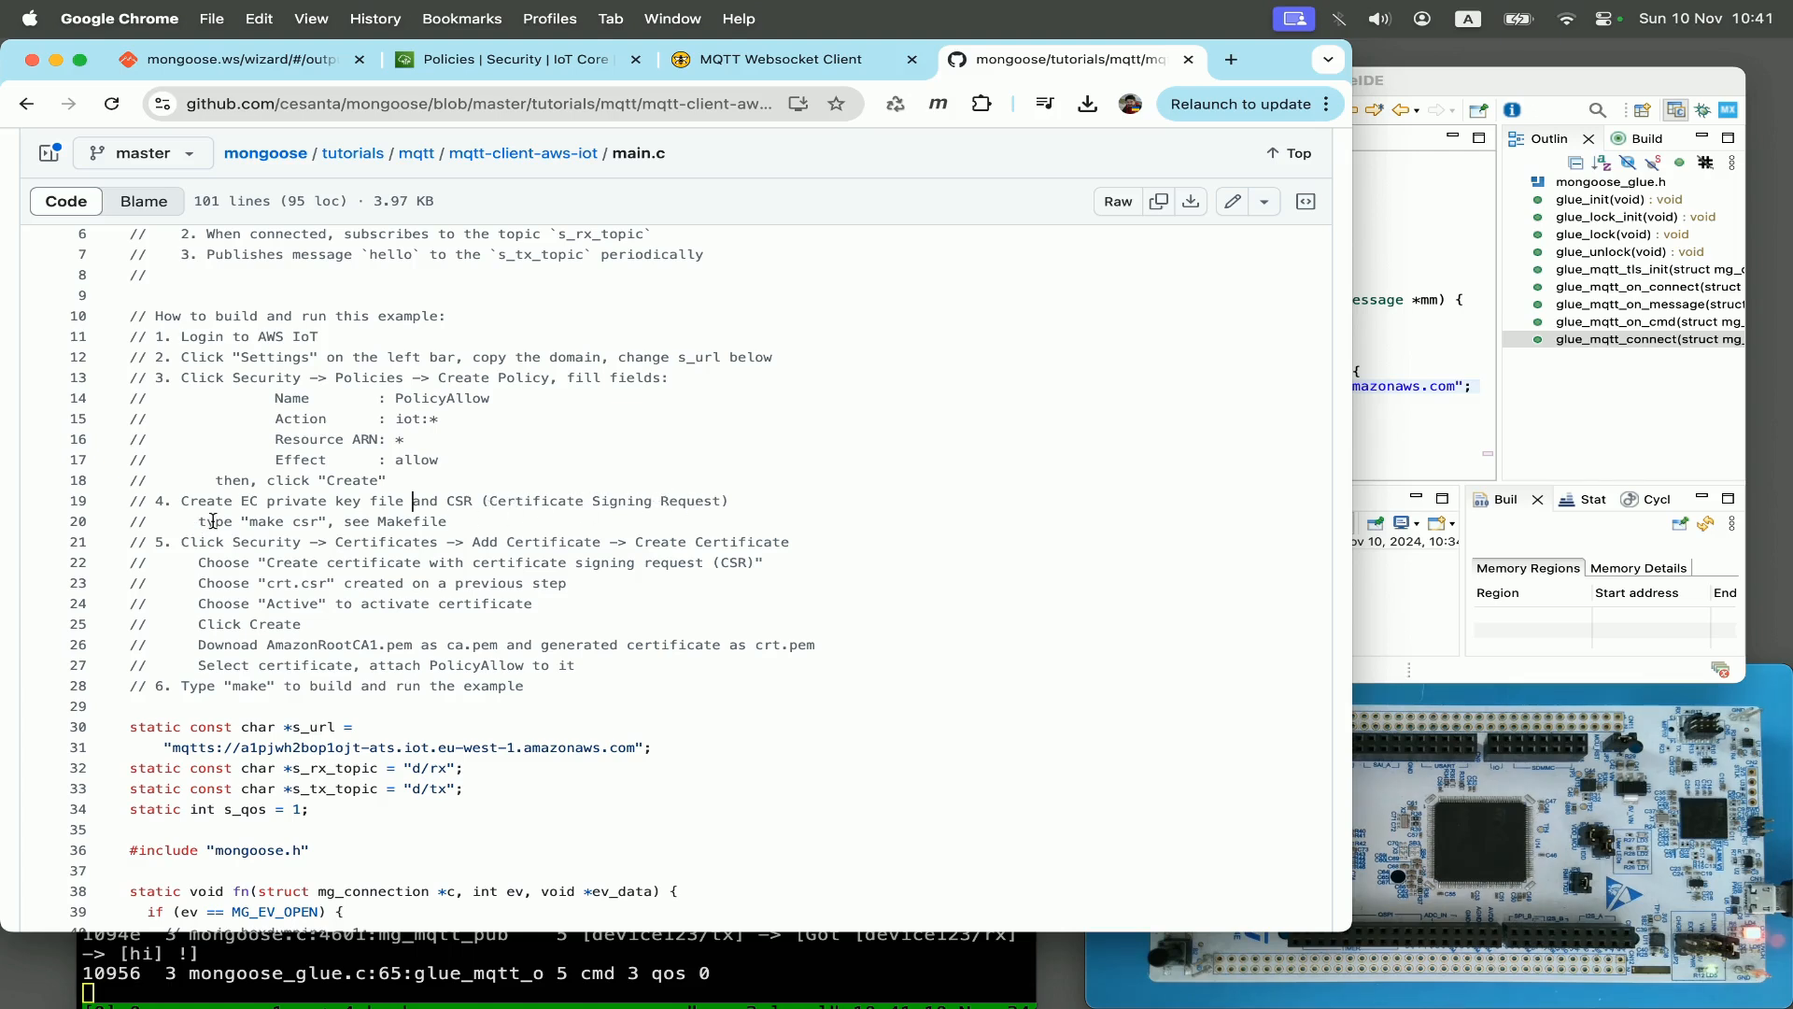
{"action": "mouse_move", "coordinate": [480, 517]}
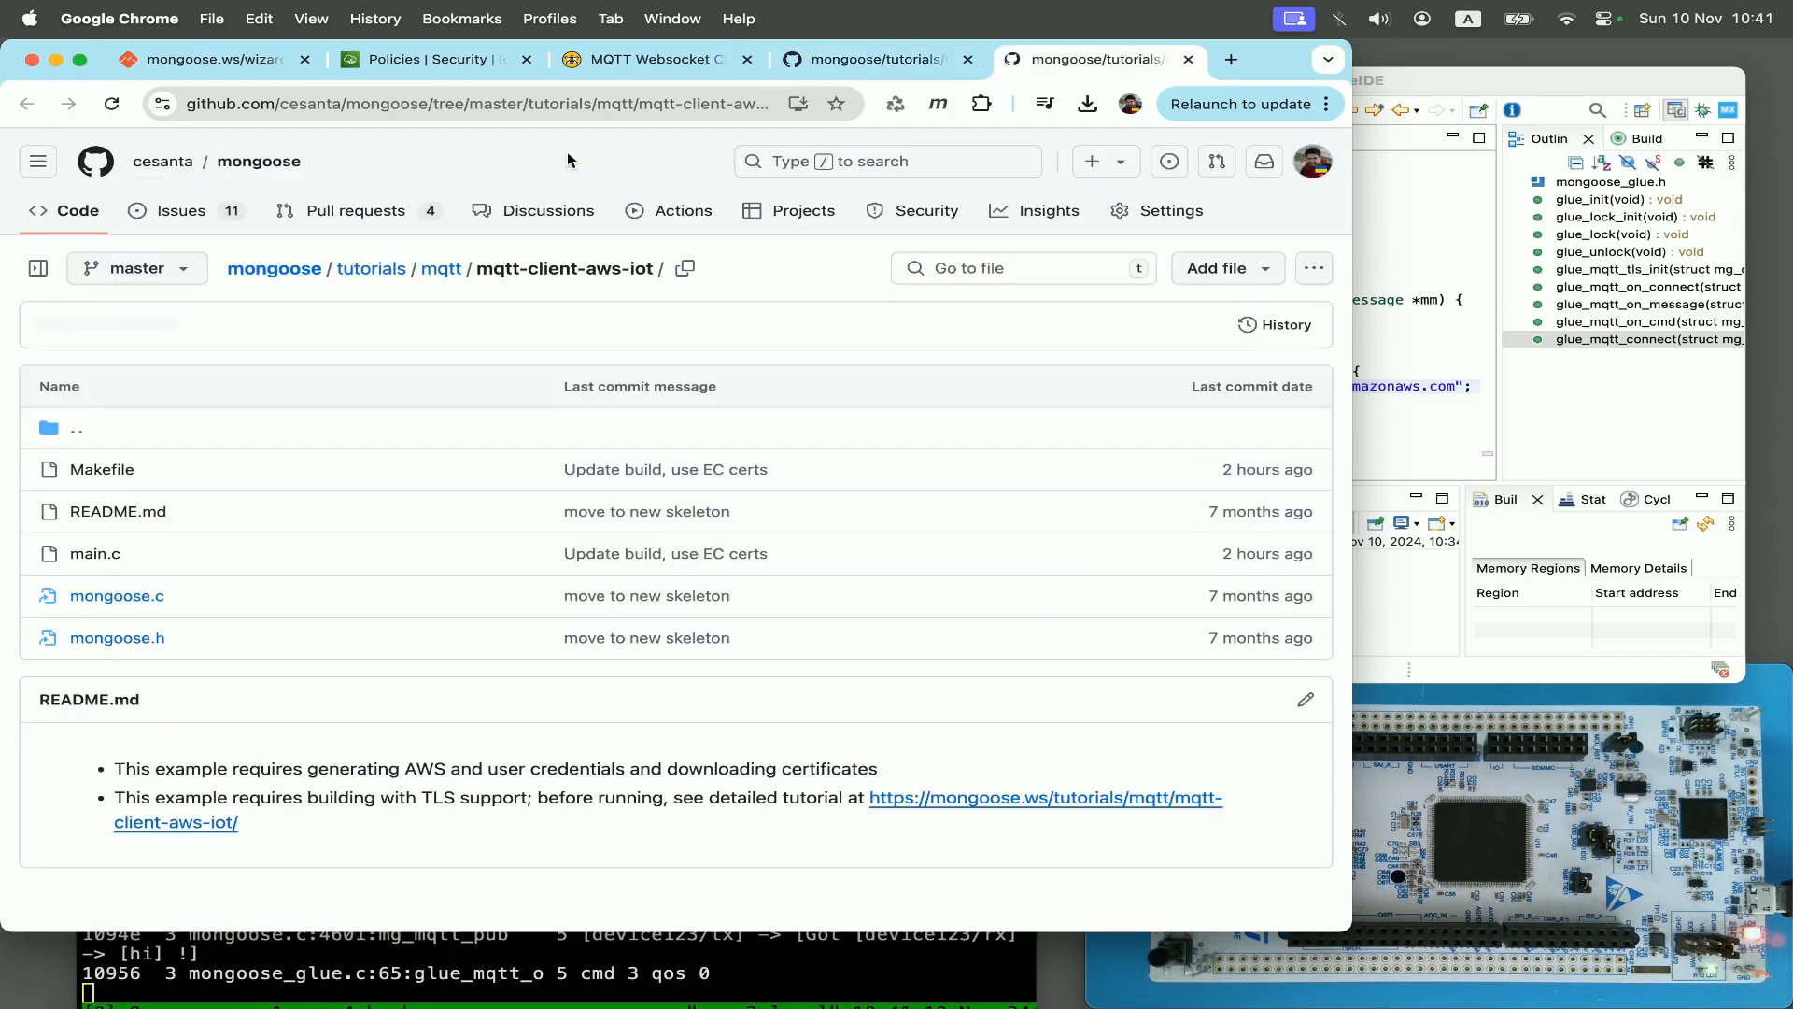
{"action": "left_click", "coordinate": [101, 469]}
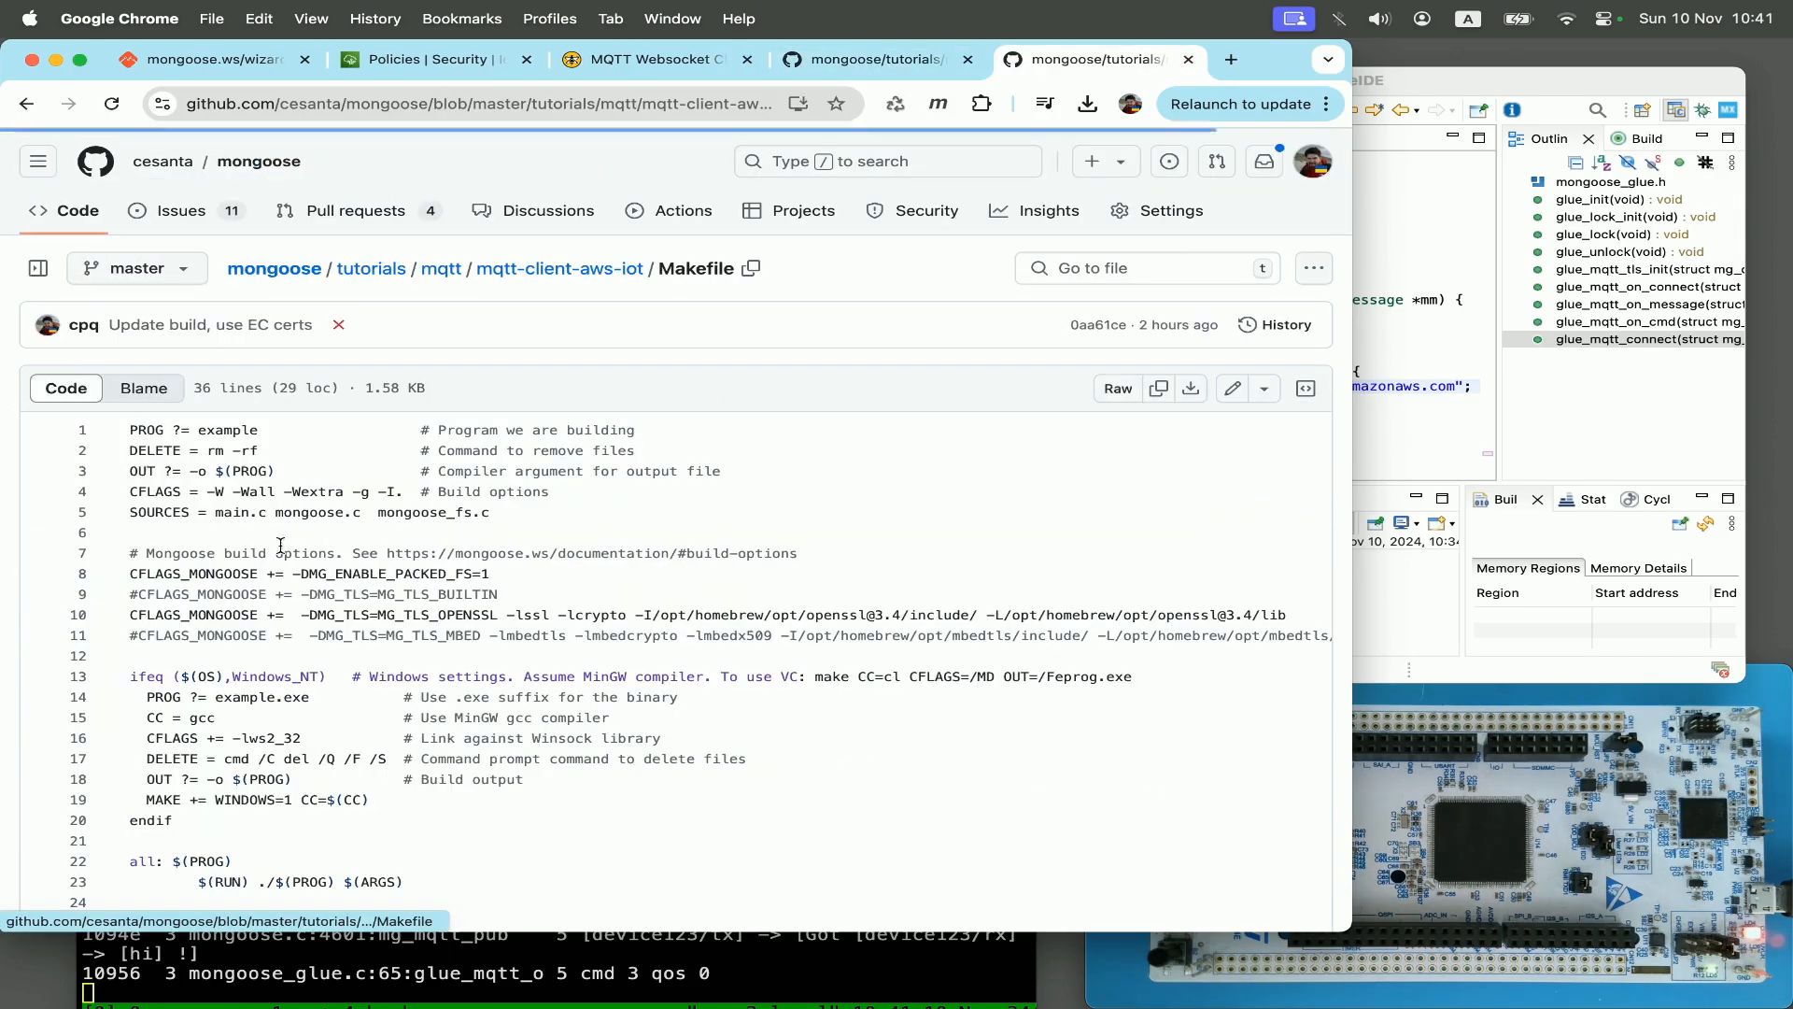
{"action": "scroll", "scroll_direction": "down", "scroll_amount": 3}
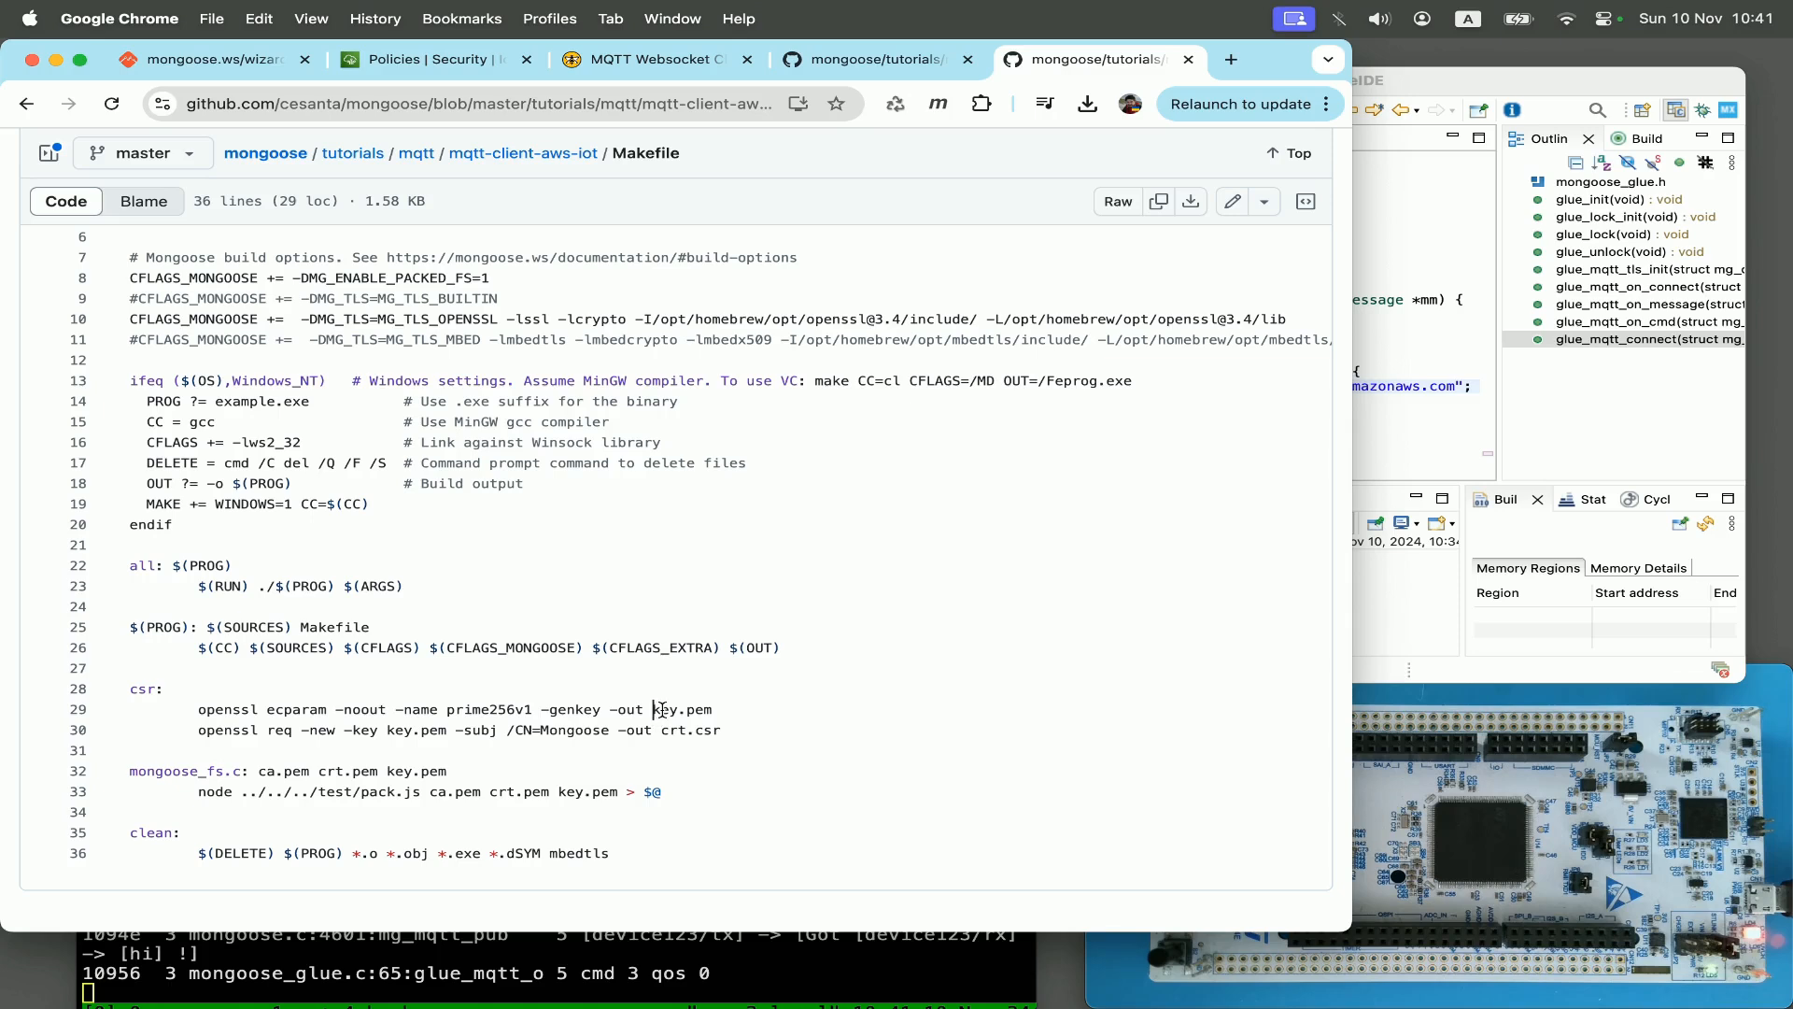
{"action": "double_click", "coordinate": [684, 710]}
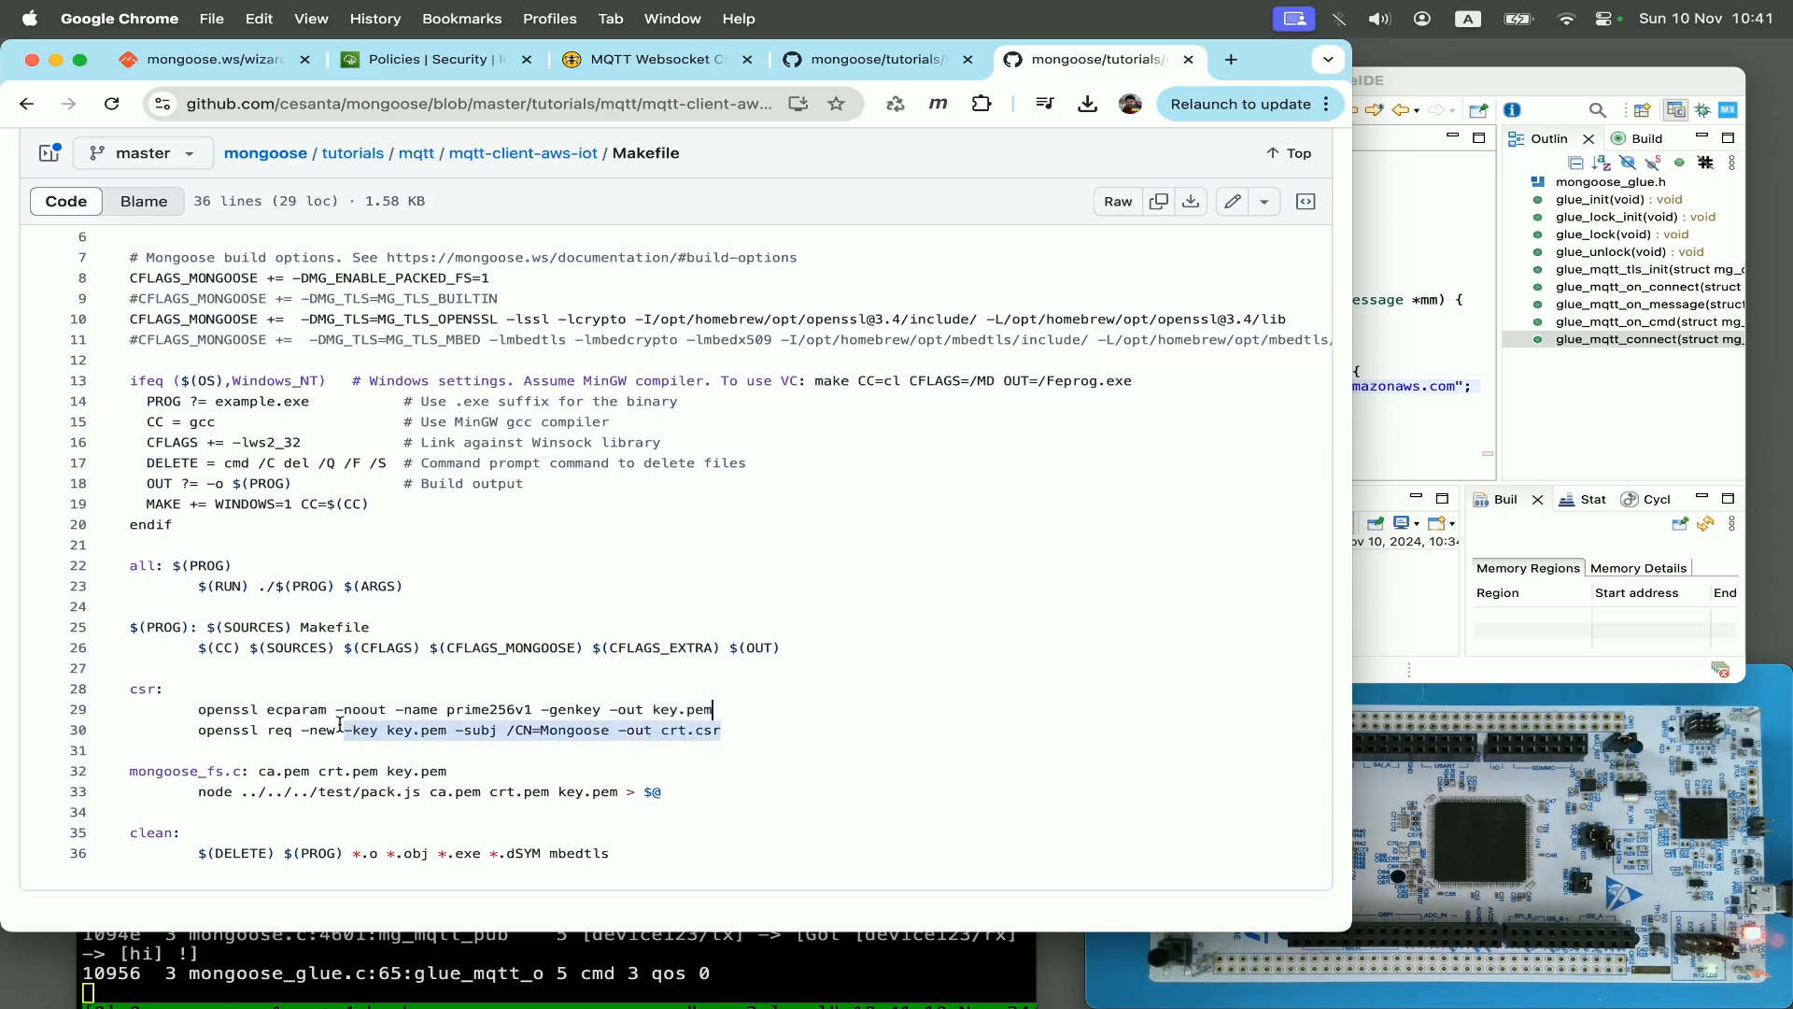
{"action": "left_click", "coordinate": [349, 710]}
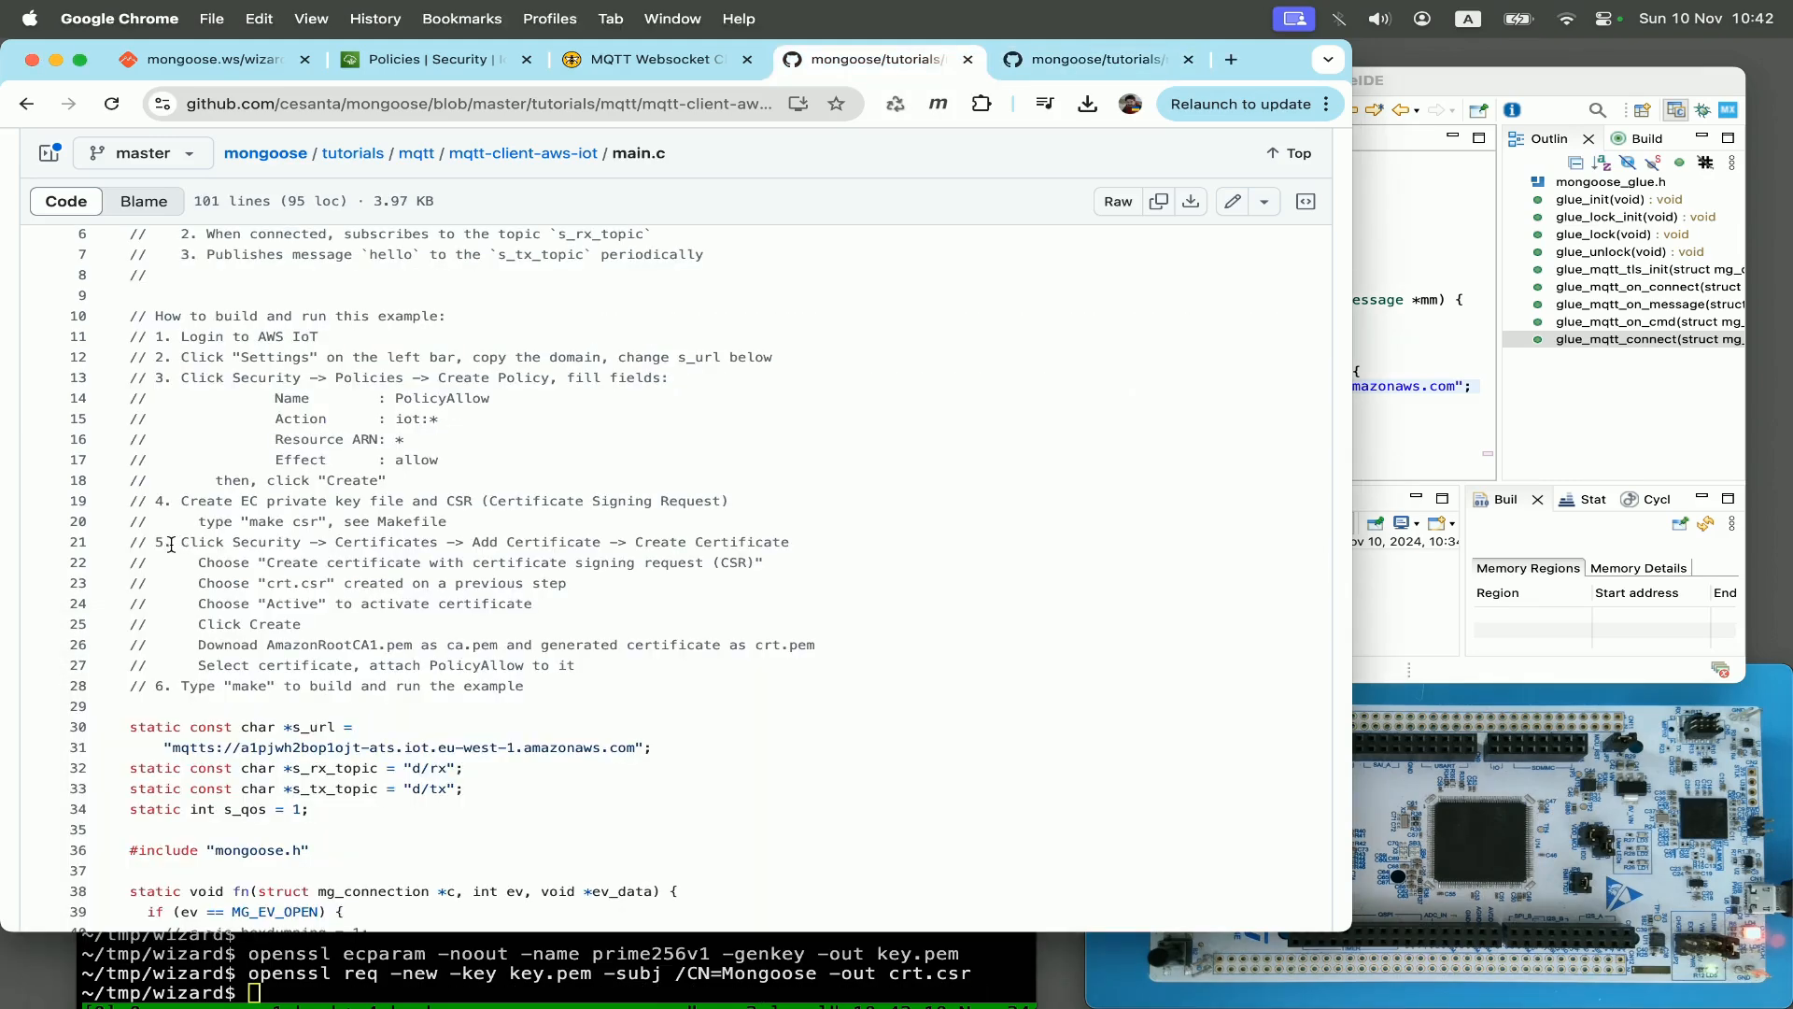
{"action": "mouse_move", "coordinate": [527, 538]}
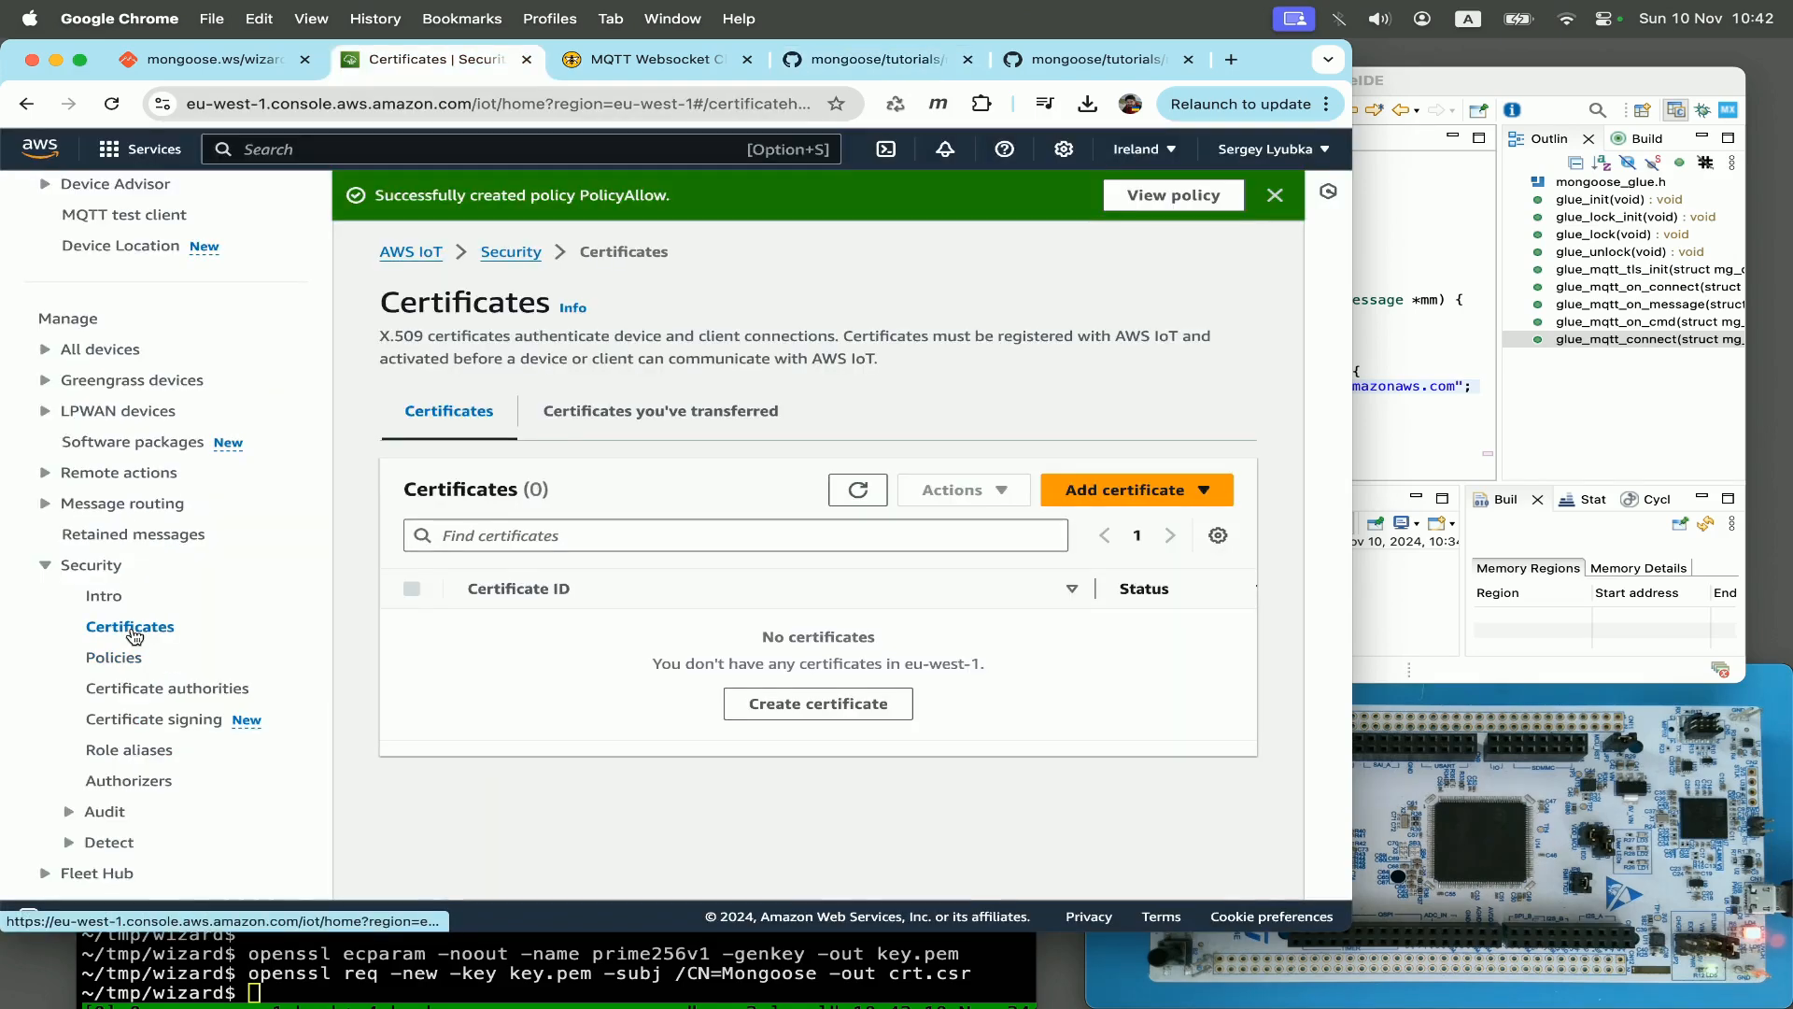
Step: Create a certificate from the uploaded crt.csr file and mark it Active on creation
{"action": "left_click", "coordinate": [1135, 490]}
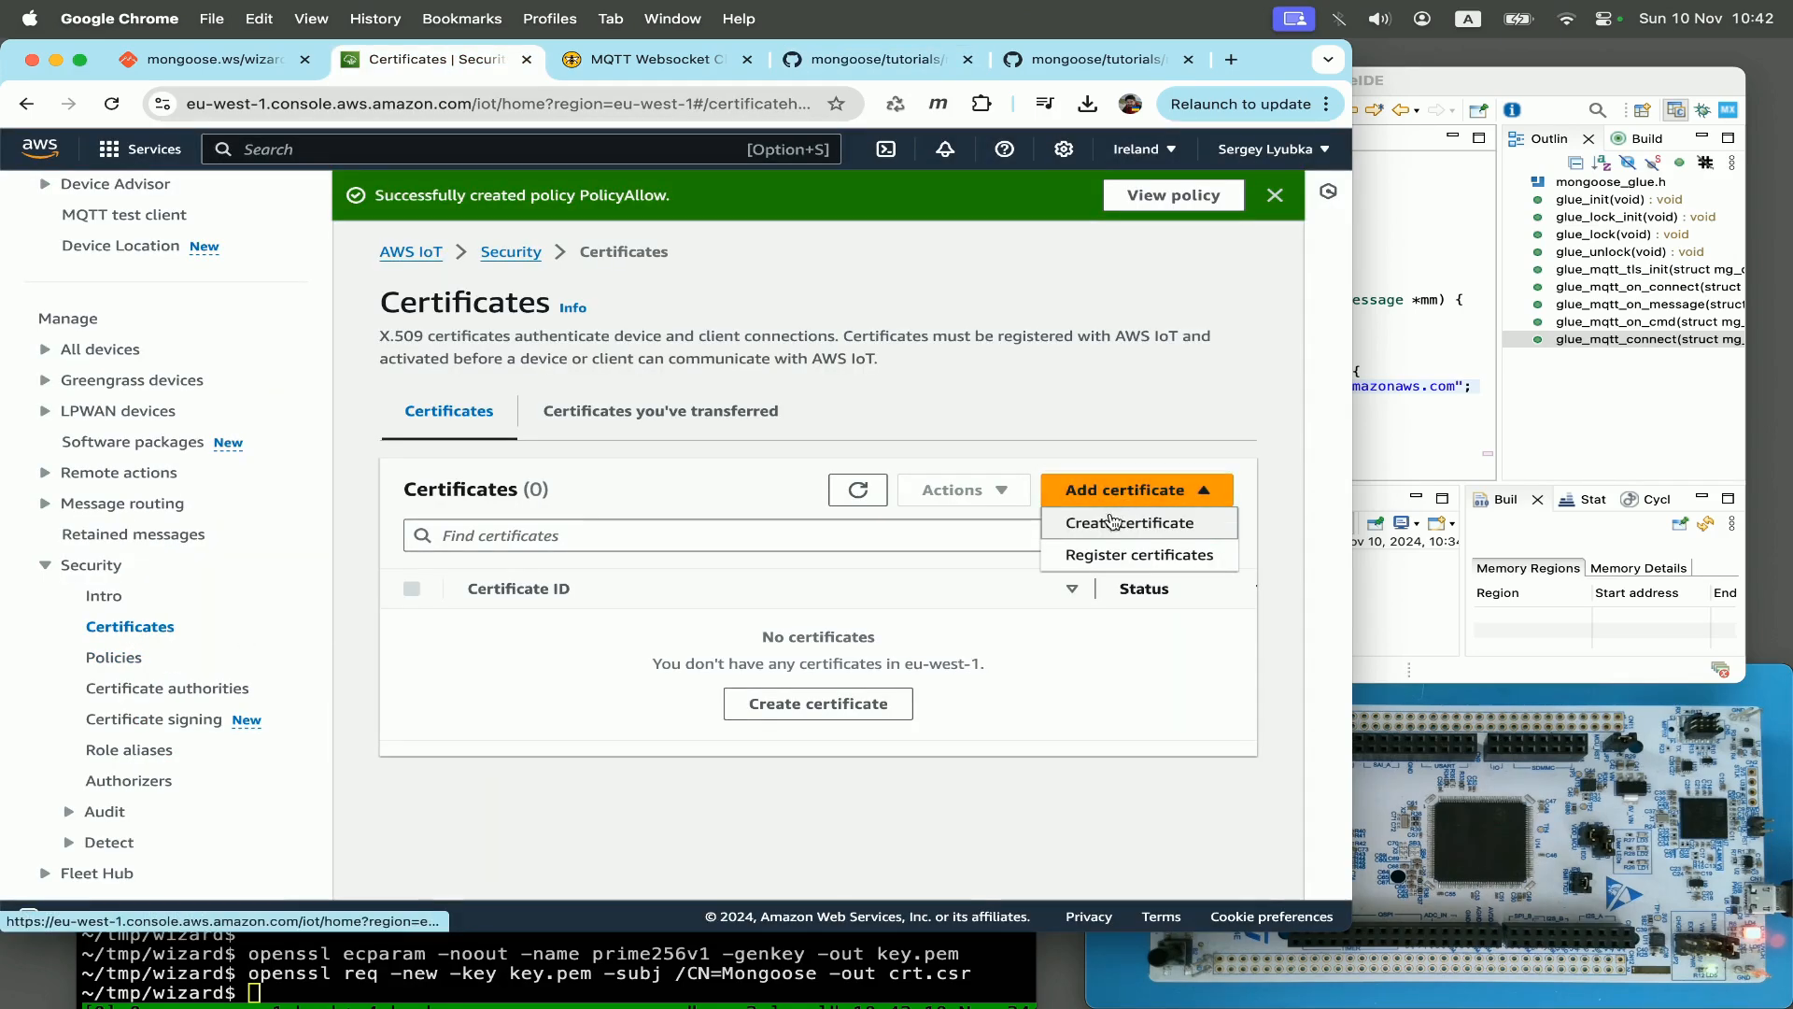
{"action": "left_click", "coordinate": [1131, 523]}
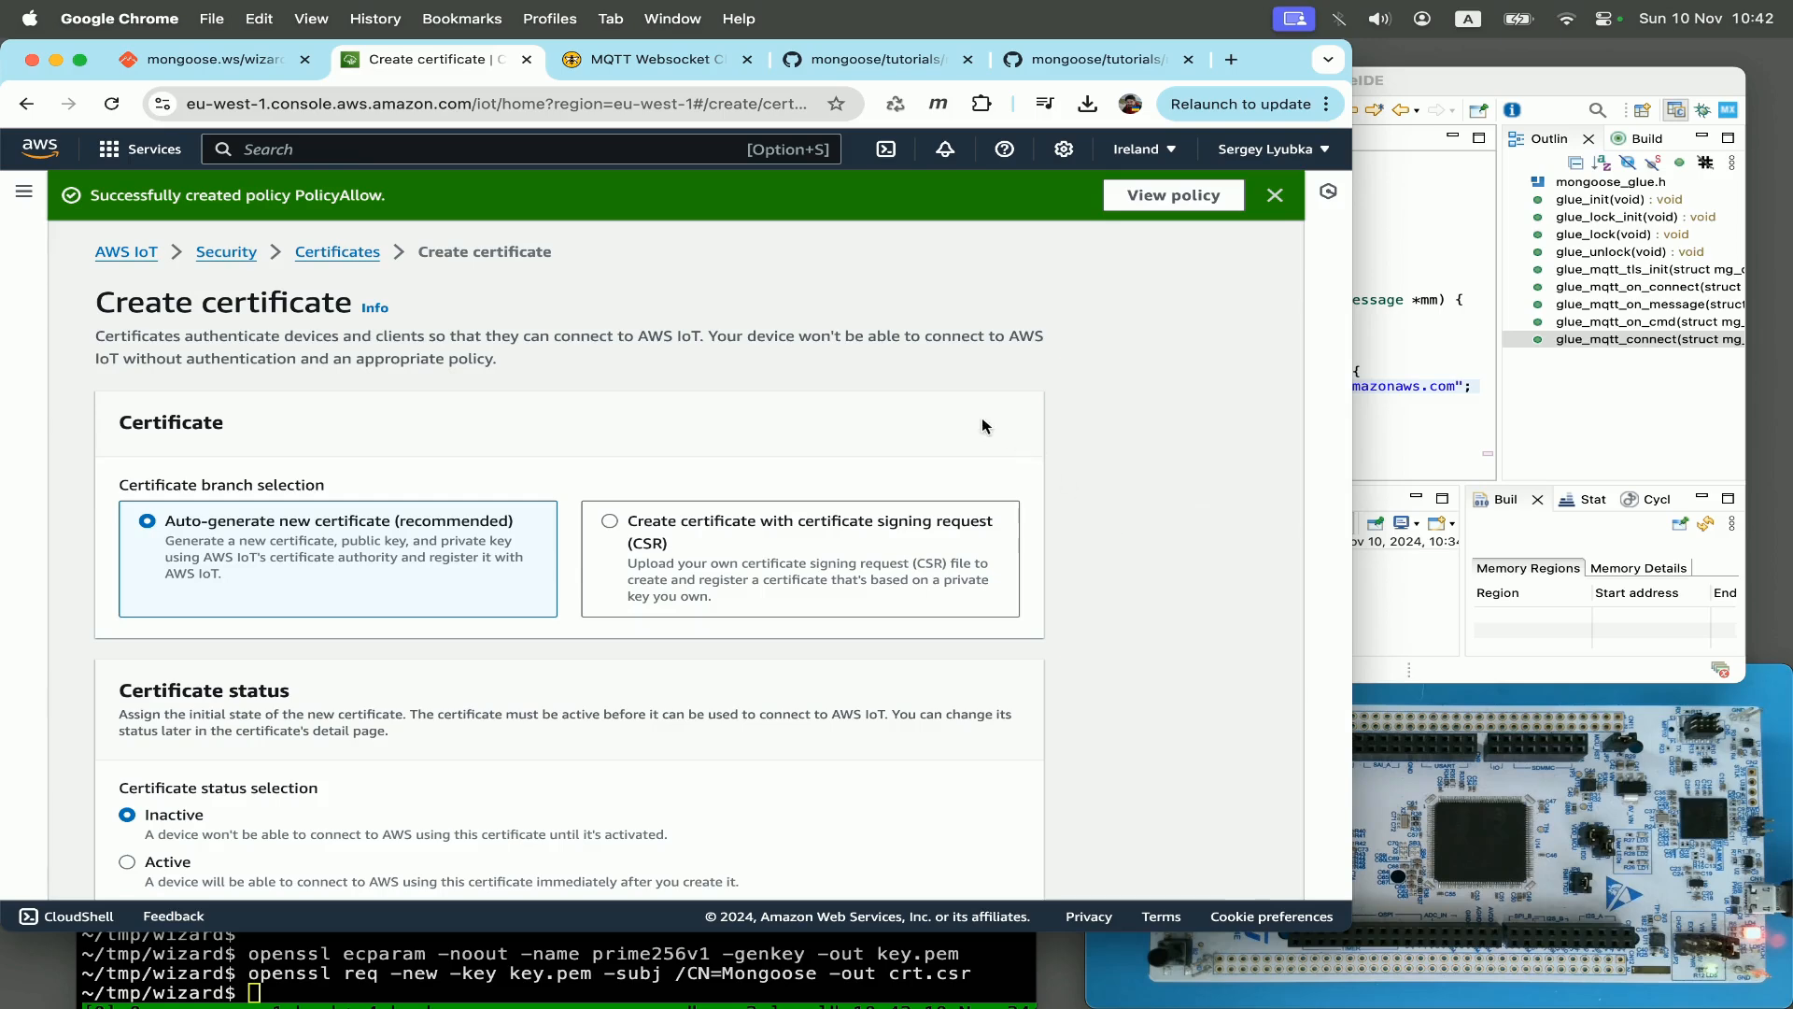
{"action": "mouse_move", "coordinate": [674, 556]}
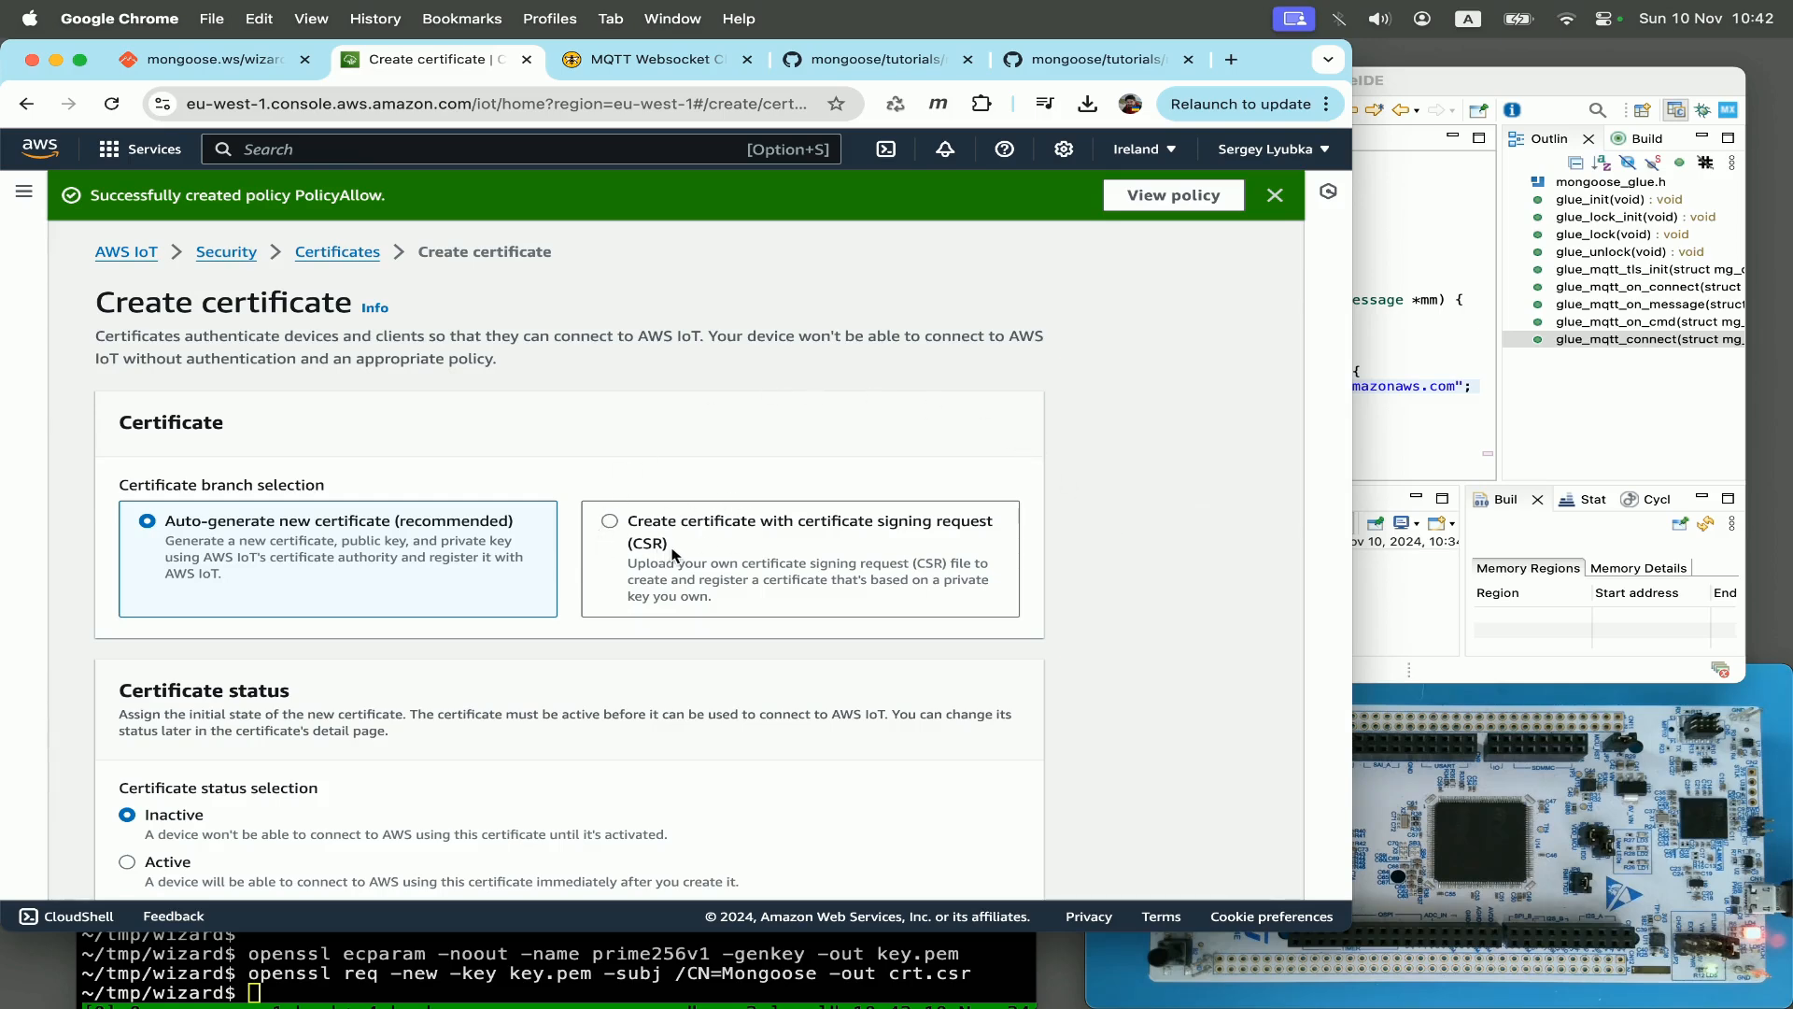
{"action": "left_click", "coordinate": [609, 521]}
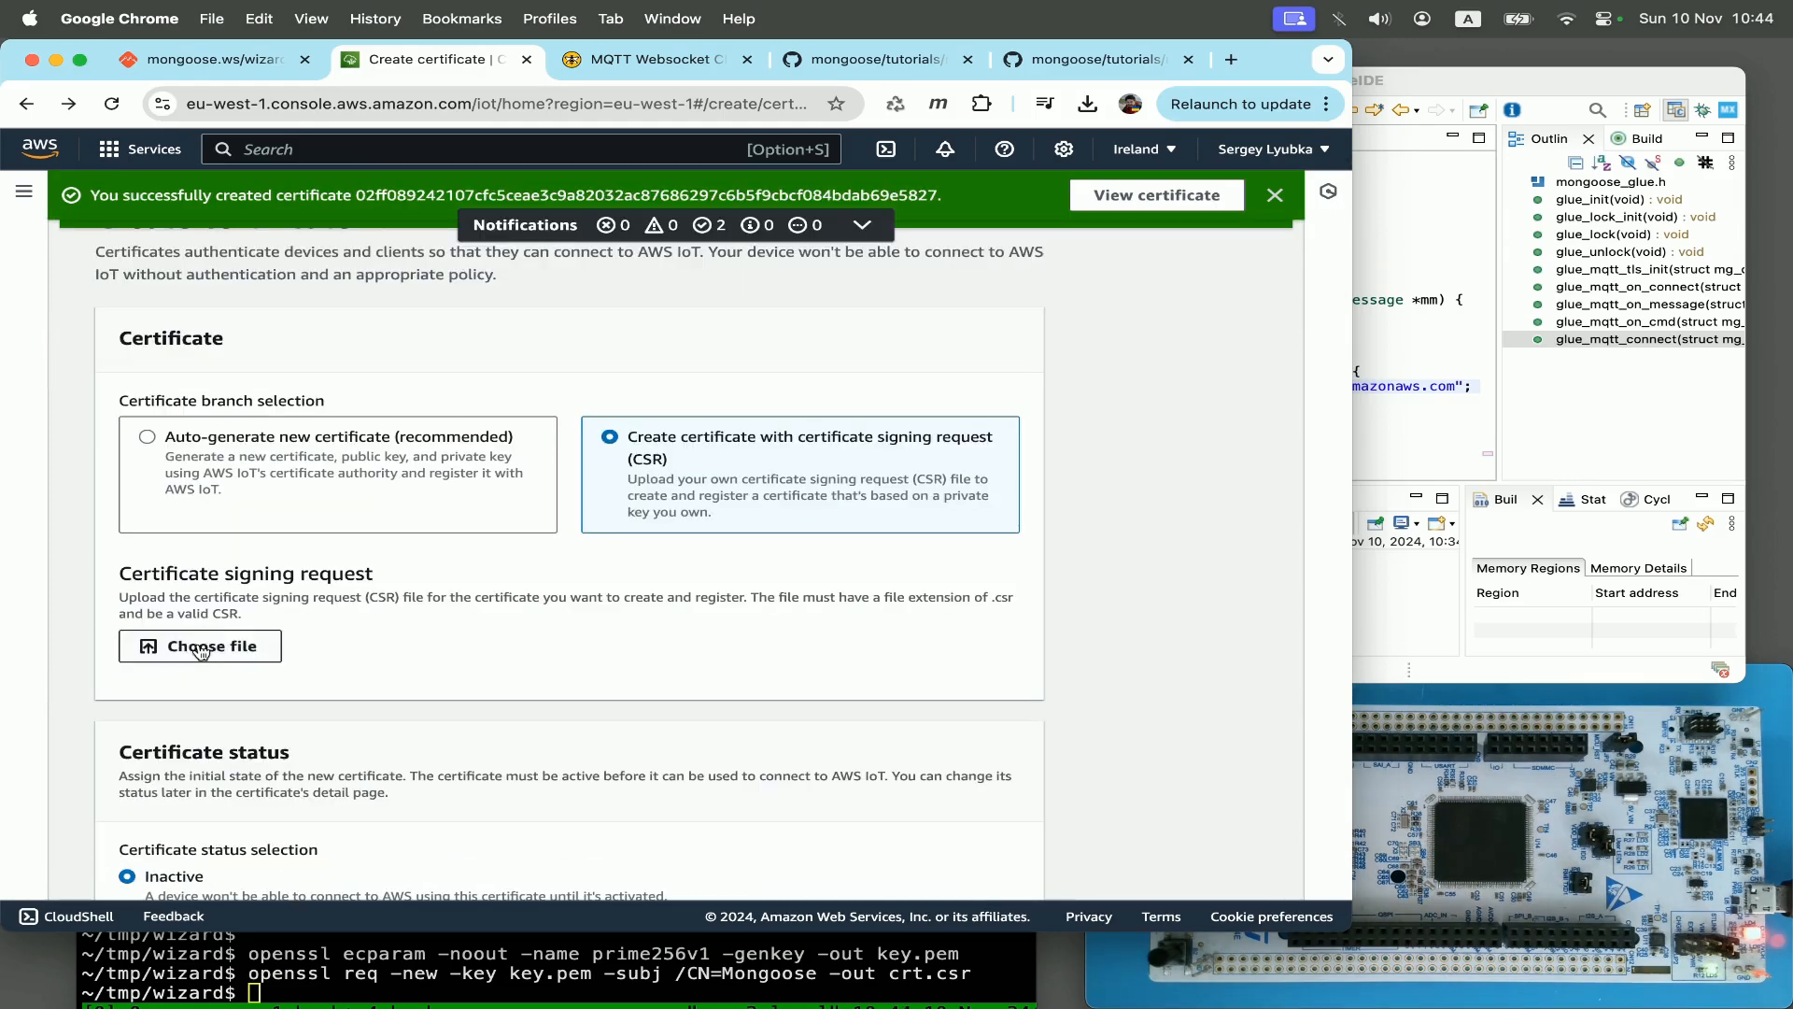
{"action": "left_click", "coordinate": [200, 646]}
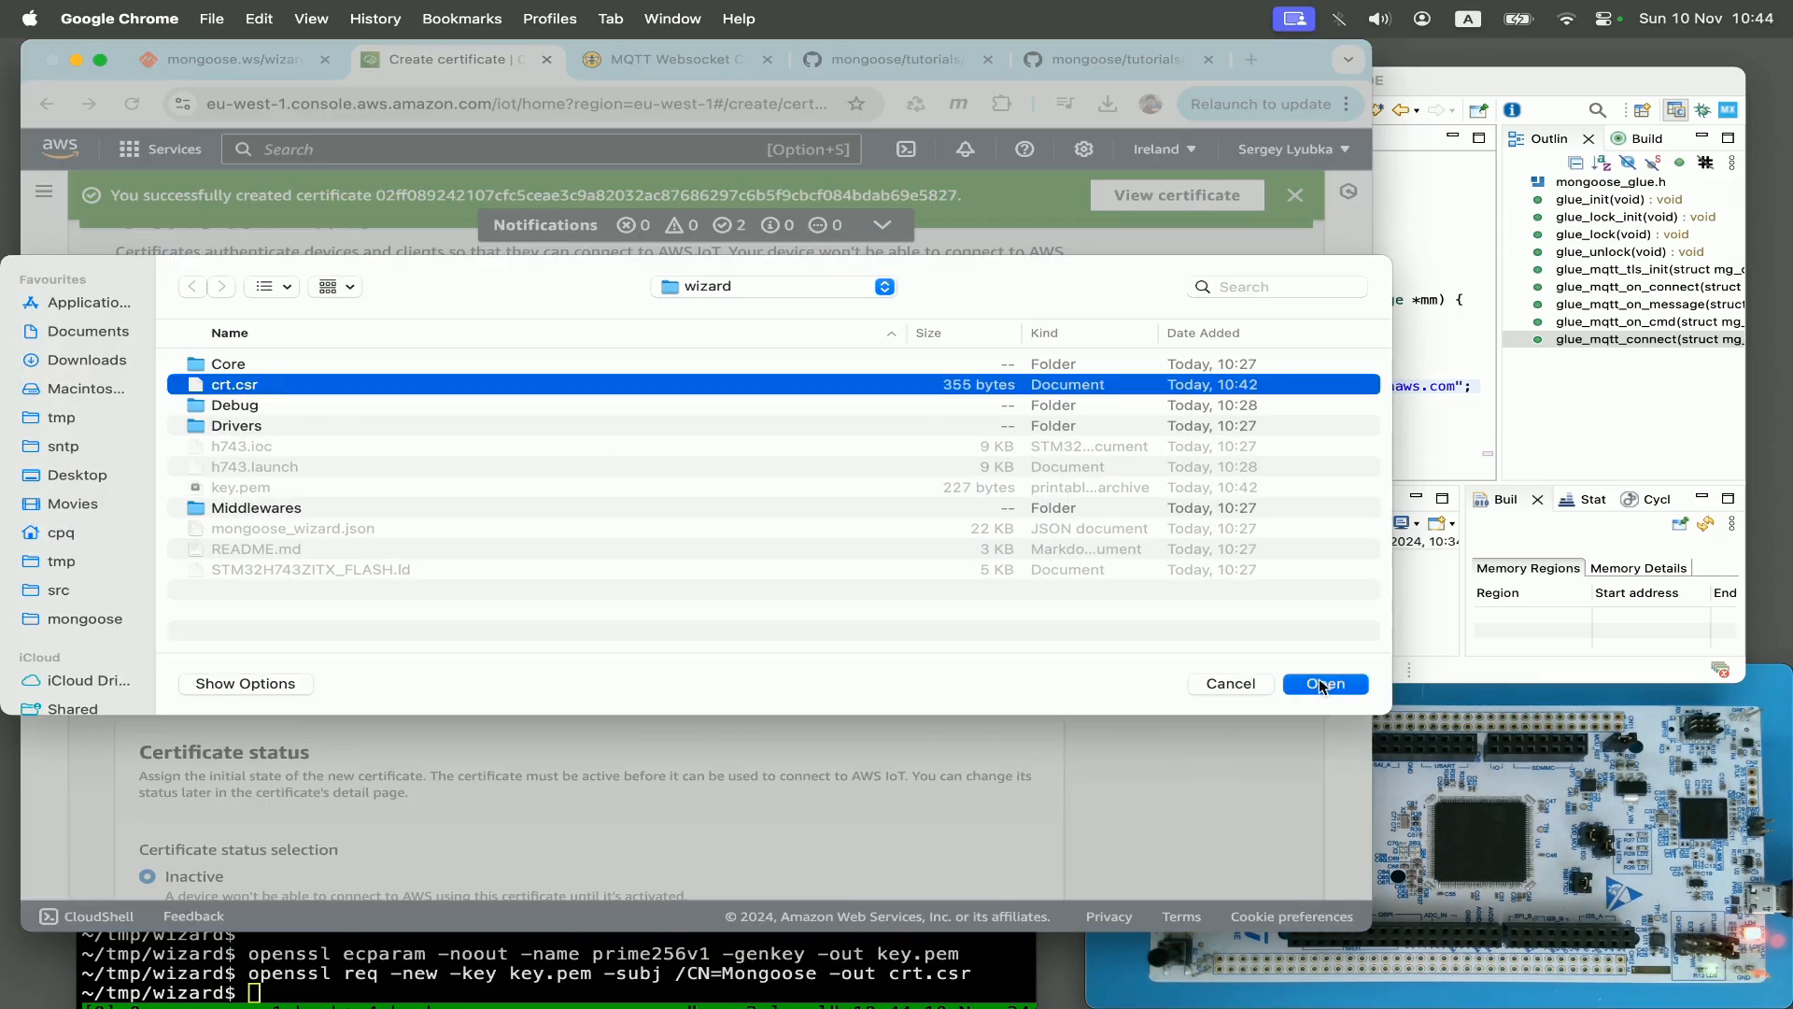
{"action": "left_click", "coordinate": [1327, 684]}
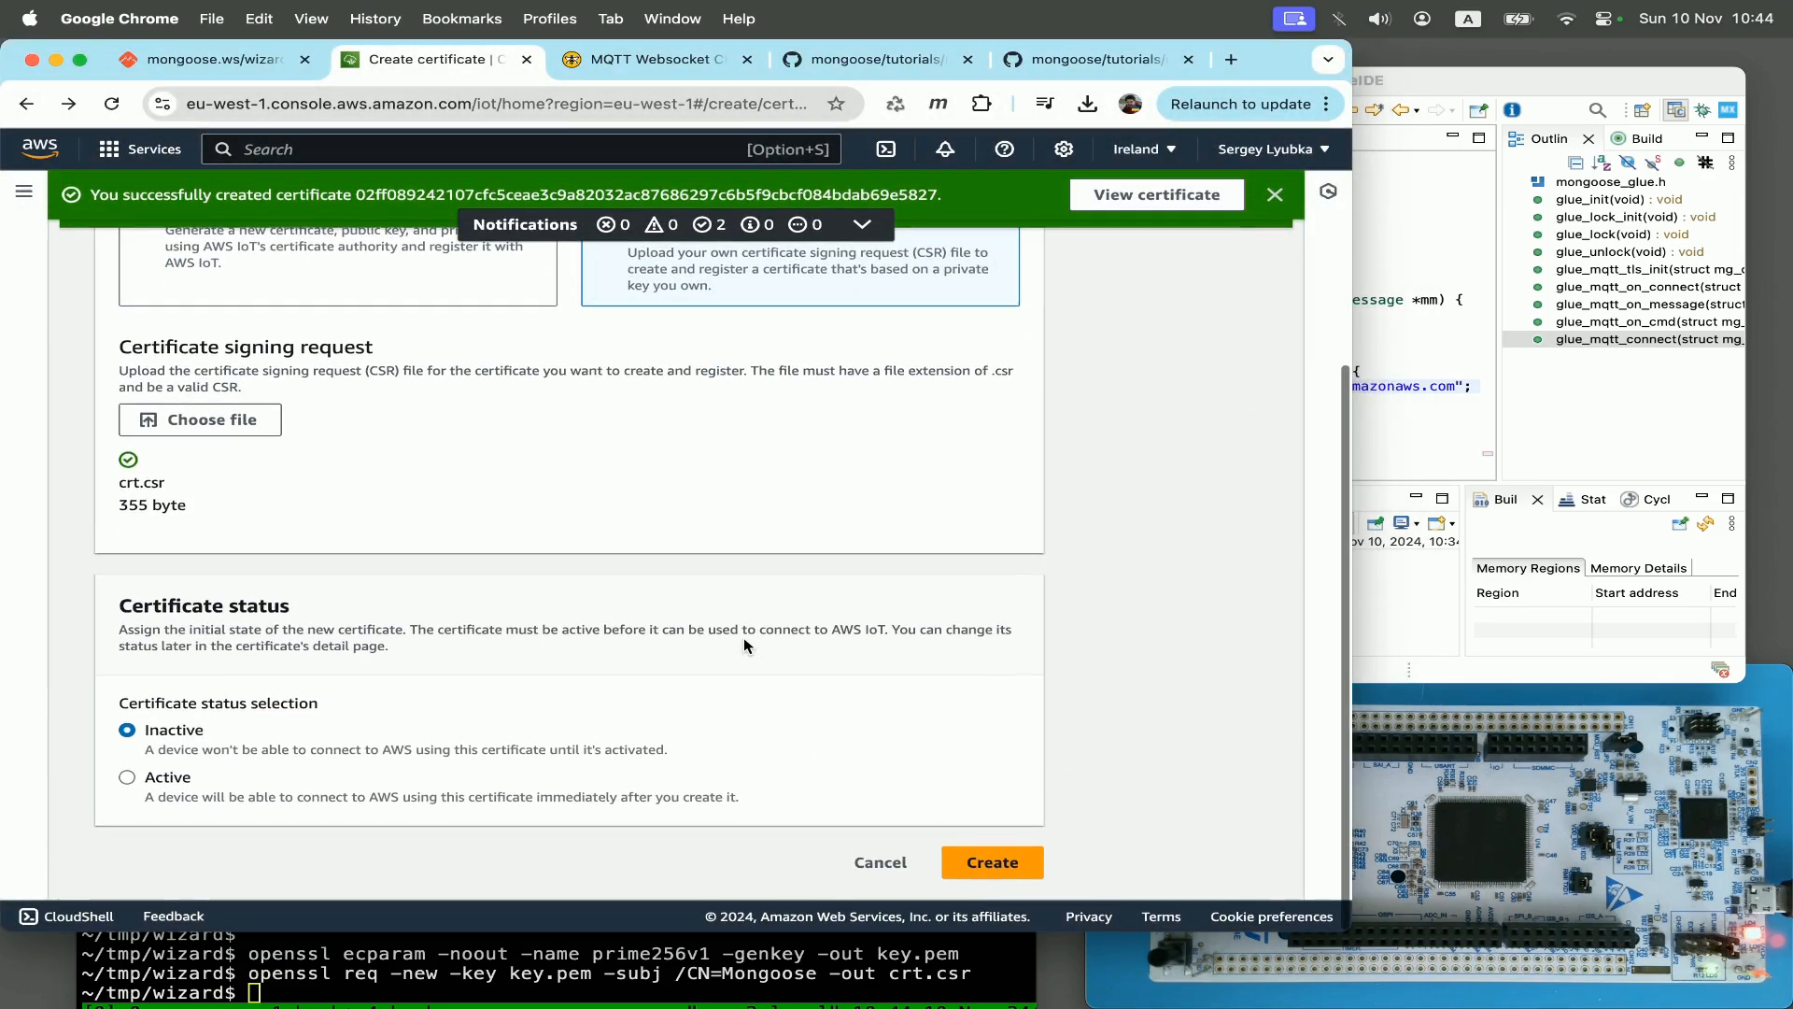
{"action": "left_click", "coordinate": [127, 777]}
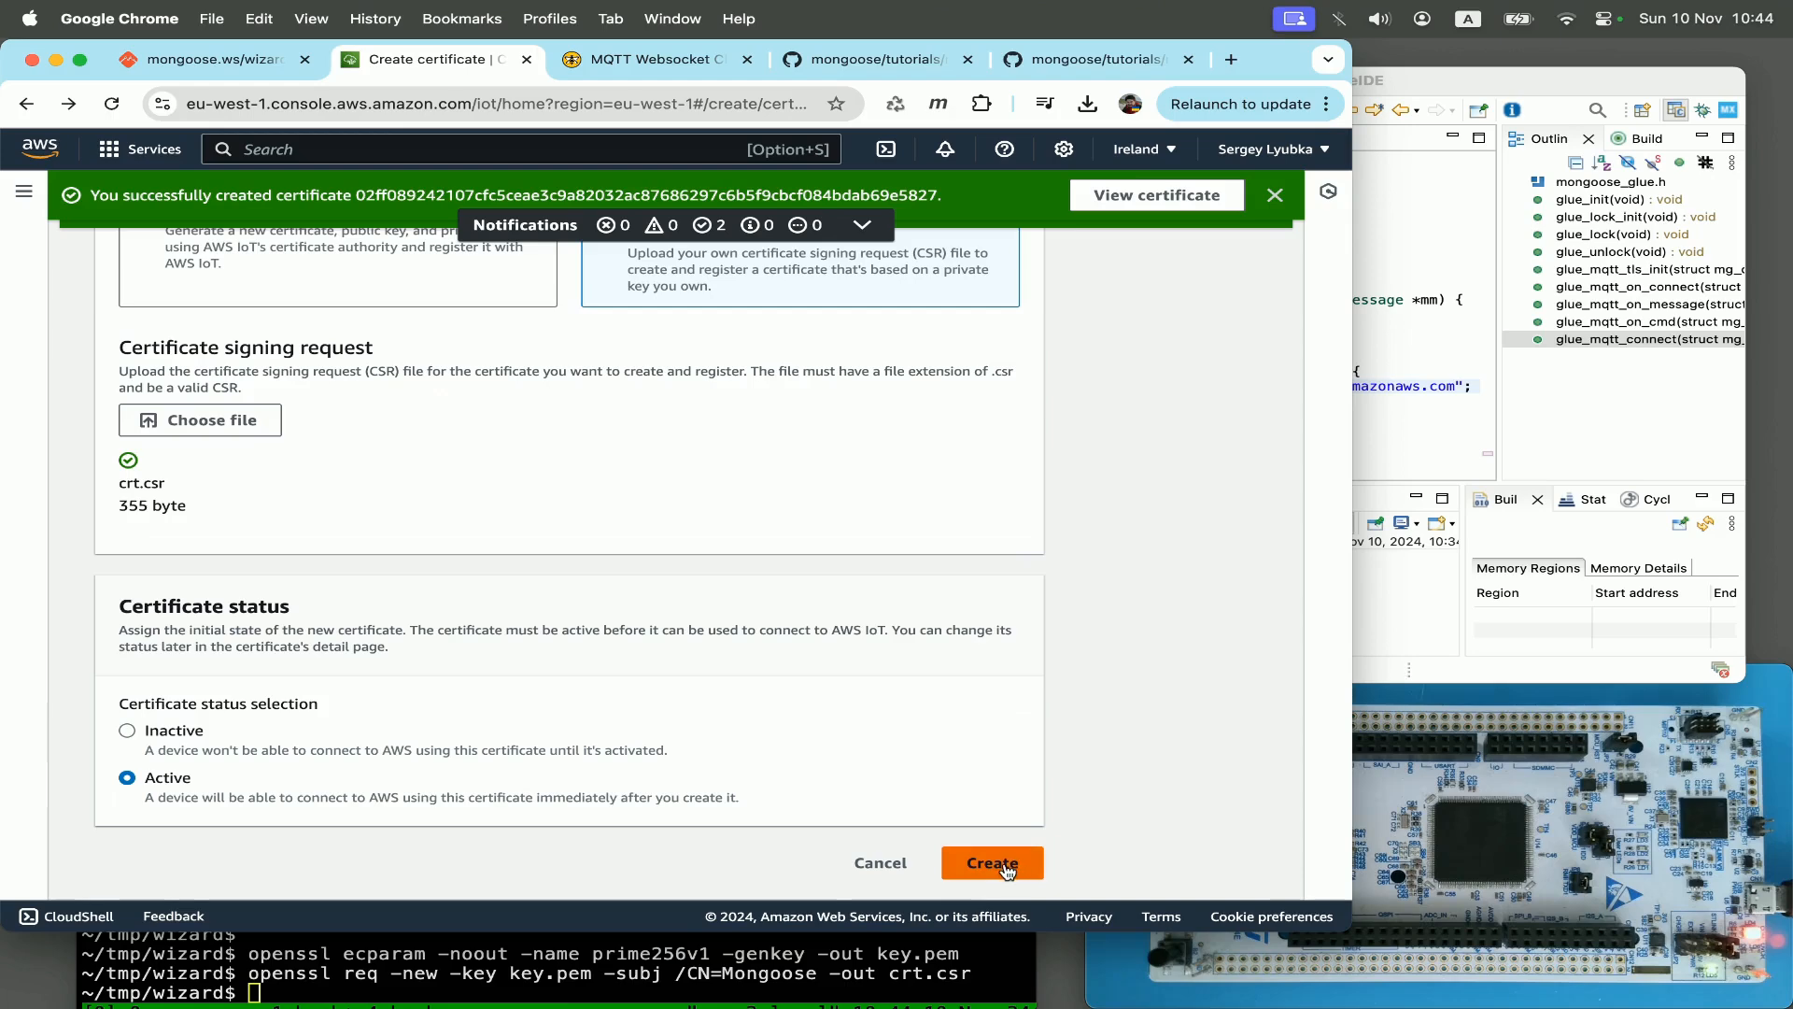
{"action": "left_click", "coordinate": [990, 863]}
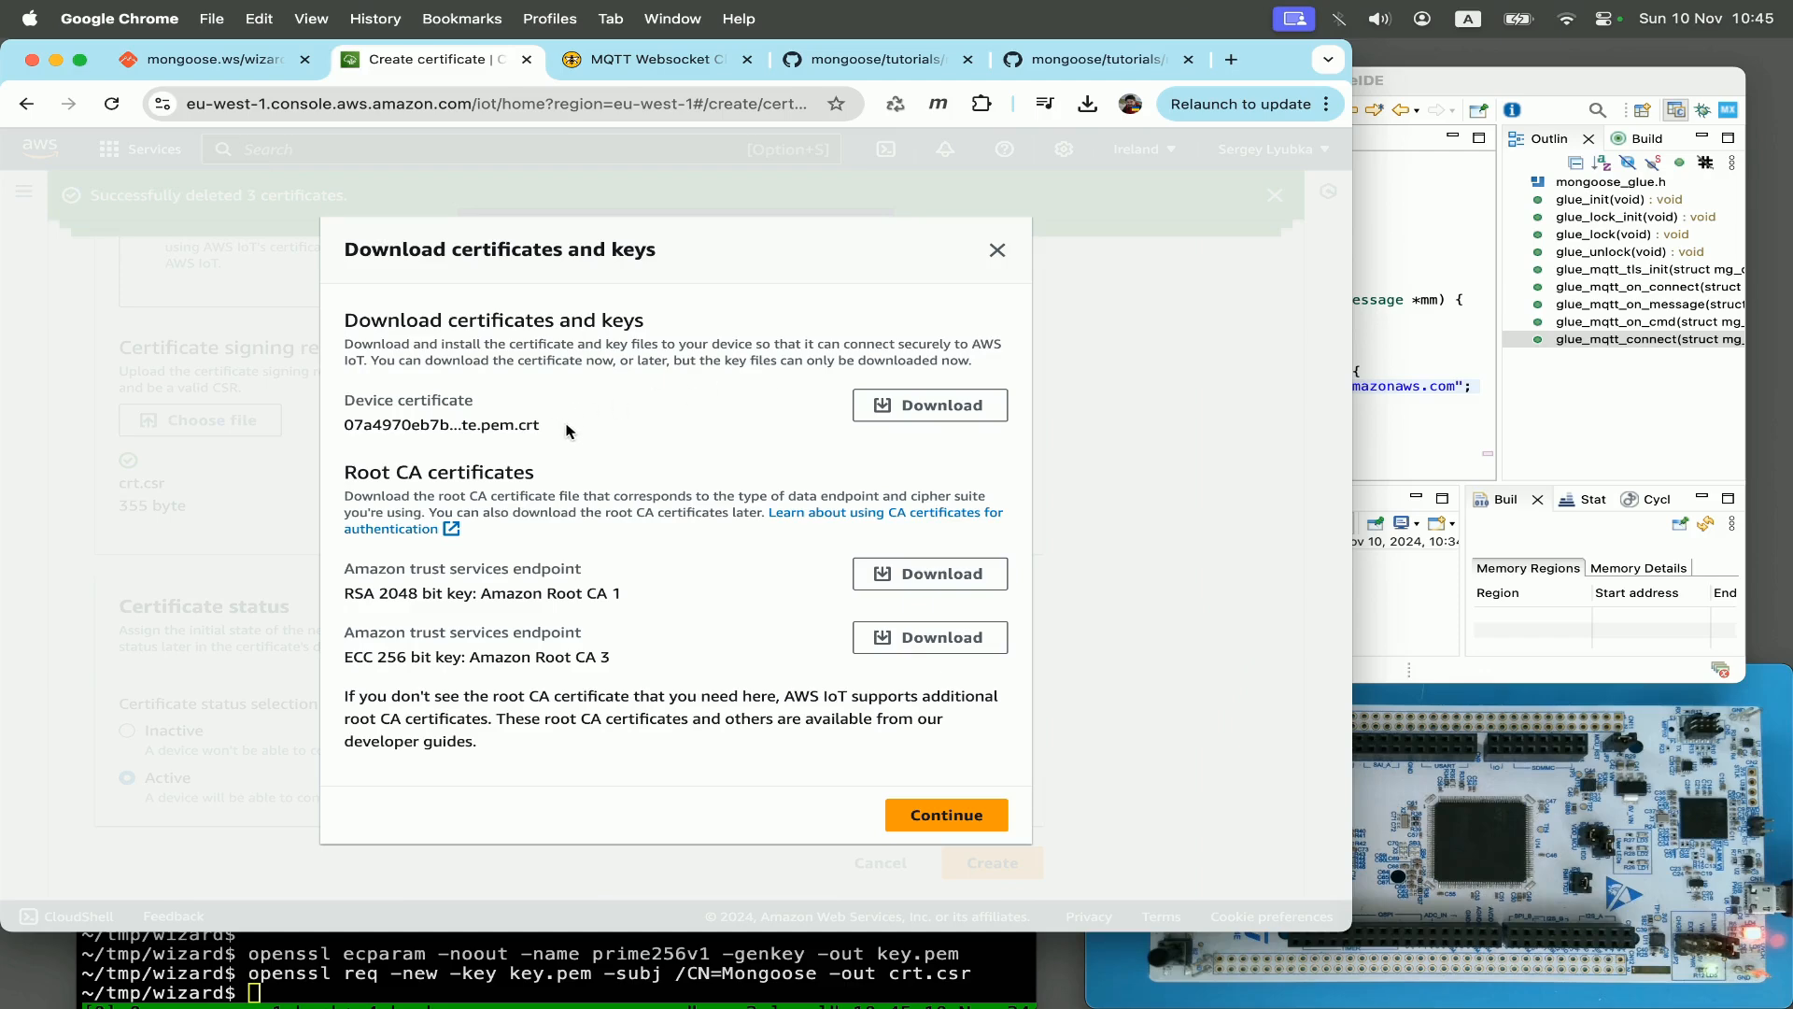
{"action": "mouse_move", "coordinate": [651, 424]}
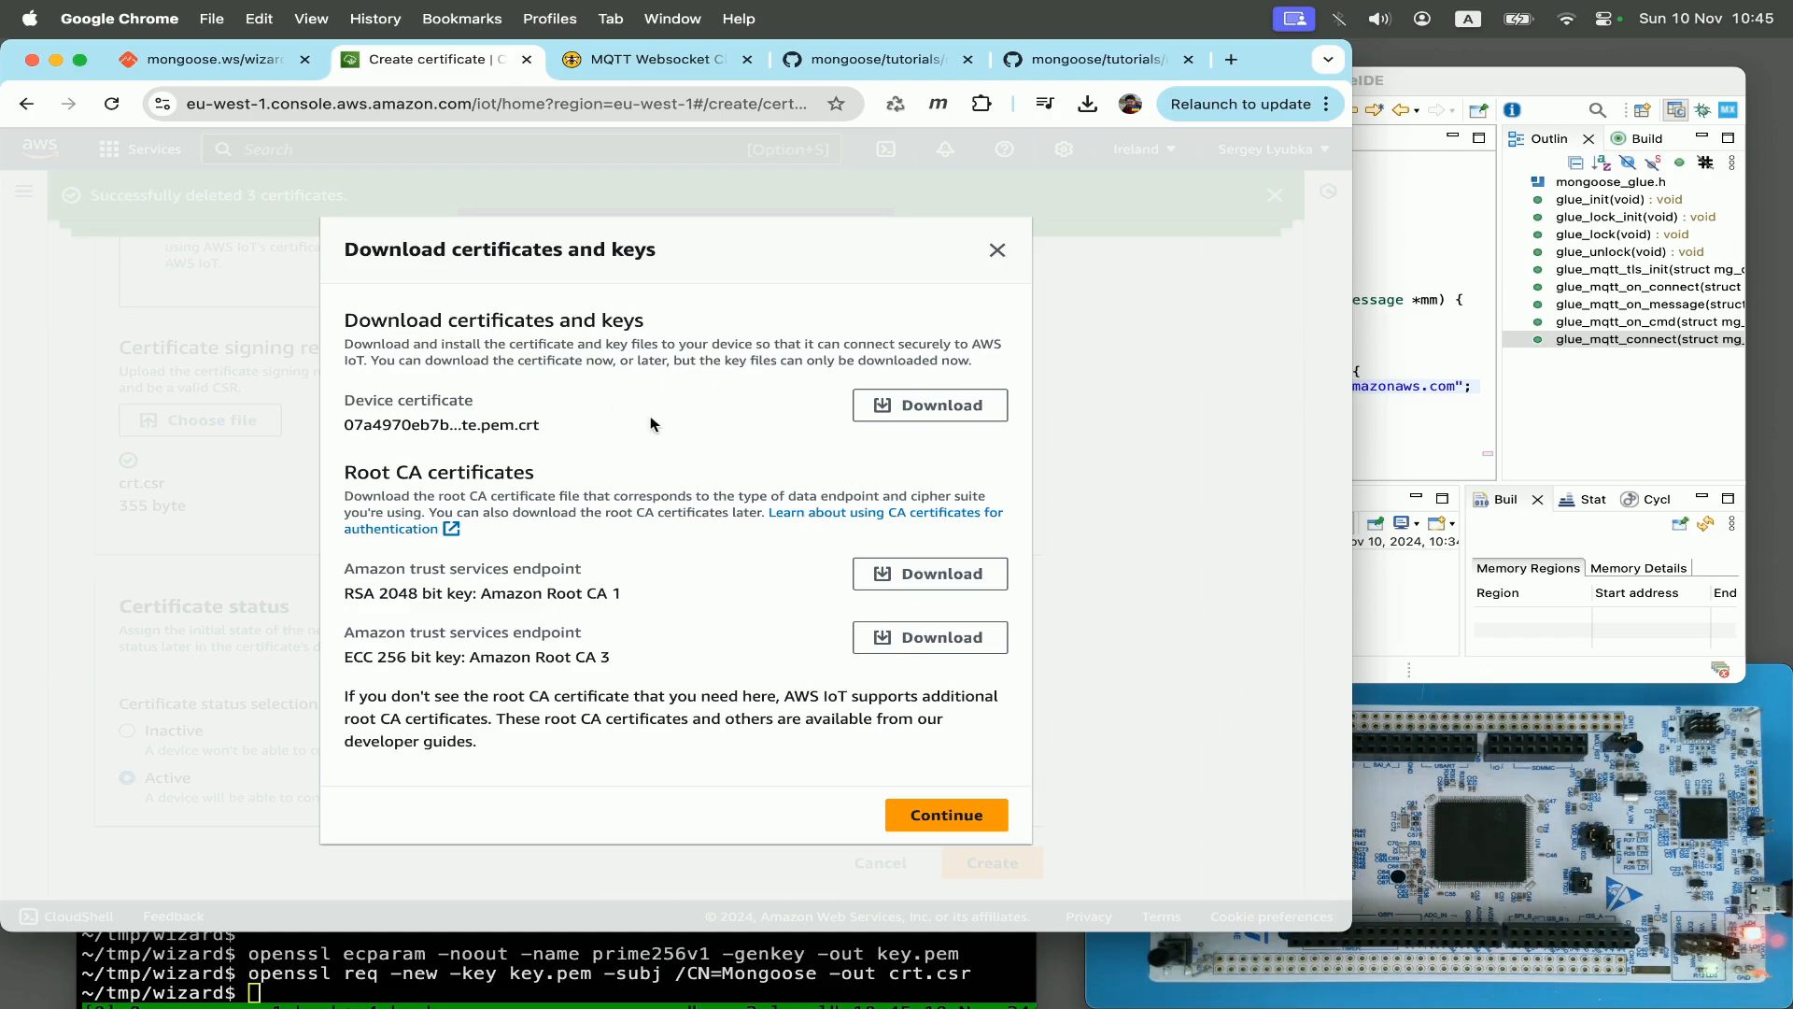
{"action": "mouse_move", "coordinate": [783, 400]}
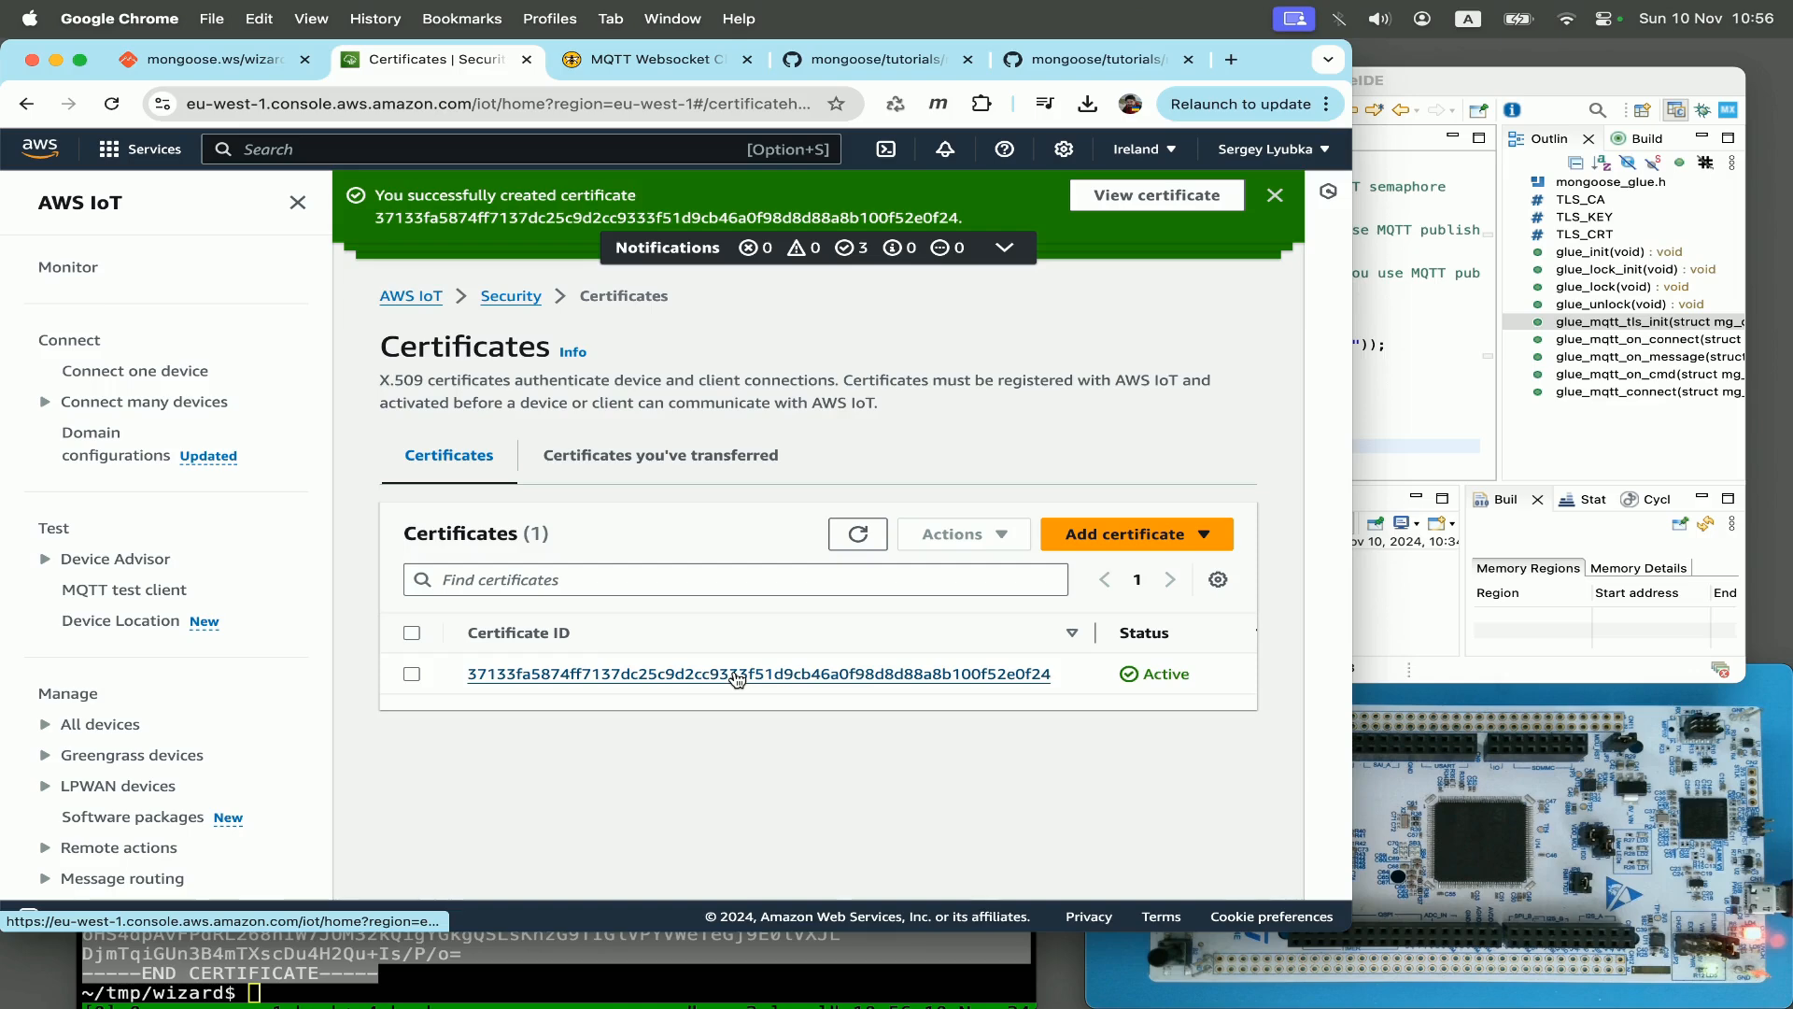
Step: Open the new certificate's details and choose PolicyAllow in Attach policies
{"action": "left_click", "coordinate": [756, 672]}
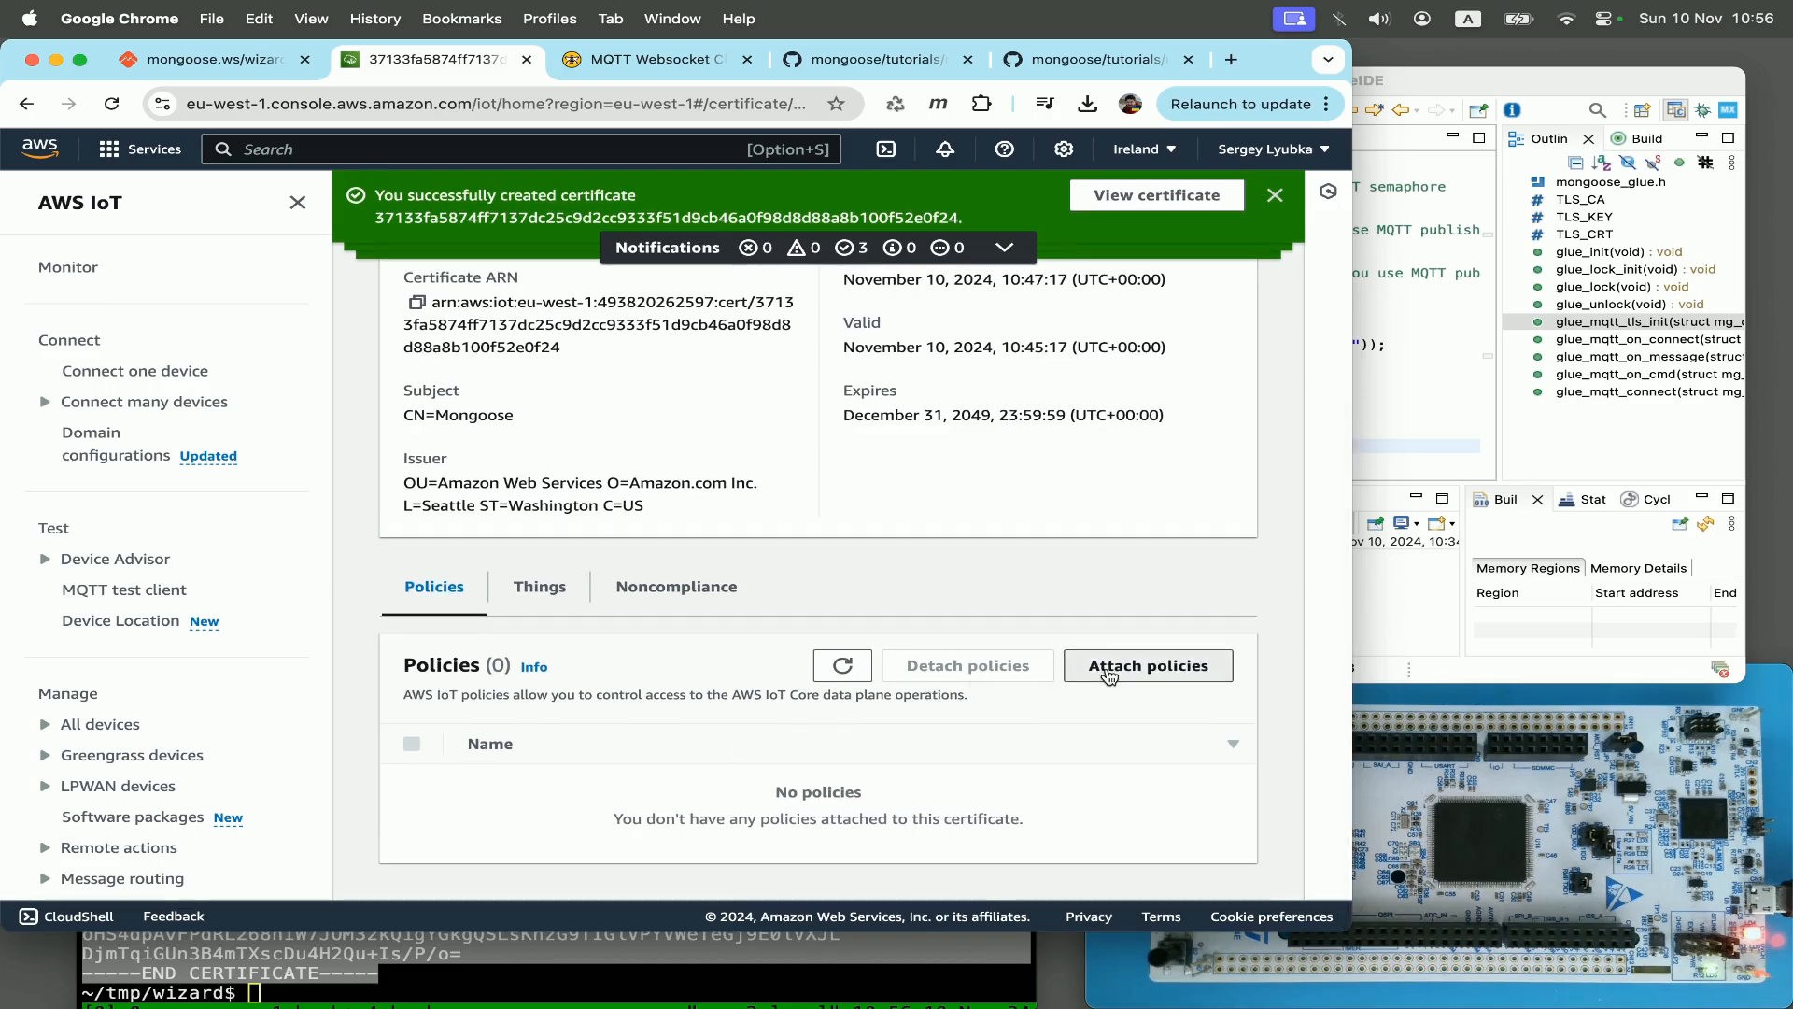
{"action": "left_click", "coordinate": [1147, 665]}
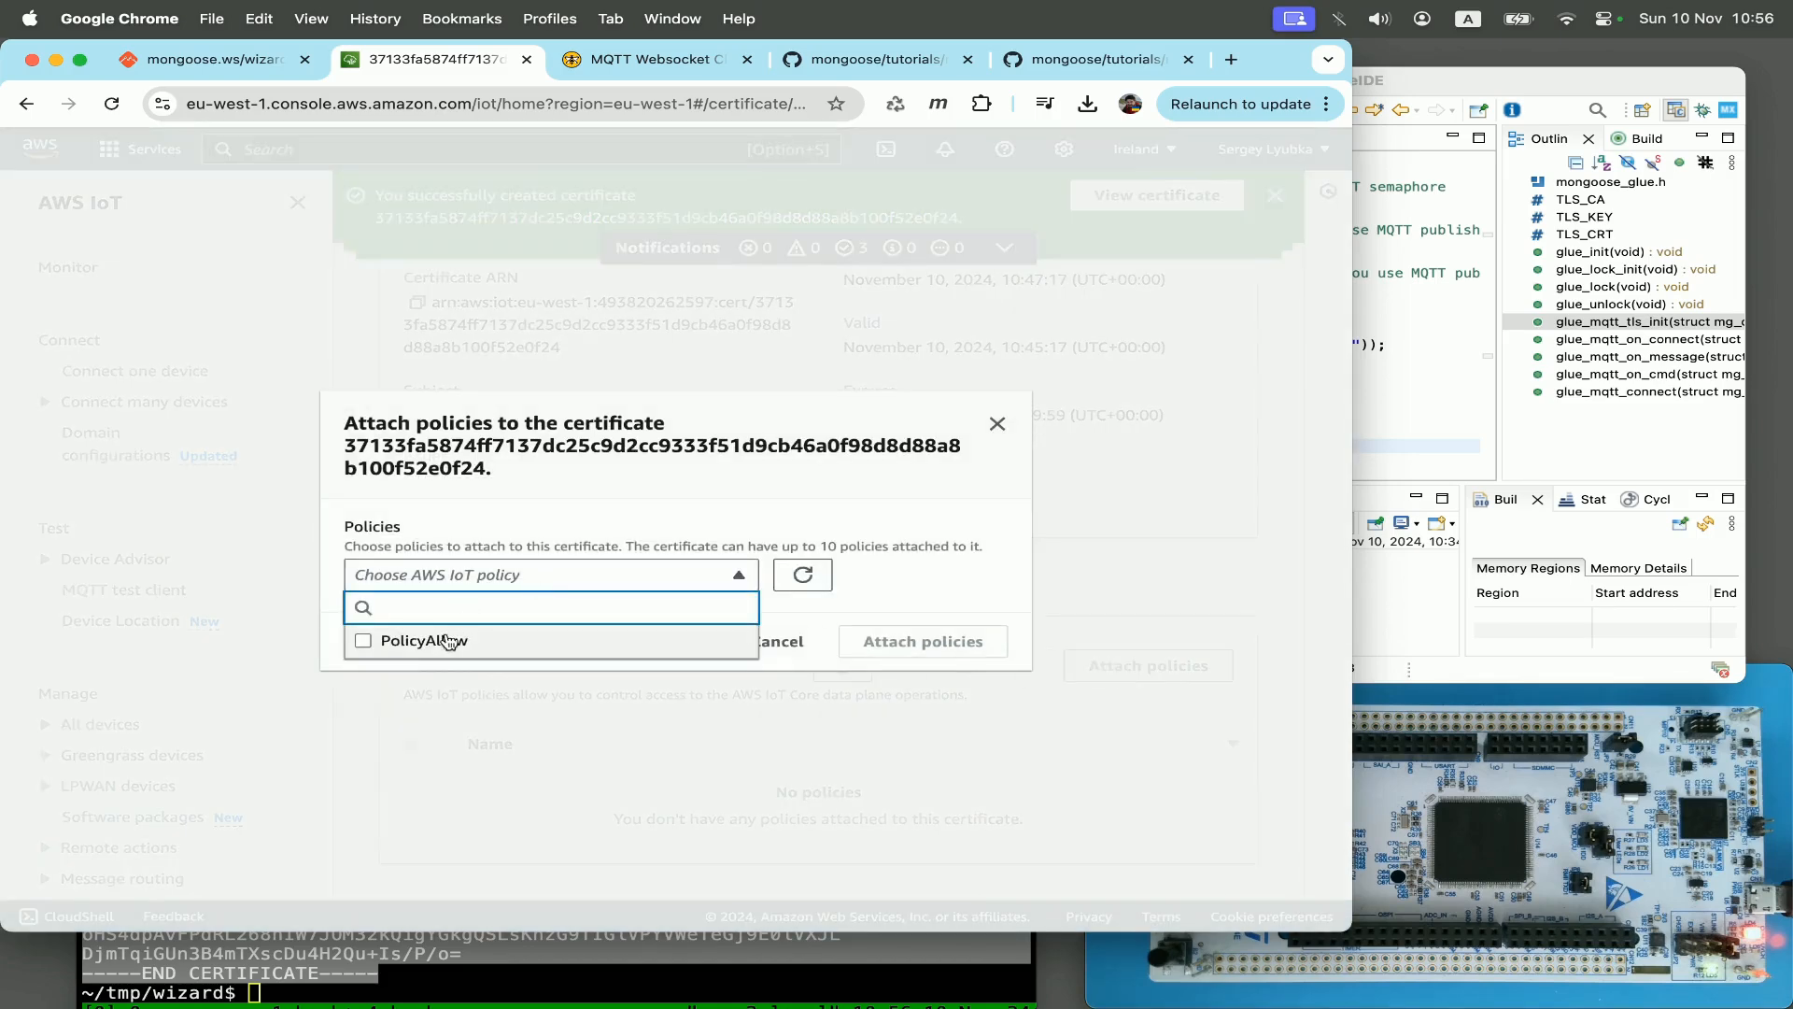
{"action": "left_click", "coordinate": [362, 640]}
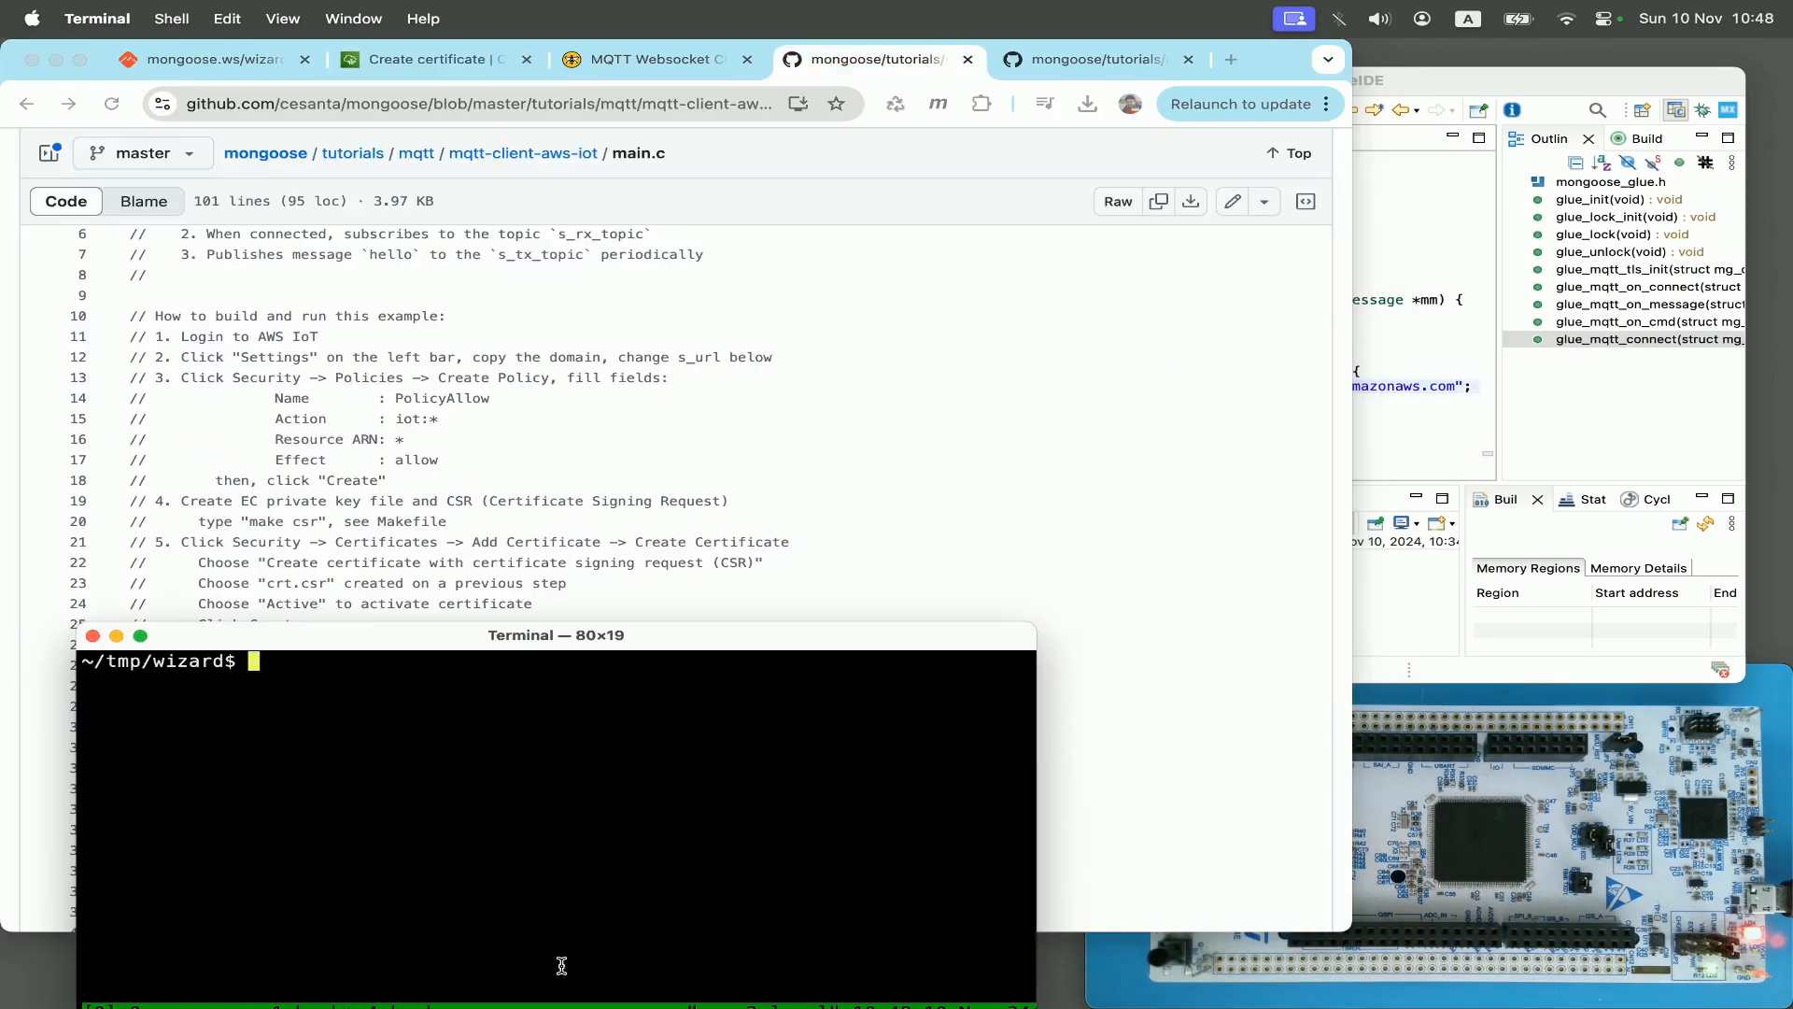
Step: Move AmazonRootCA1.pem to ca.pem and the downloaded device certificate to crt.pem
{"action": "type", "text": "mv ~/Downloads/AmazonRootCA1.pem ca.pem"}
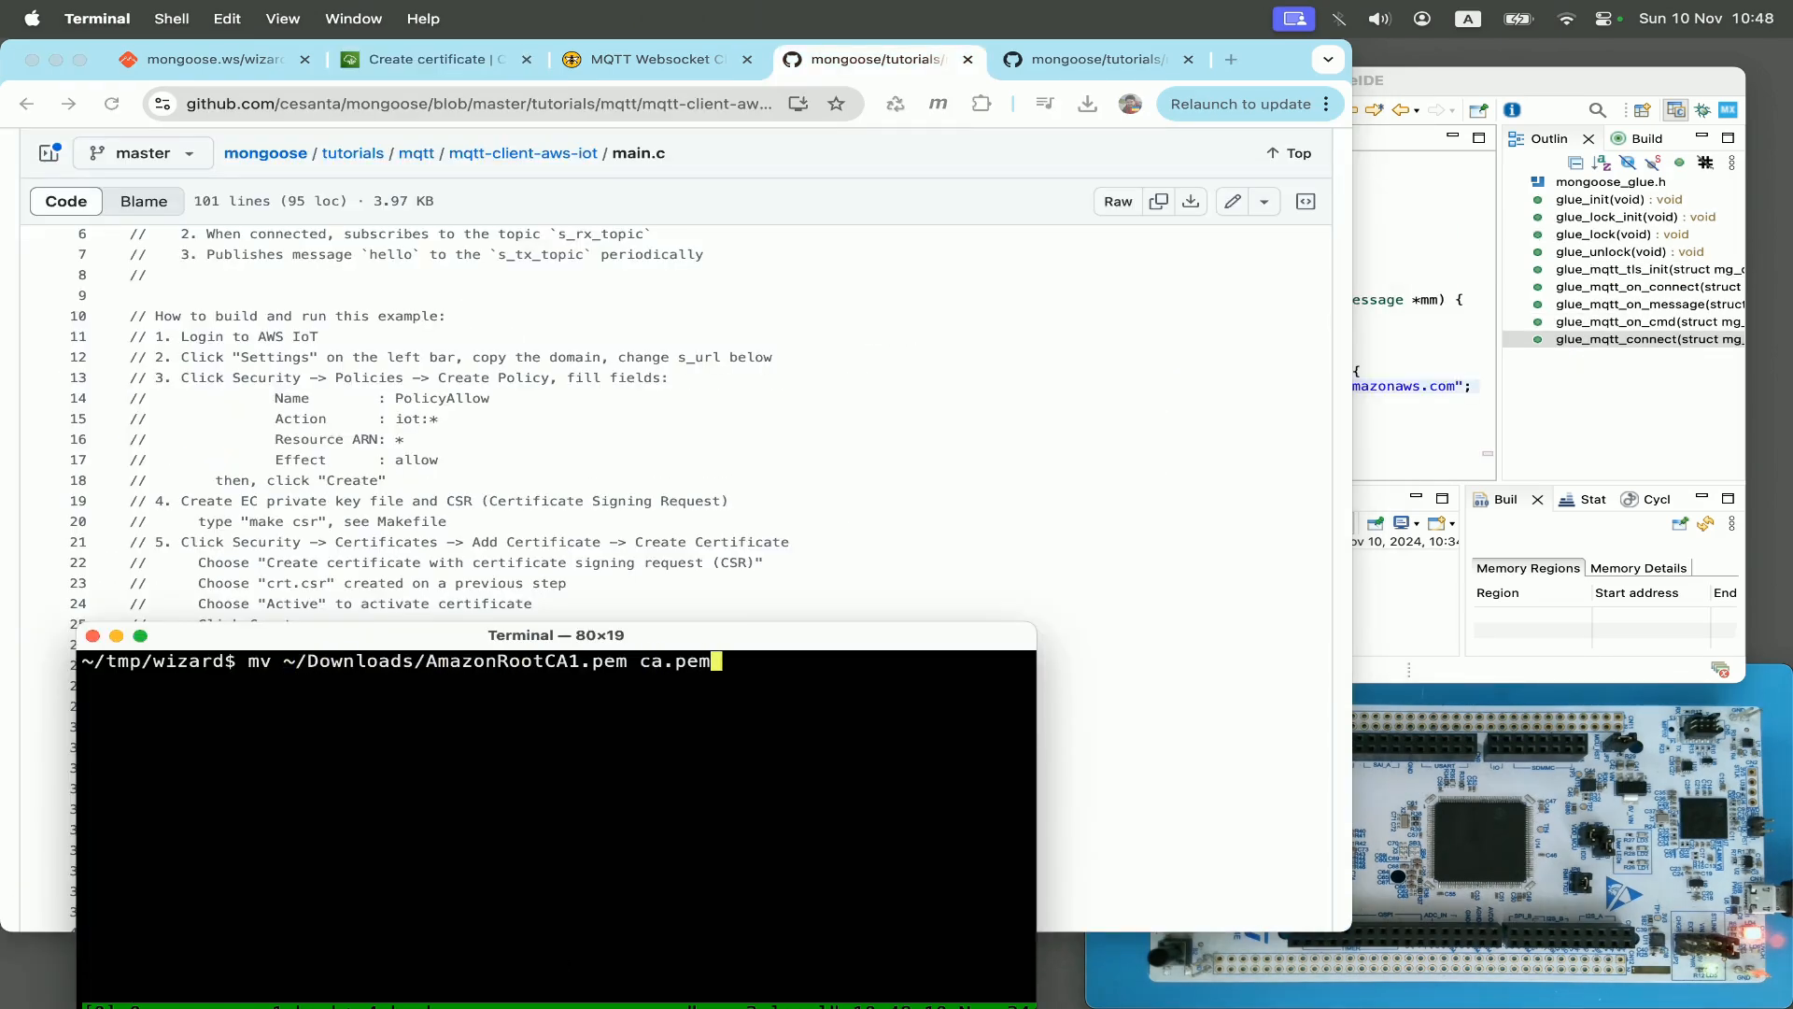
{"action": "type", "text": "mv ~/Downloads/"}
{"action": "type", "text": "ls"}
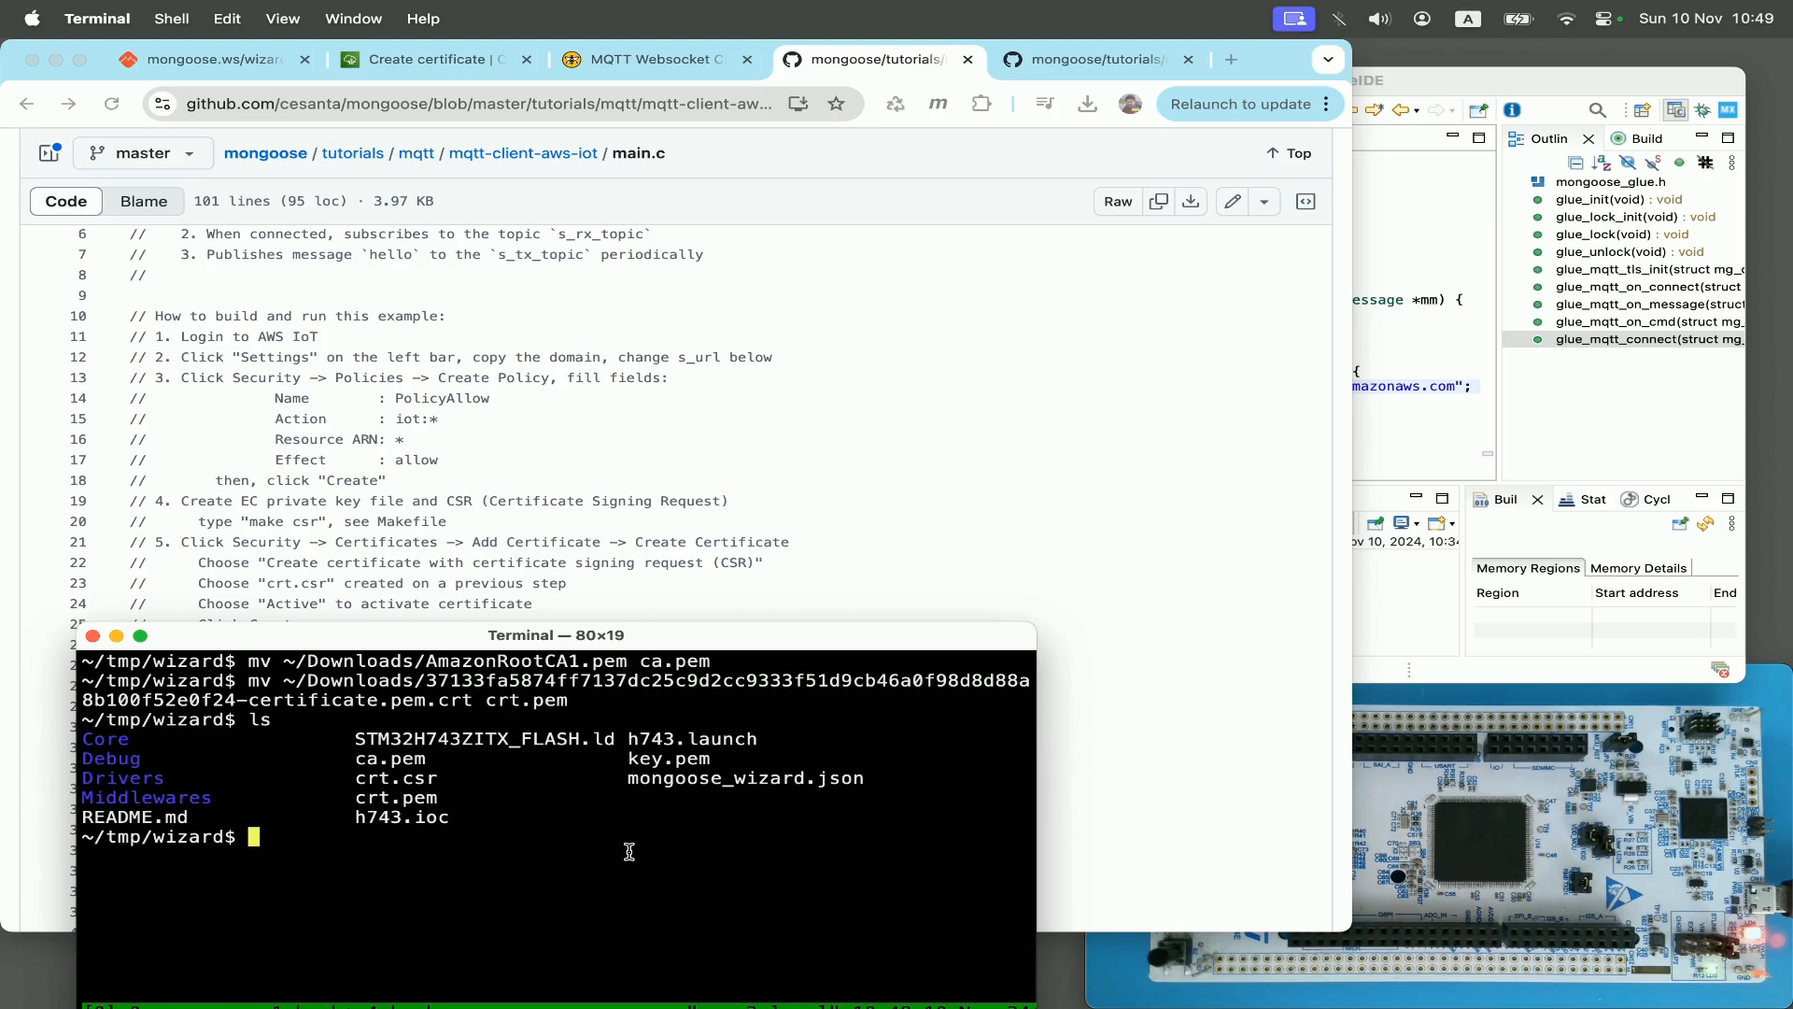
{"action": "mouse_move", "coordinate": [361, 759]}
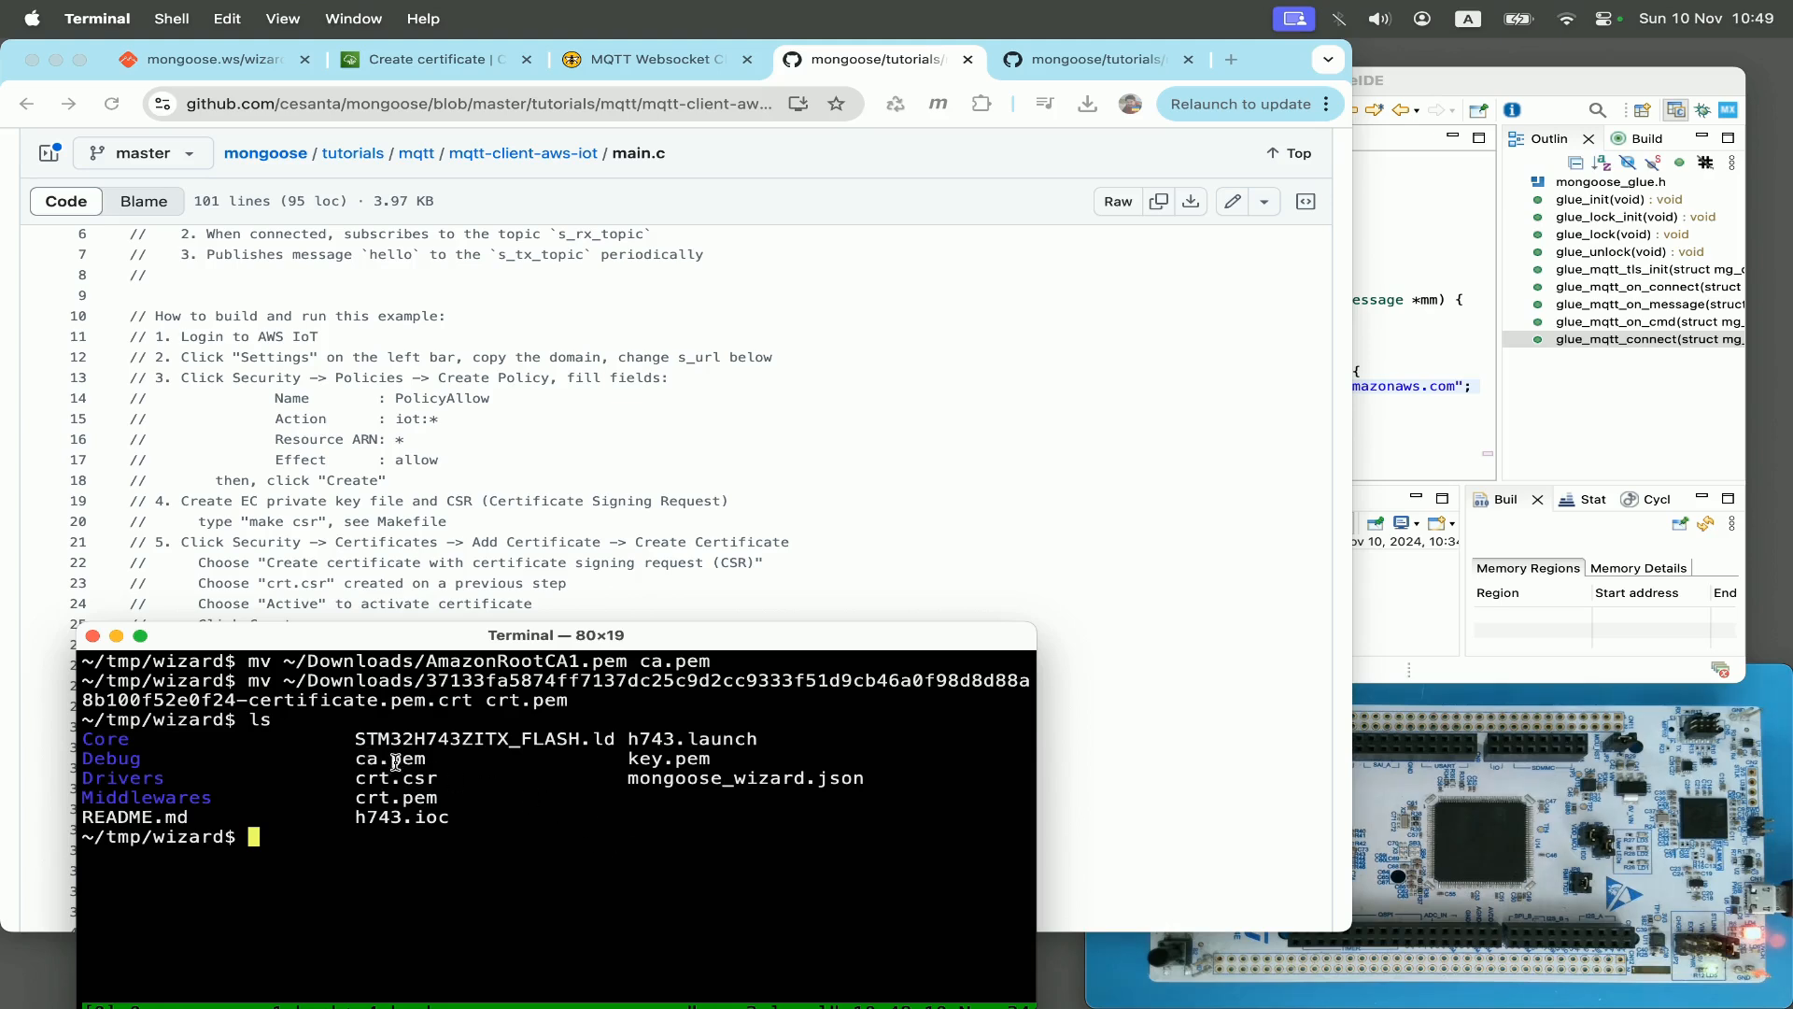
{"action": "mouse_move", "coordinate": [472, 783]}
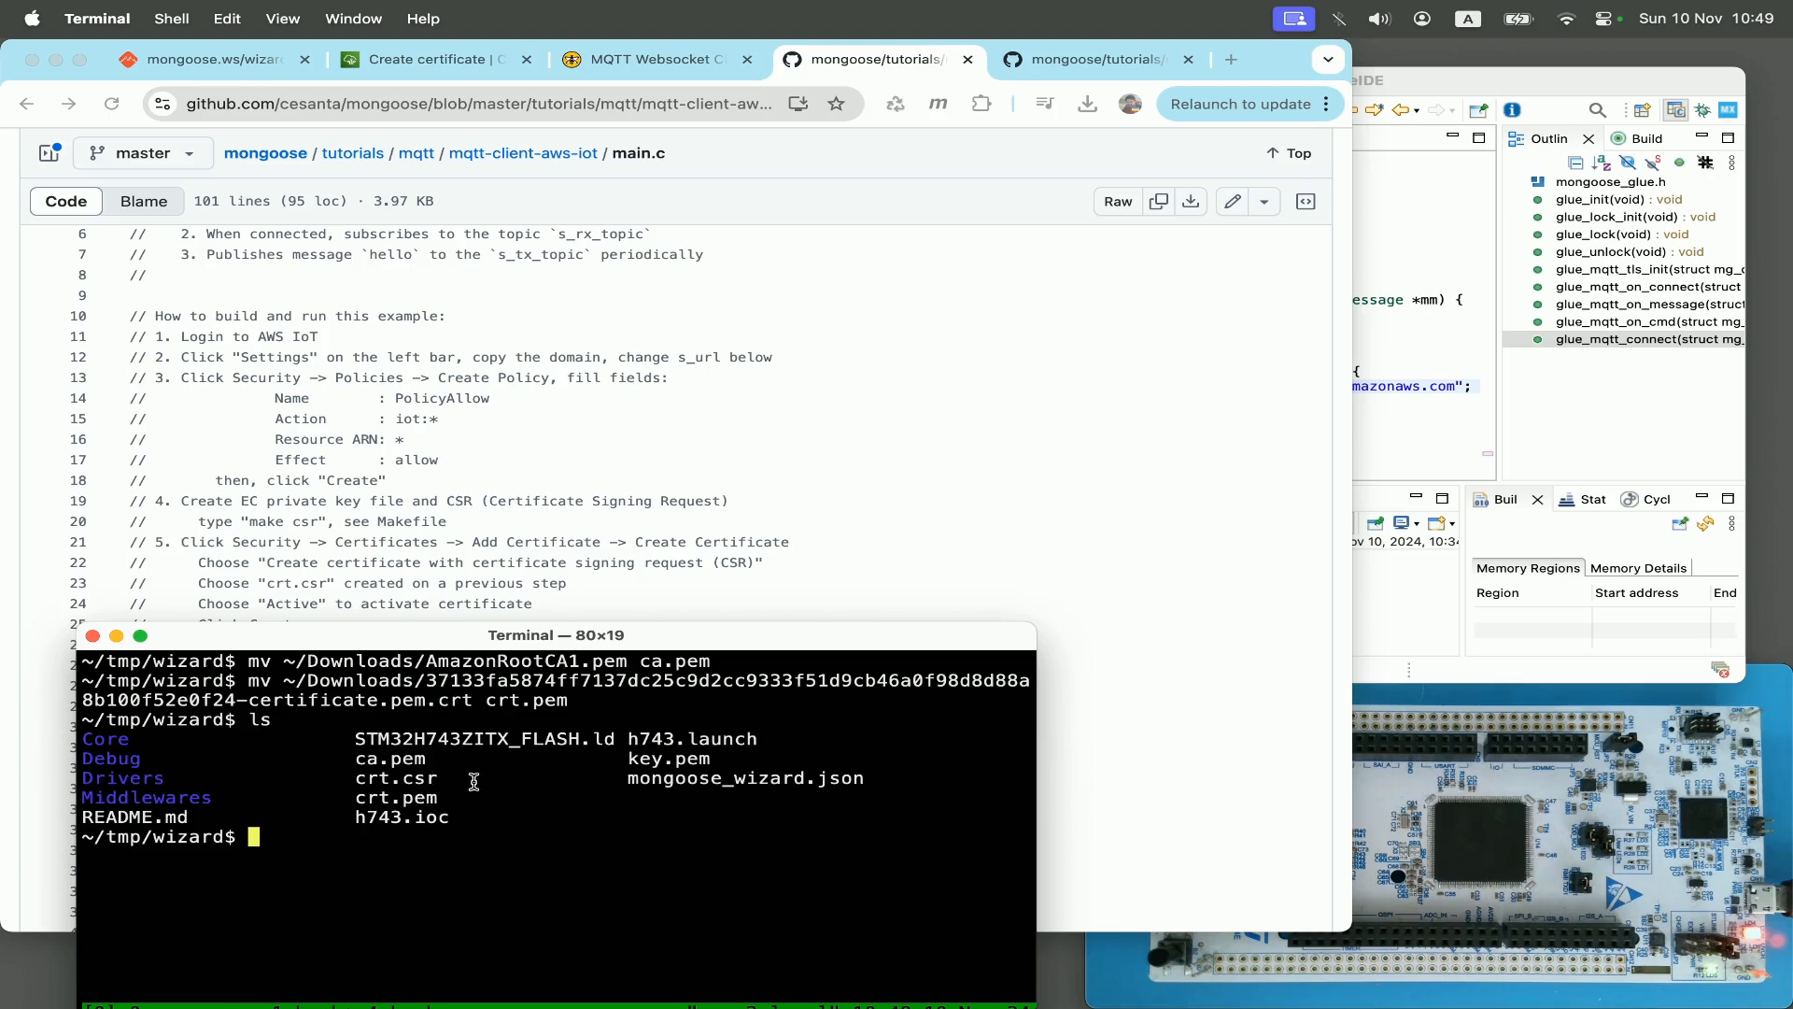
{"action": "mouse_move", "coordinate": [430, 798]}
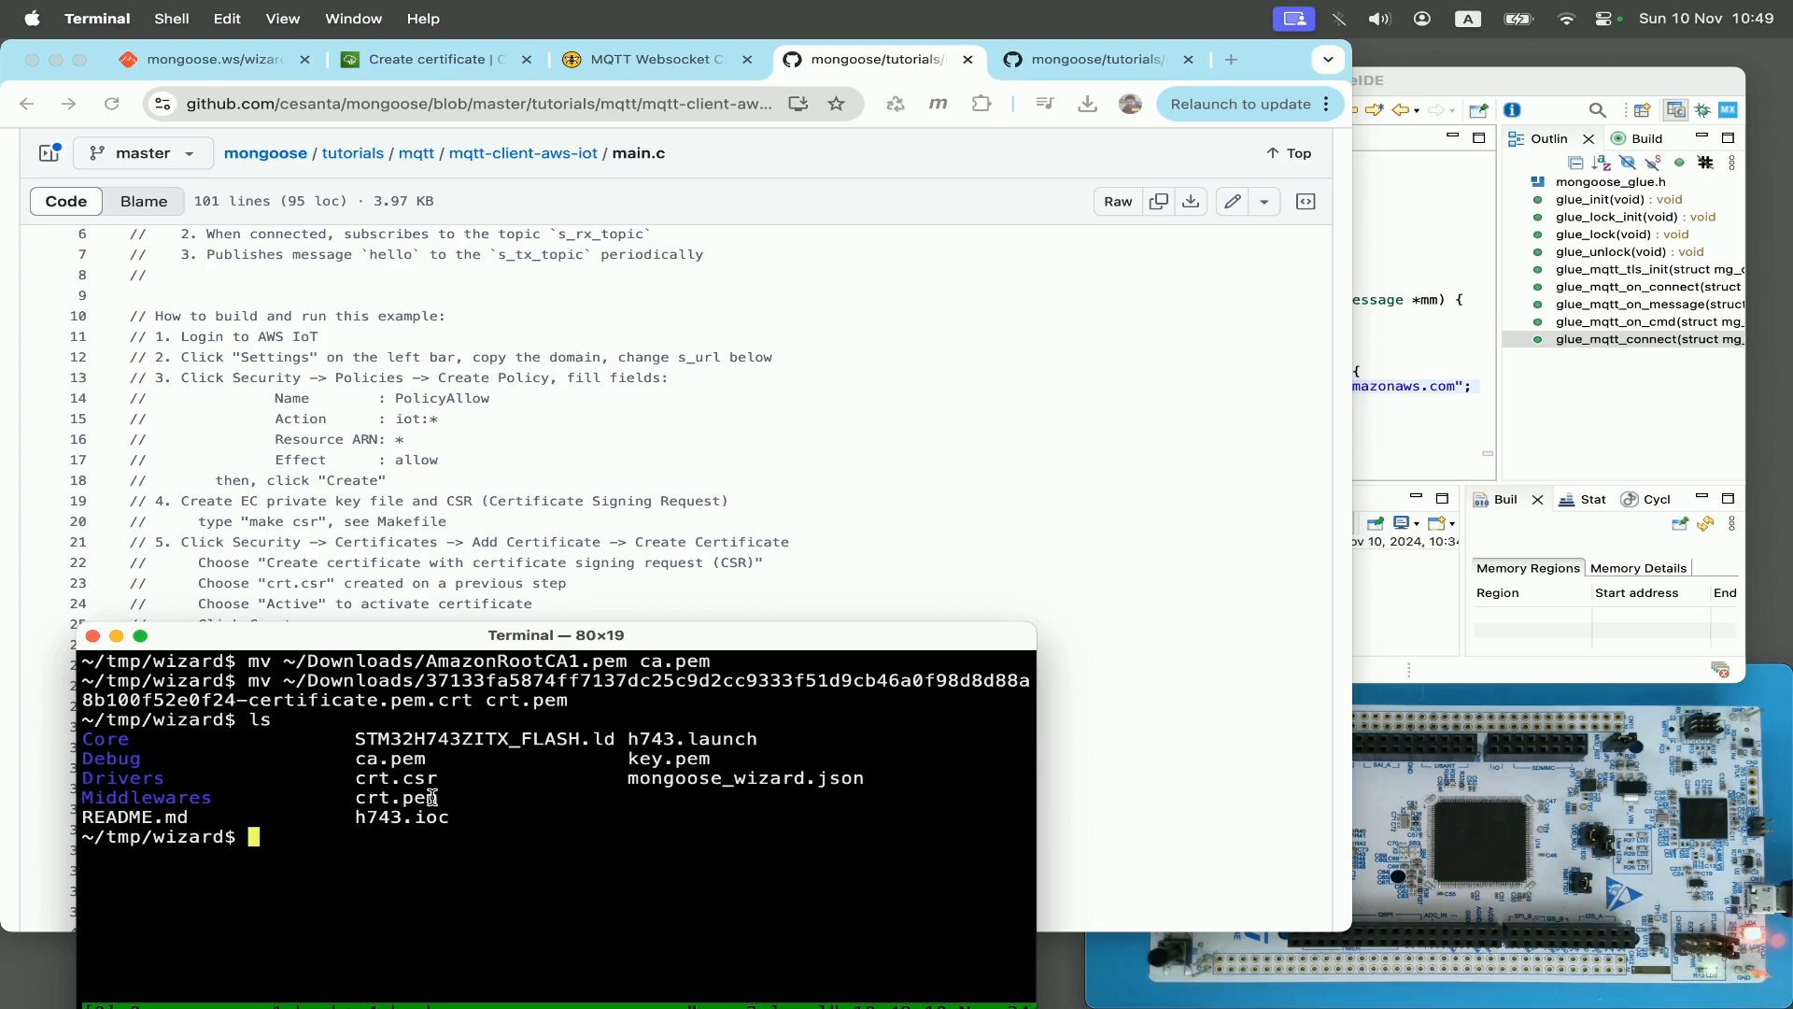
{"action": "mouse_move", "coordinate": [422, 798]}
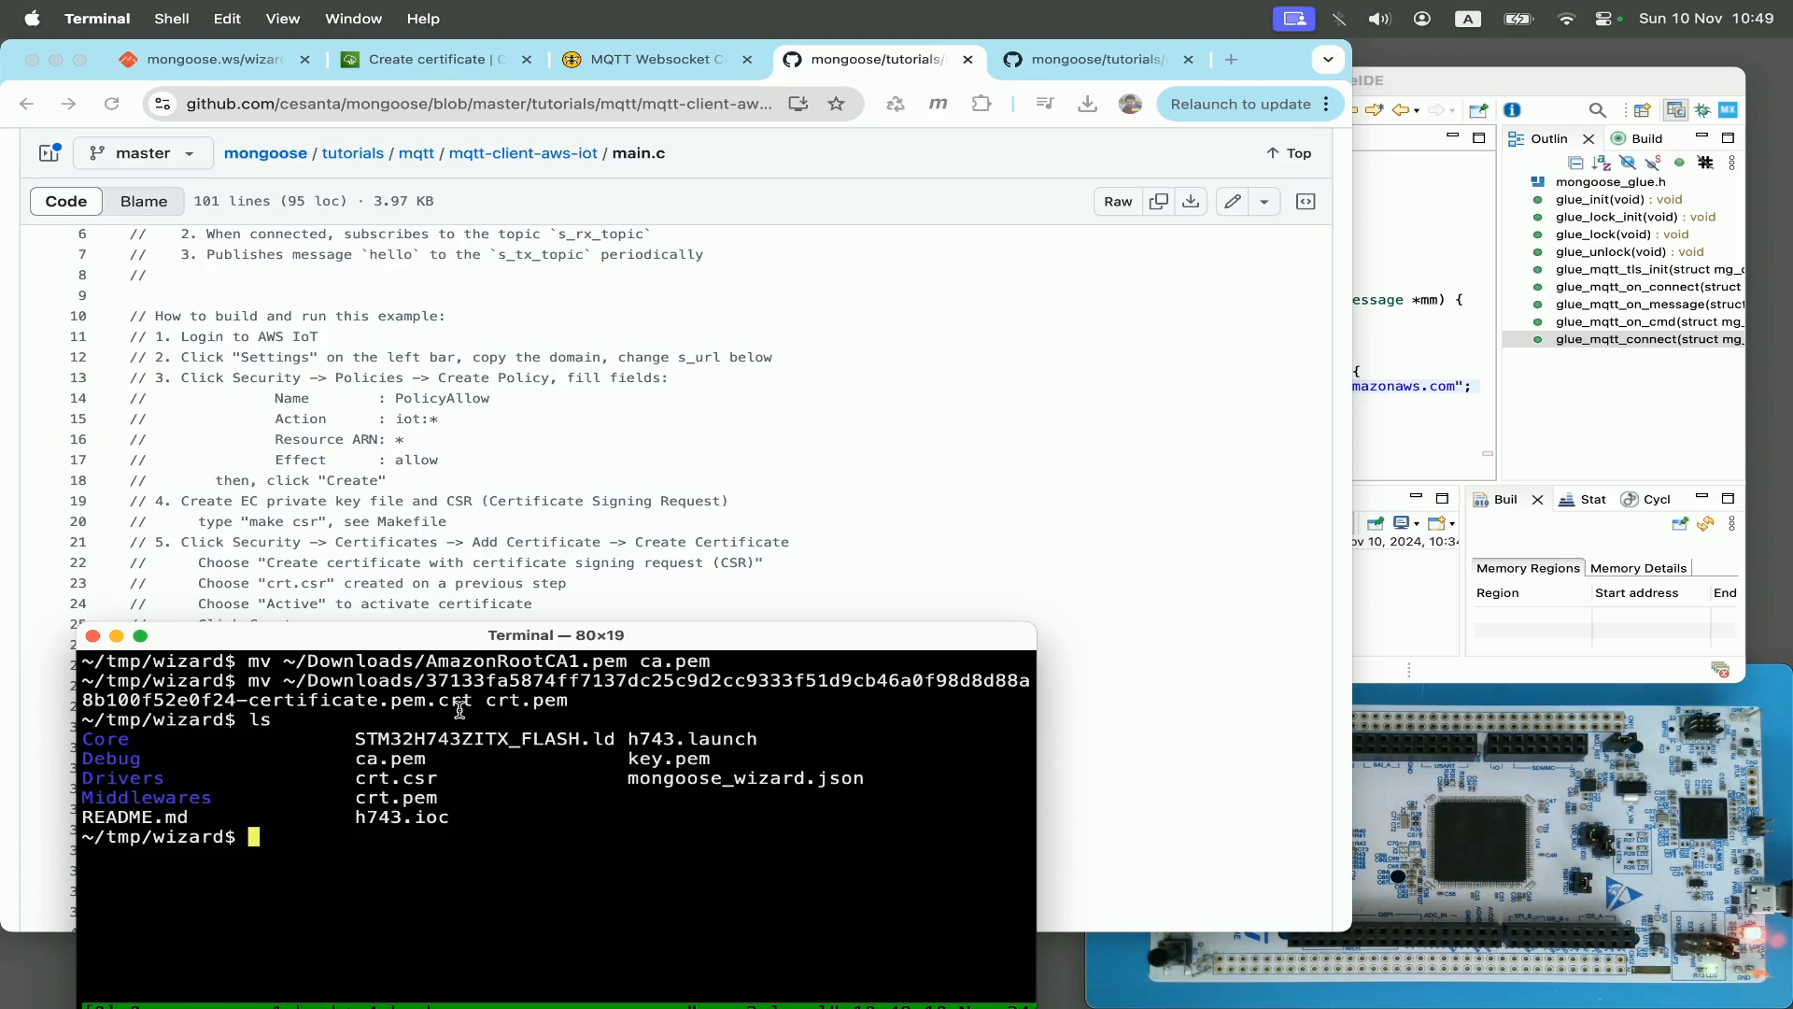
{"action": "mouse_move", "coordinate": [469, 590]}
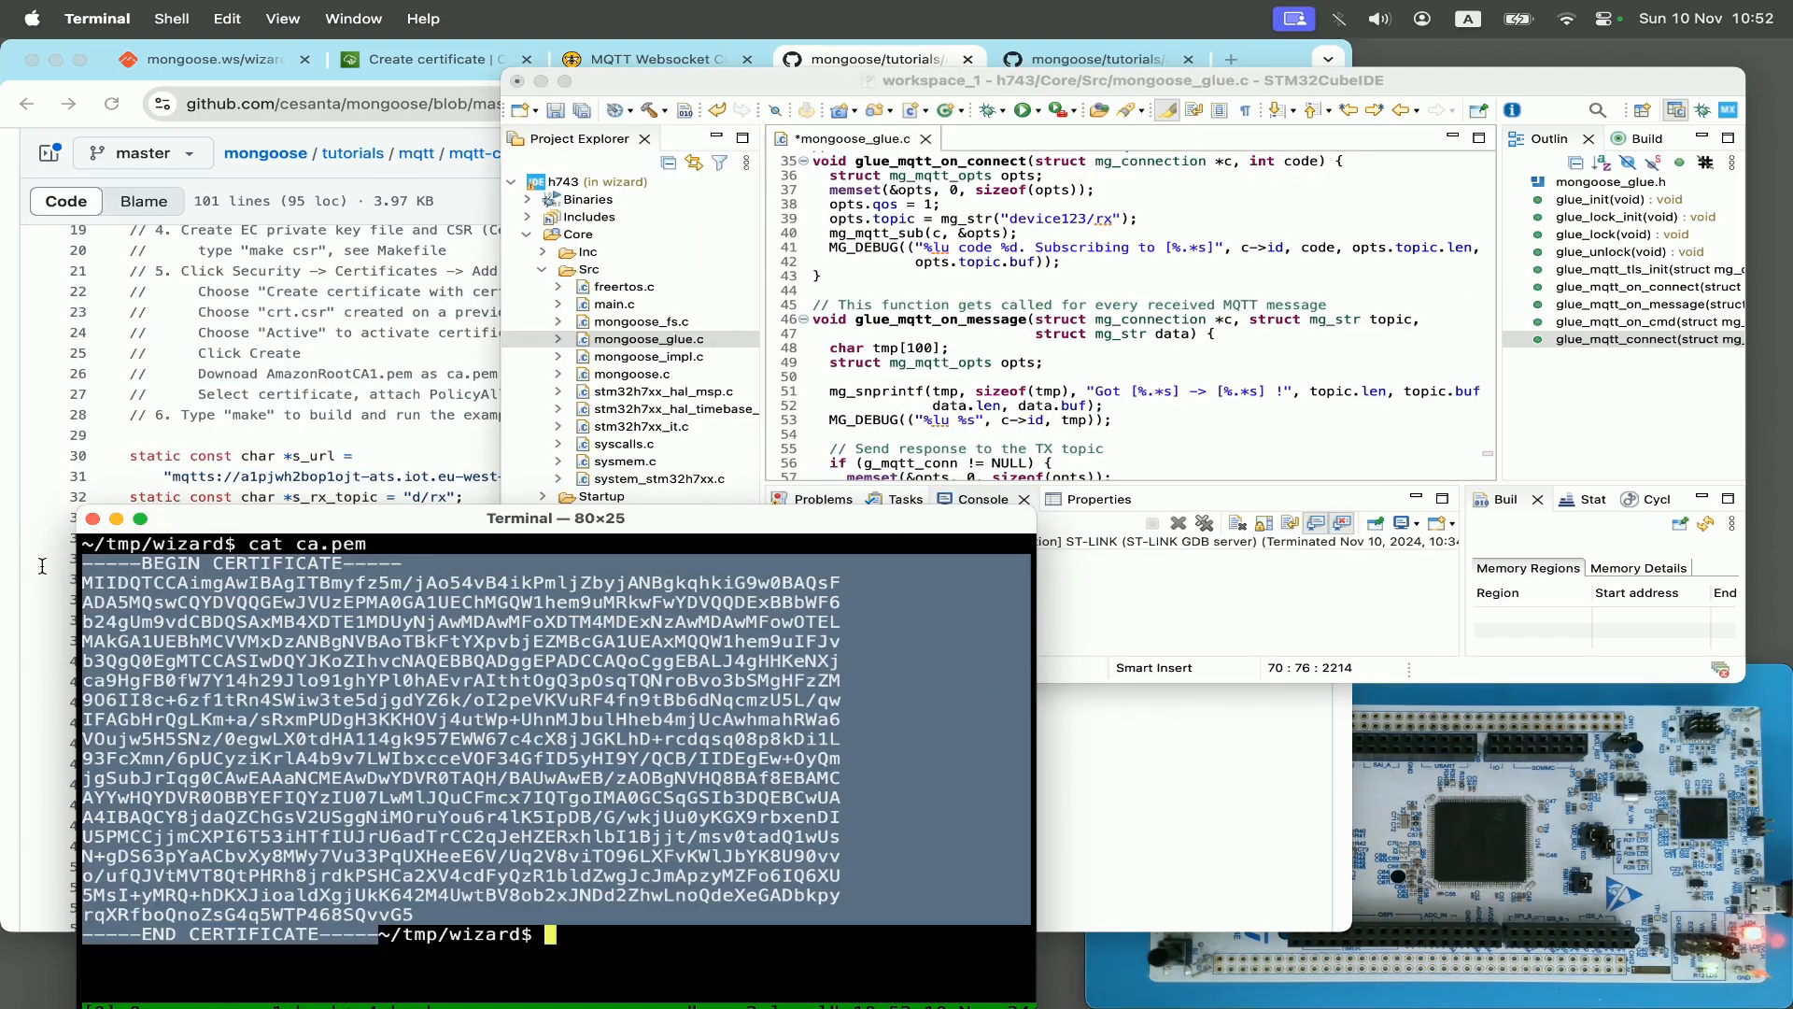
Step: Set opts.ca, opts.cert and opts.key in glue_mqtt_tls_init from the TLS_CA, TLS_CRT and TLS_KEY constants
{"action": "type", "text": "cat k"}
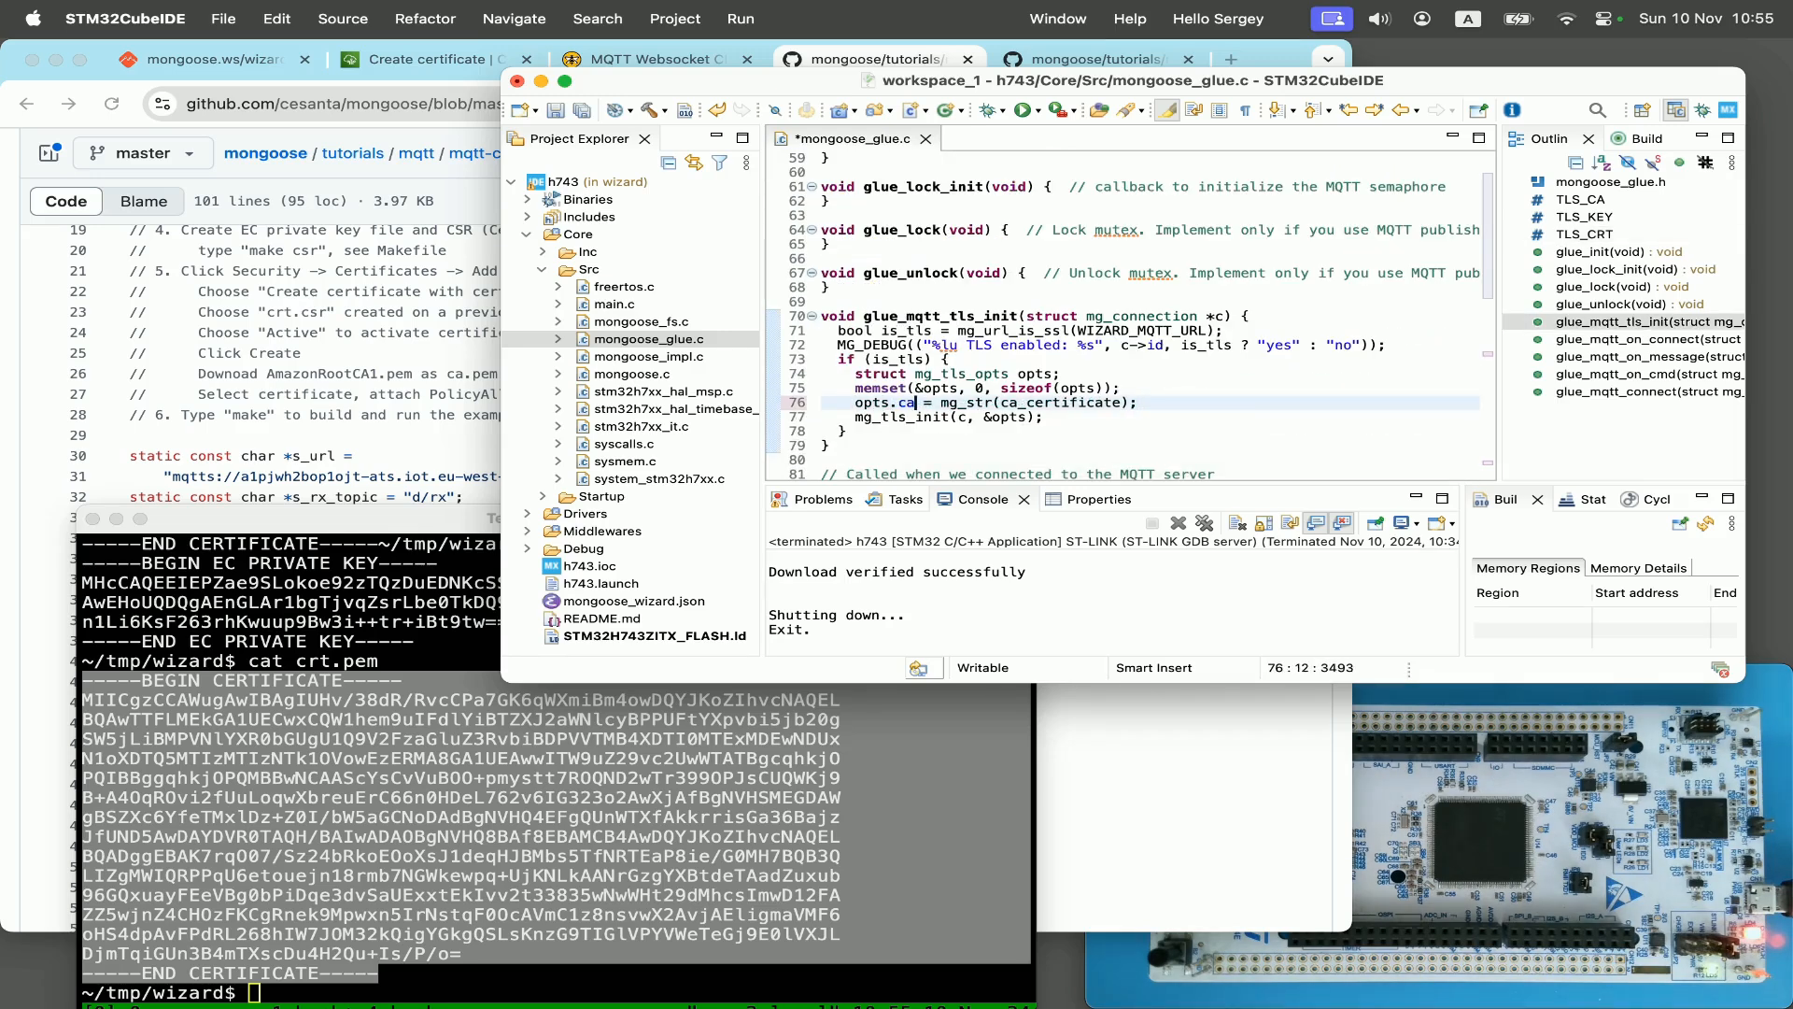
{"action": "type", "text": "TLS_CA"}
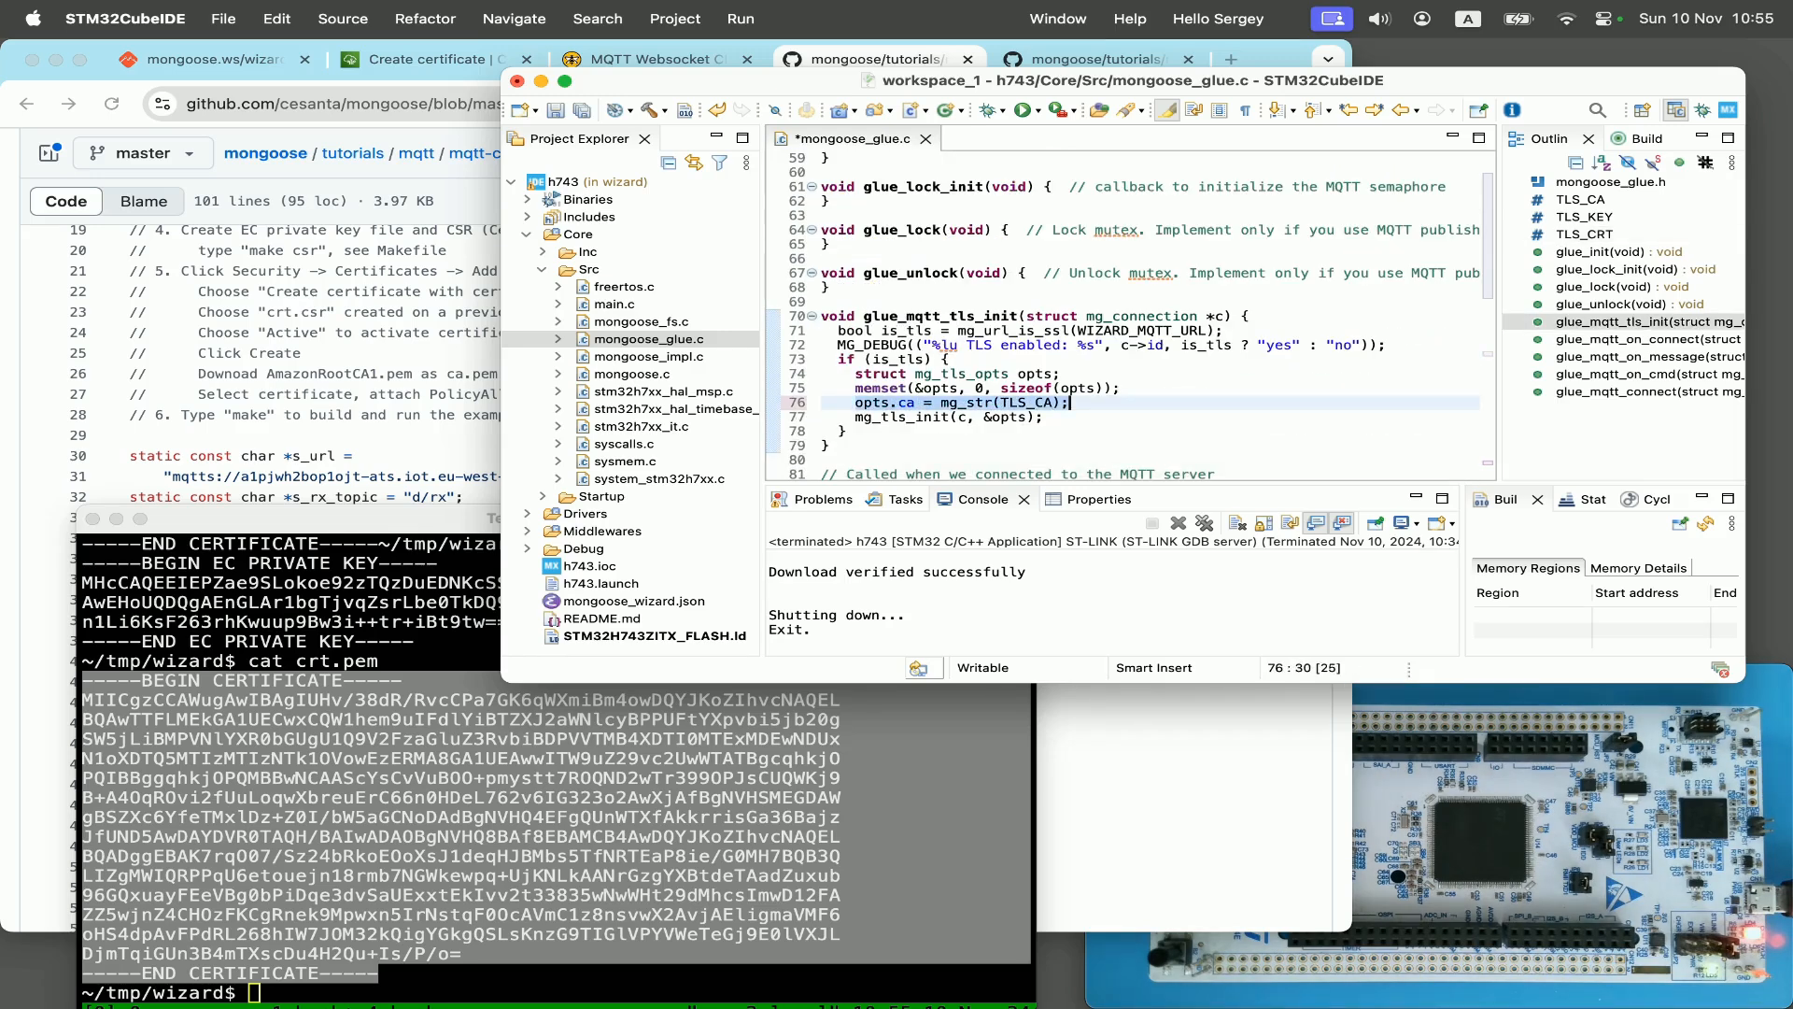
{"action": "type", "text": "opts.cert = mg_str(TLS_CA);"}
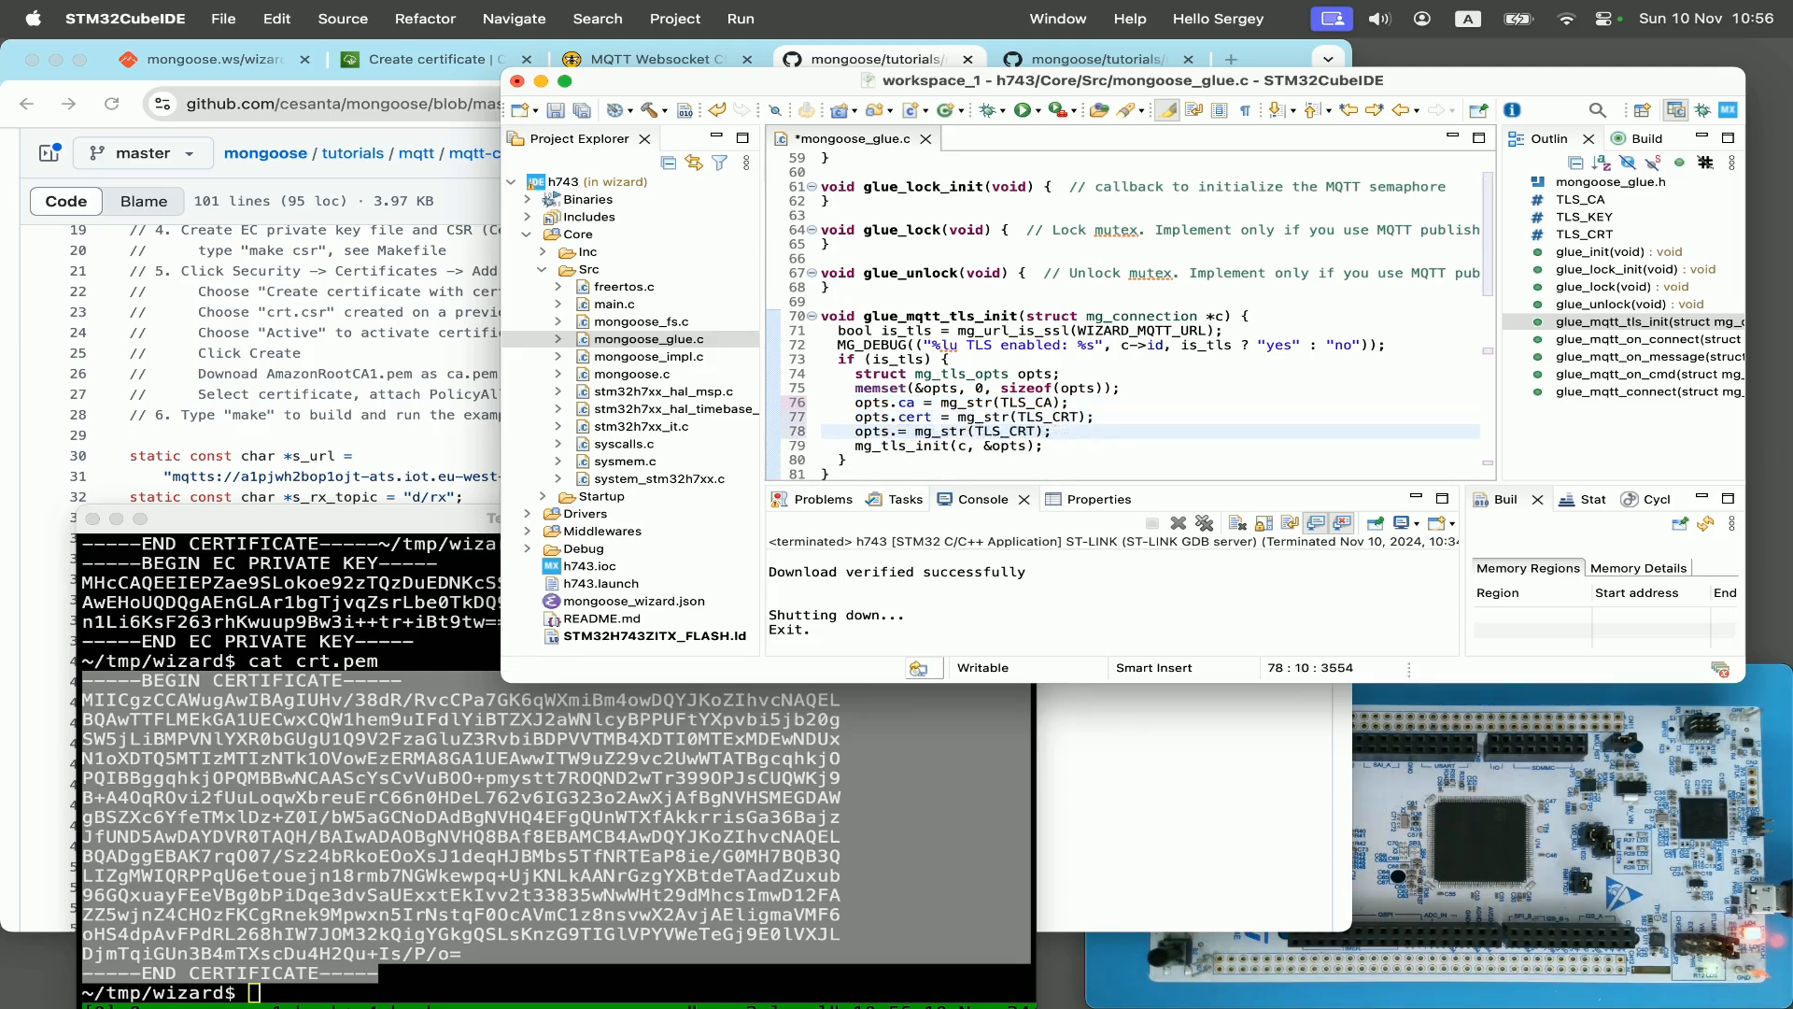
{"action": "type", "text": "opts.key = mg_str(TLS_KEY);"}
{"action": "type", "text": "opts.name = mg_url_host(s_url);"}
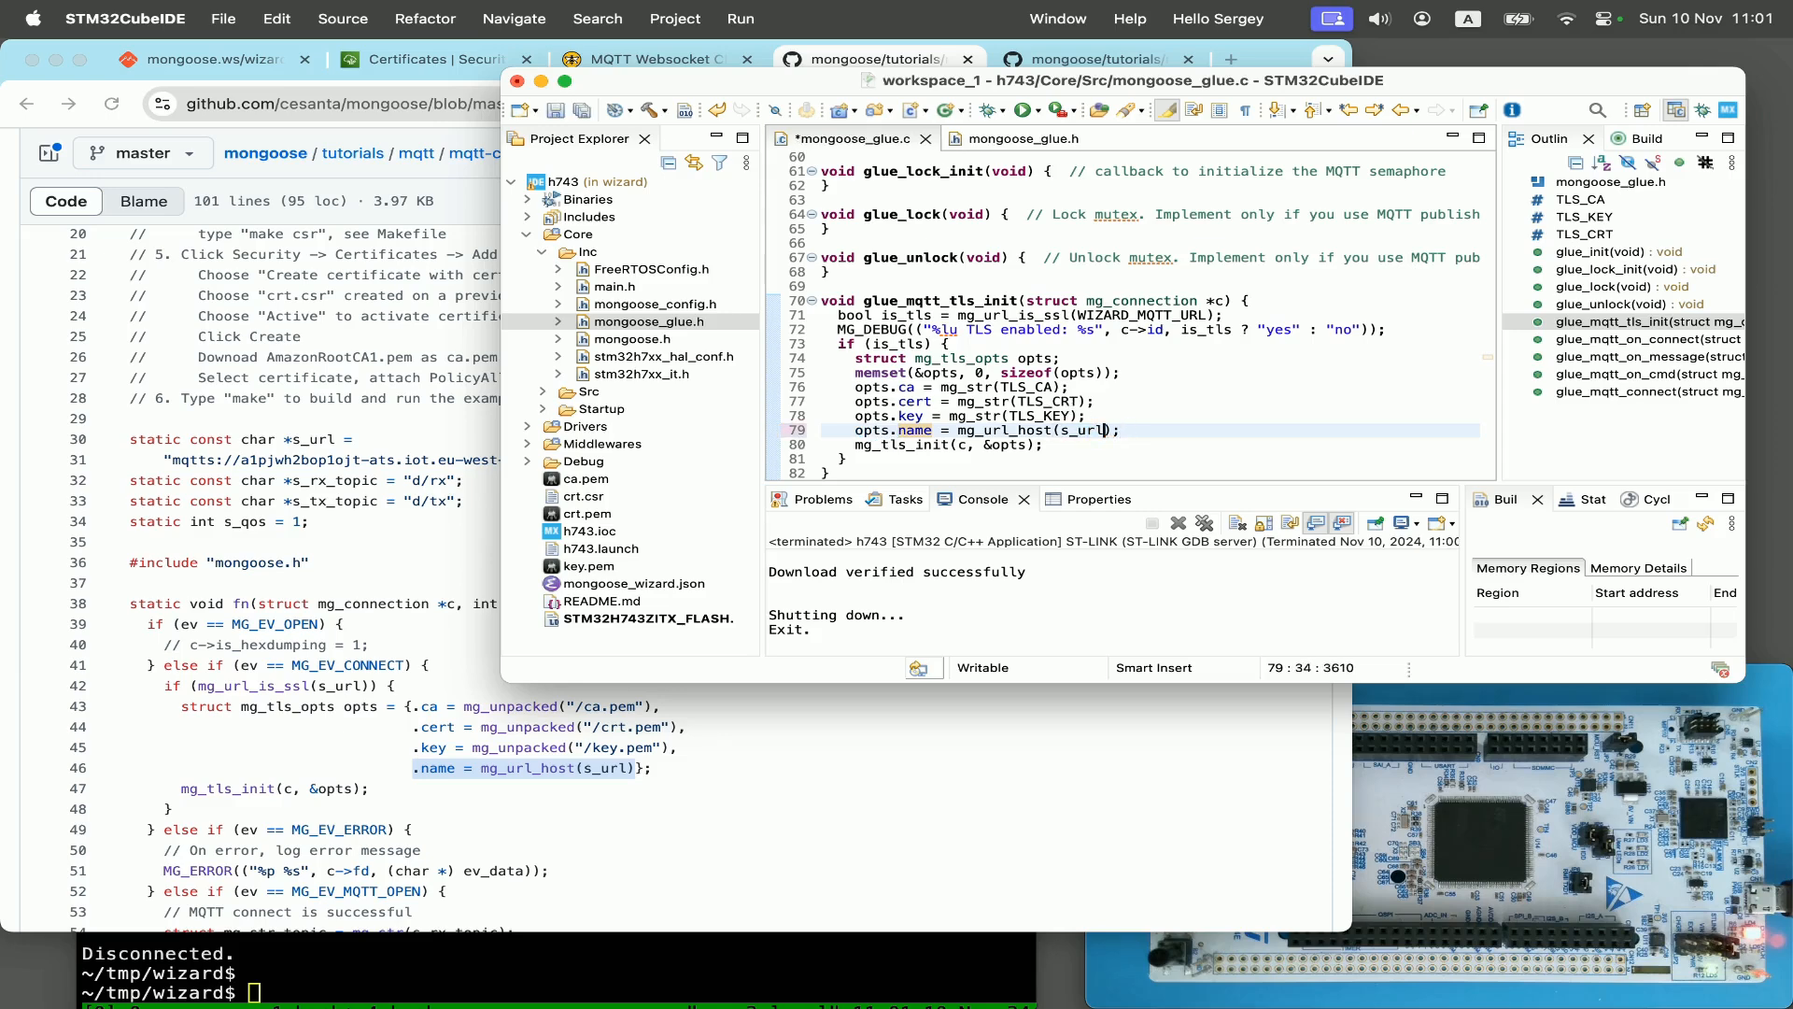
Step: Use mg_url_host(WIZARD_MQTT_URL) as opts.name, reflash and confirm the TLS connection subscribing to device123/rx
{"action": "type", "text": "WIZARD_MQTT_URL"}
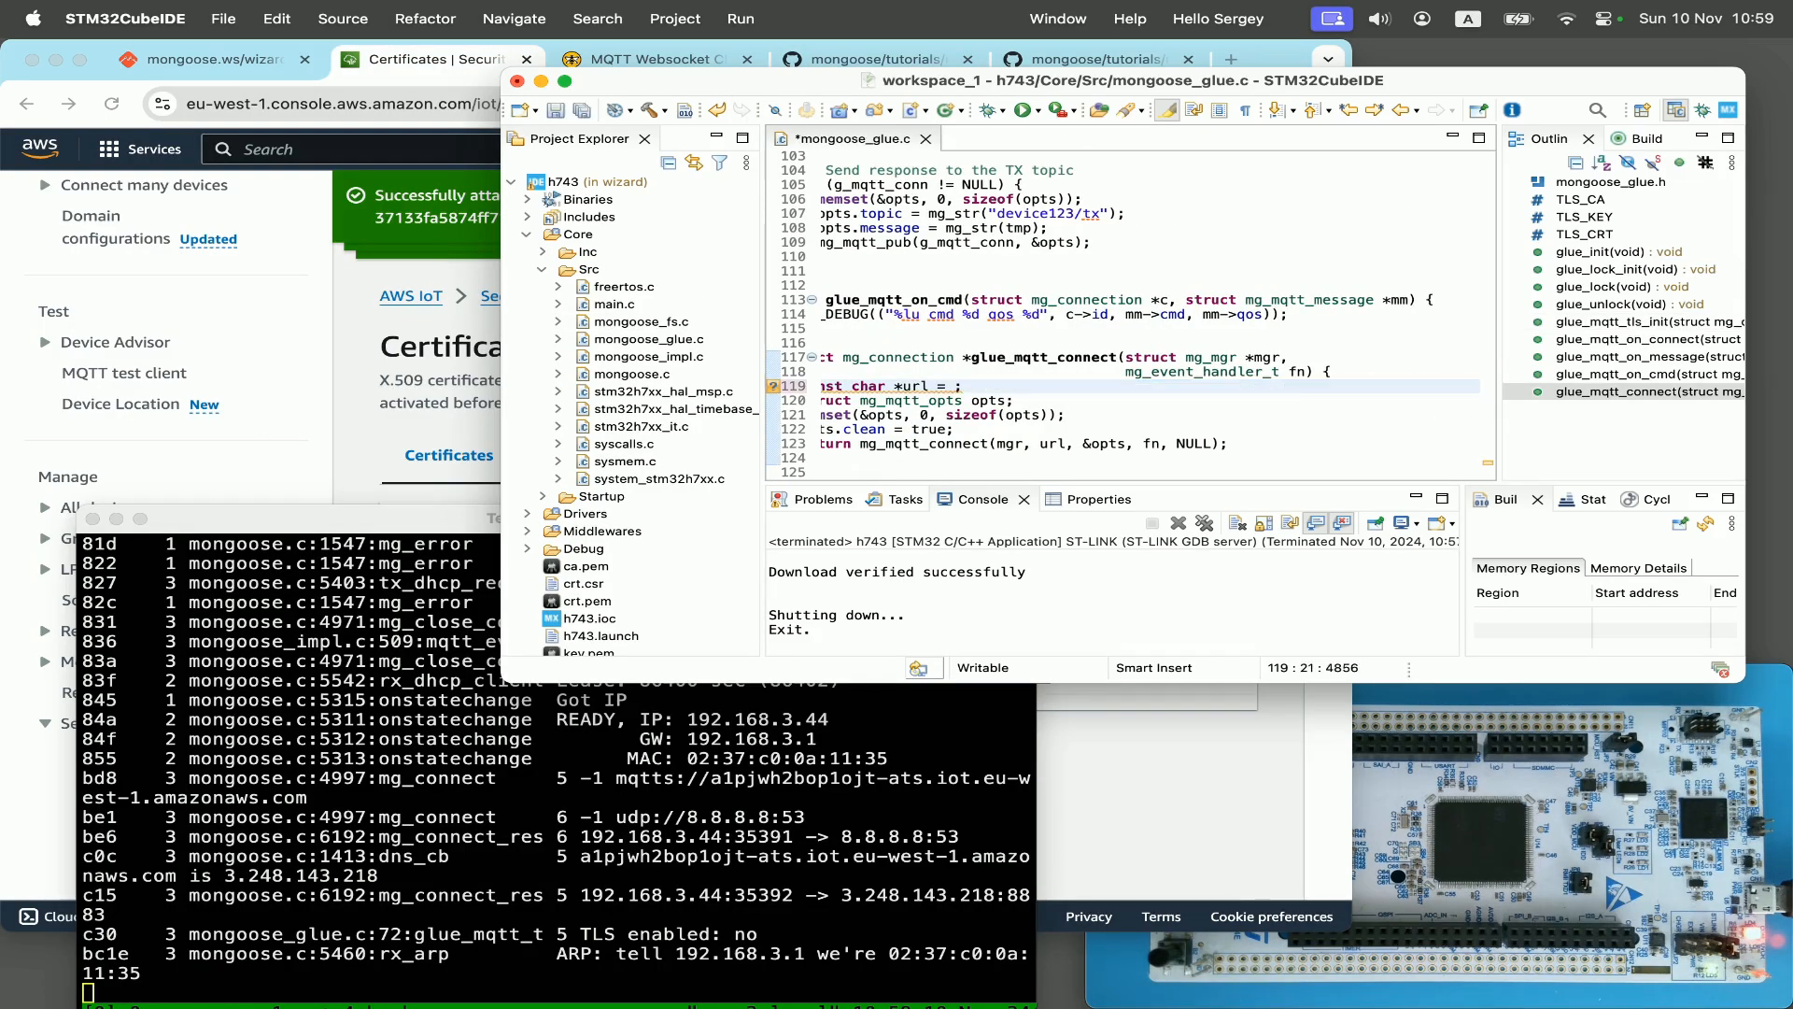
{"action": "type", "text": "WIZARD_MQTT_URL);"}
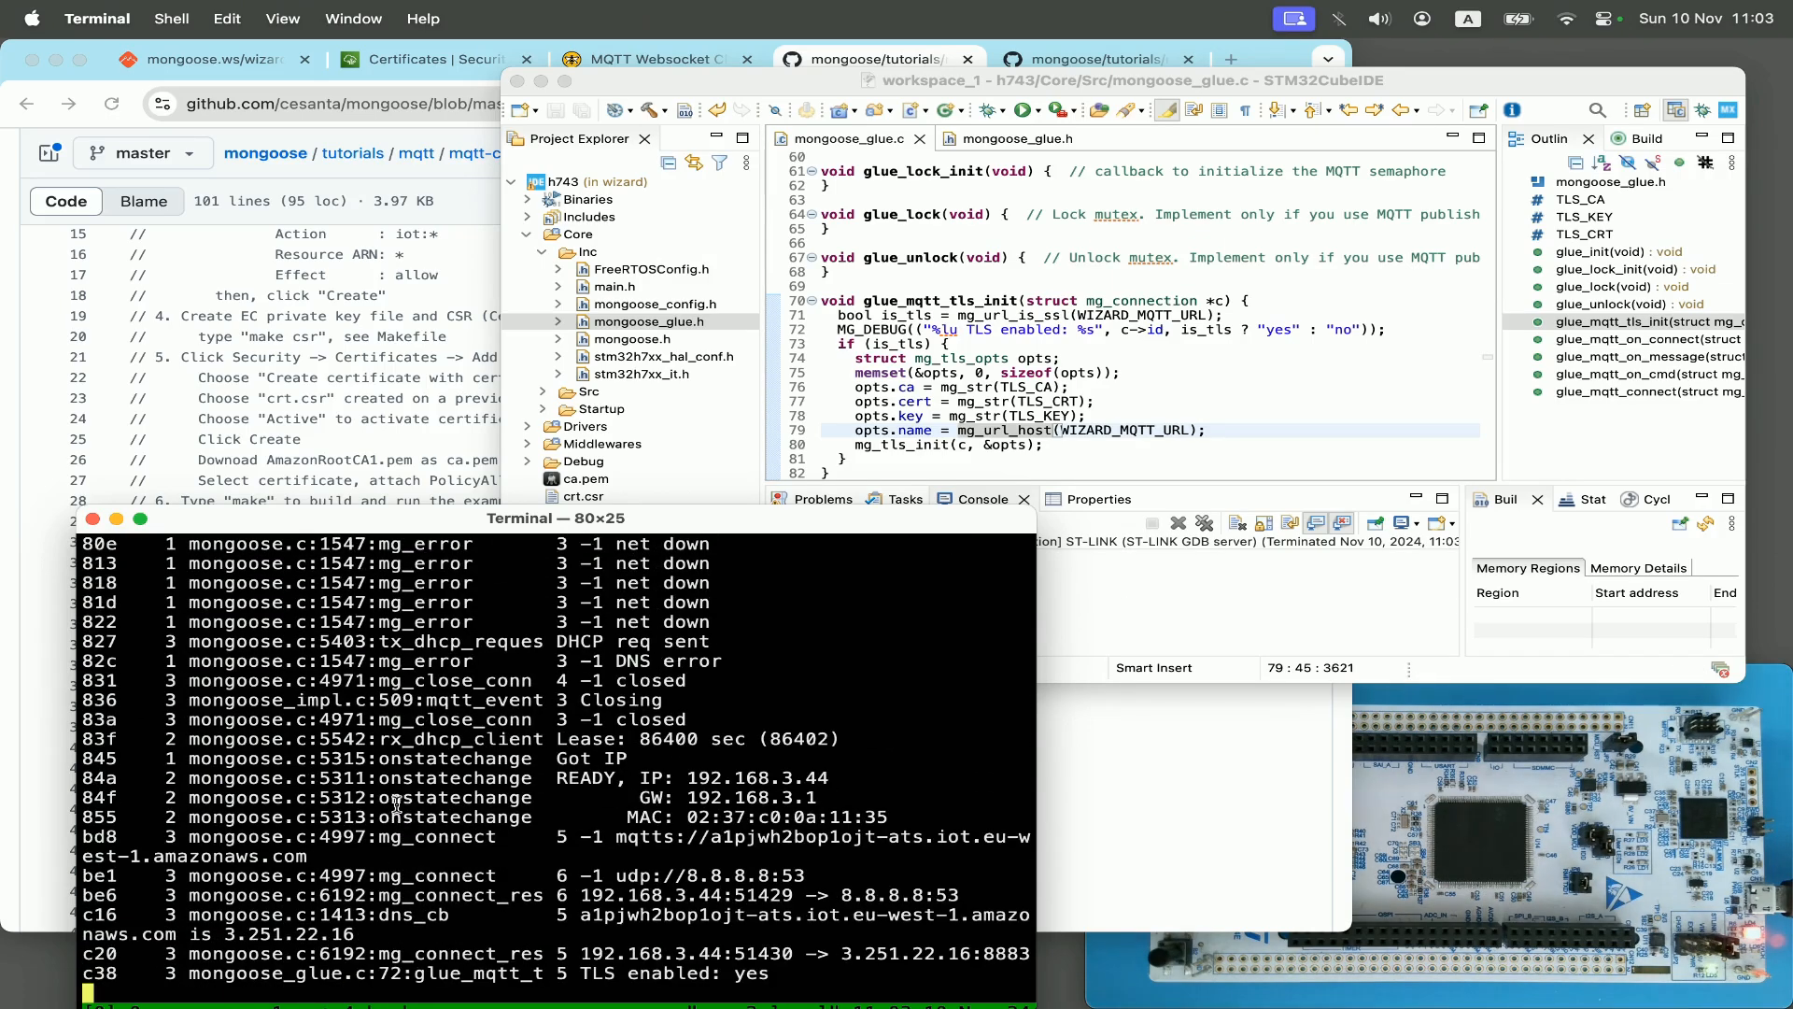
{"action": "scroll", "scroll_direction": "down", "scroll_amount": 3}
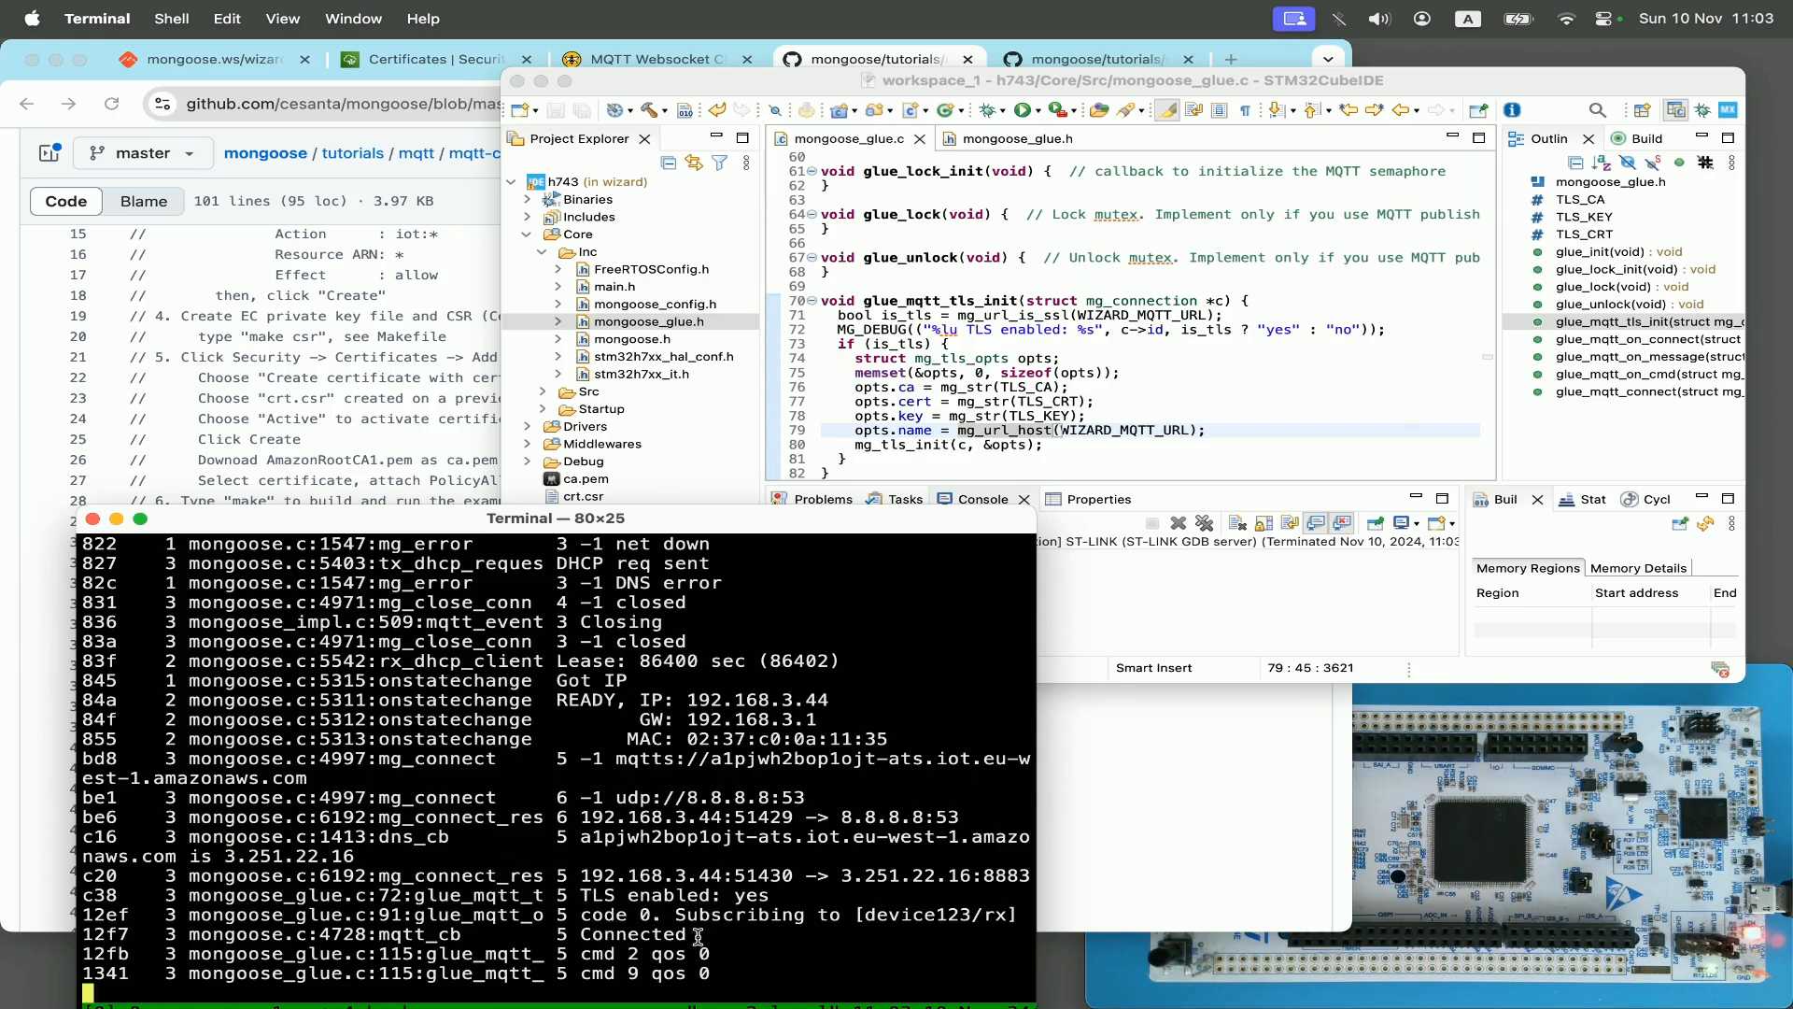
{"action": "left_click", "coordinate": [560, 57]}
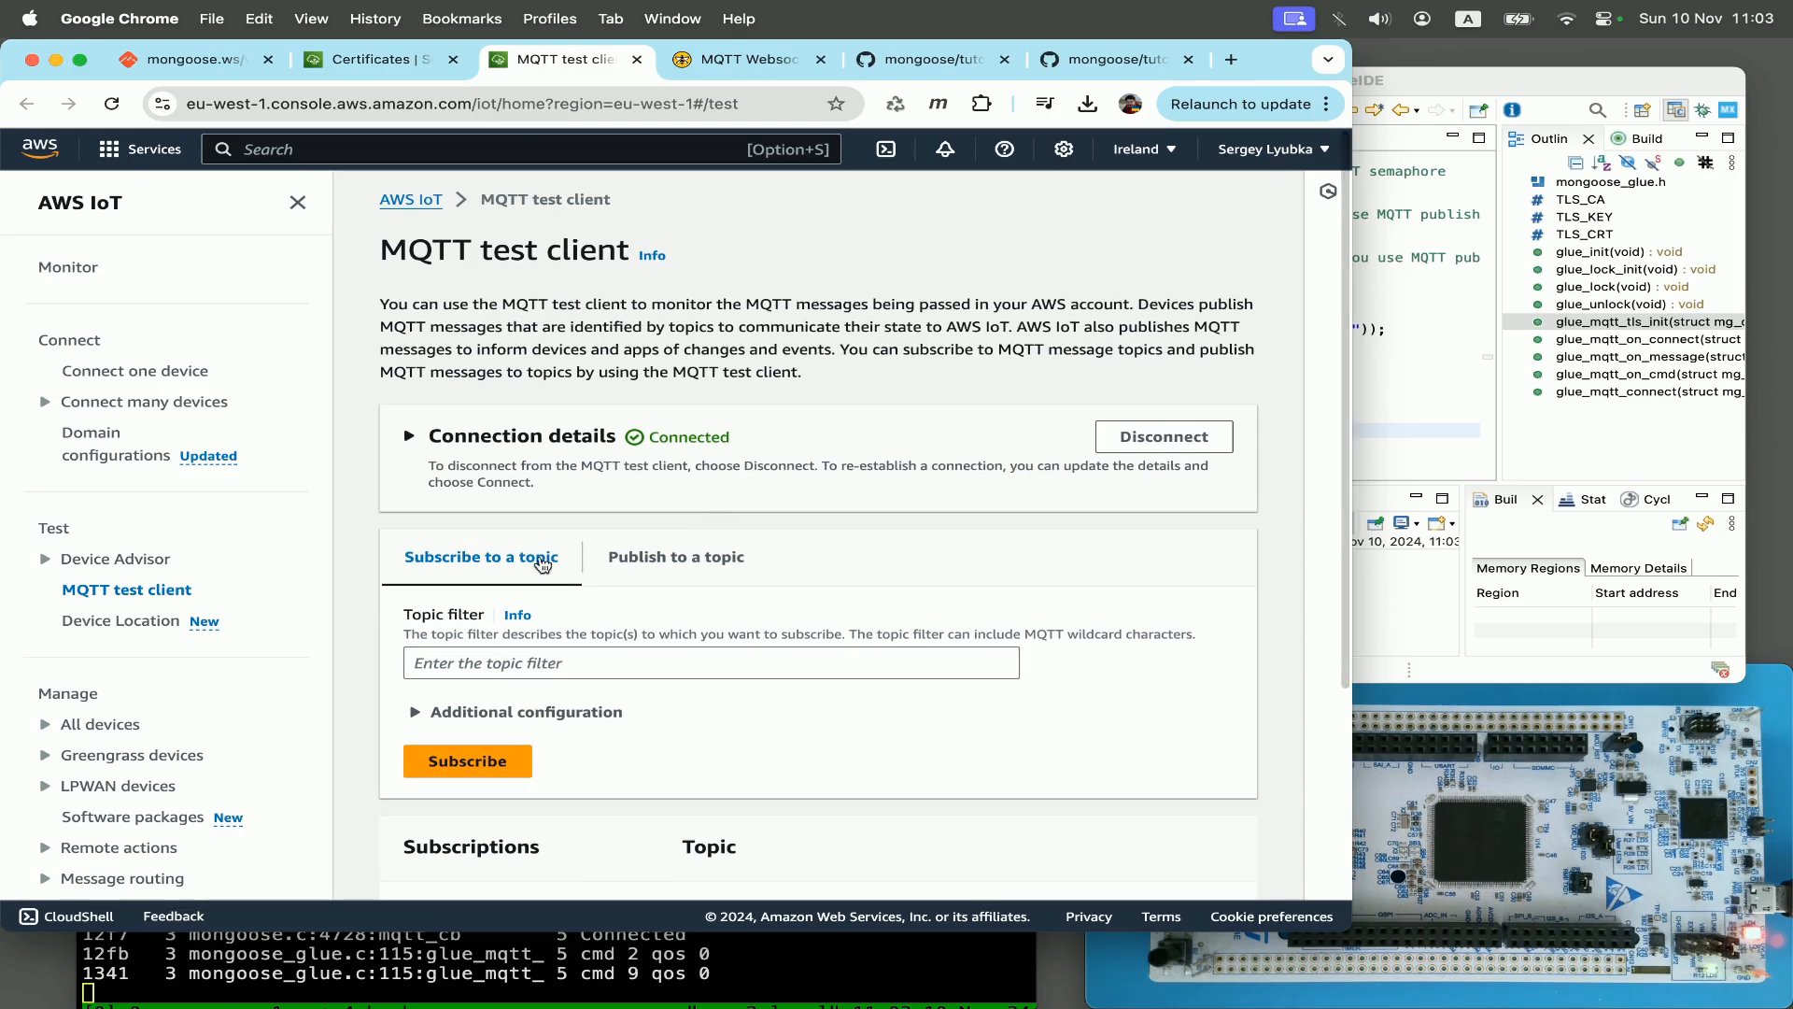
Step: Subscribe the MQTT test client to the topic filter device123/#
{"action": "left_click", "coordinate": [709, 661]}
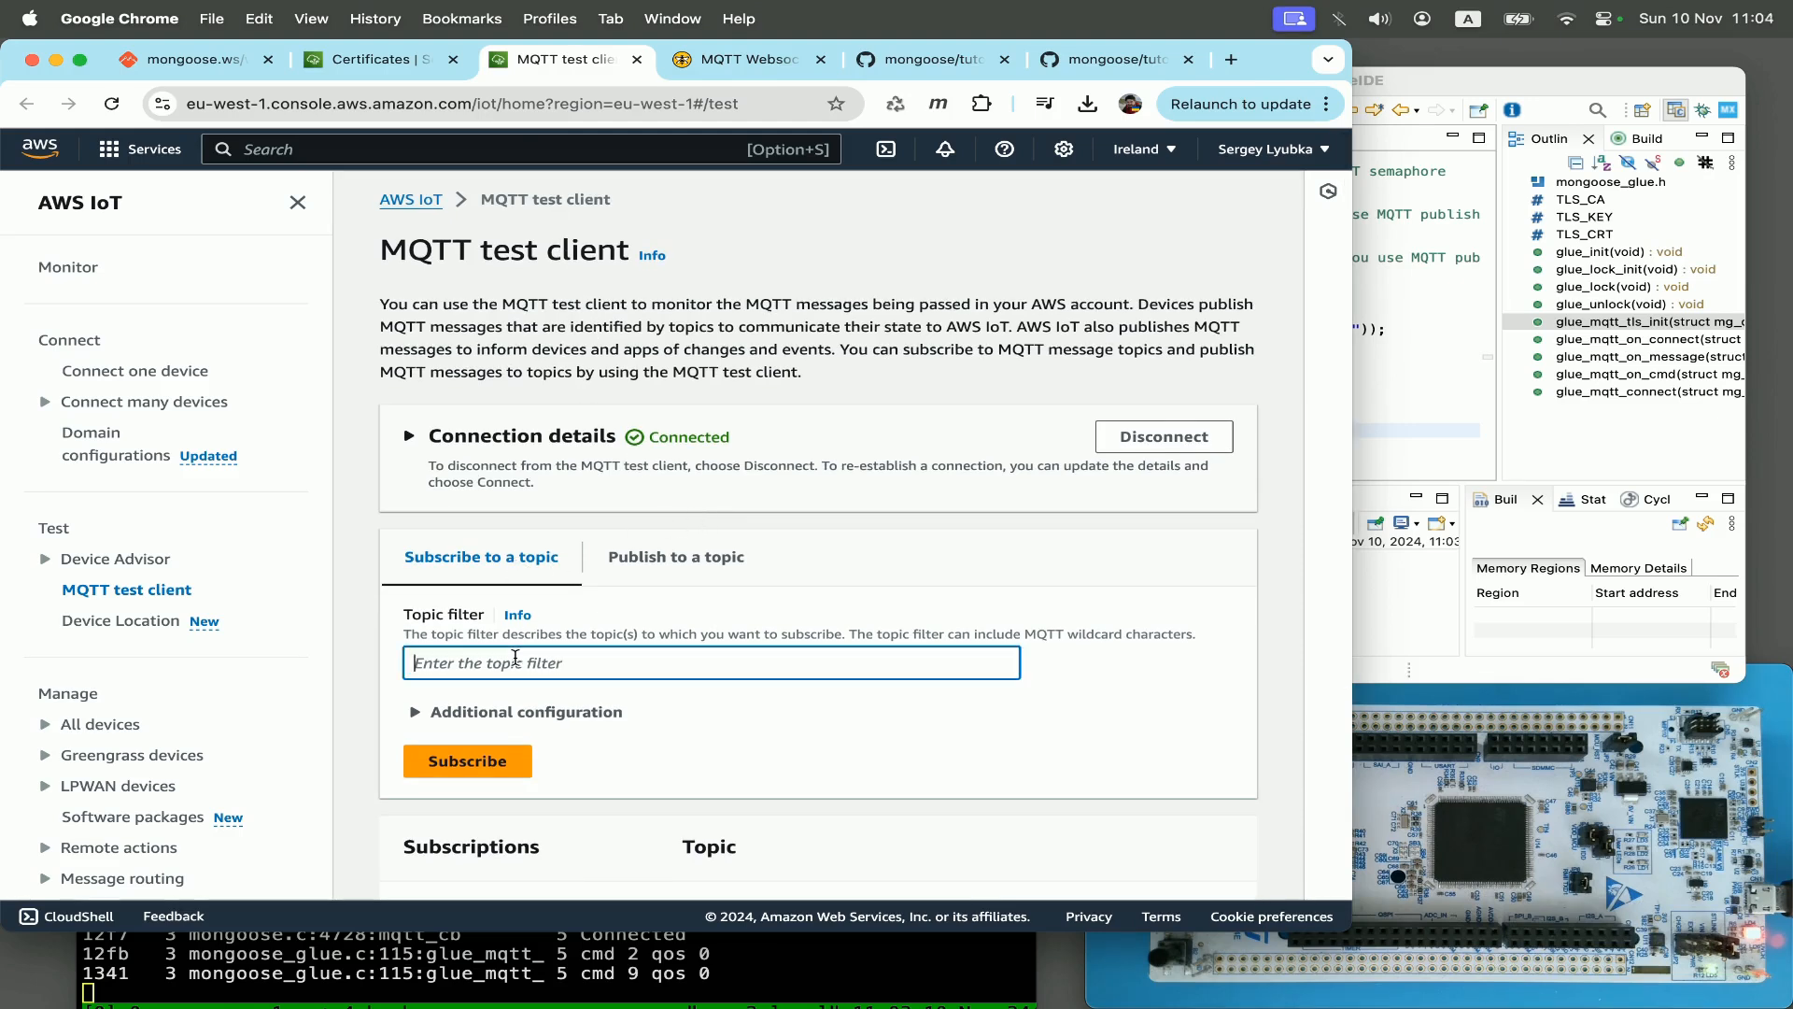
{"action": "type", "text": "device123/@"}
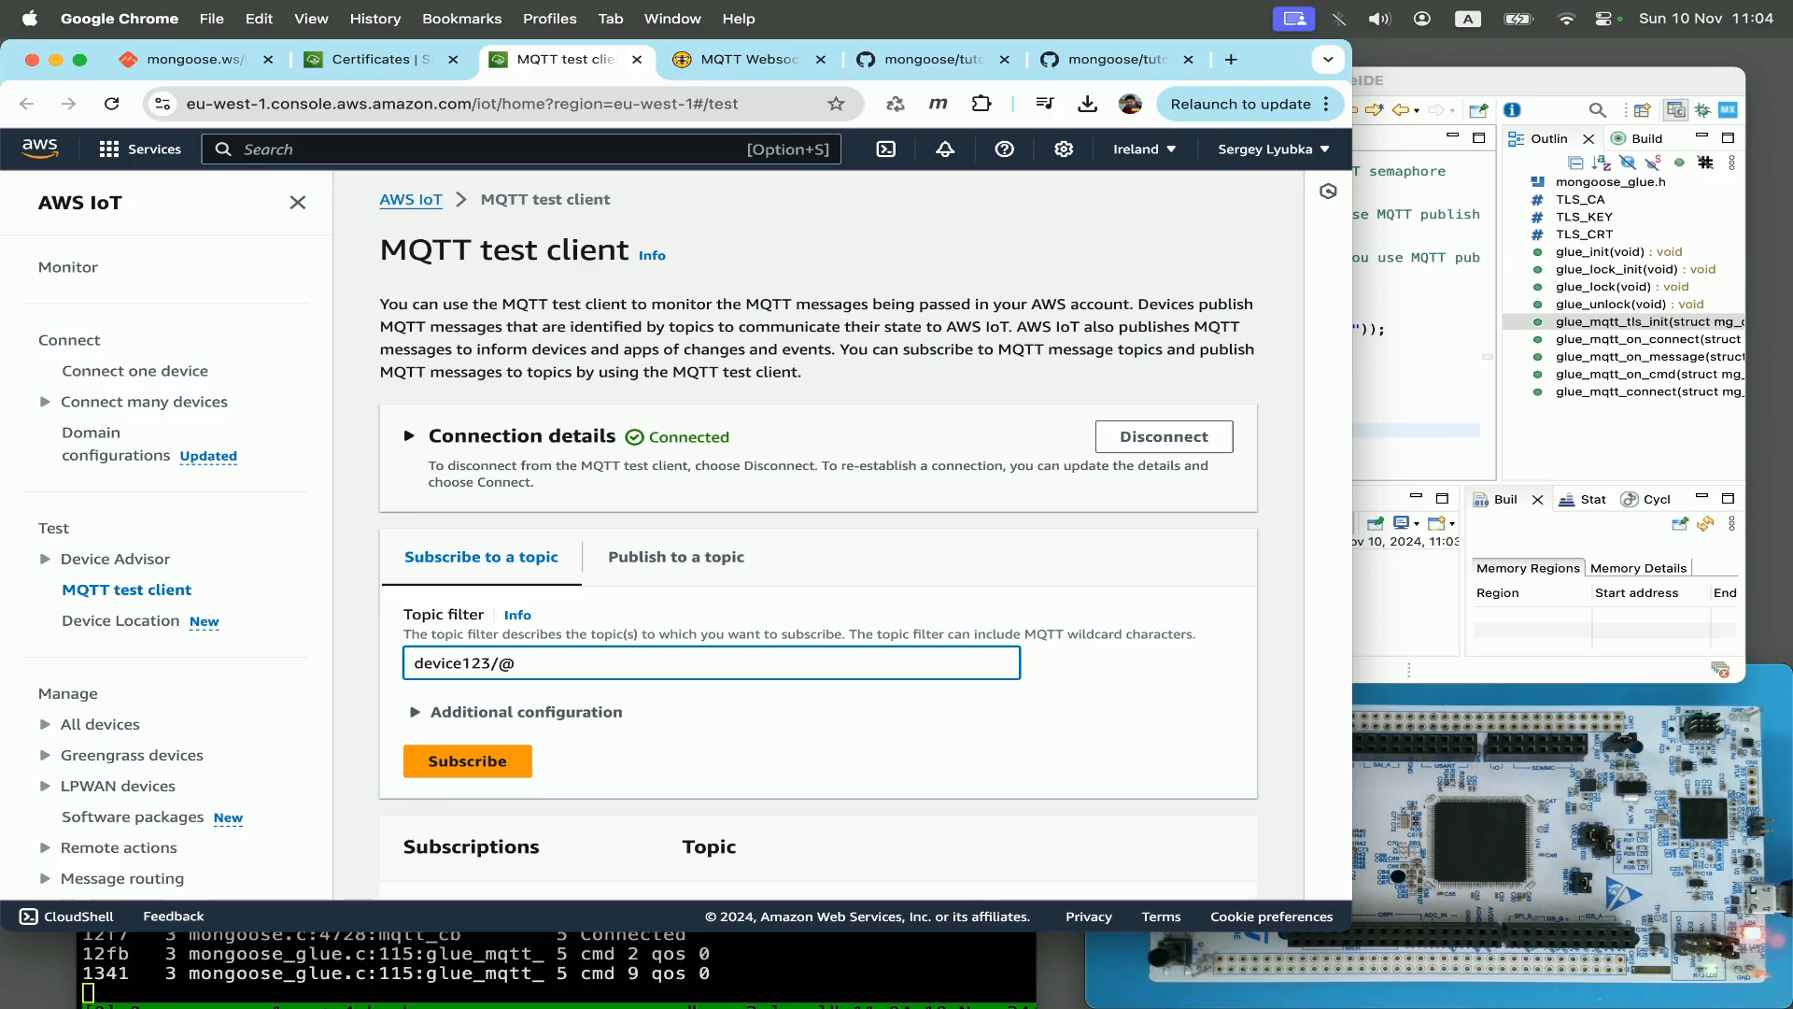
{"action": "left_click", "coordinate": [467, 760]}
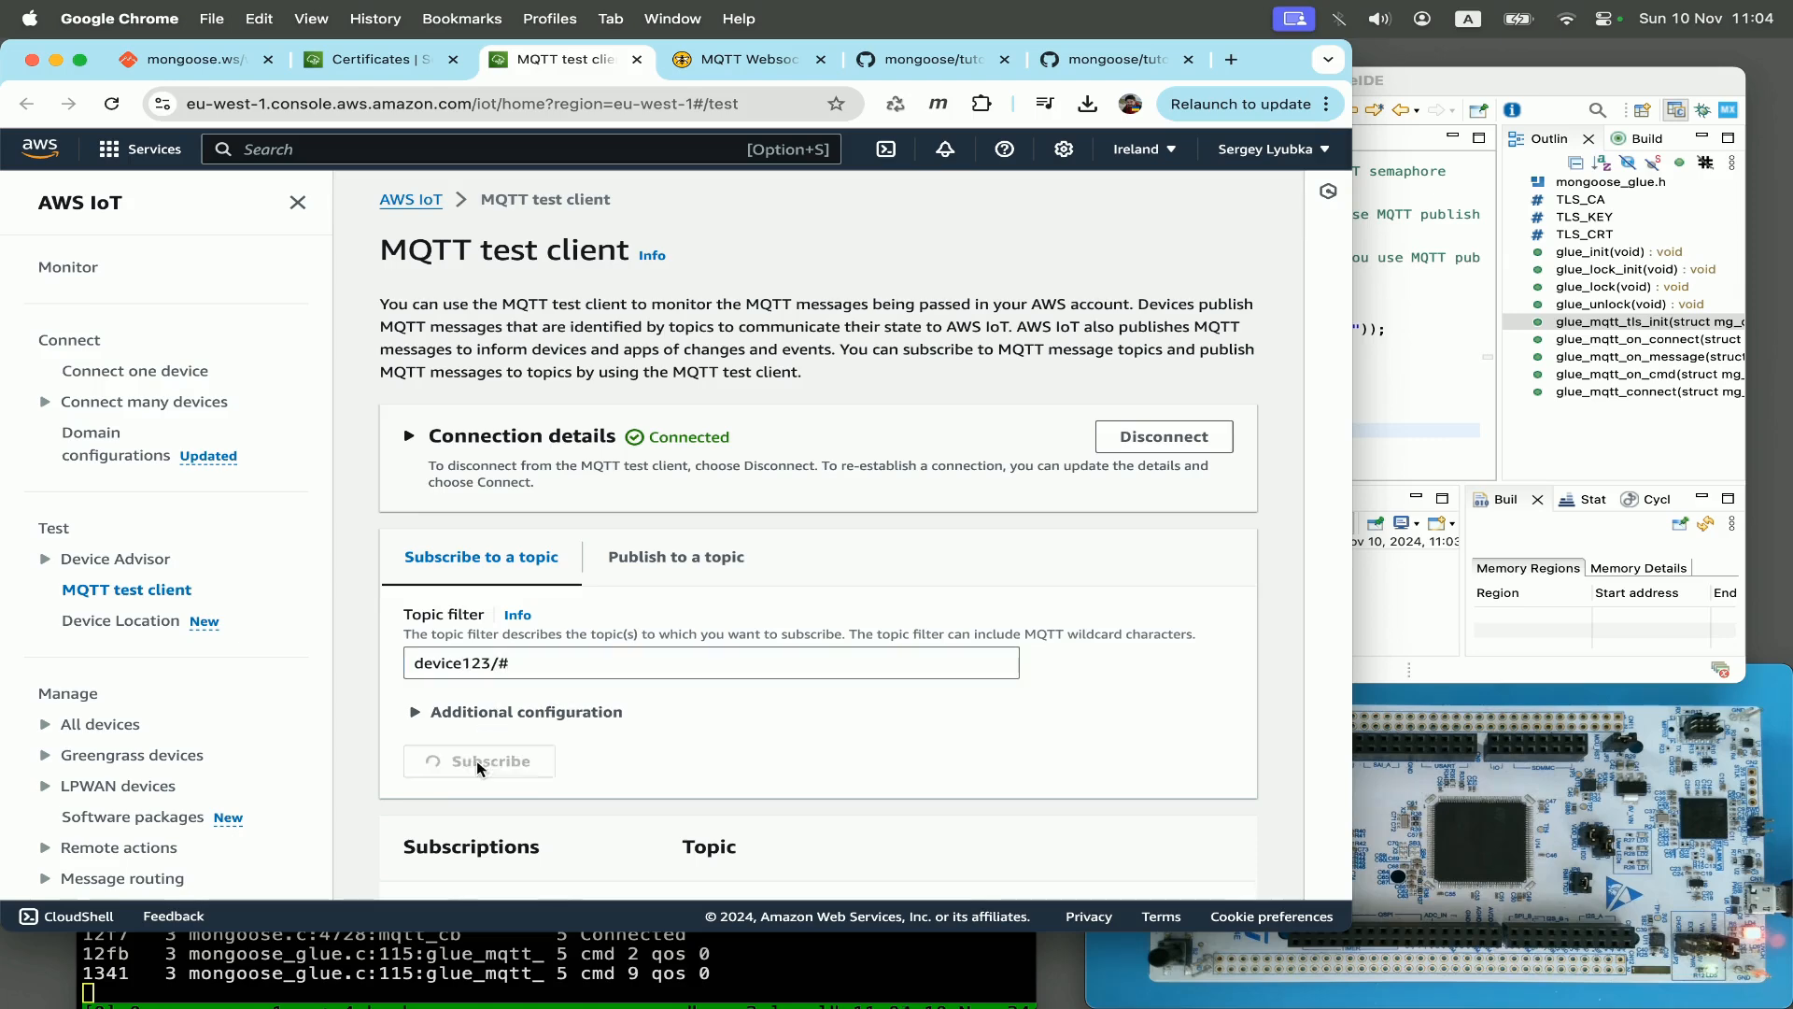
Step: Publish the hello message to device123/rx and select the board's 'Got [device123/rx]' reply
{"action": "left_click", "coordinate": [479, 761]}
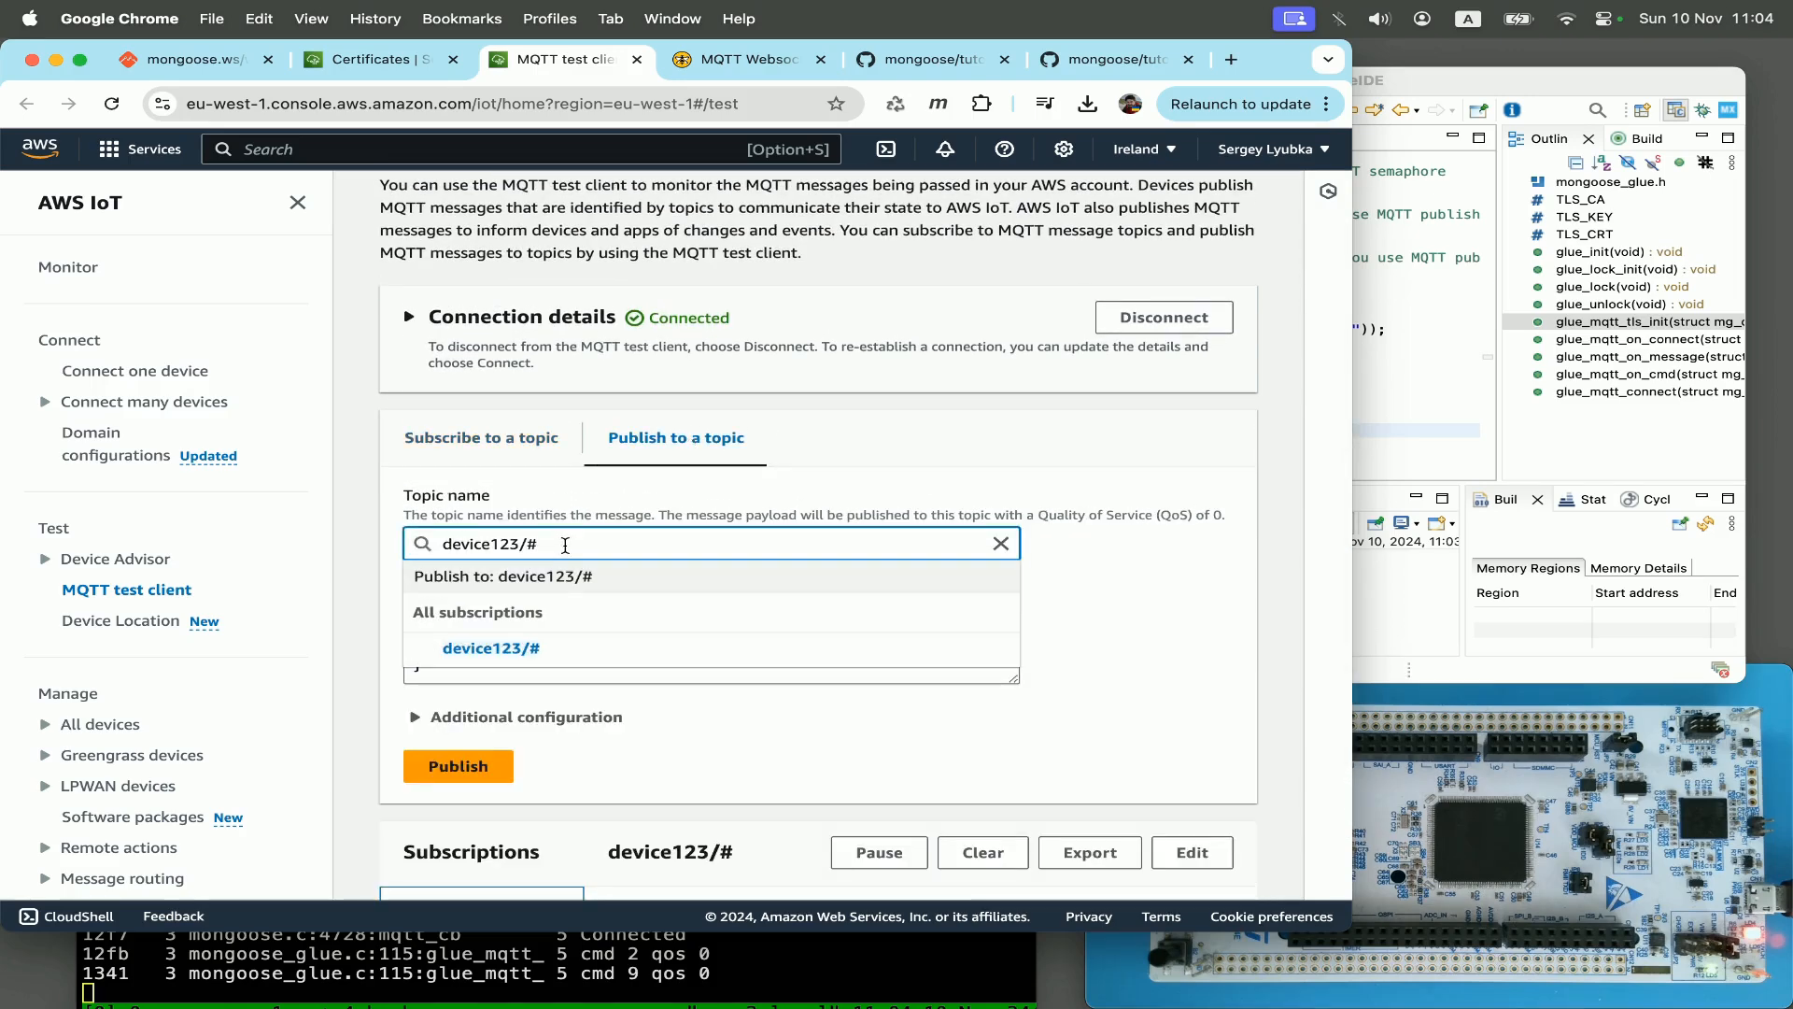
{"action": "type", "text": "device123/rx"}
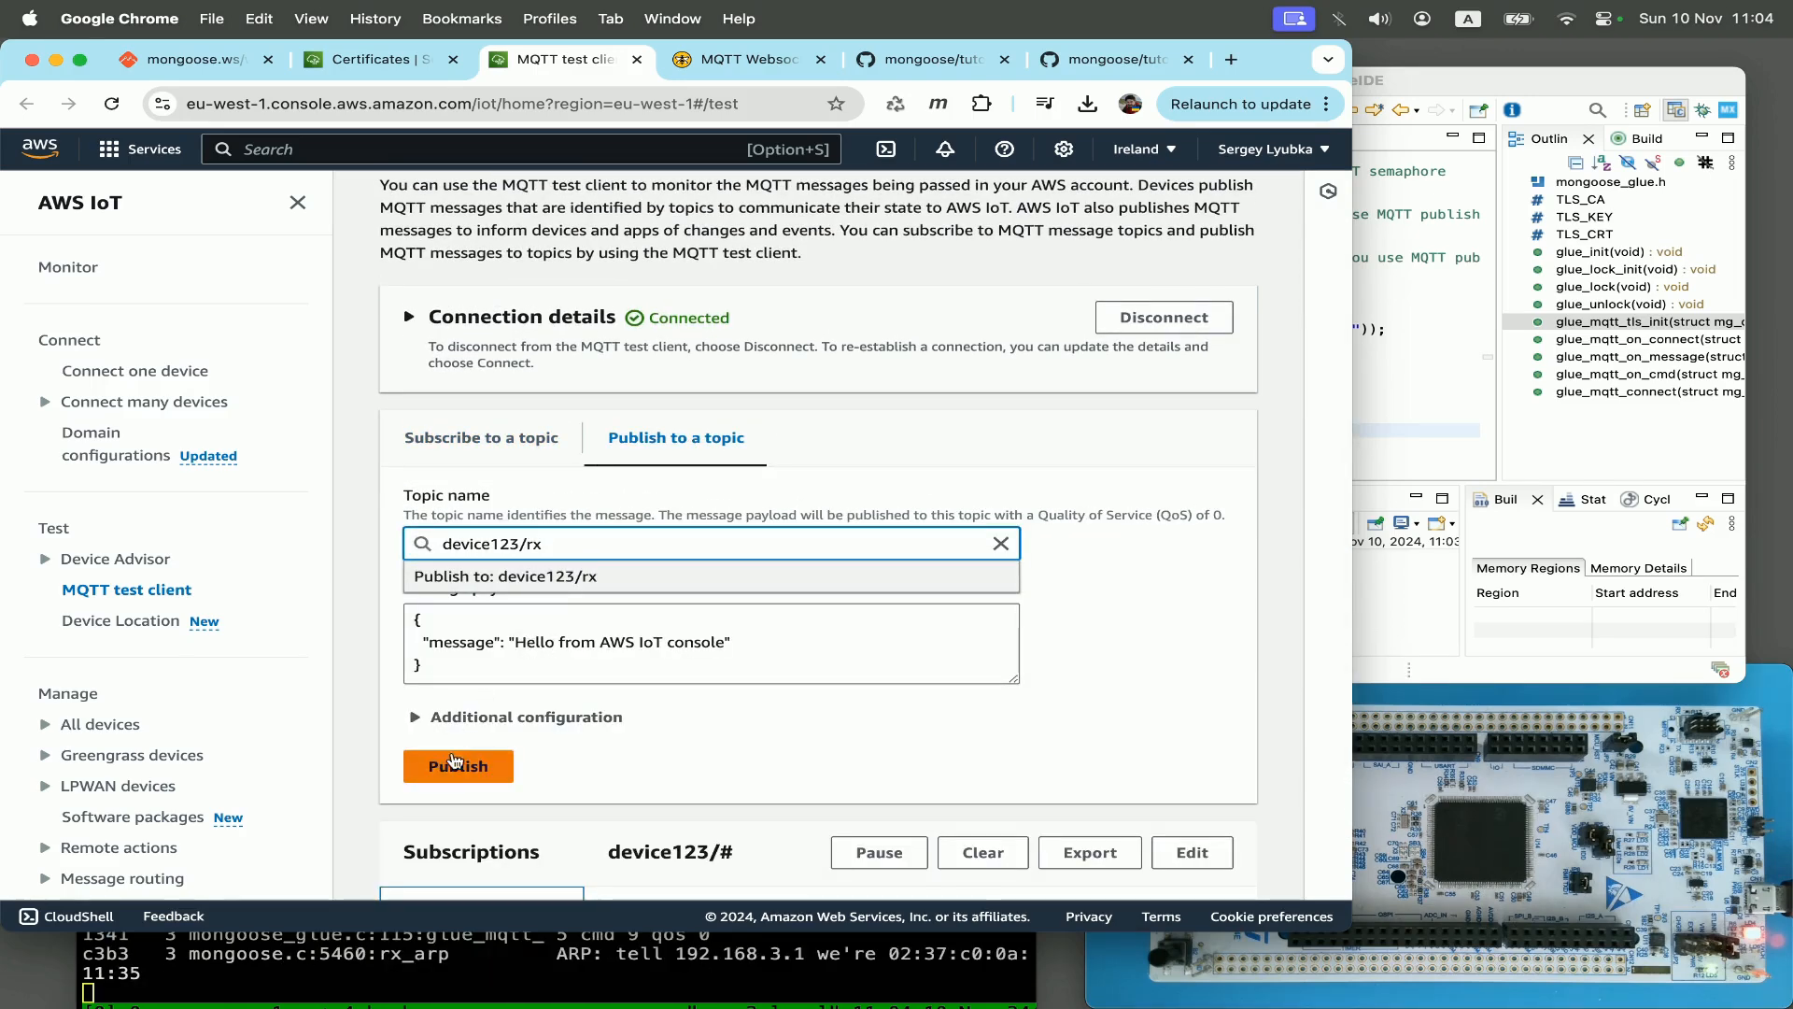
{"action": "left_click", "coordinate": [457, 766]}
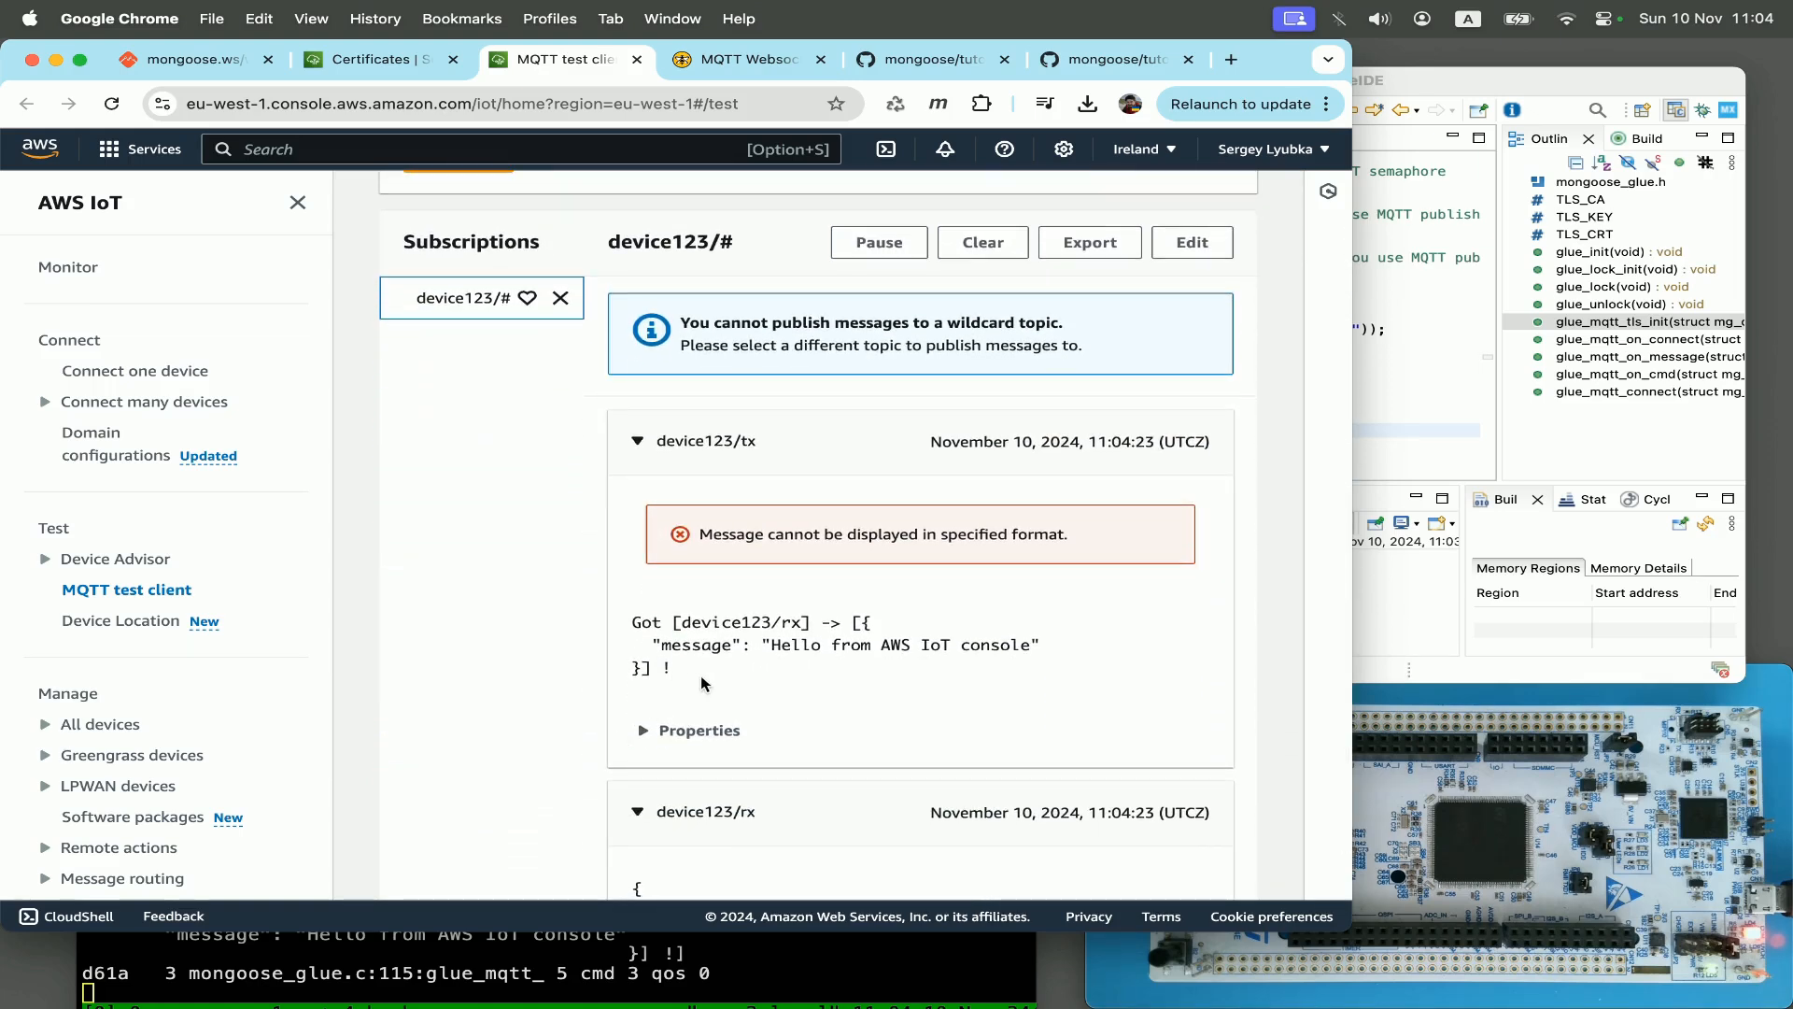
{"action": "left_click_drag", "start_coordinate": [630, 622], "coordinate": [673, 669]}
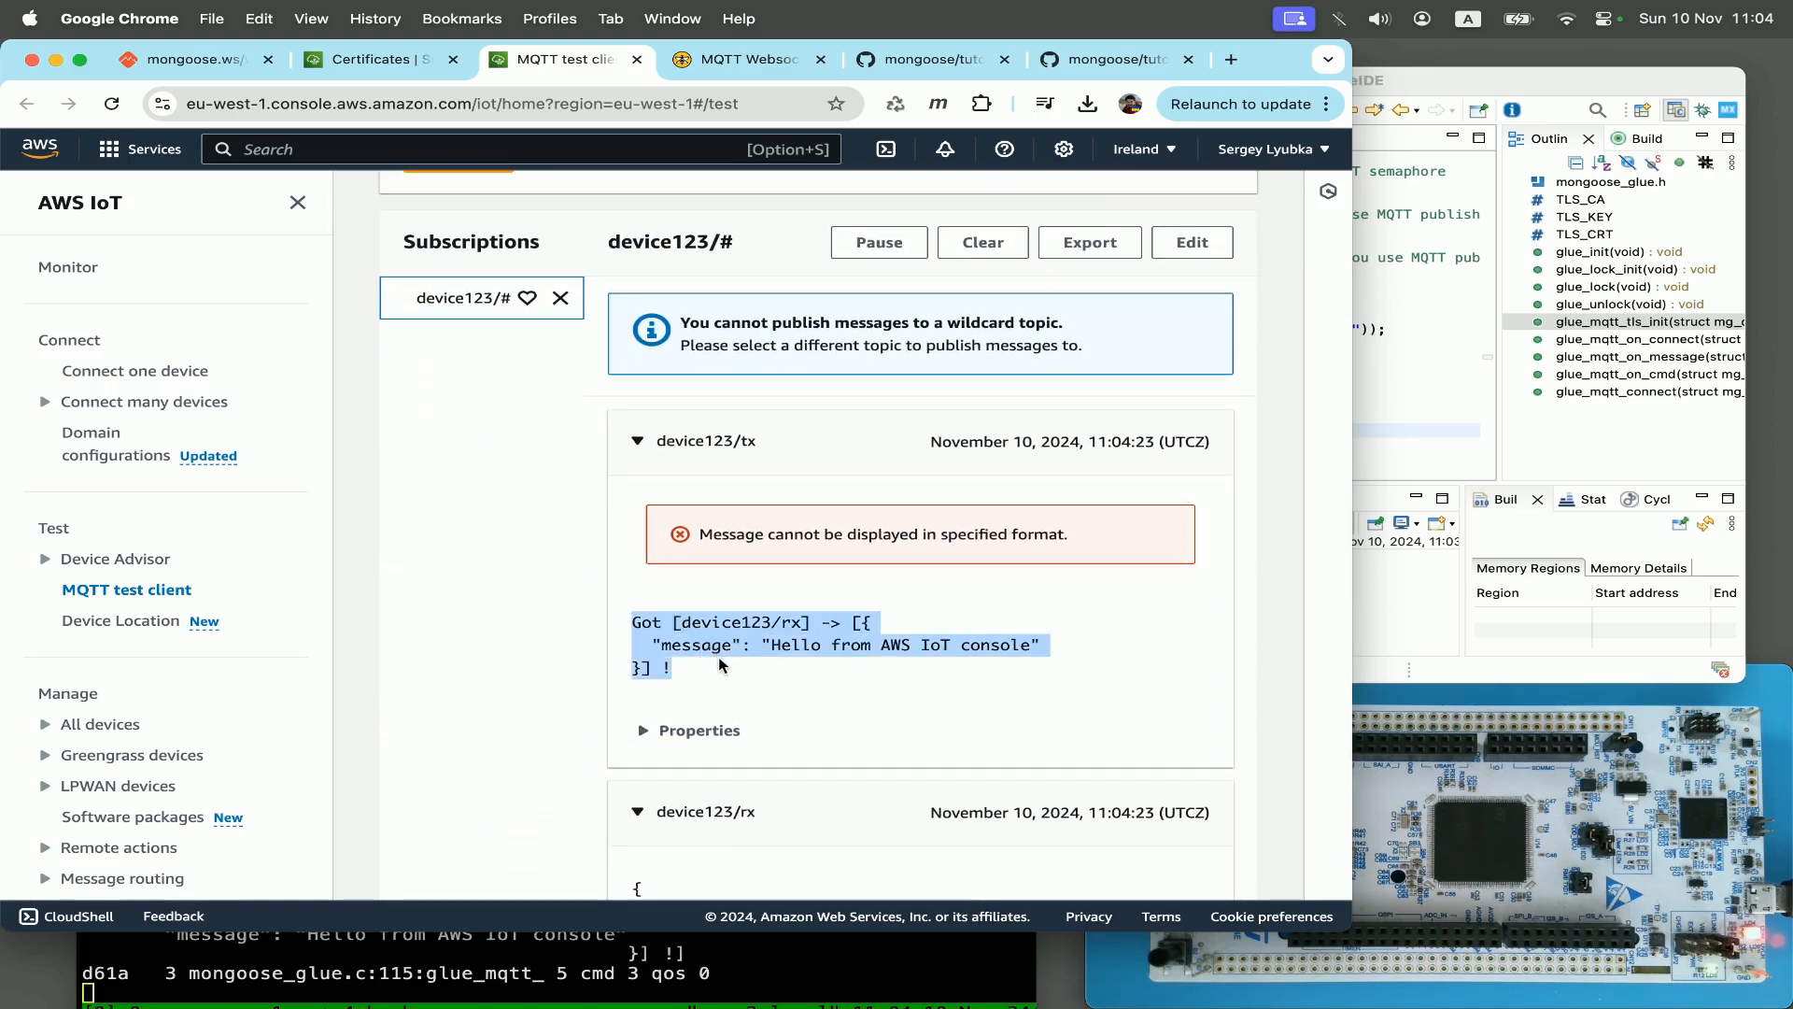